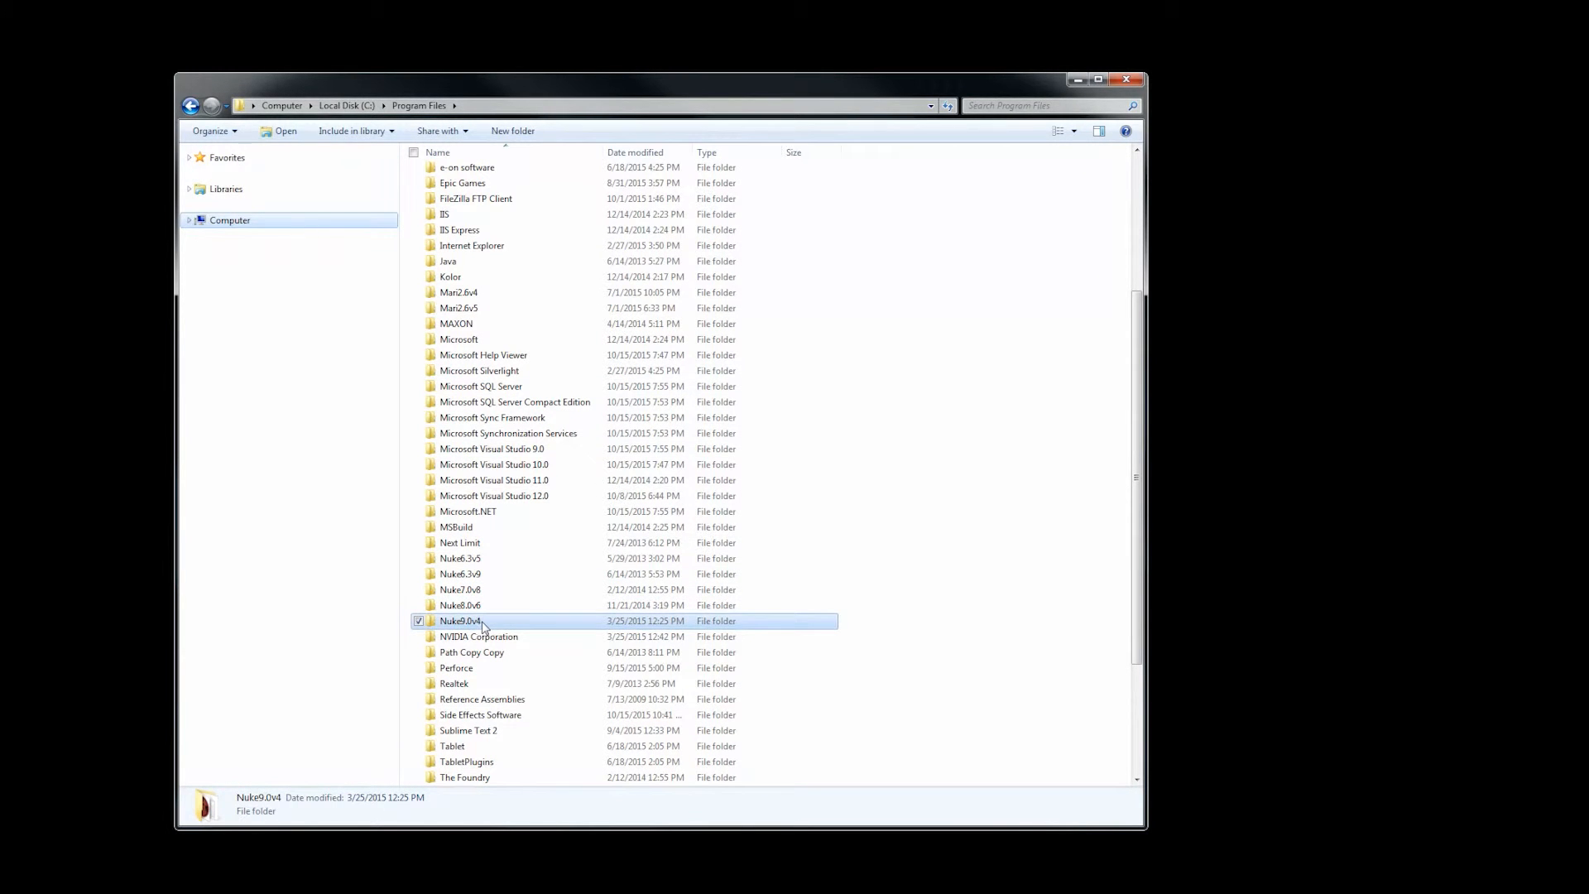
Navigate into Nuke9.0v4 > Documentation > NDK in Windows Explorer
double_click(459, 621)
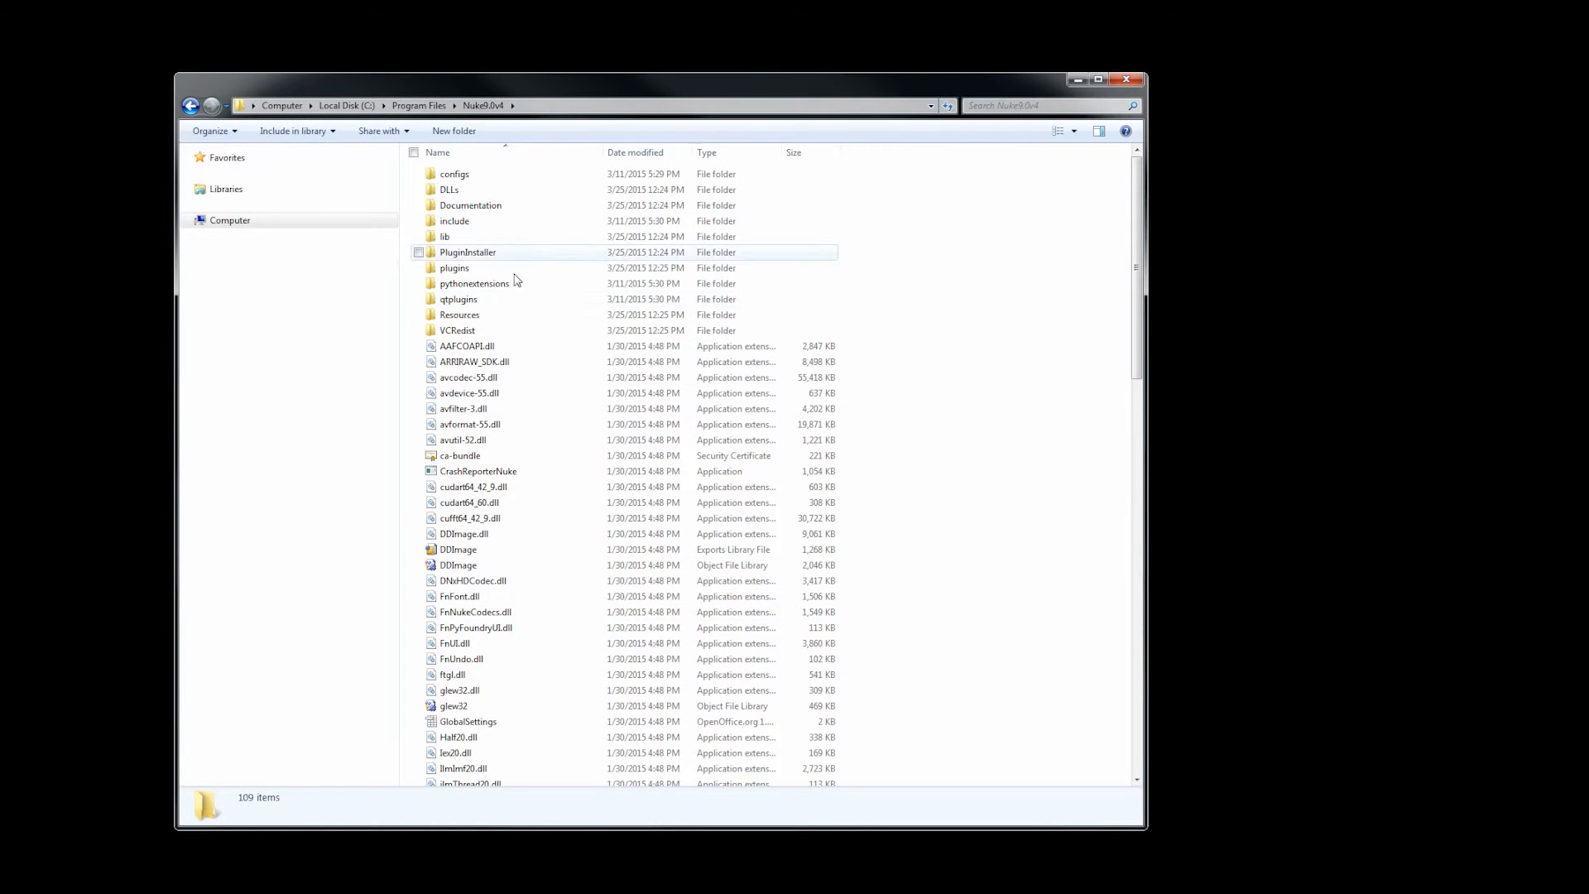
double_click(470, 205)
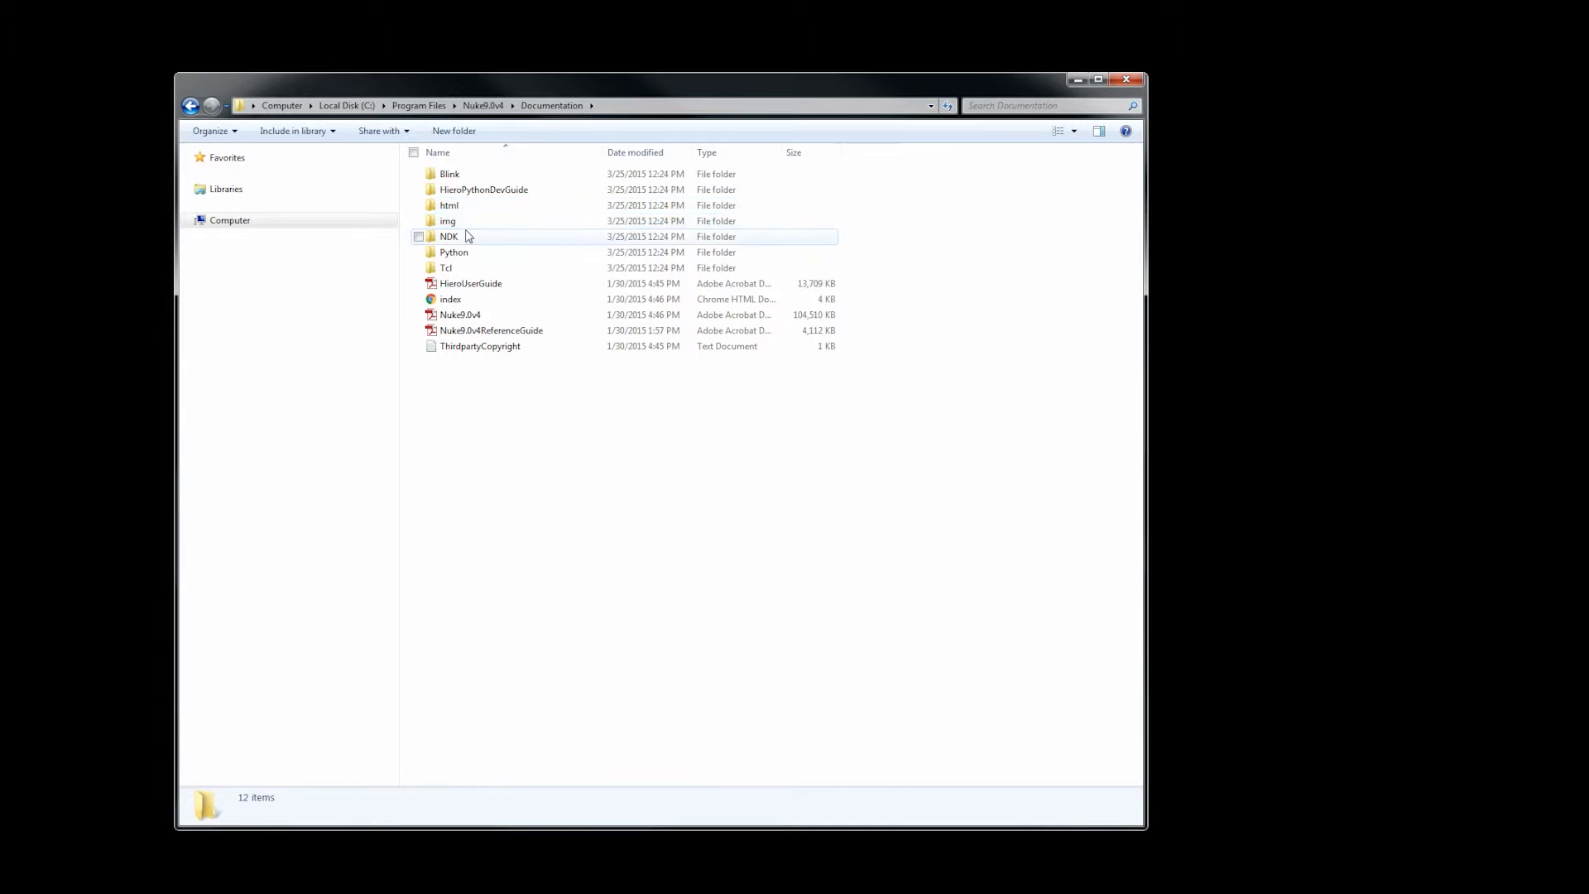
double_click(448, 236)
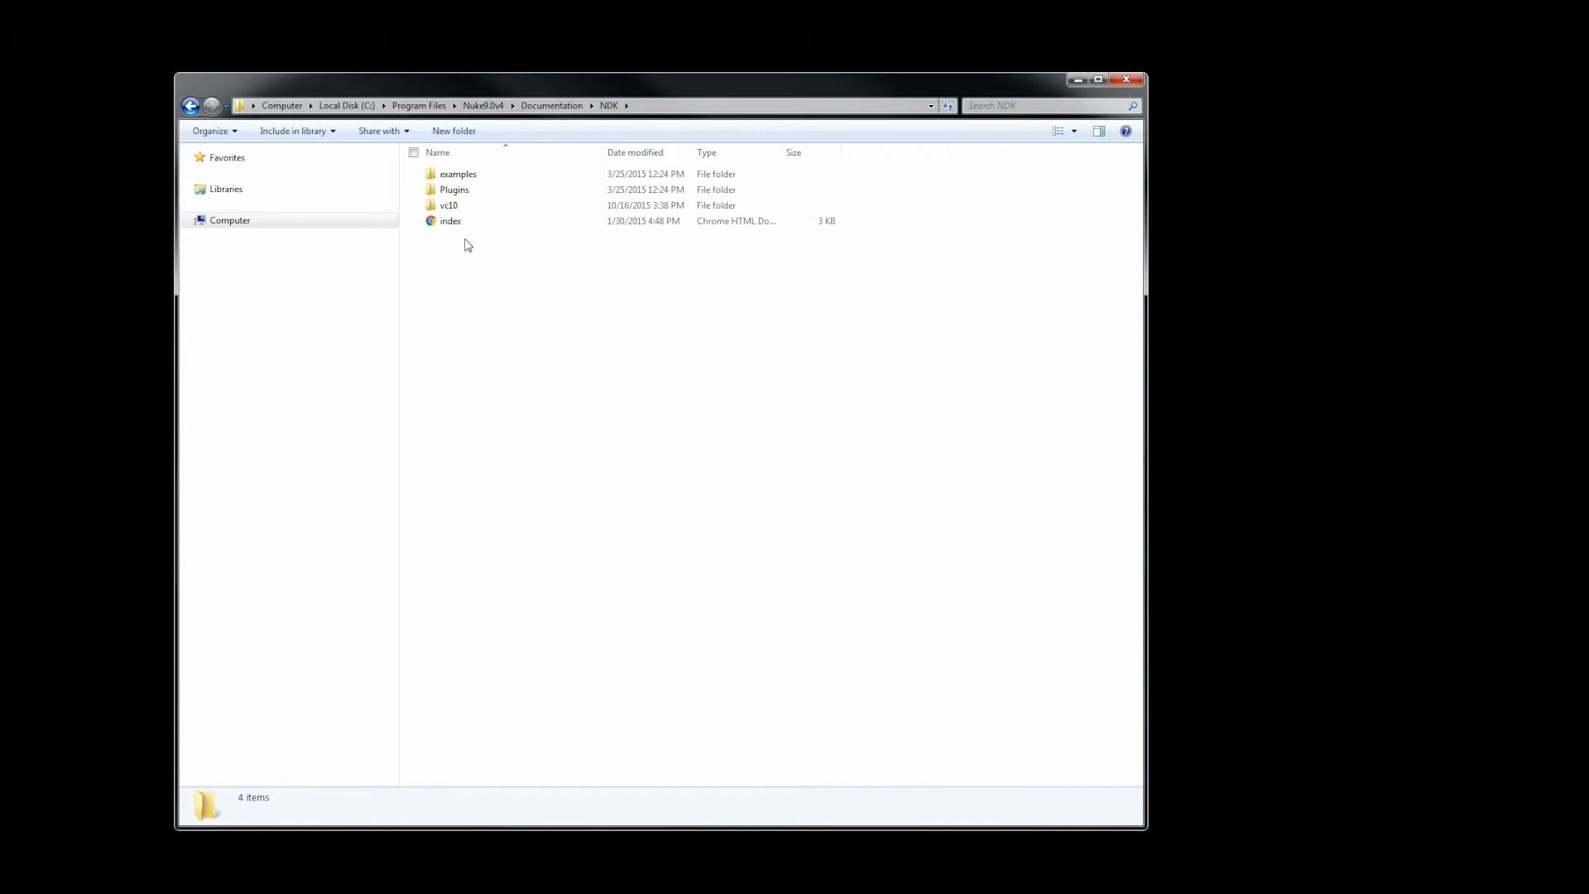
click(459, 173)
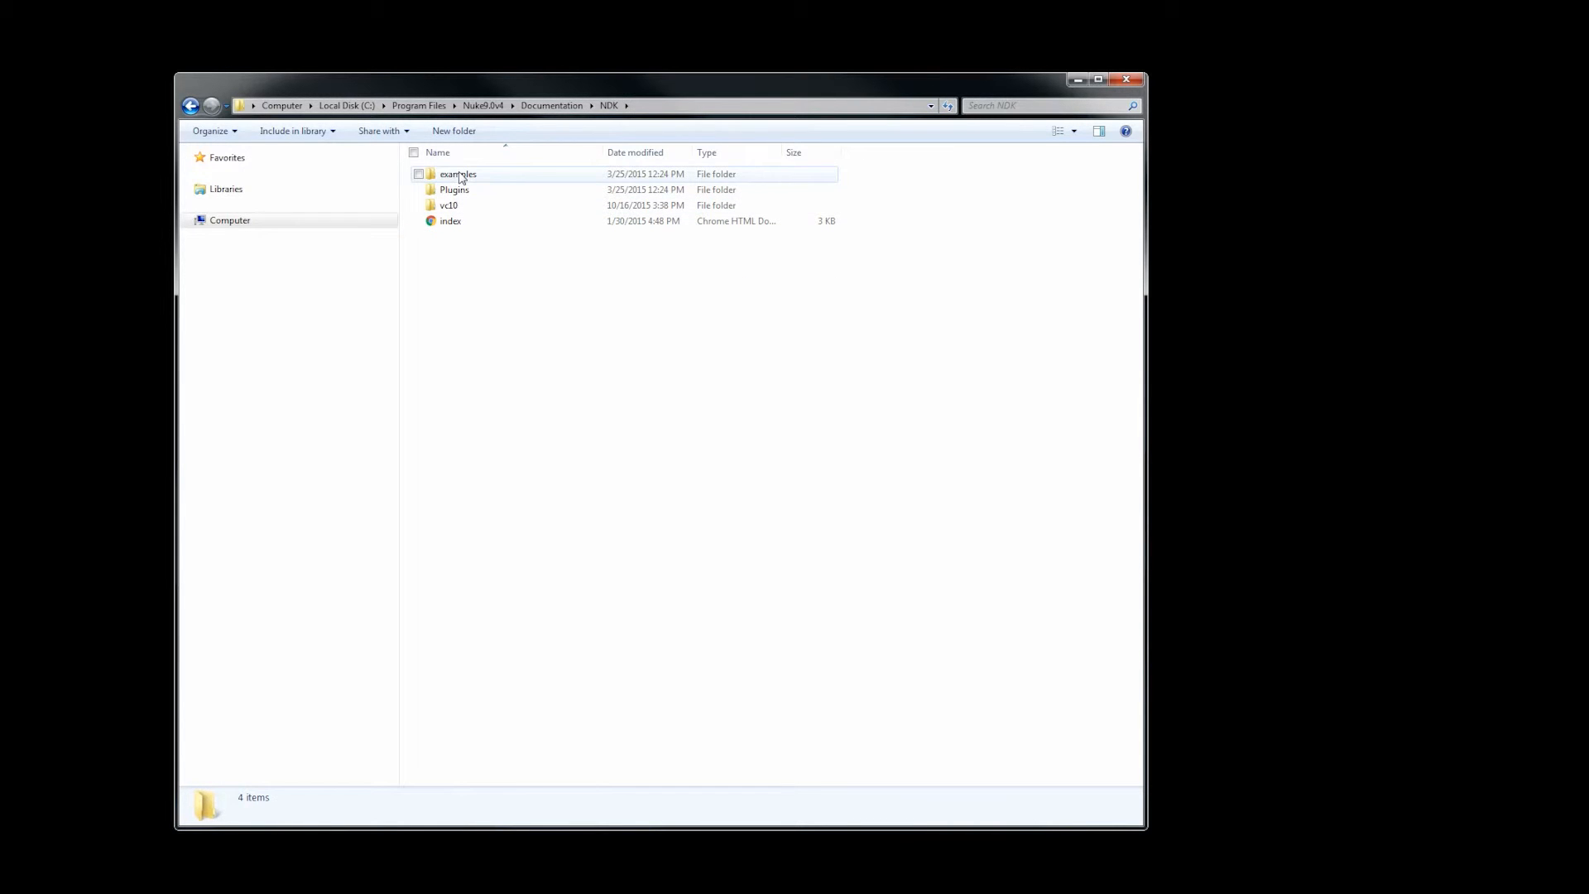
Go through examples and Plugins into the vc10 folder and open readme.txt in Notepad
click(457, 174)
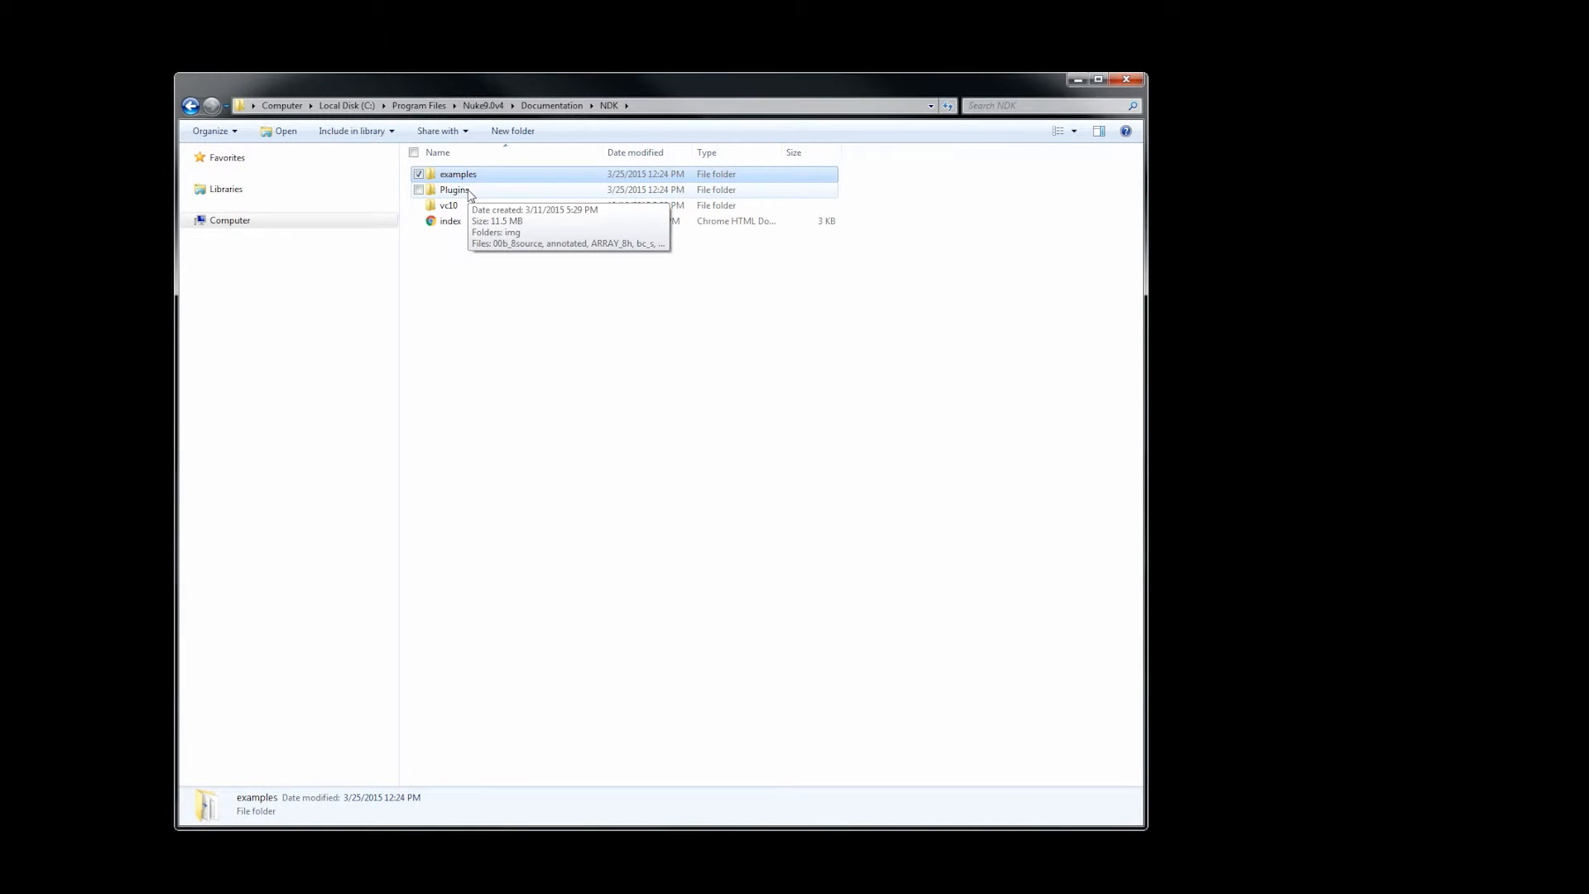
click(453, 189)
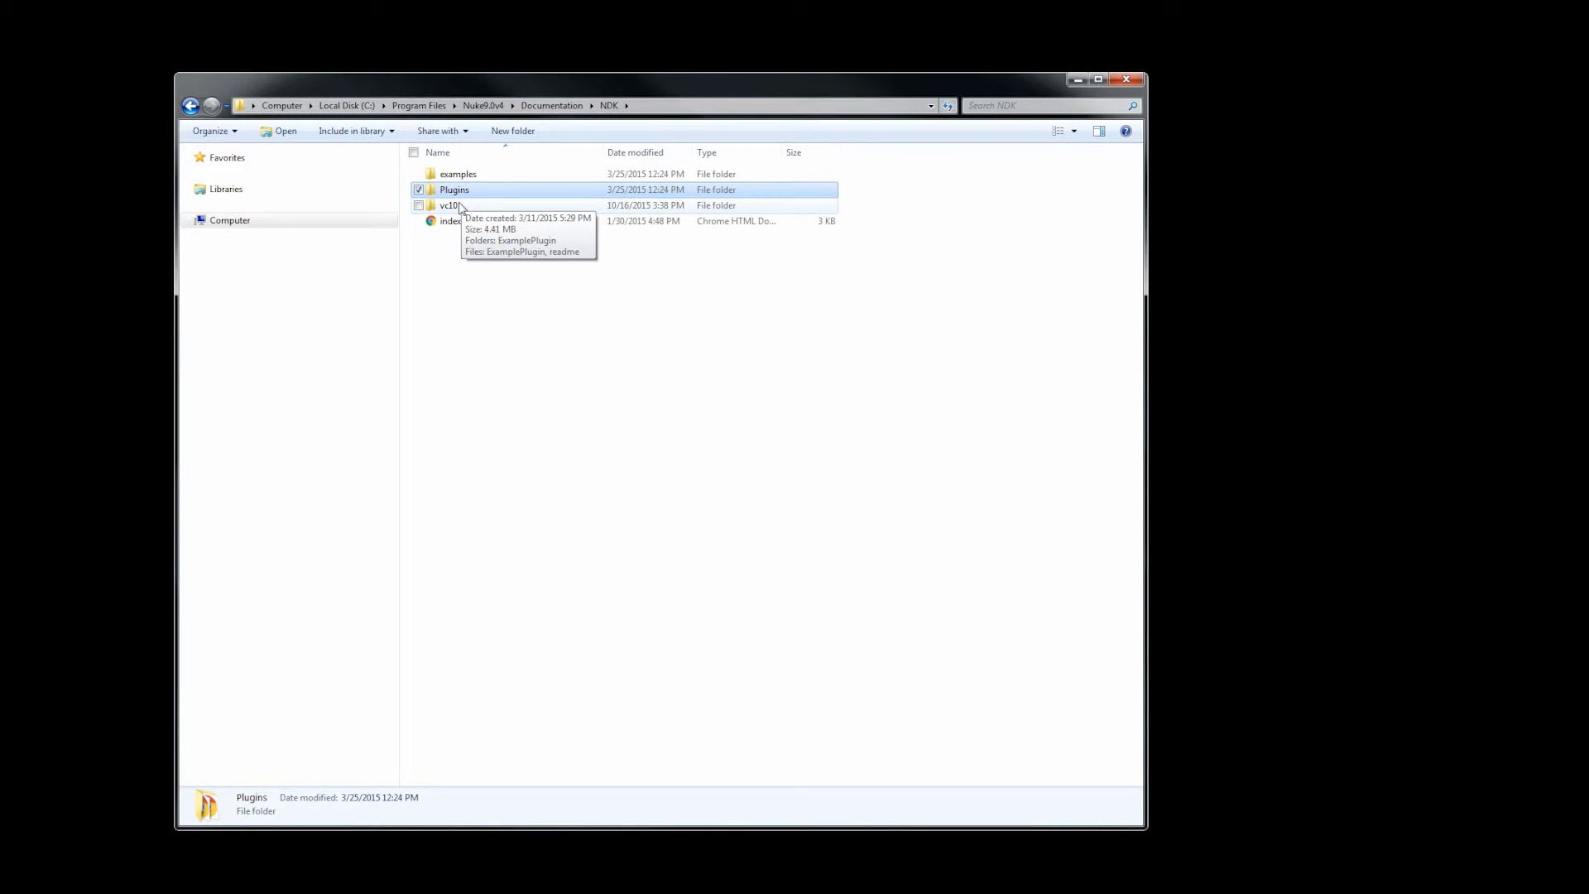
double_click(448, 205)
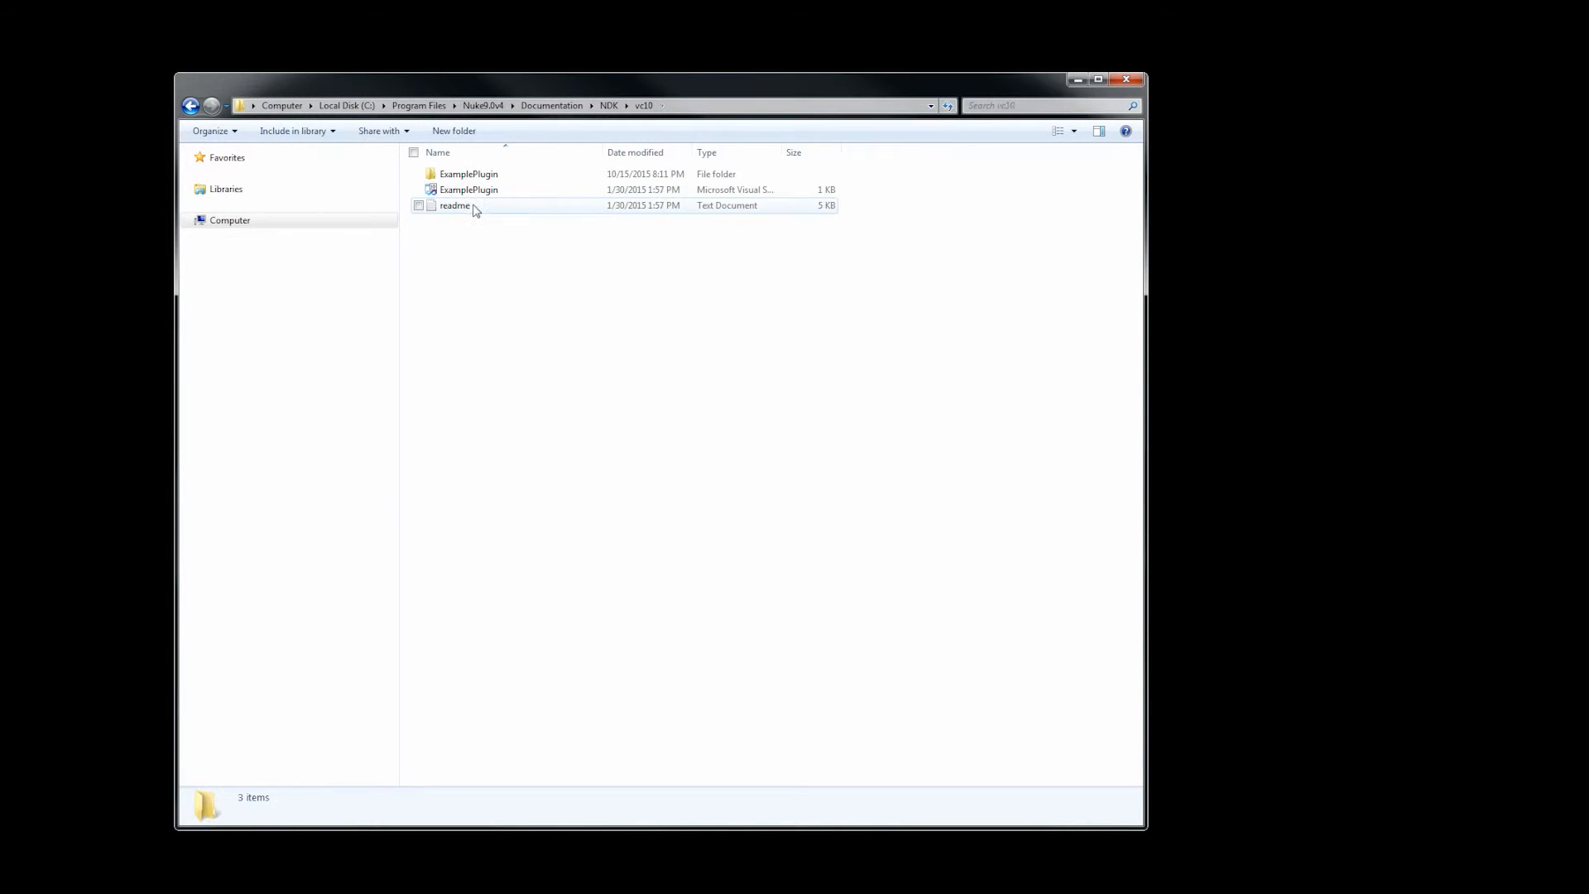
double_click(455, 205)
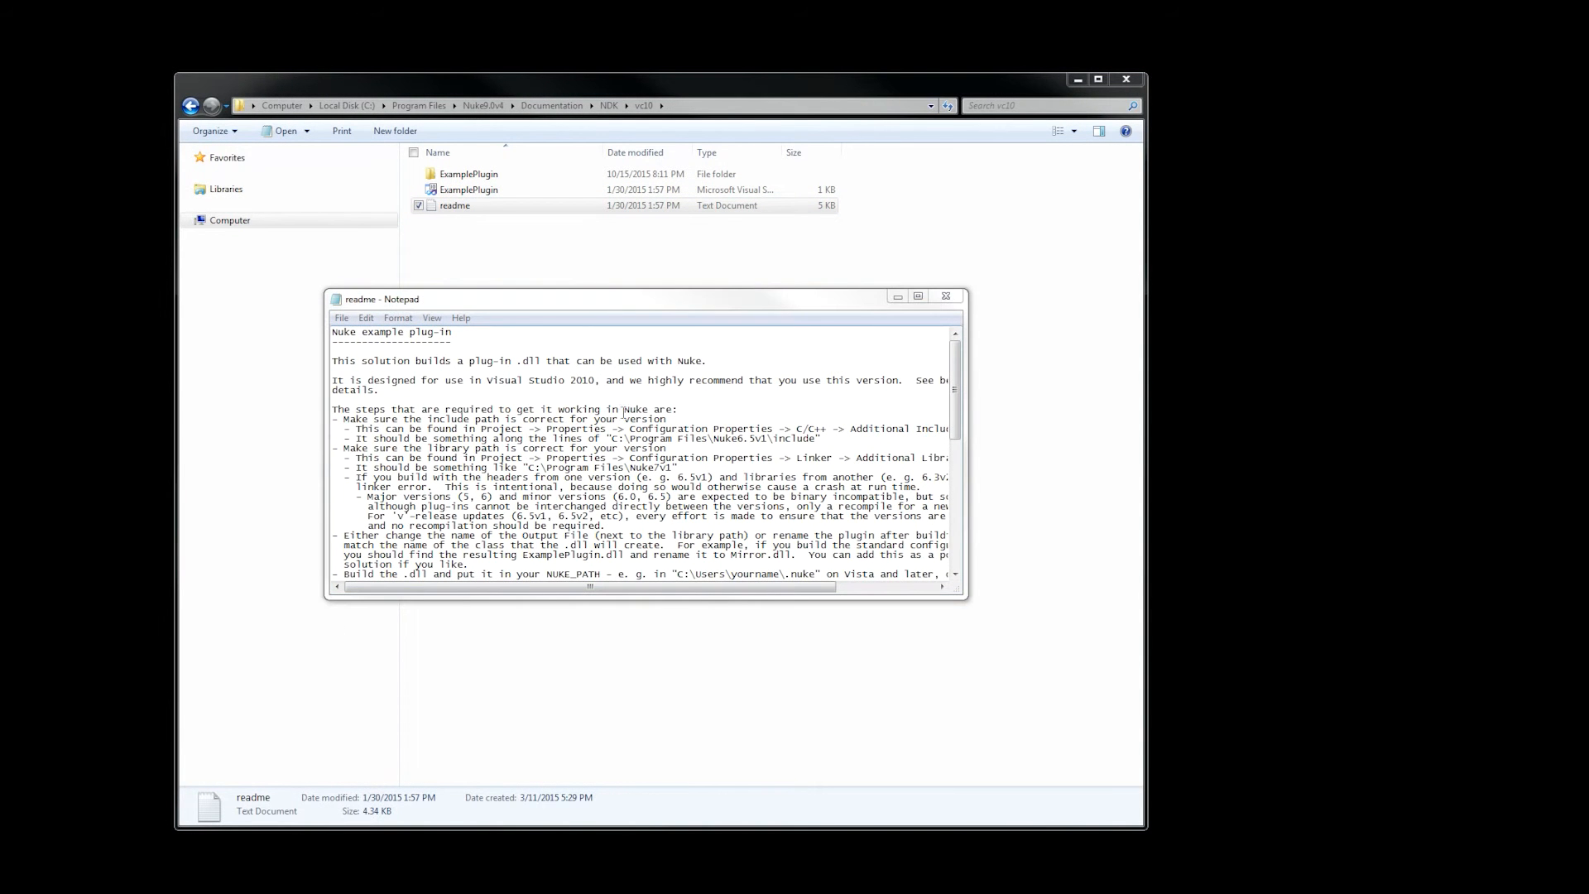
Read through the example plug-in readme in Notepad, selecting all its text
scroll(down, 3)
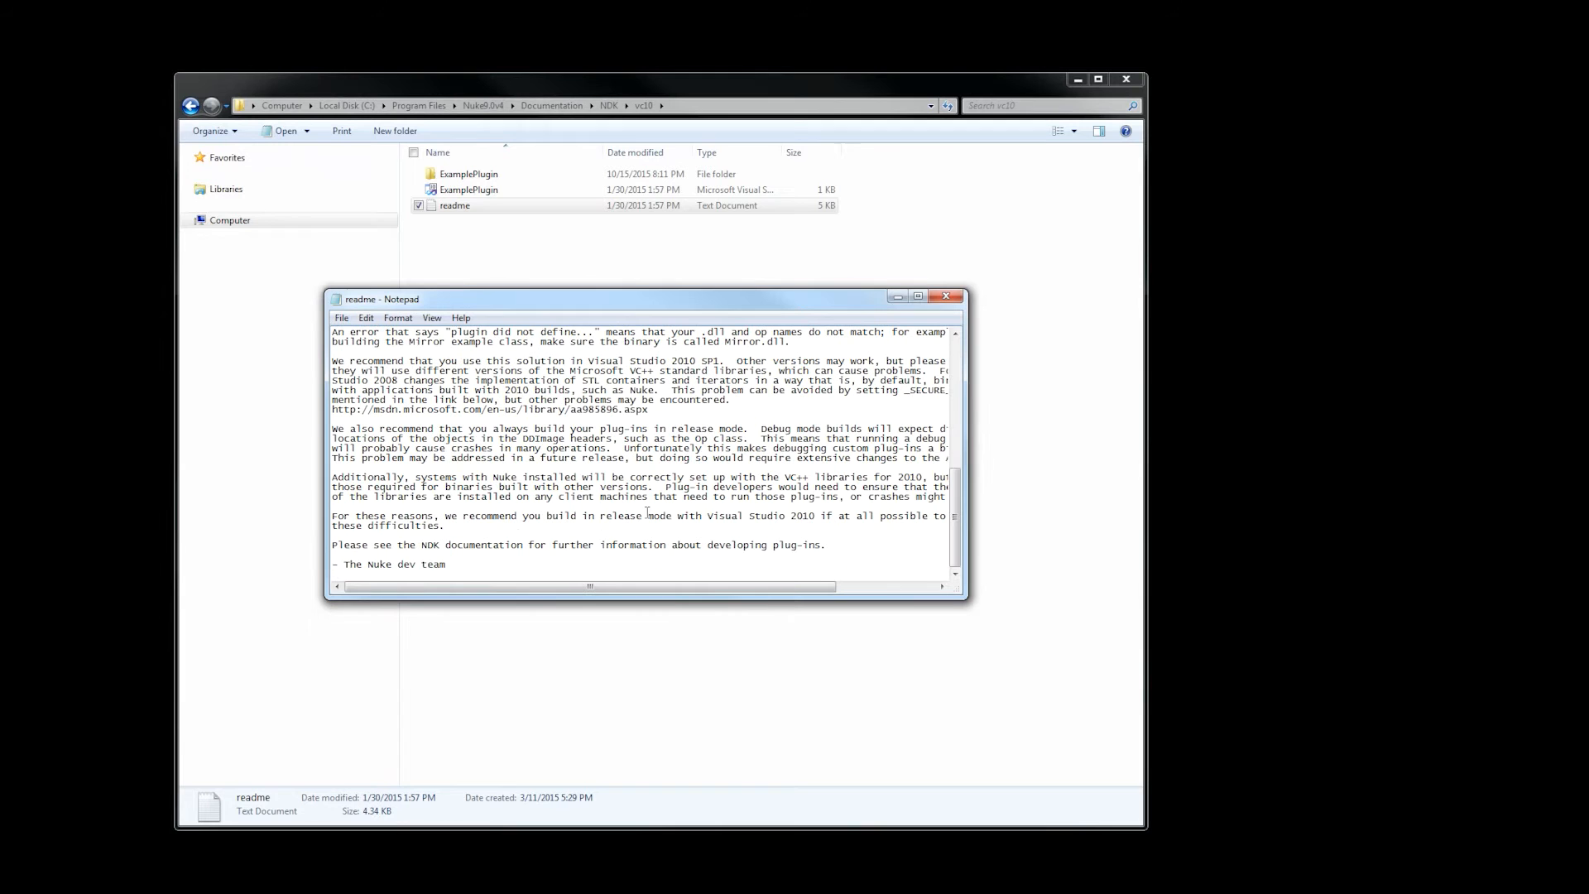
key(ctrl+a)
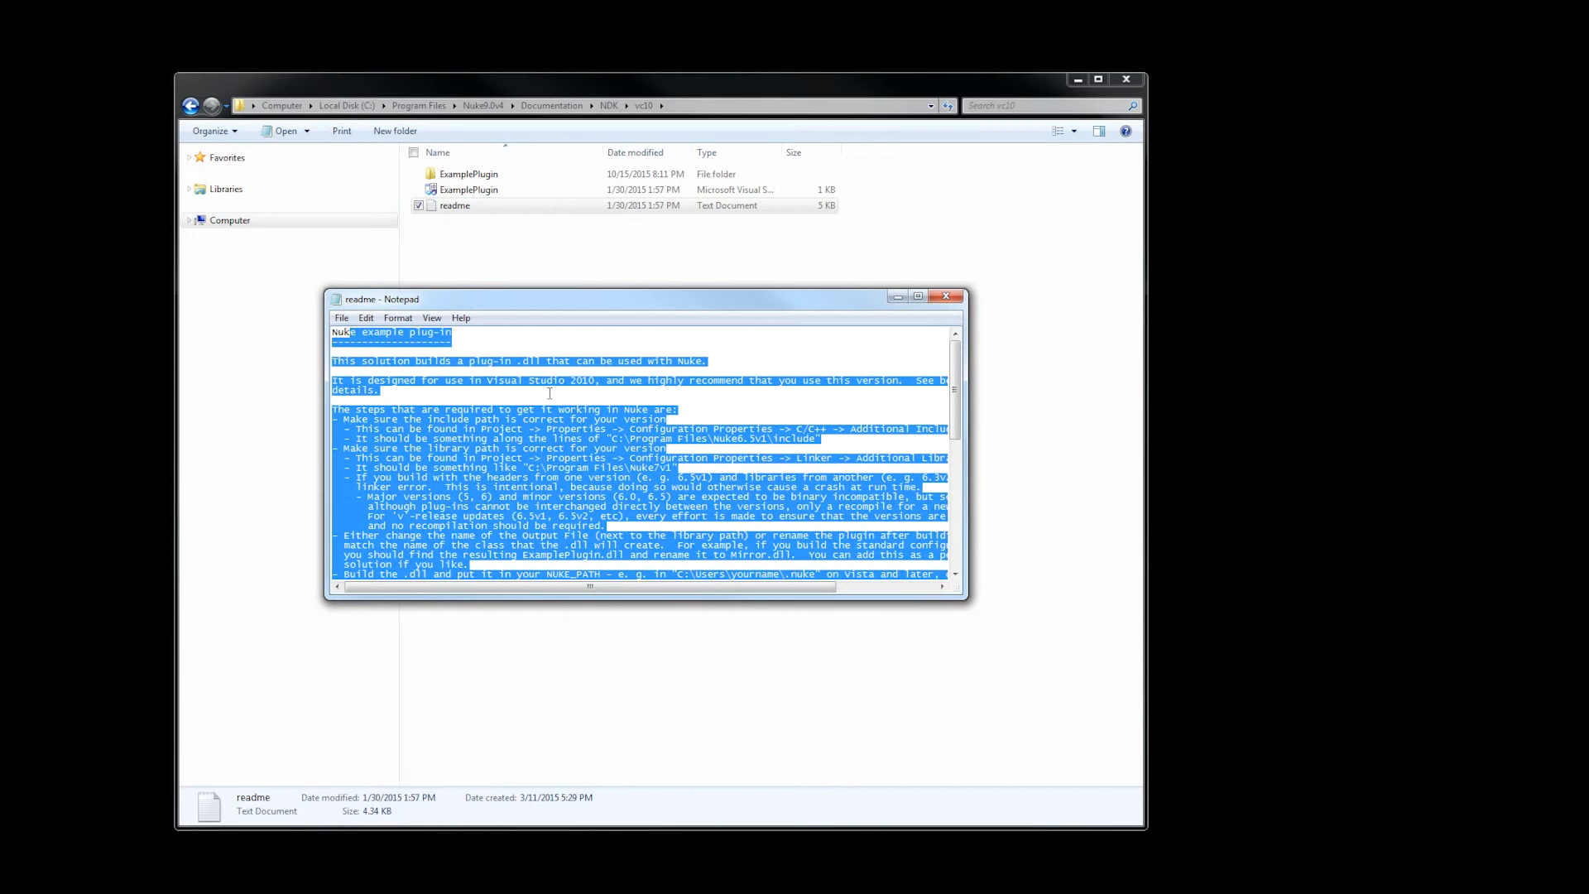
scroll(down, 3)
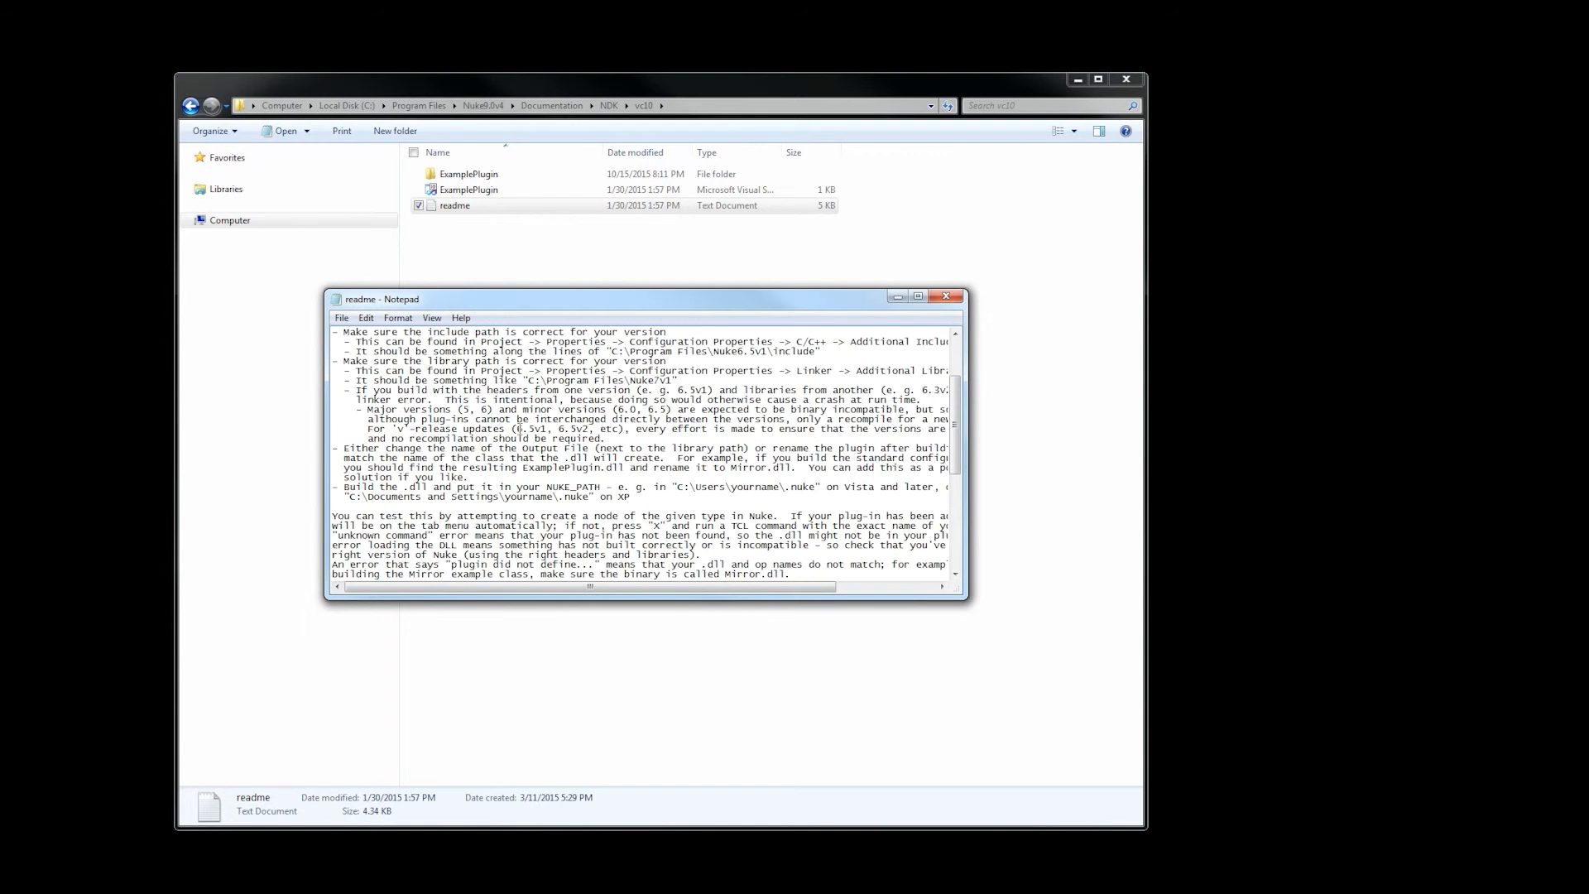
scroll(down, 3)
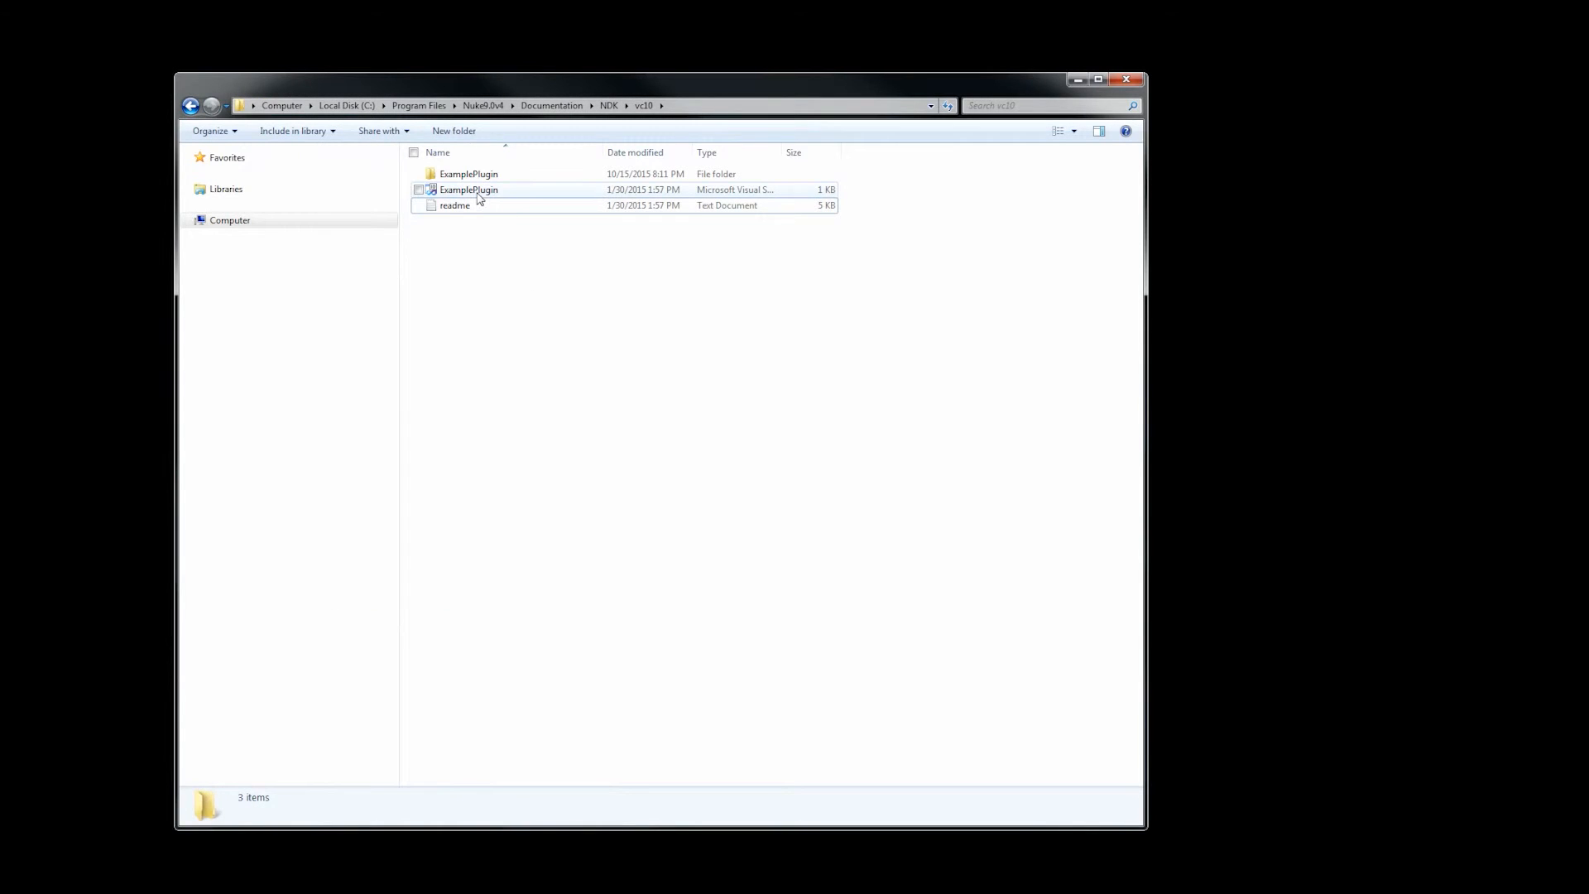
Launch ExamplePlugin.sln in Visual Studio 2010 and minimize the Explorer window
click(469, 189)
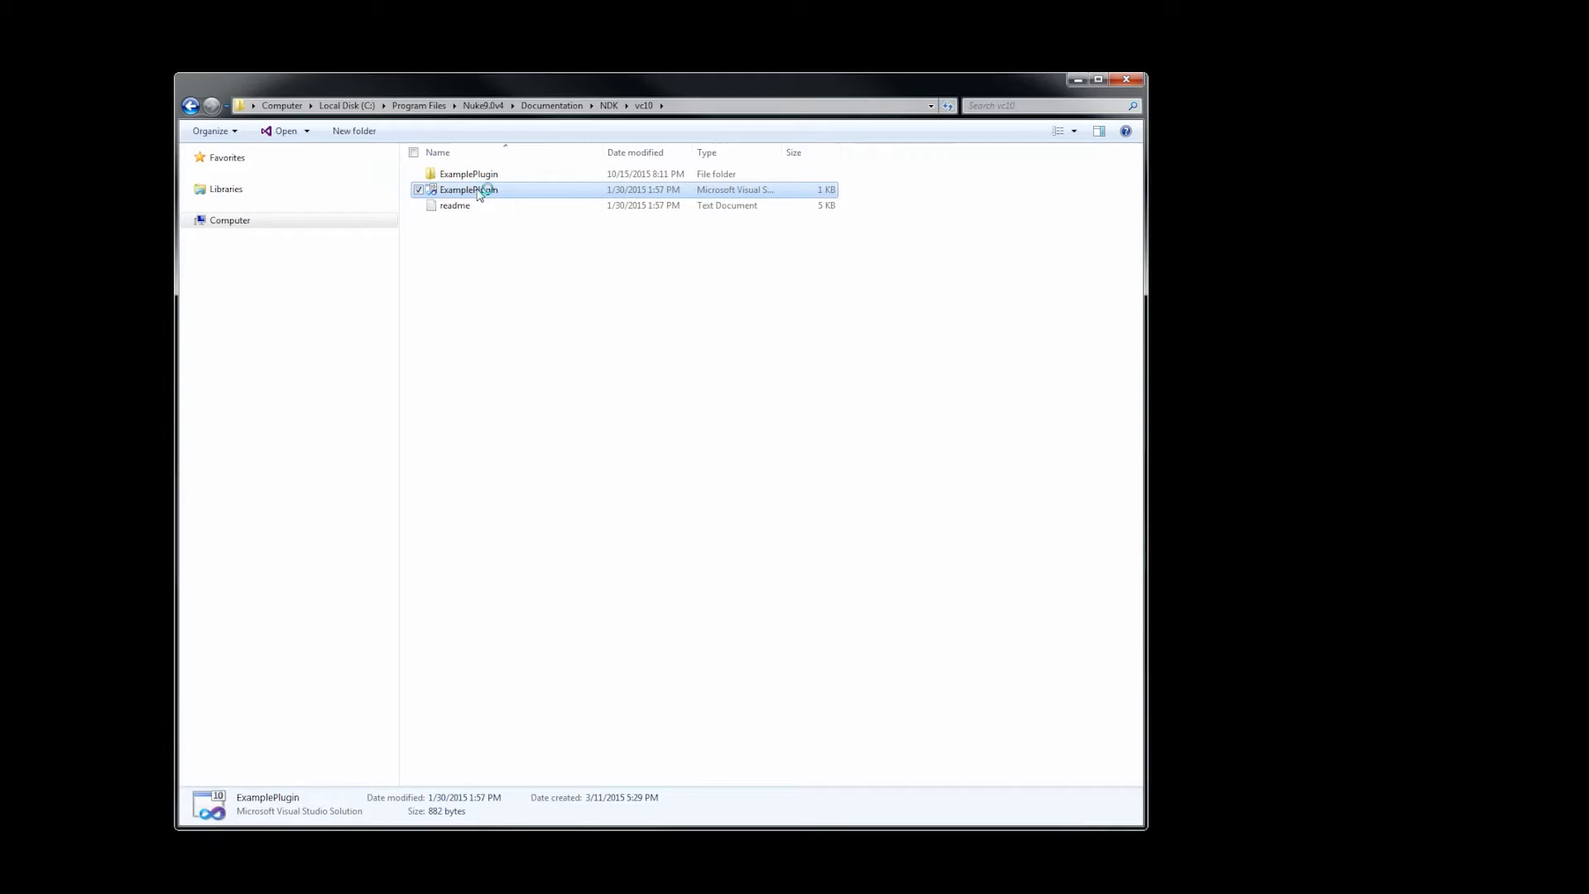
double_click(469, 188)
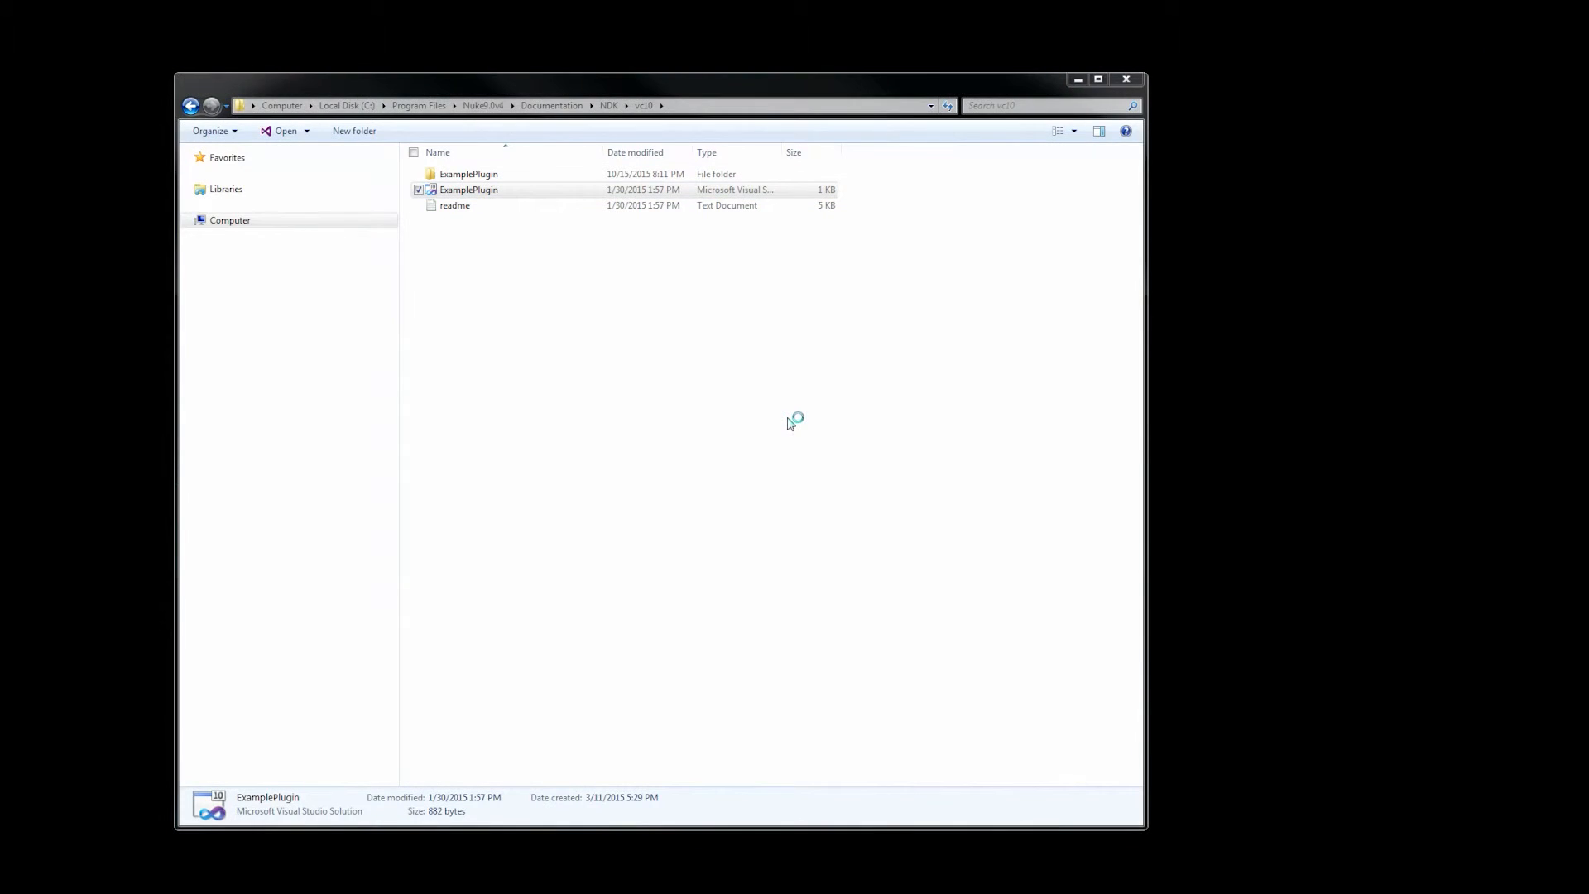
double_click(468, 189)
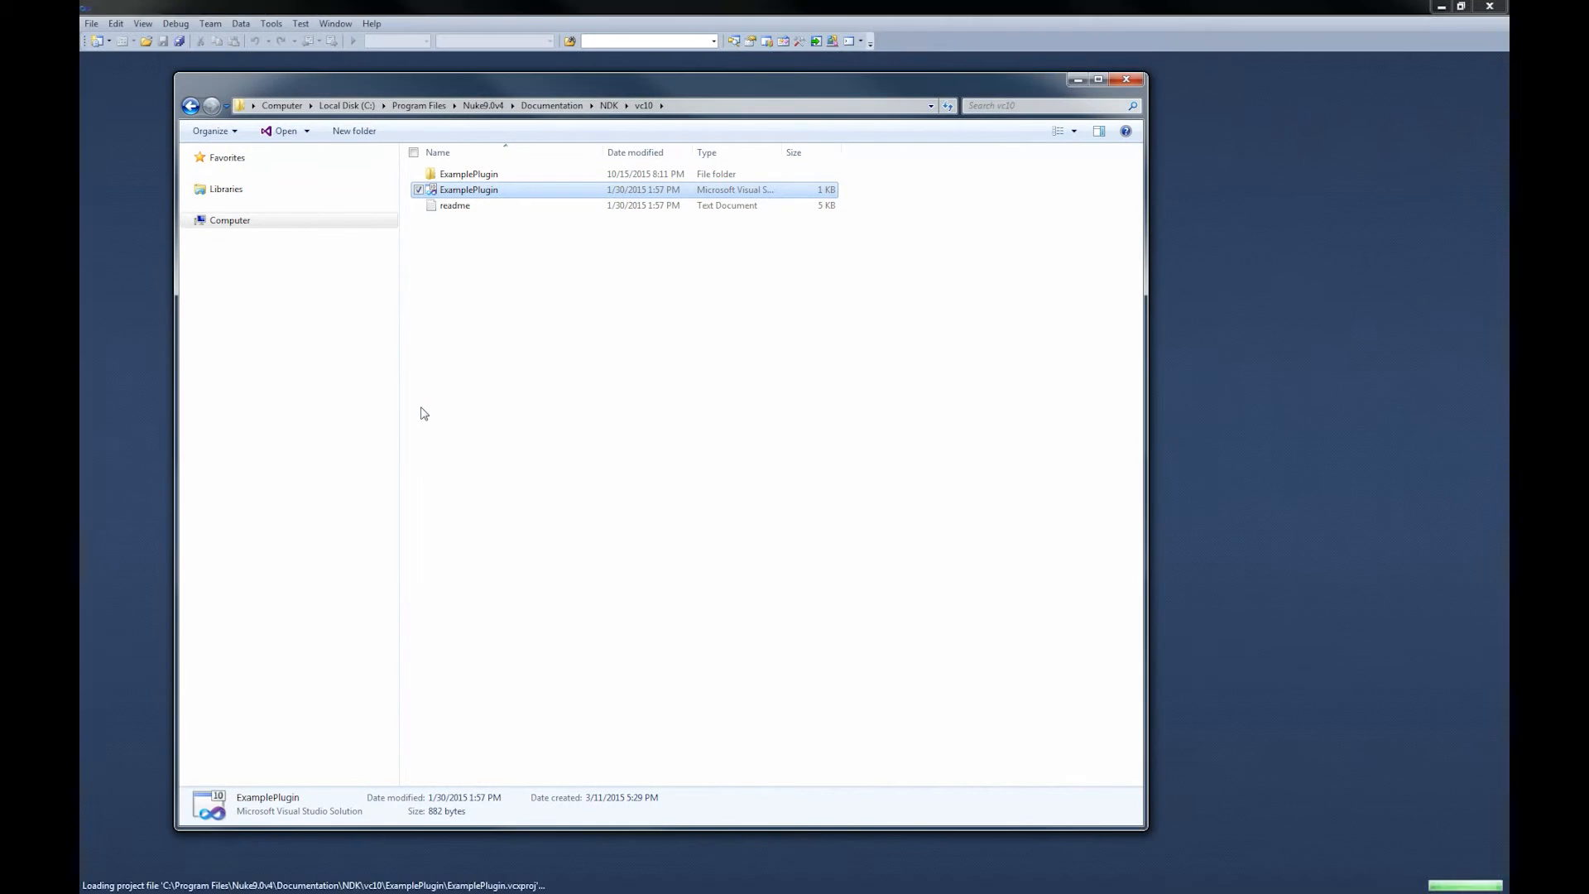
double_click(468, 189)
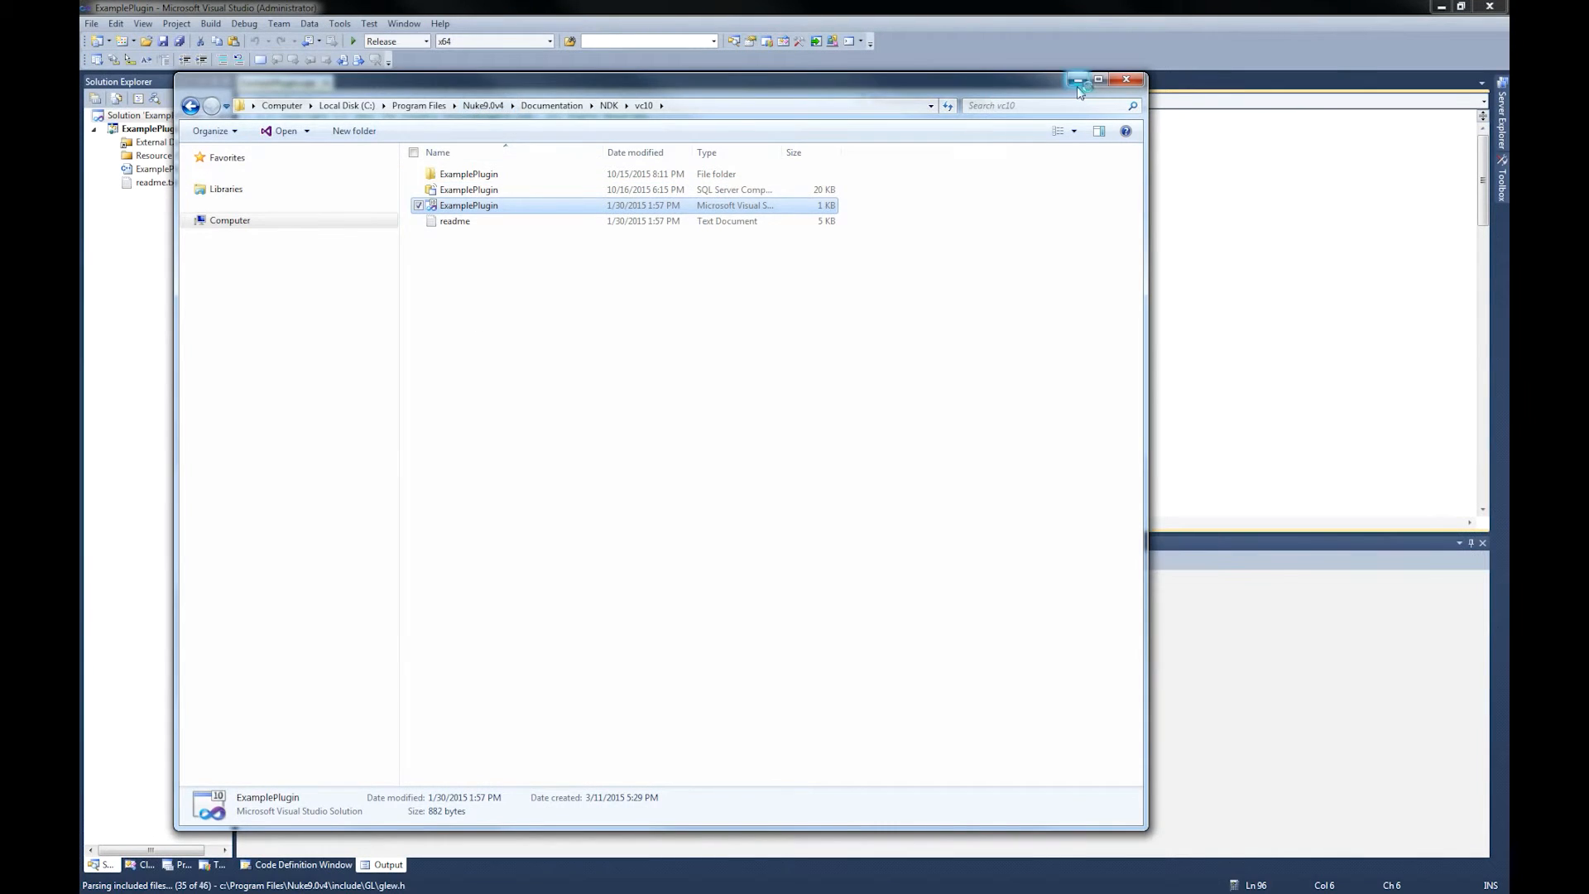
click(1126, 79)
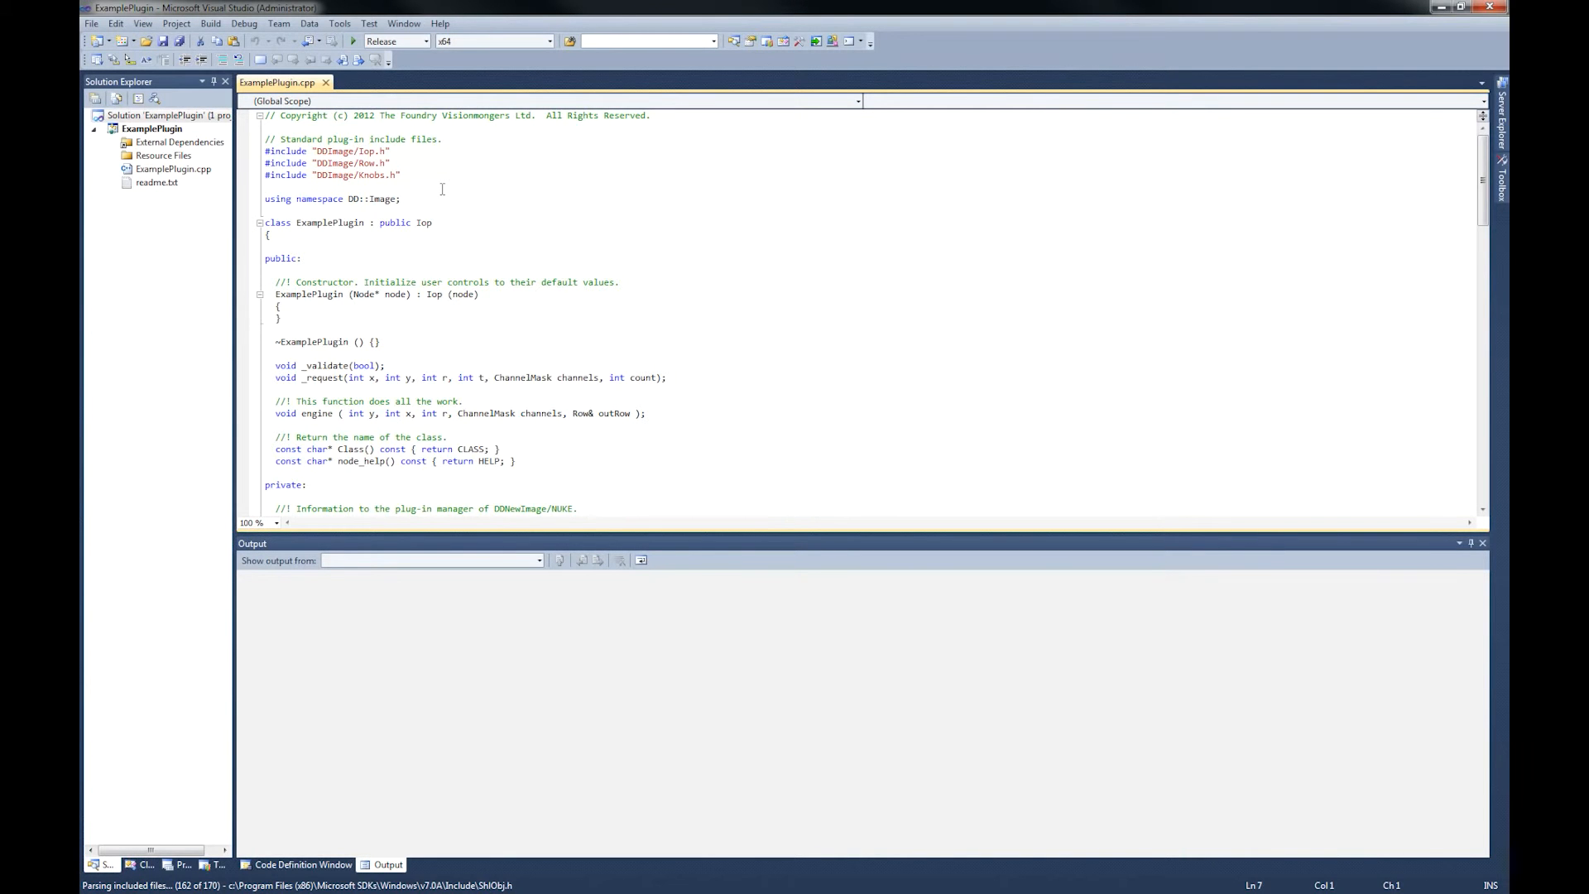
scroll(down, 3)
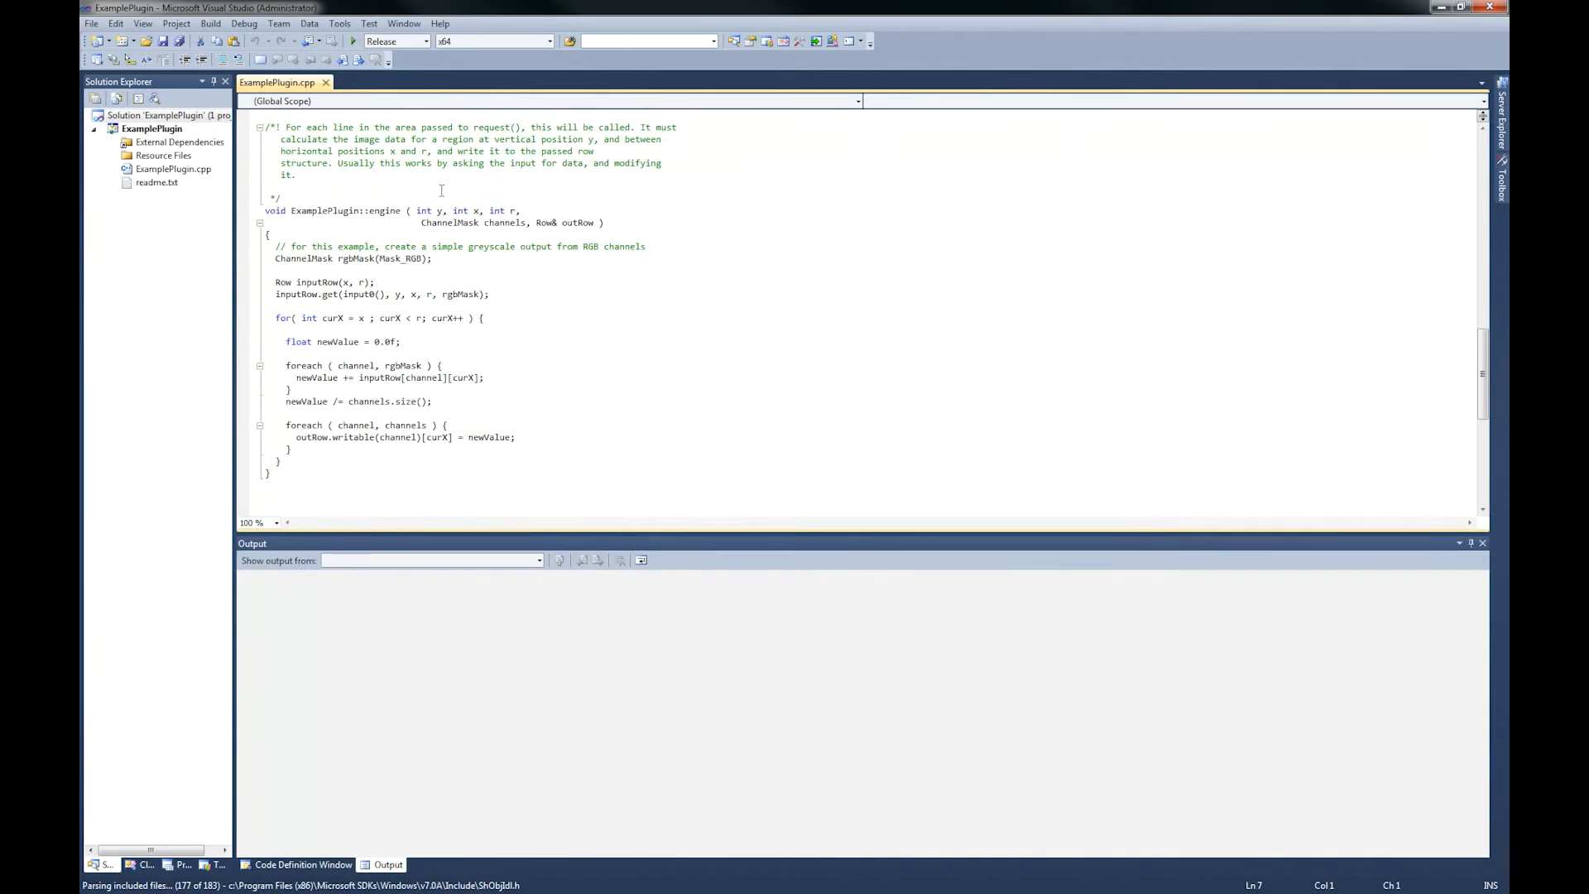
scroll(up, 3)
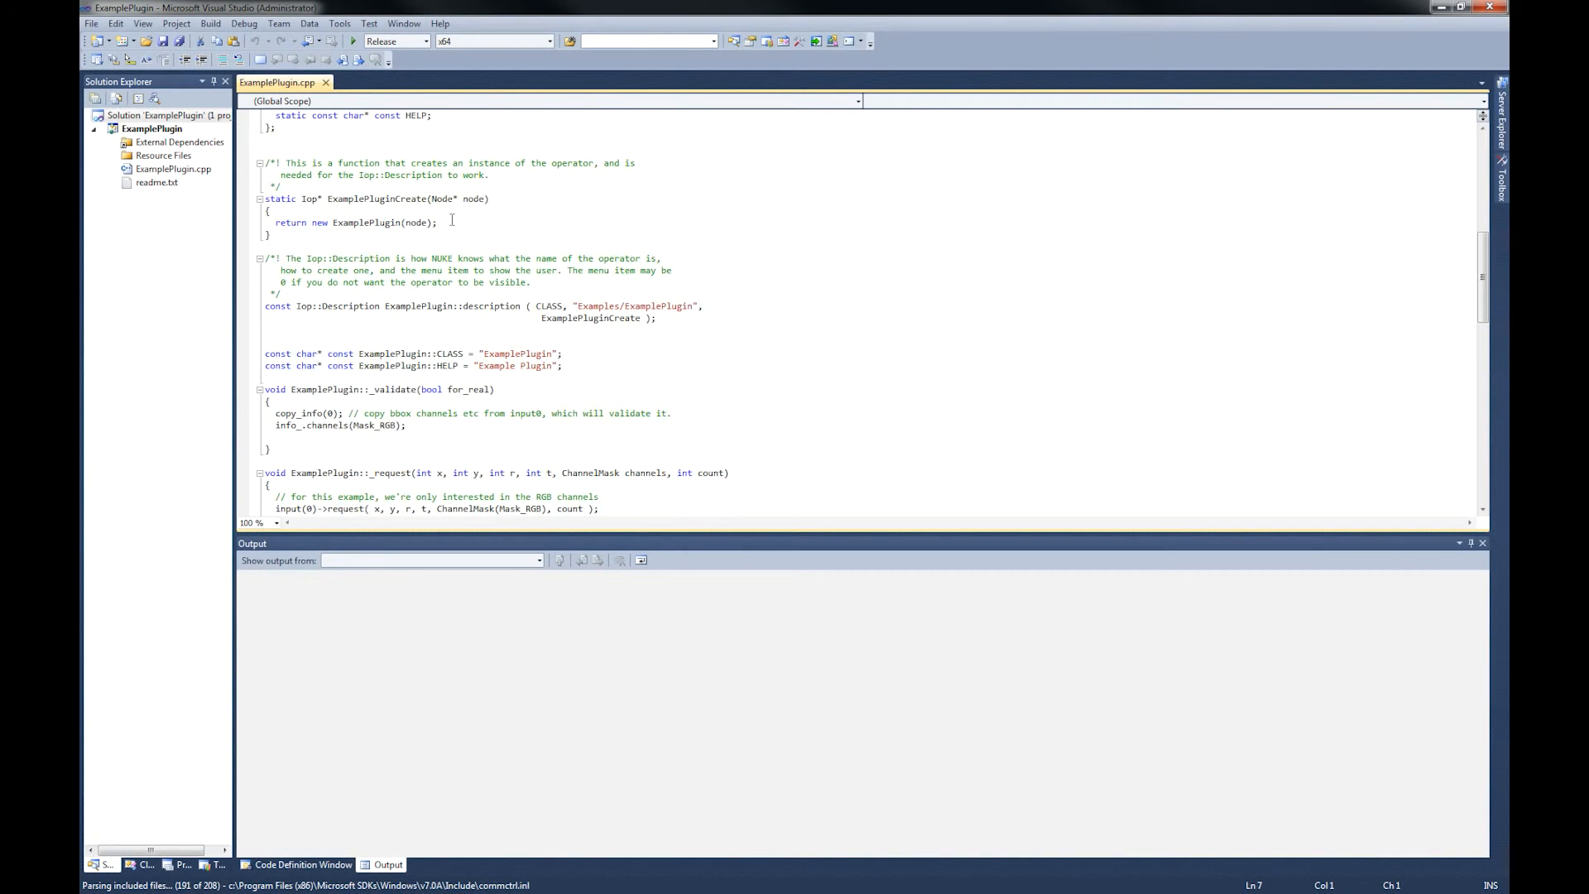
scroll(up, 3)
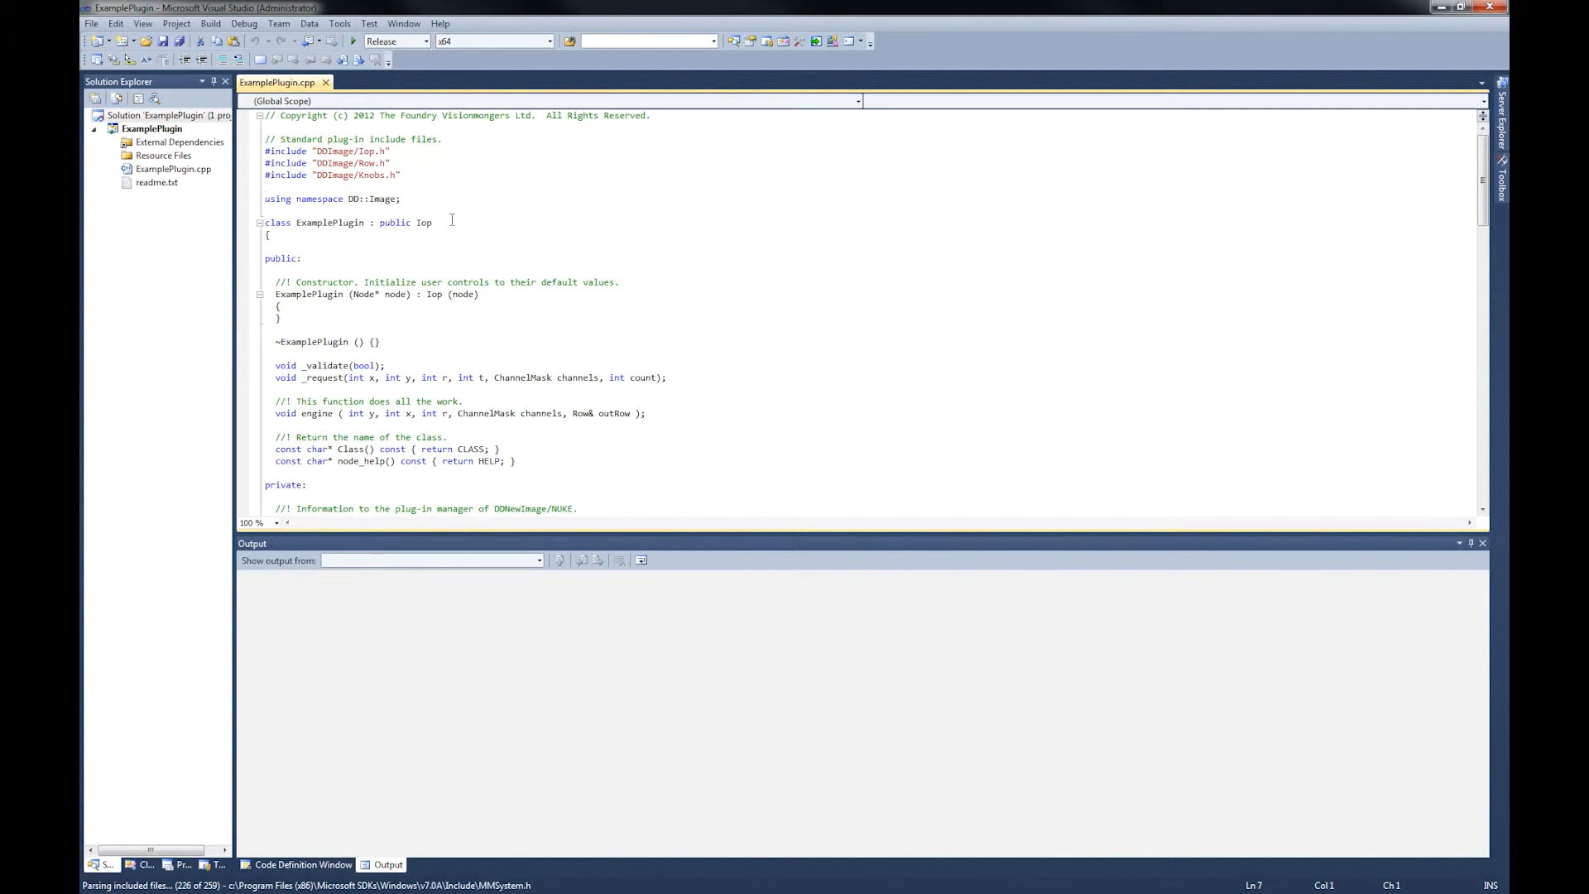
click(266, 234)
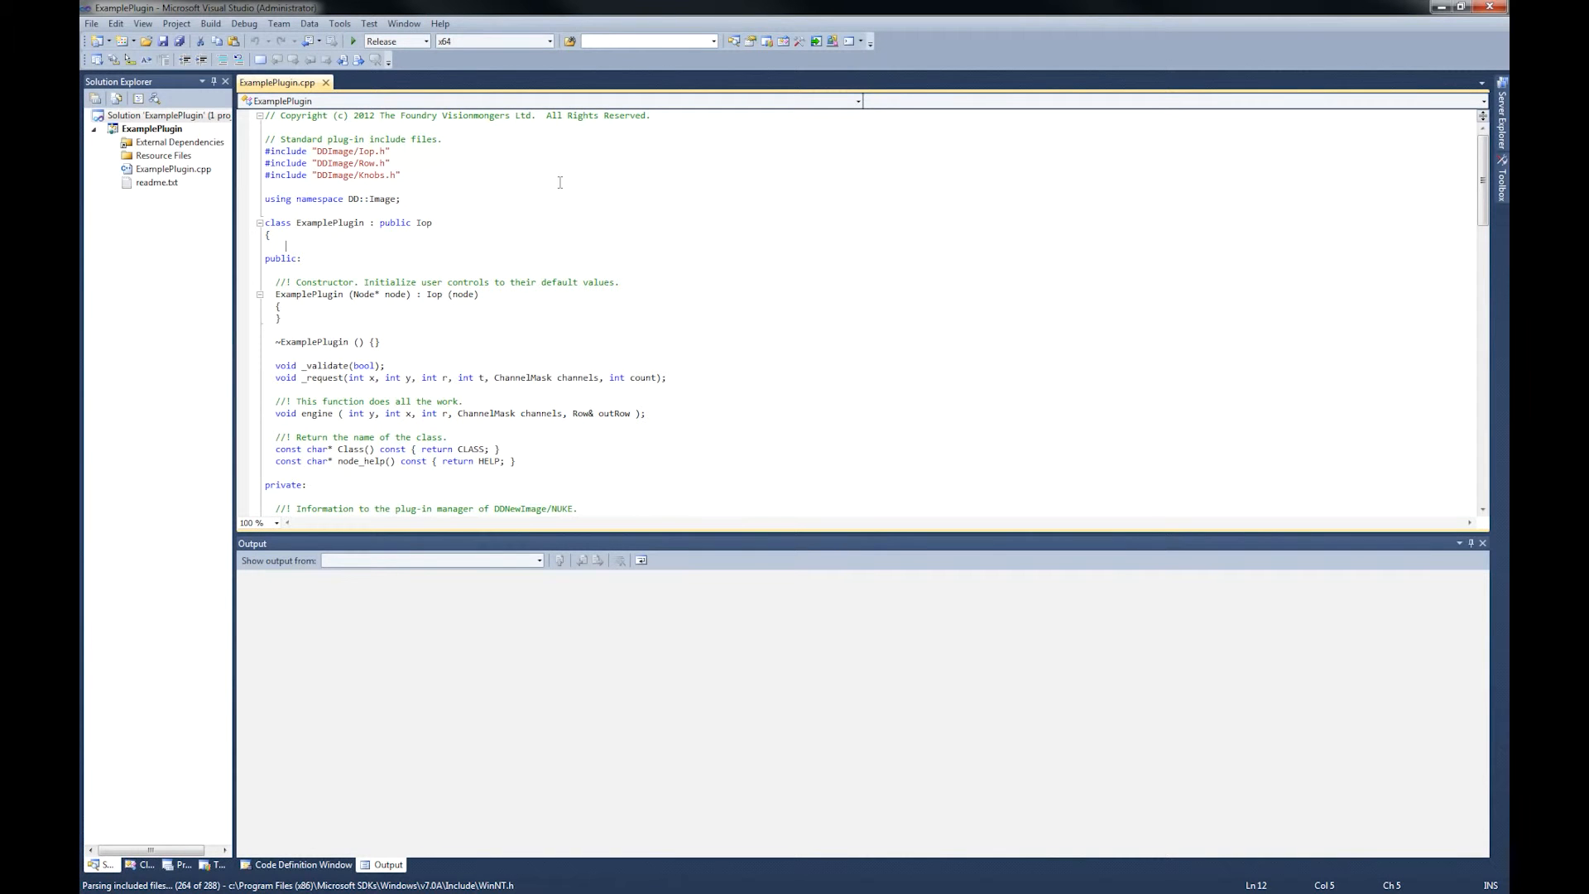
mouse_move(528, 152)
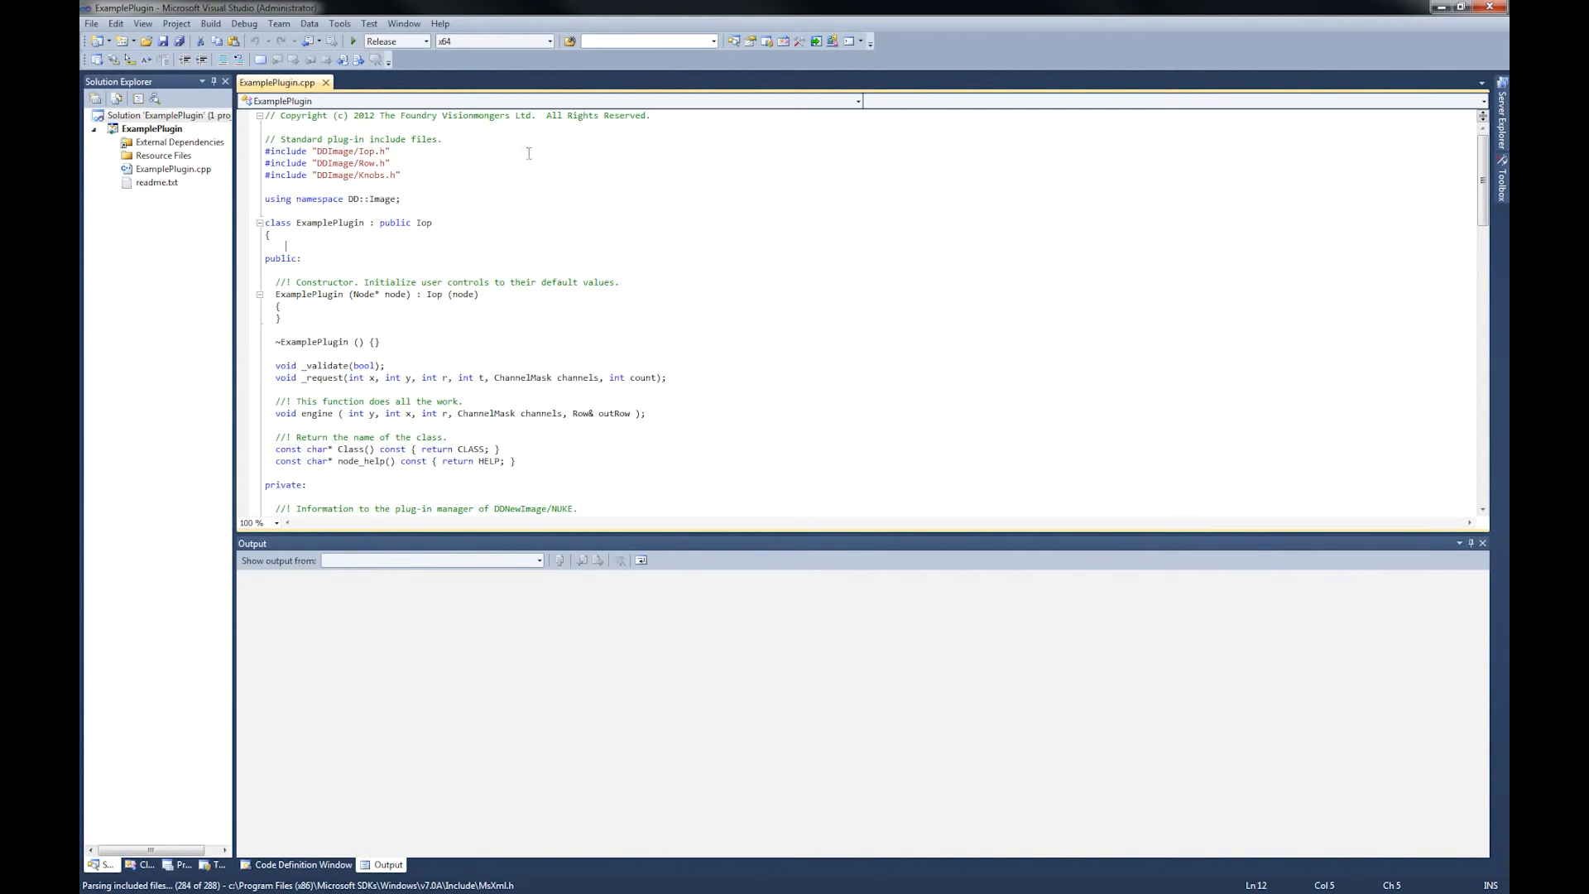
click(425, 41)
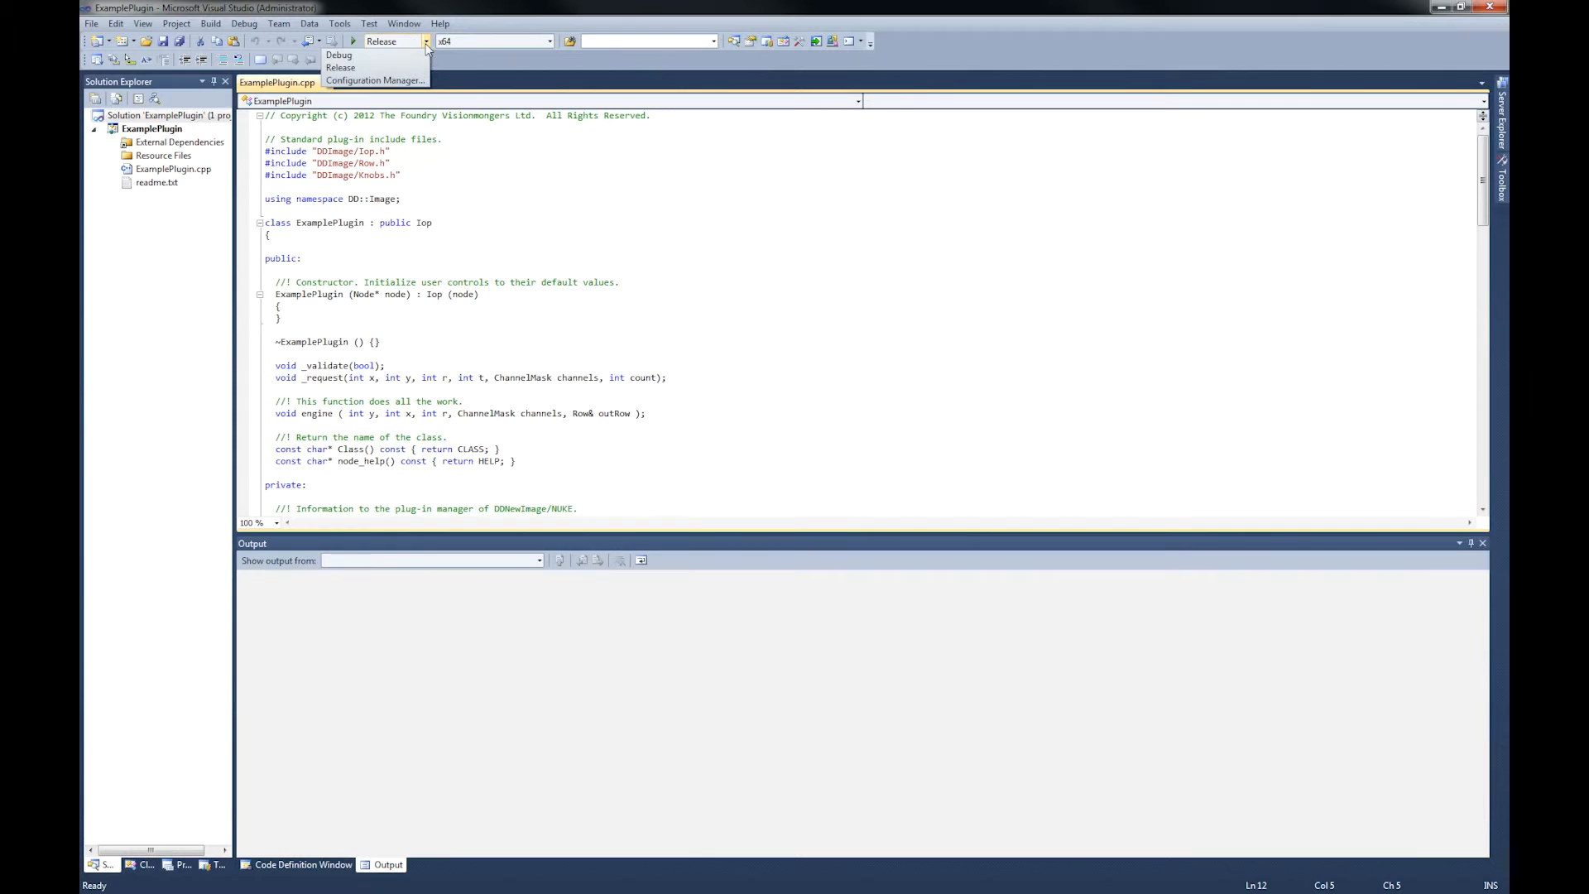
click(337, 55)
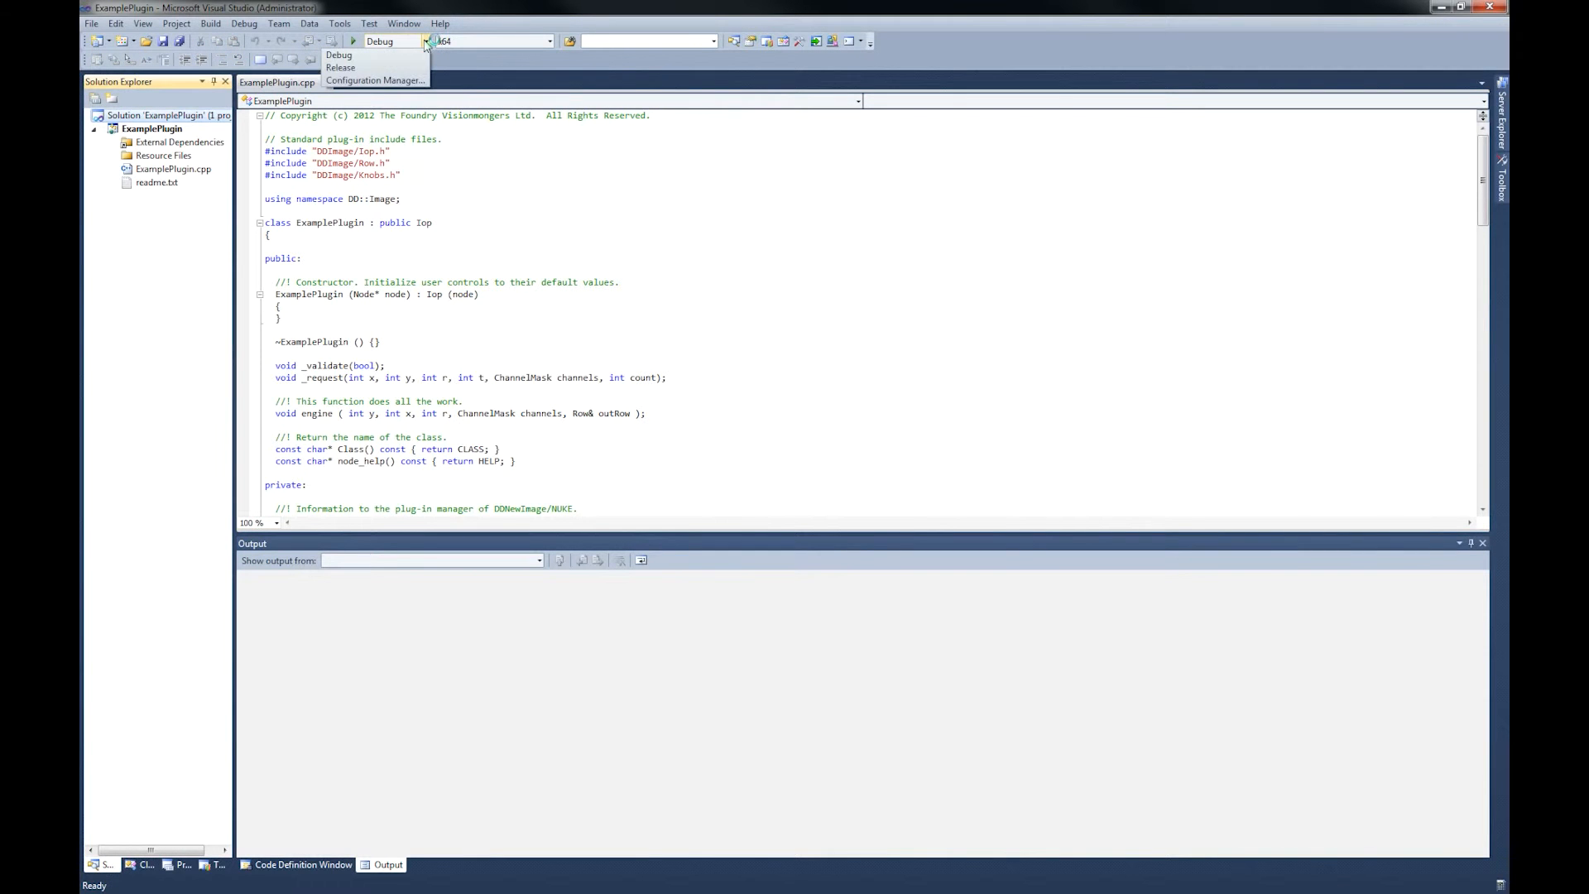
click(341, 67)
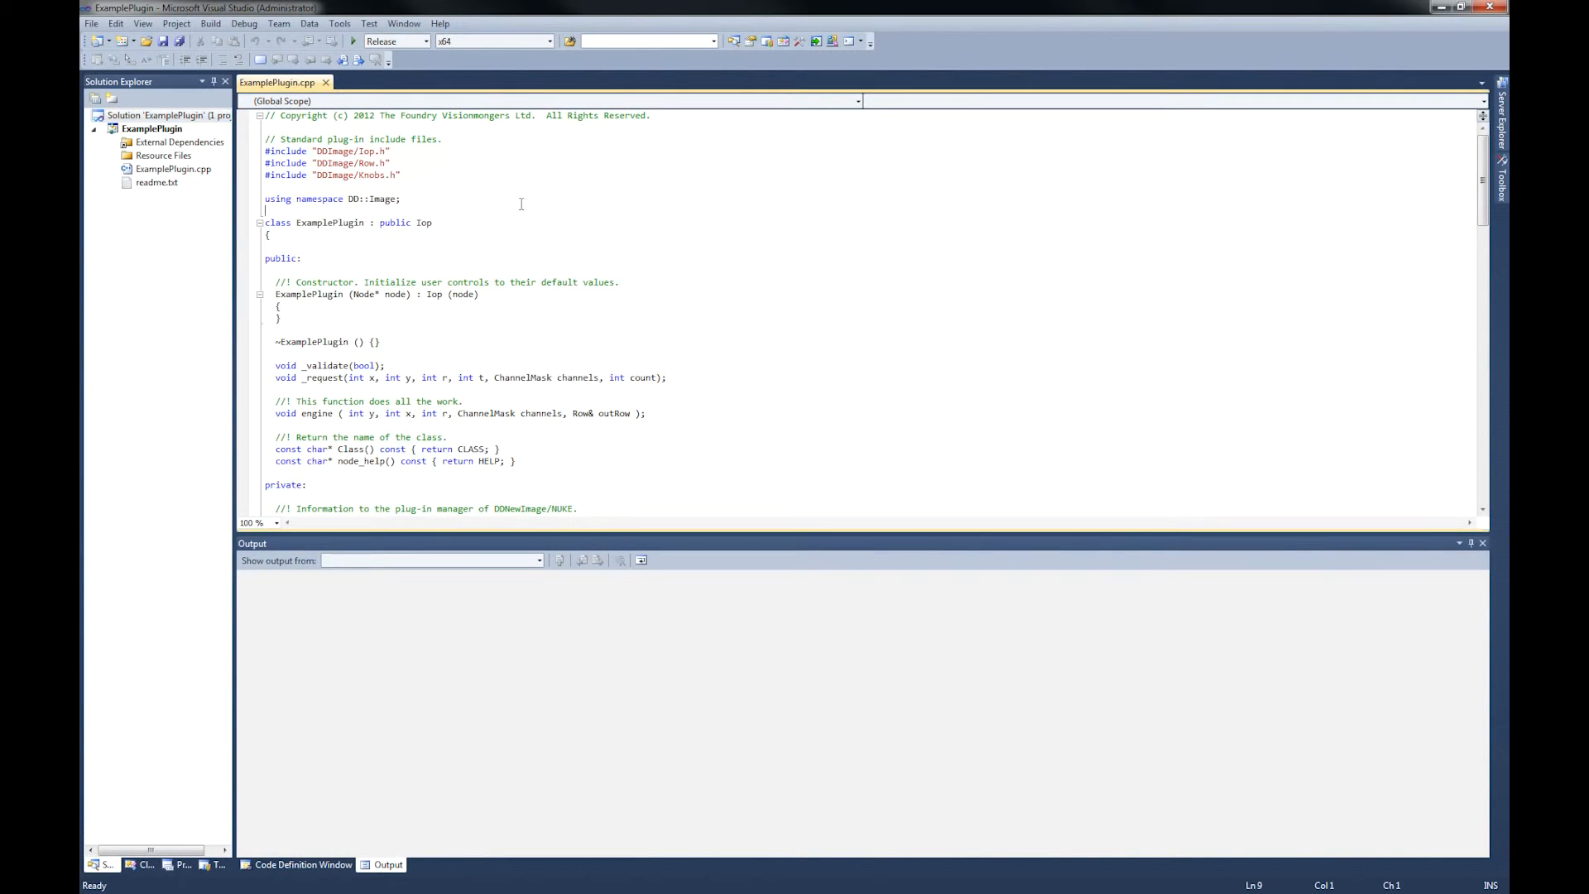
click(179, 114)
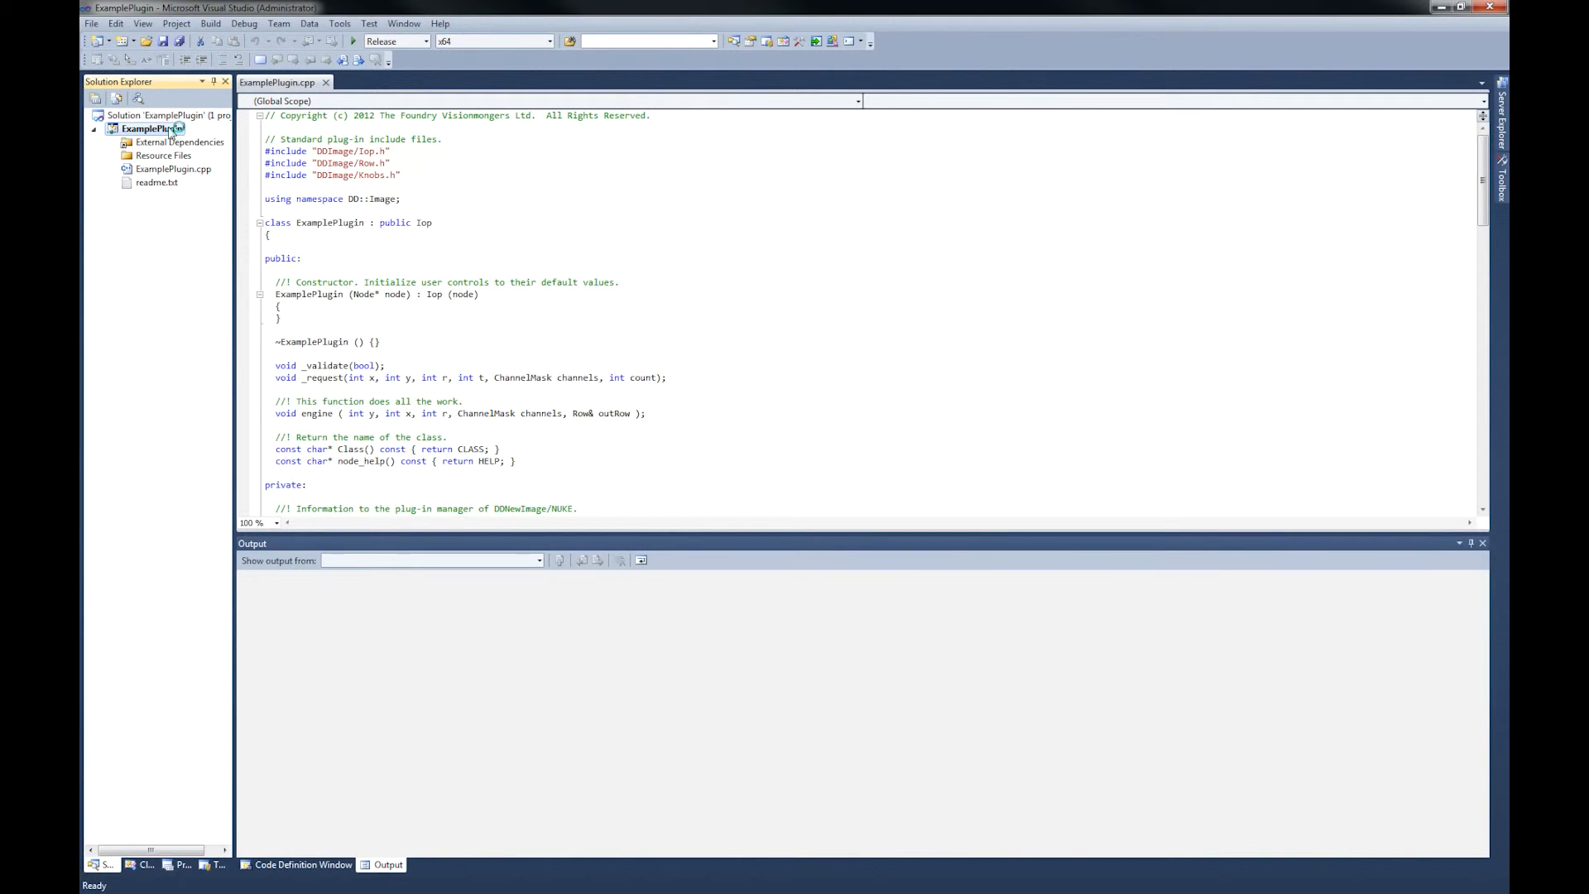
Rebuild the ExamplePlugin project from Solution Explorer in Release x64
right_click(152, 129)
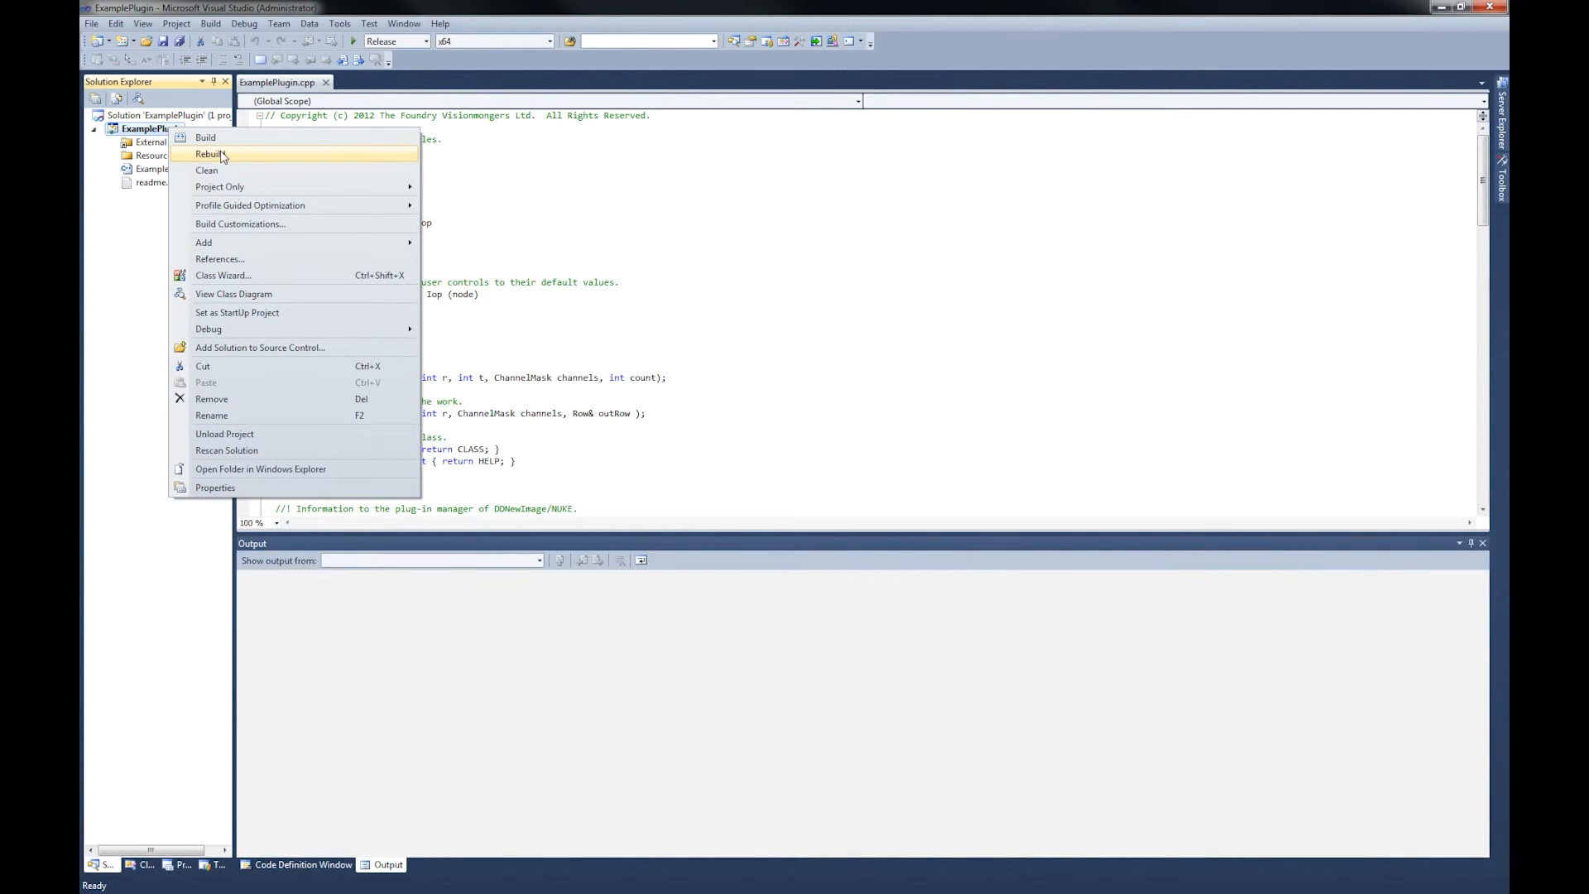
click(209, 154)
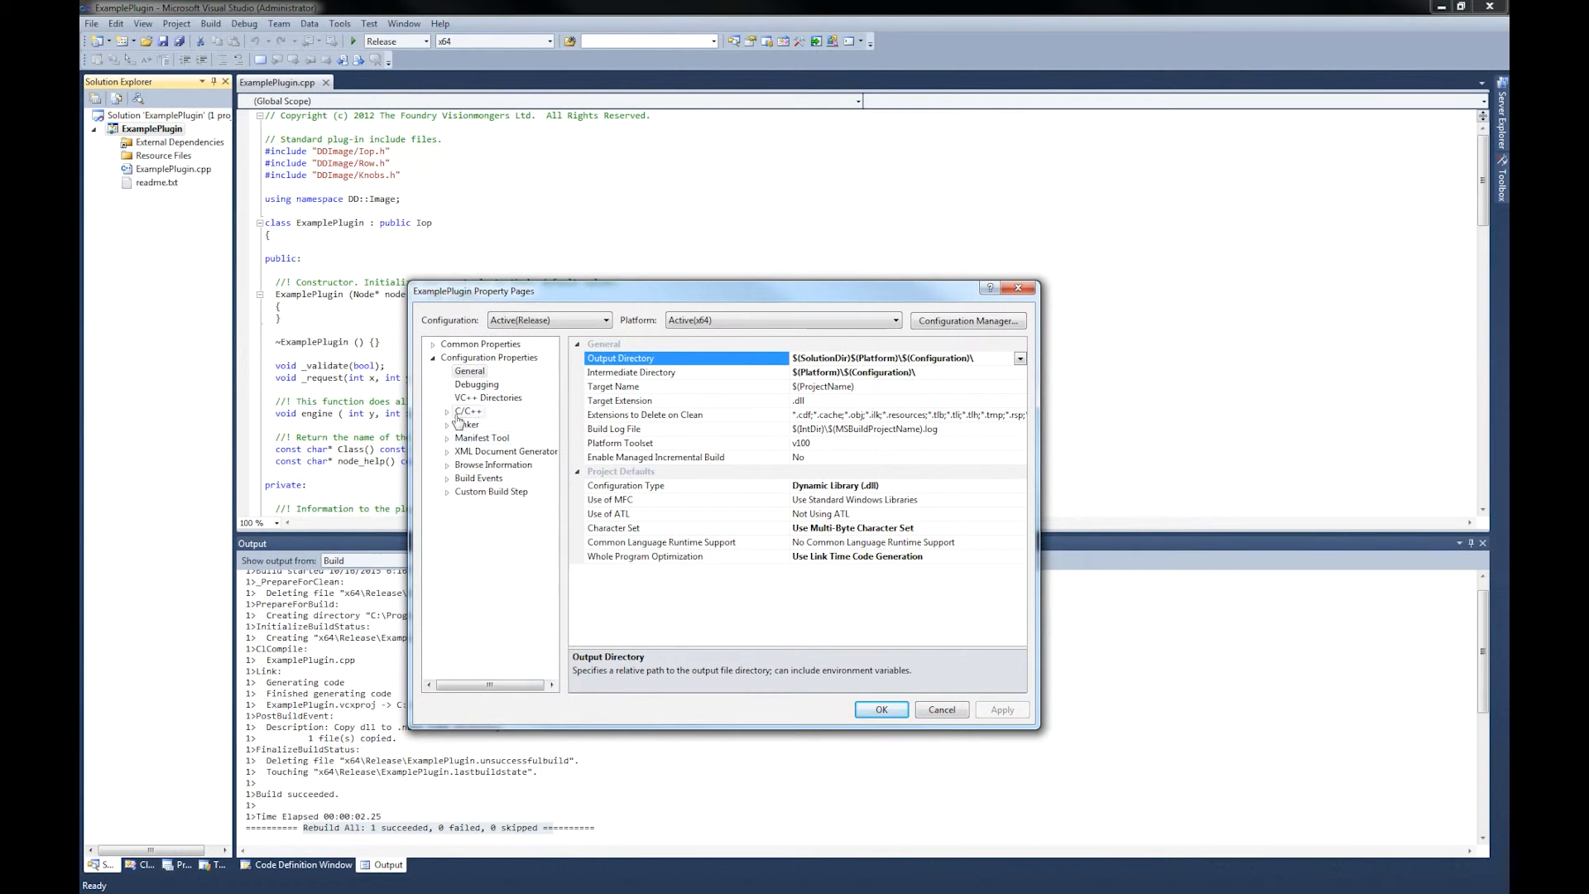
mouse_move(907, 689)
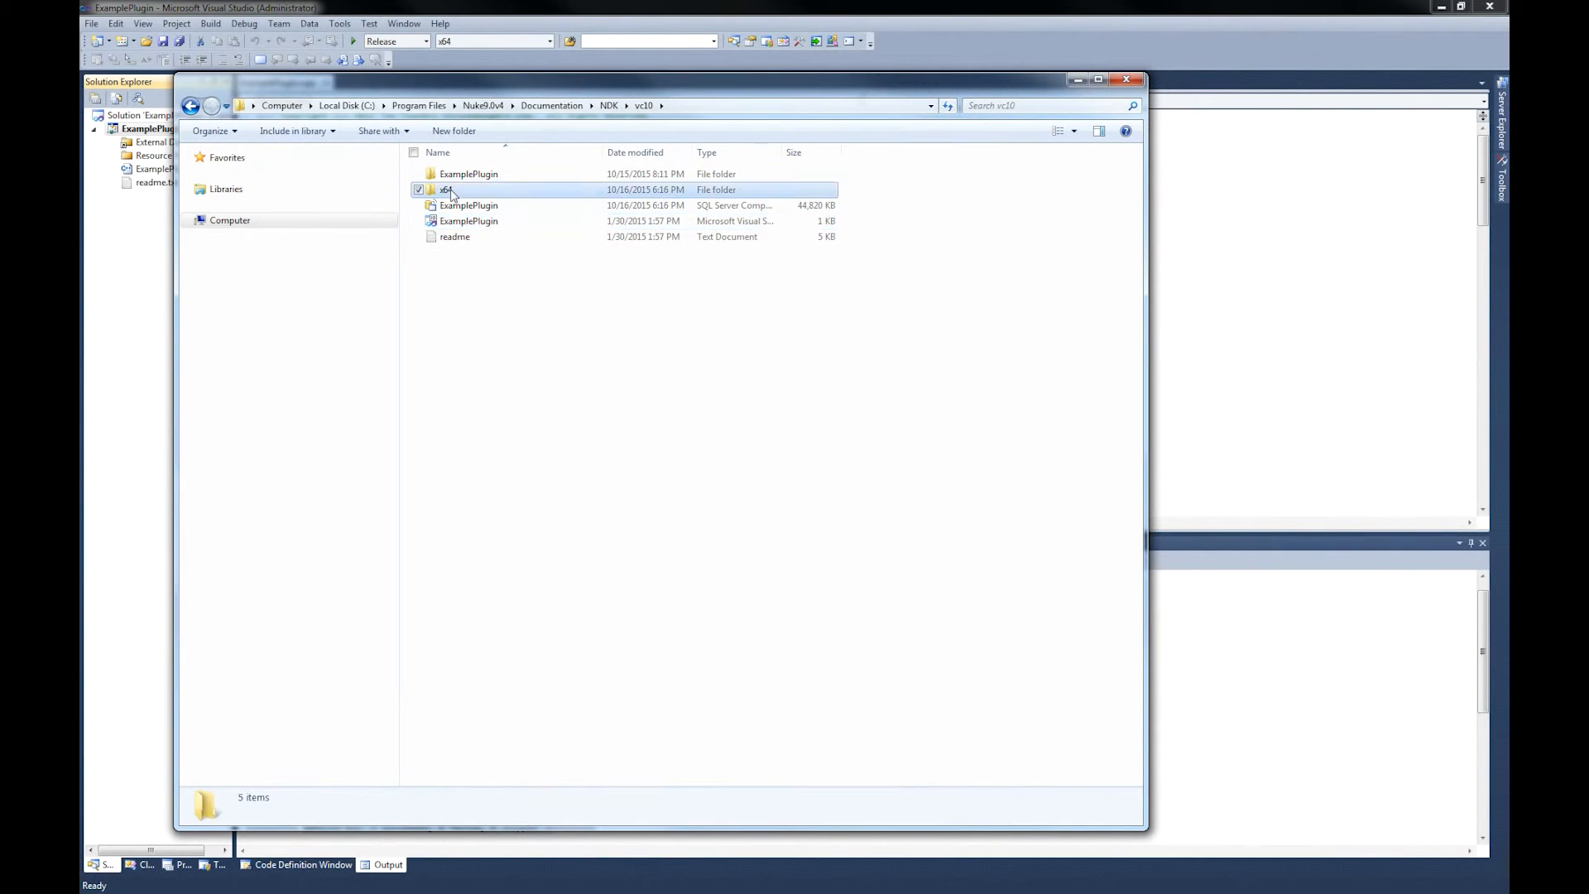
Check ExamplePlugin.dll in the x64 Release output folder and minimize Explorer
double_click(445, 188)
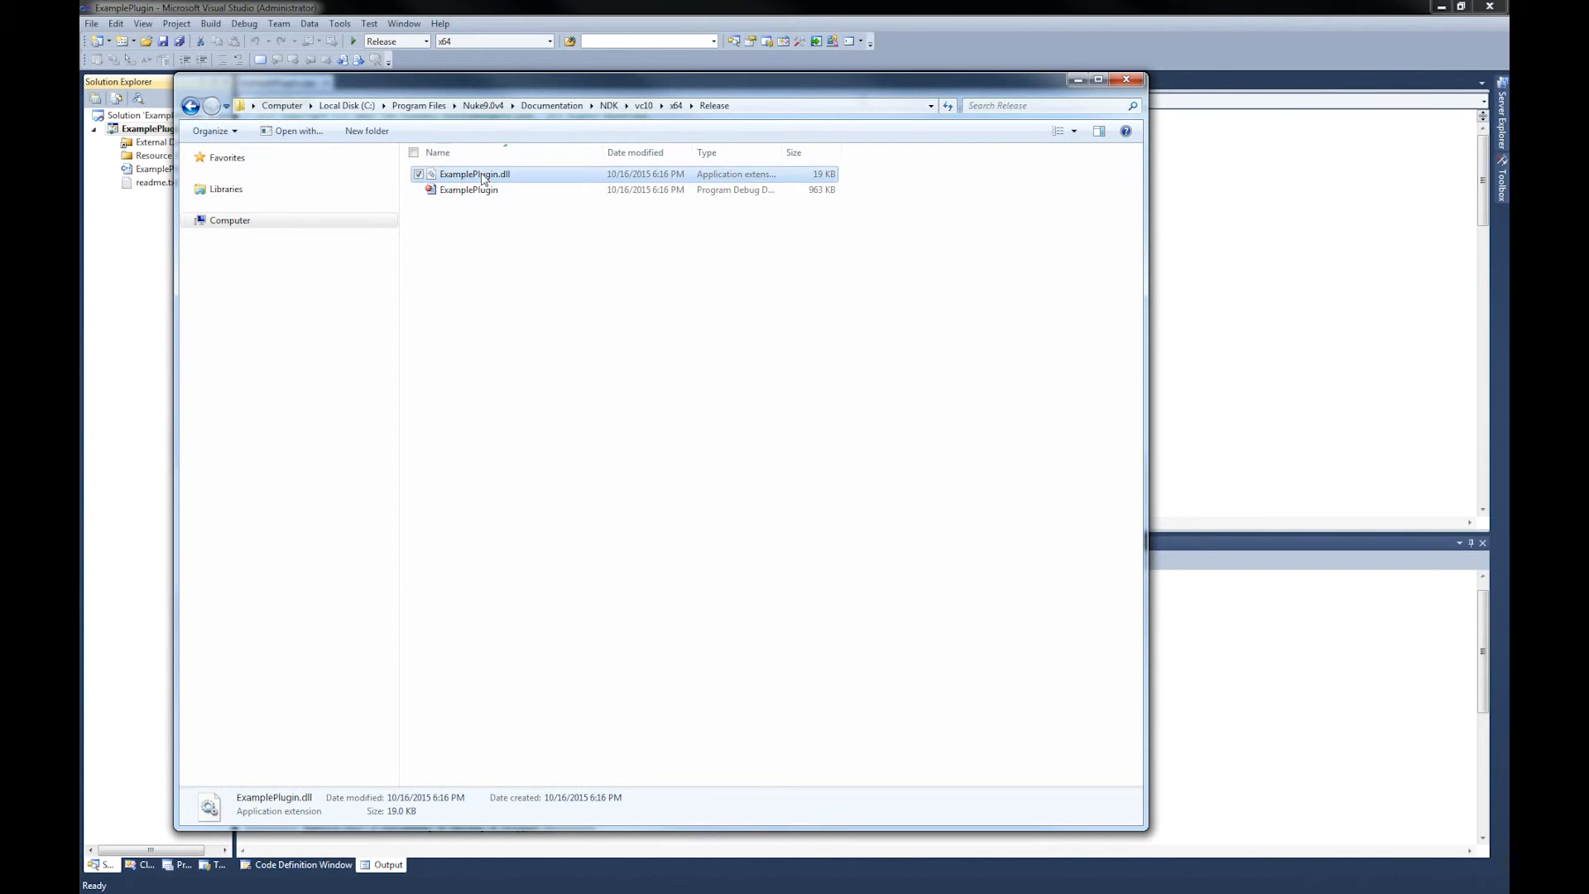
mouse_move(526, 184)
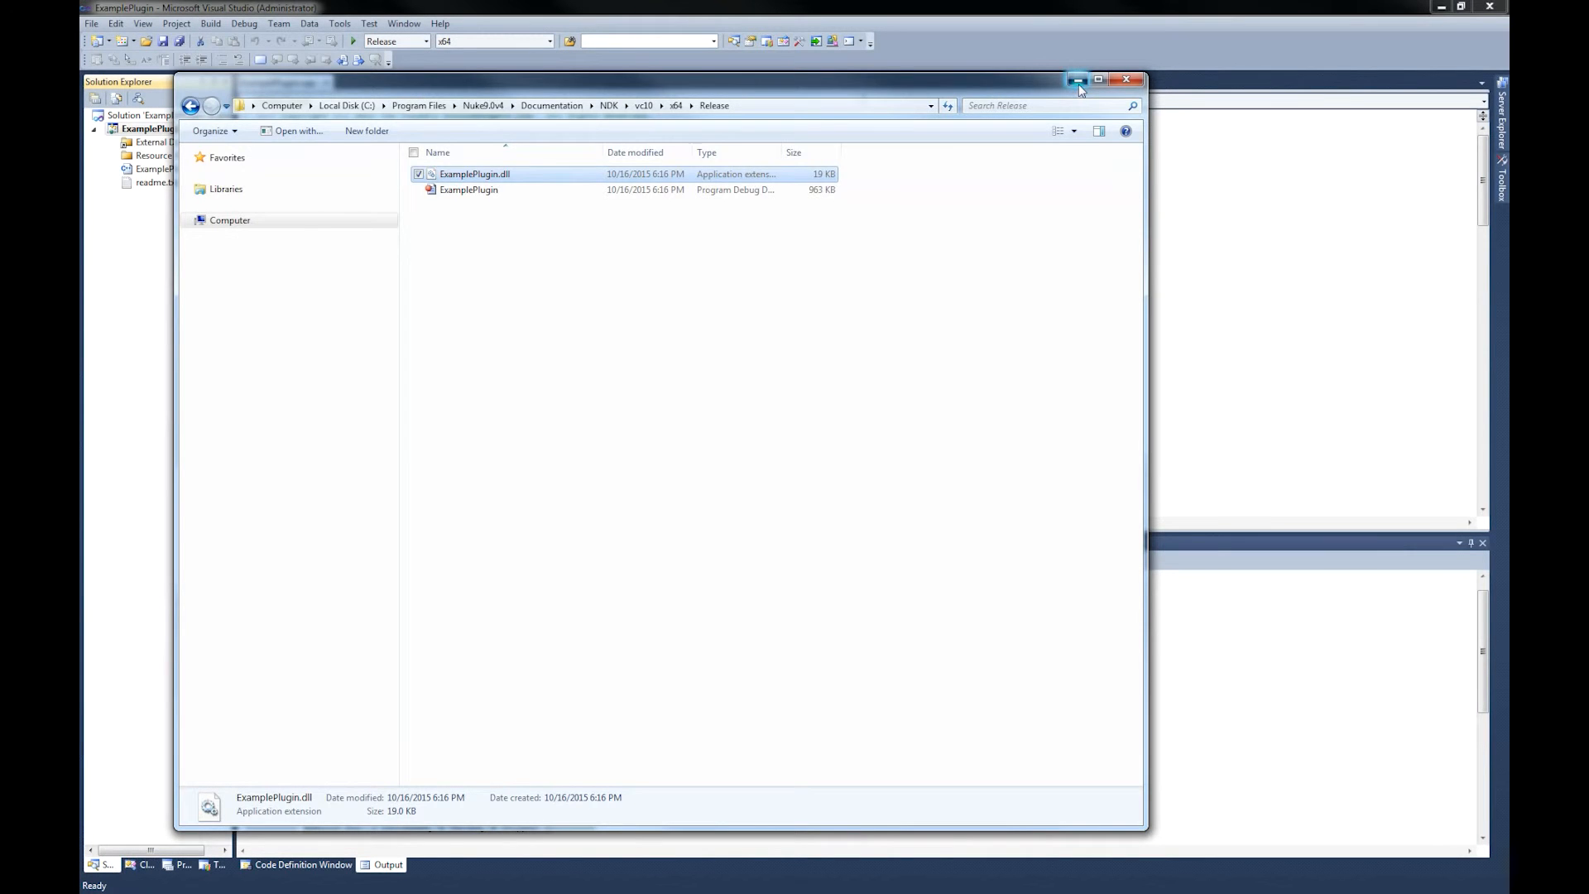
click(1126, 80)
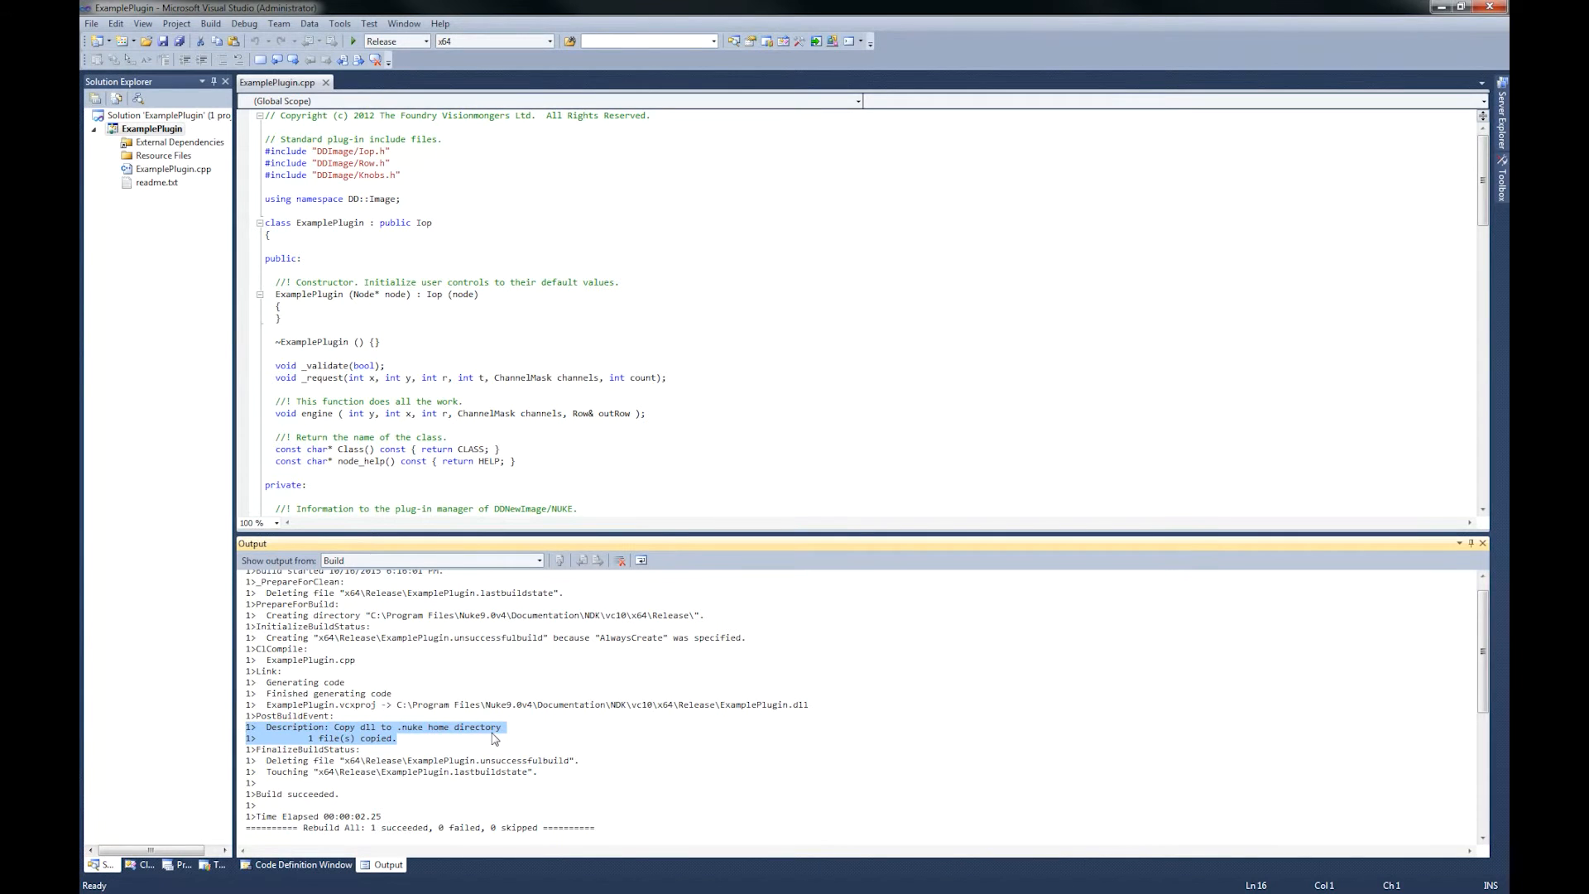
Review the project's Post-Build Event that copies the DLL to the .nuke folder
right_click(151, 128)
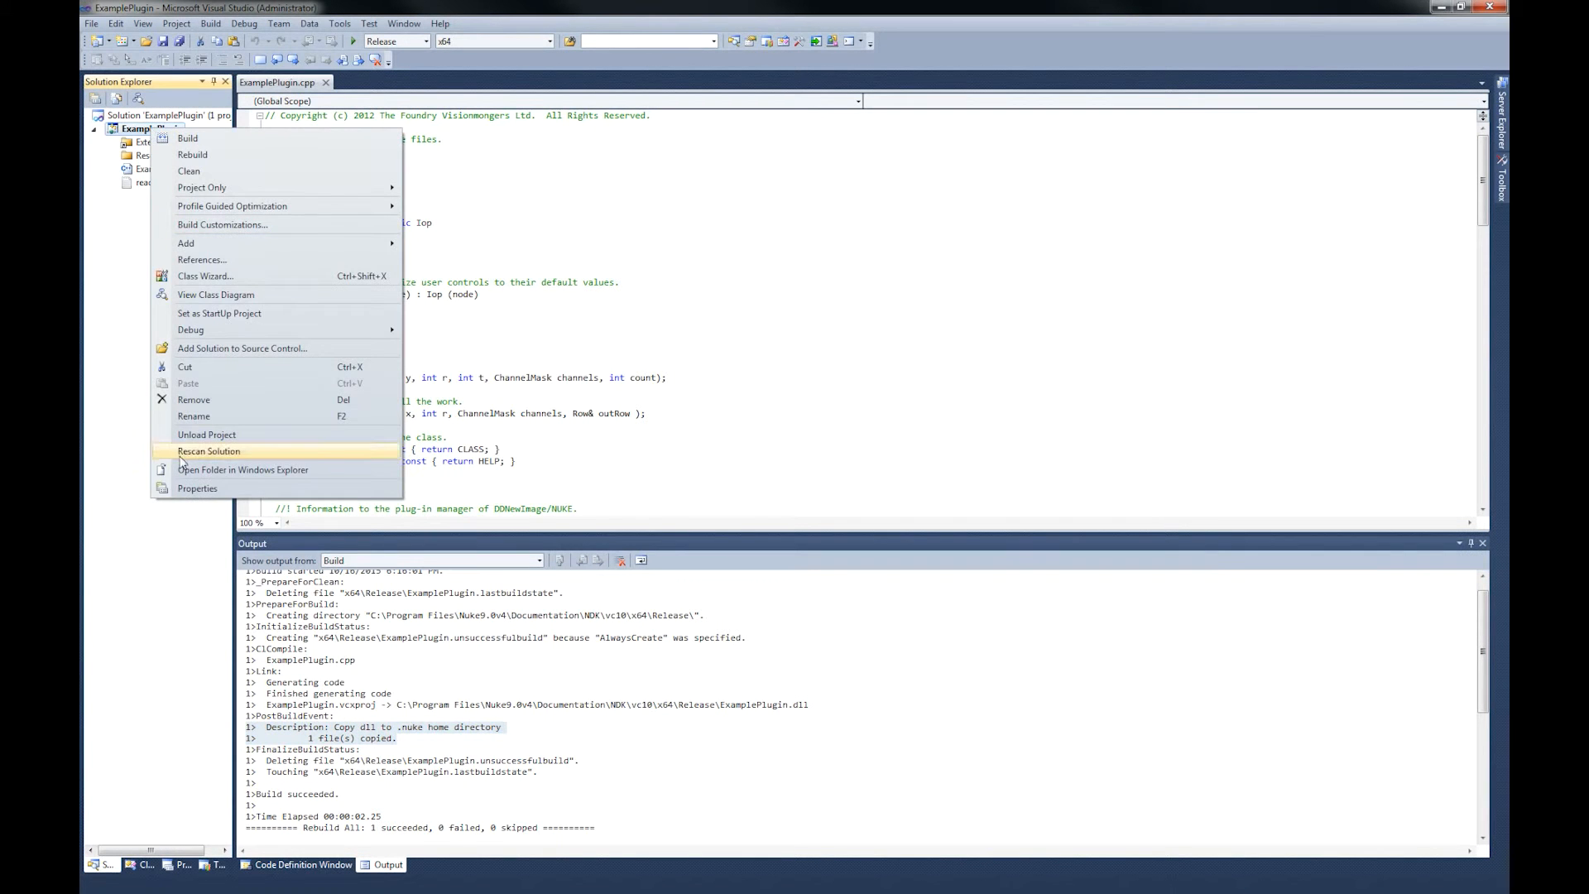
click(197, 488)
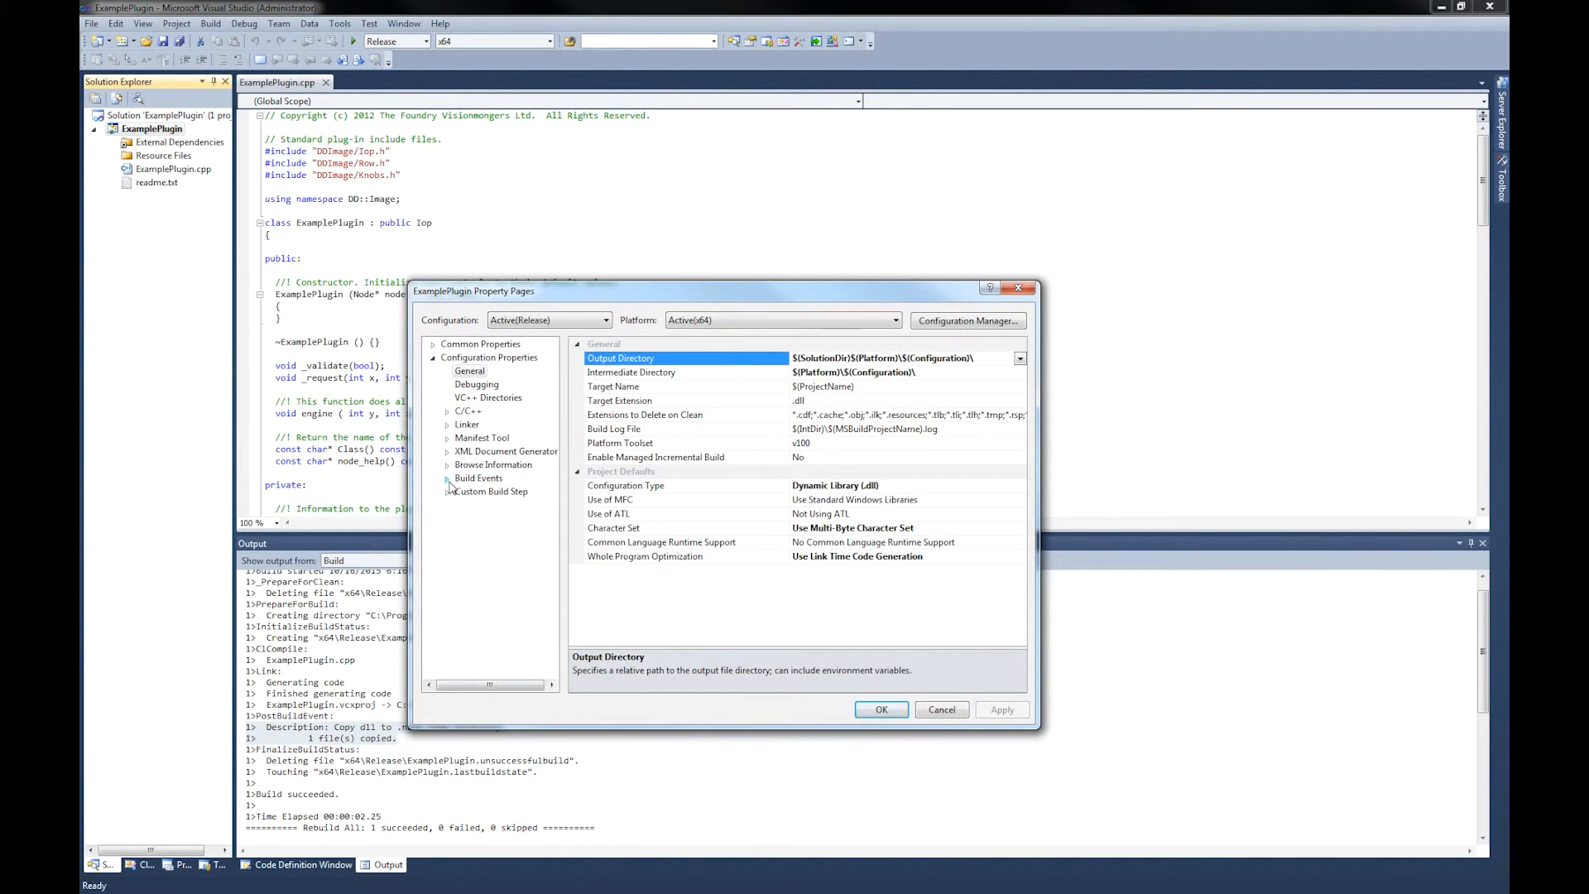
click(500, 516)
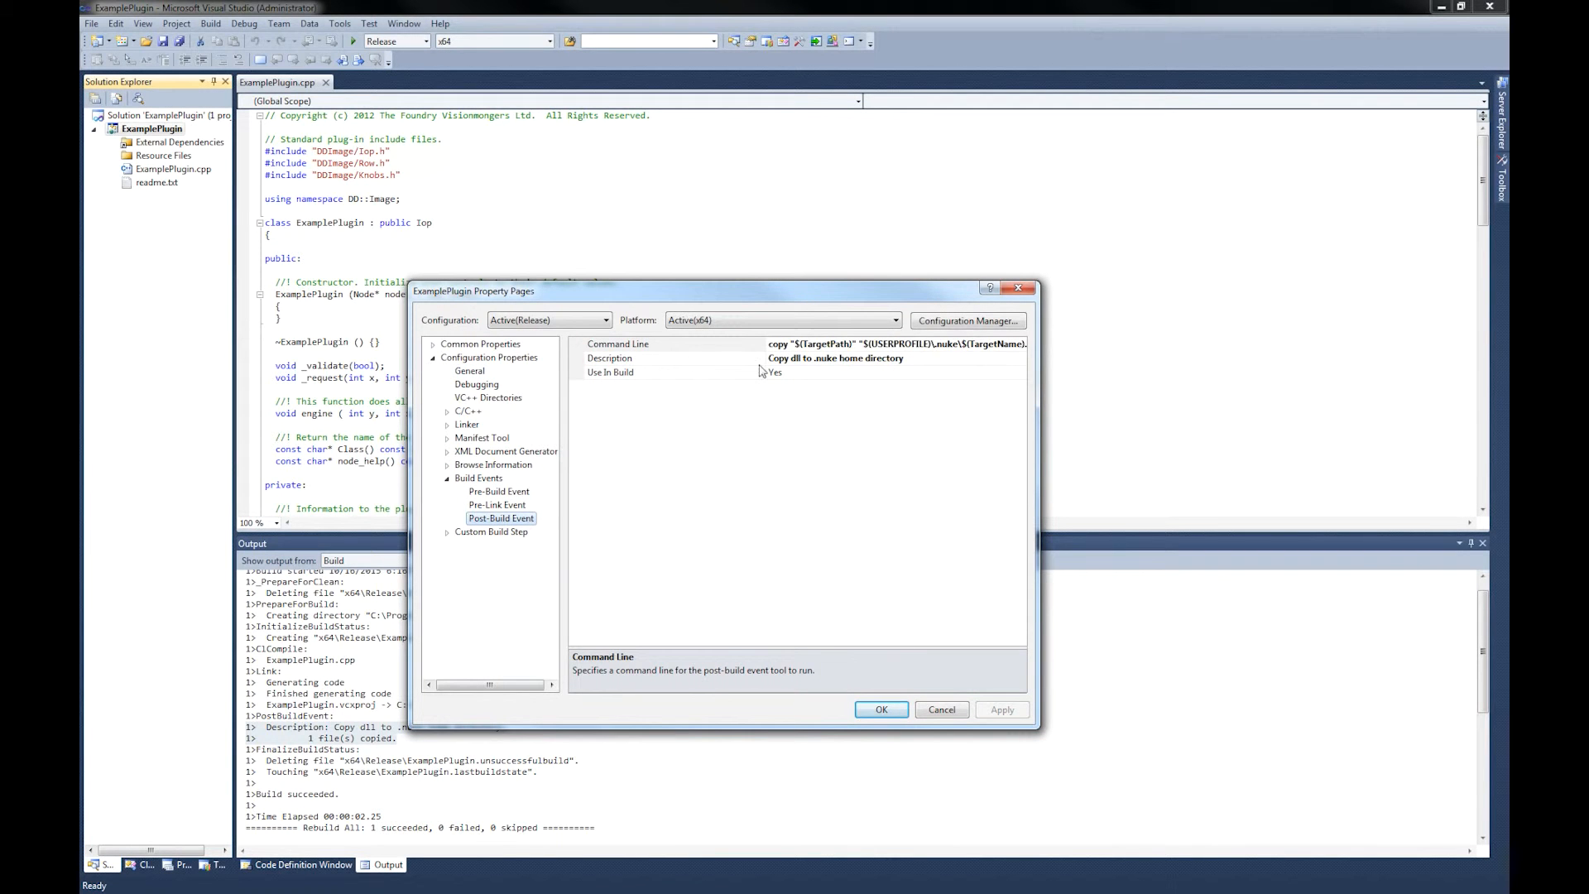
click(892, 344)
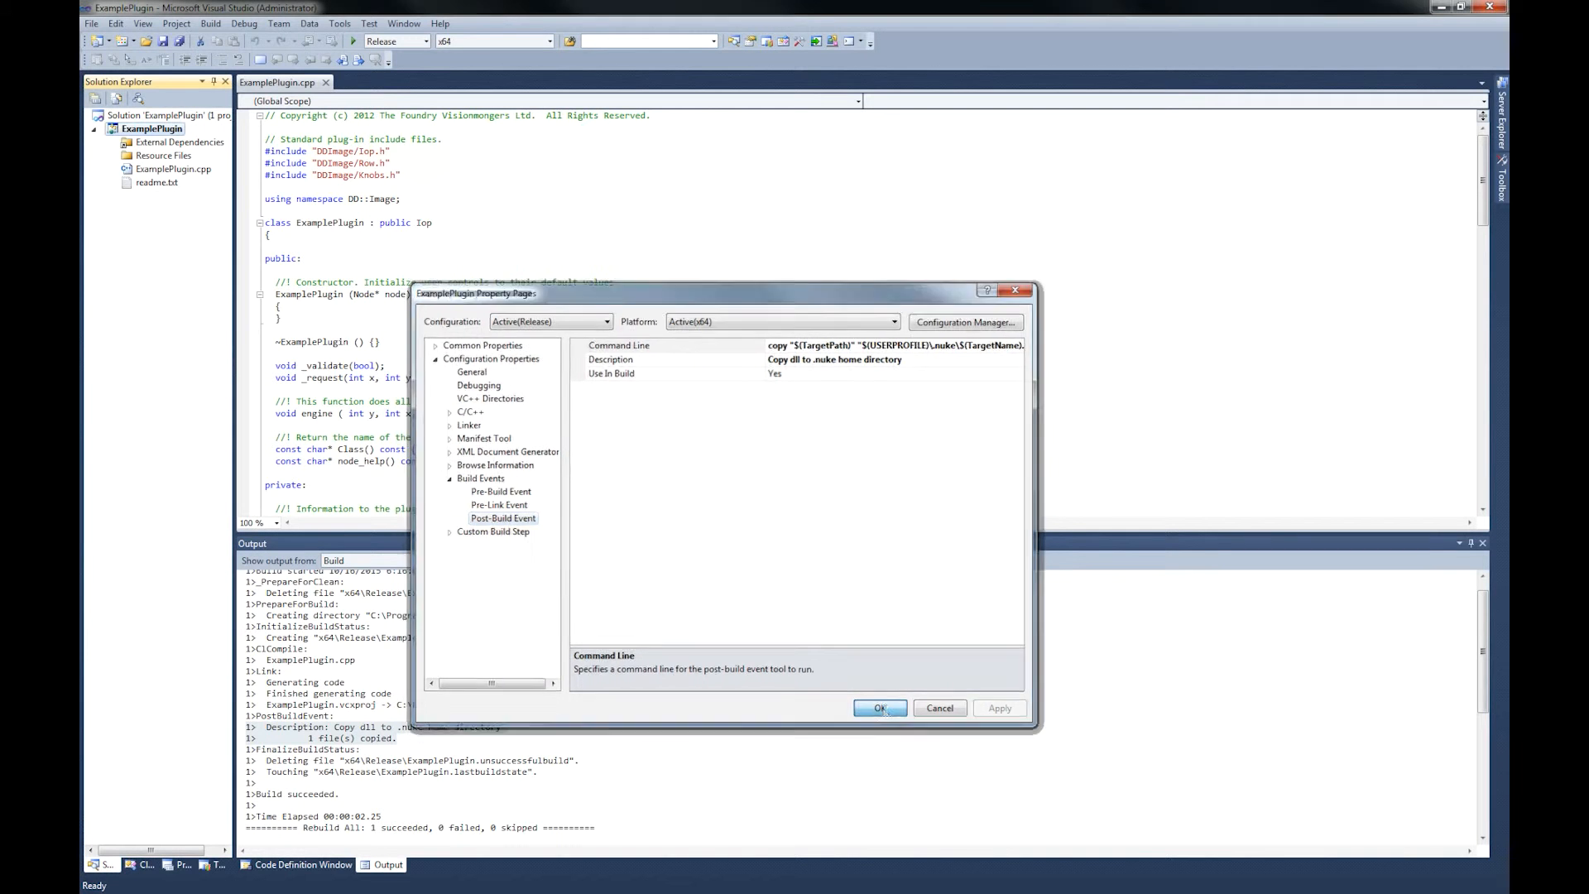
click(877, 707)
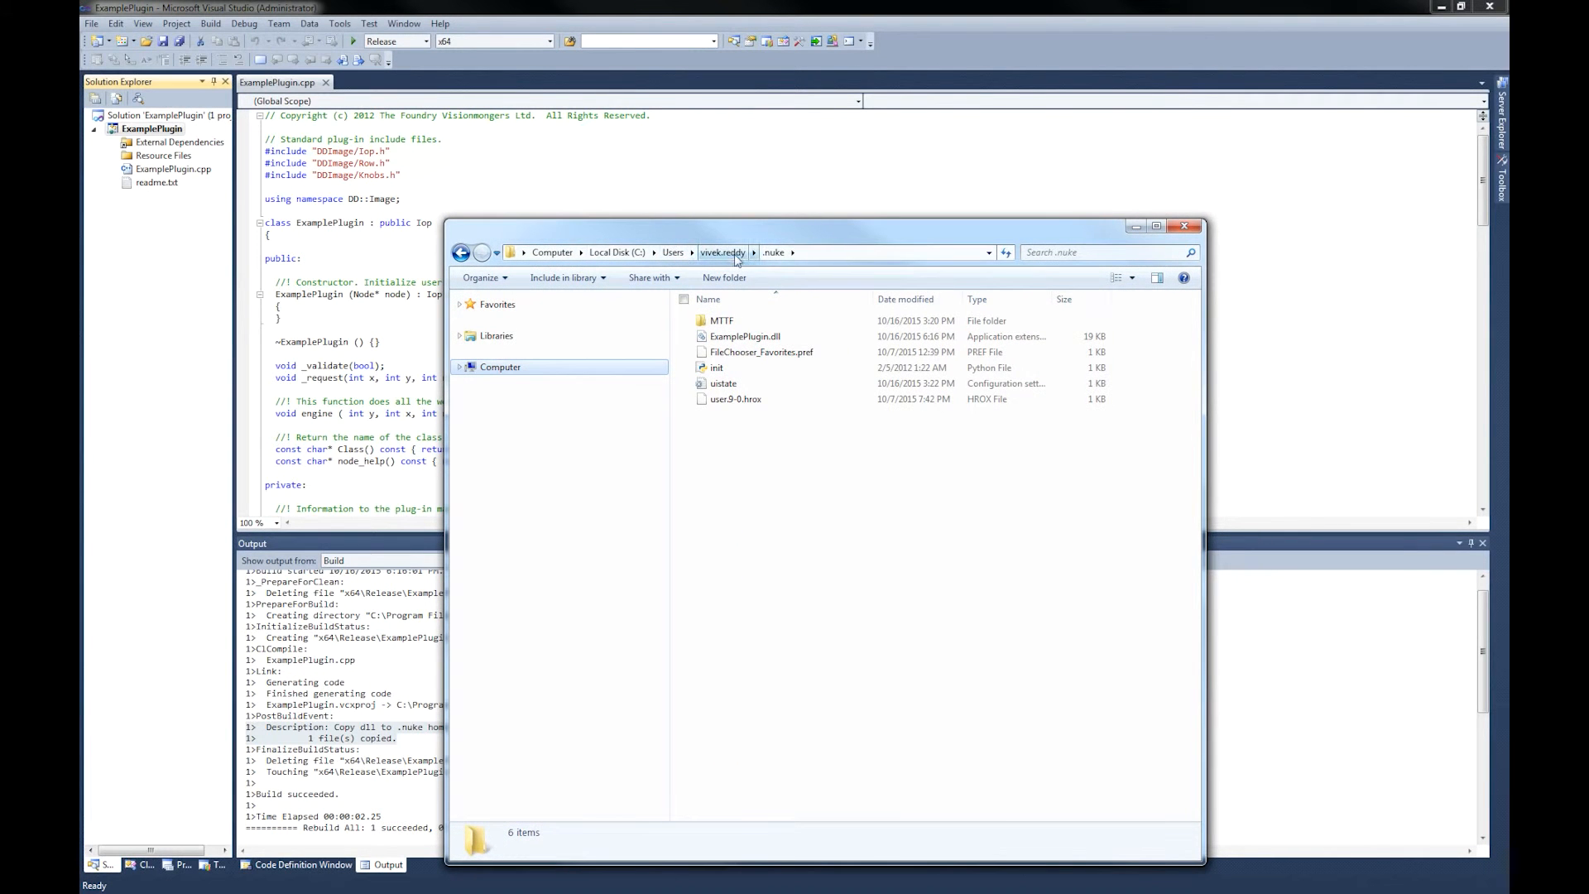
Confirm ExamplePlugin.dll is present in the .nuke home folder in Explorer
click(722, 320)
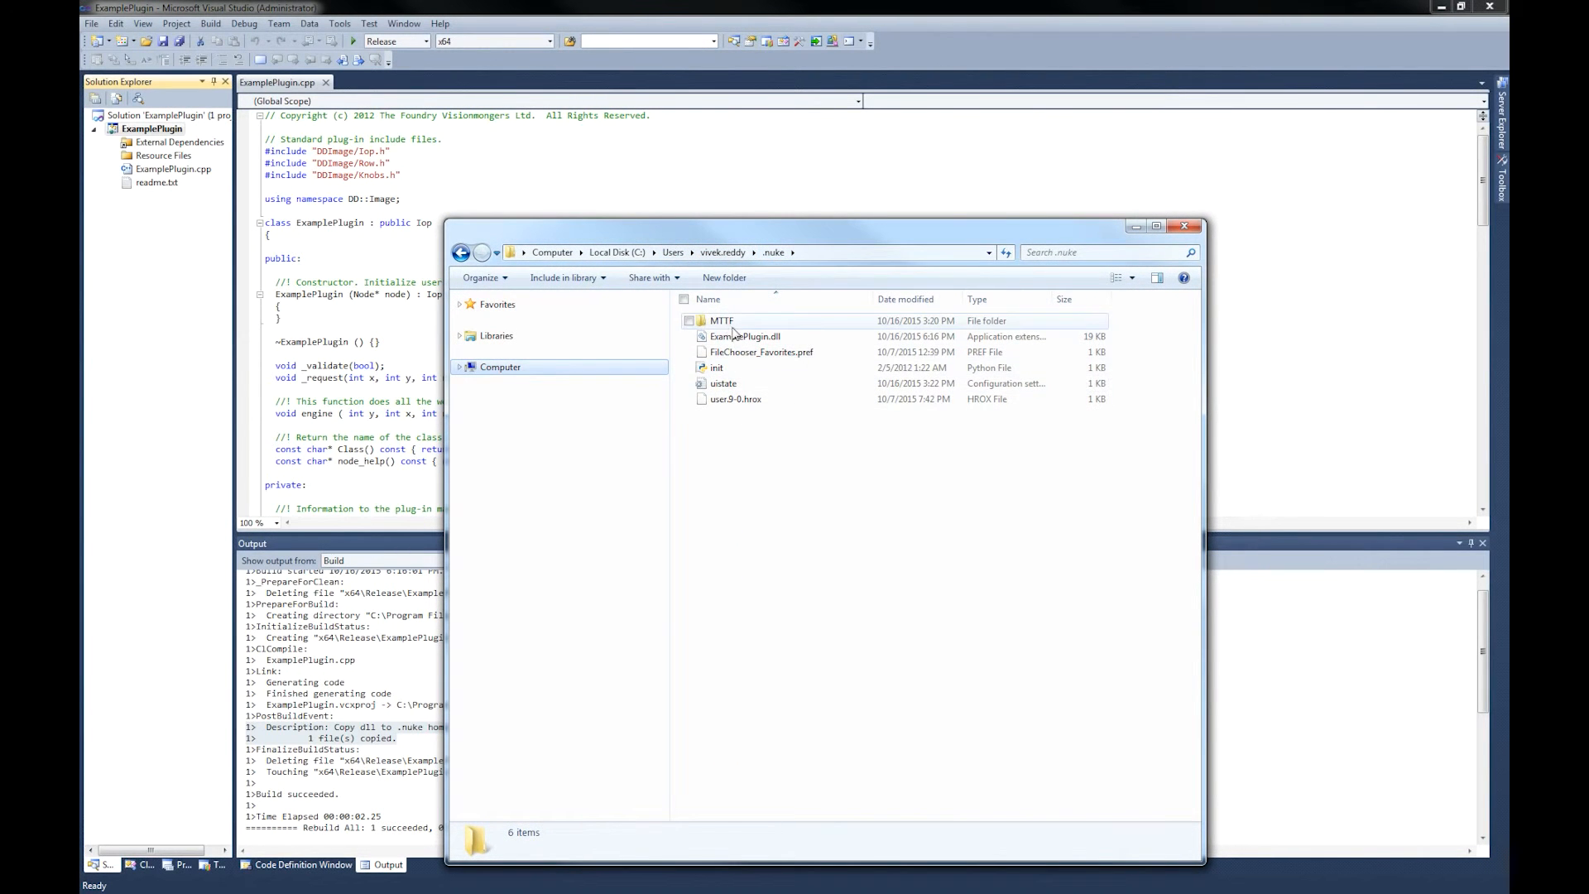
click(745, 337)
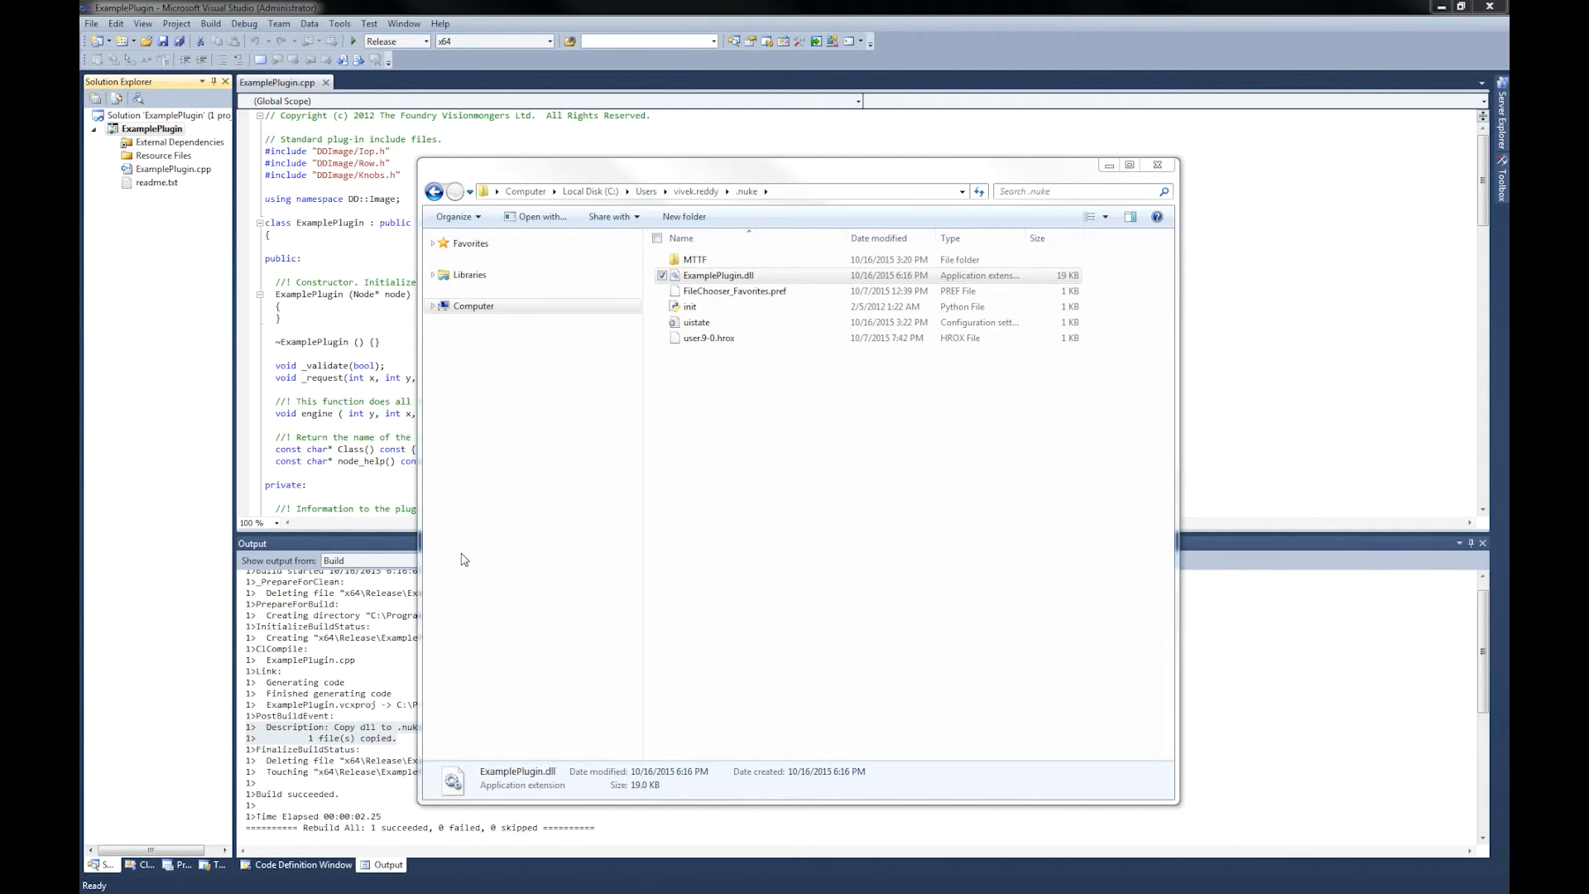
mouse_move(465, 422)
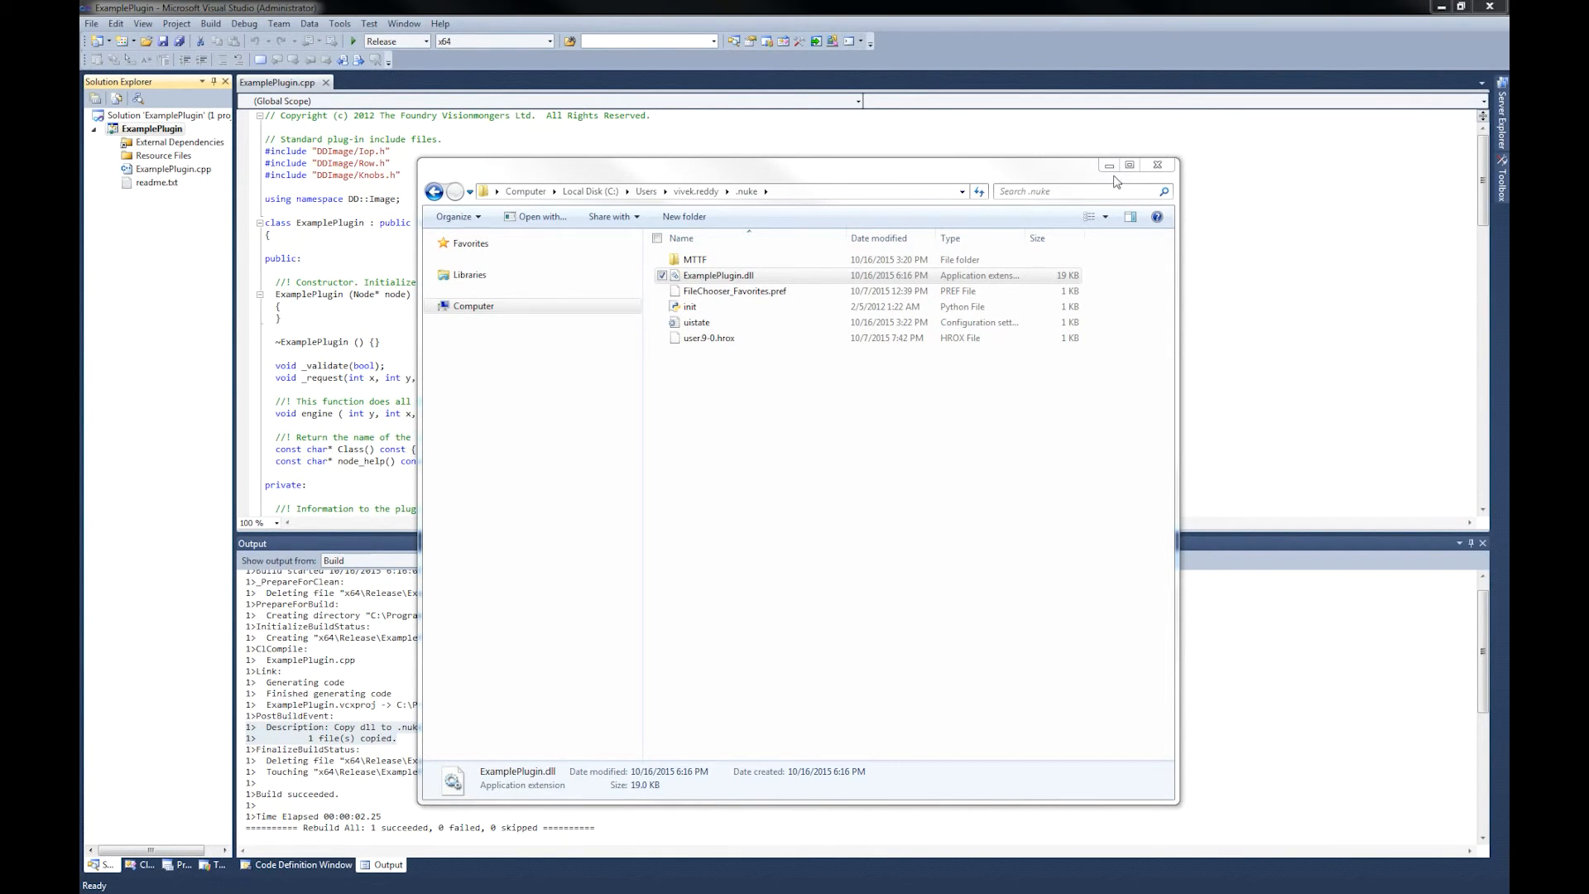
mouse_move(166, 382)
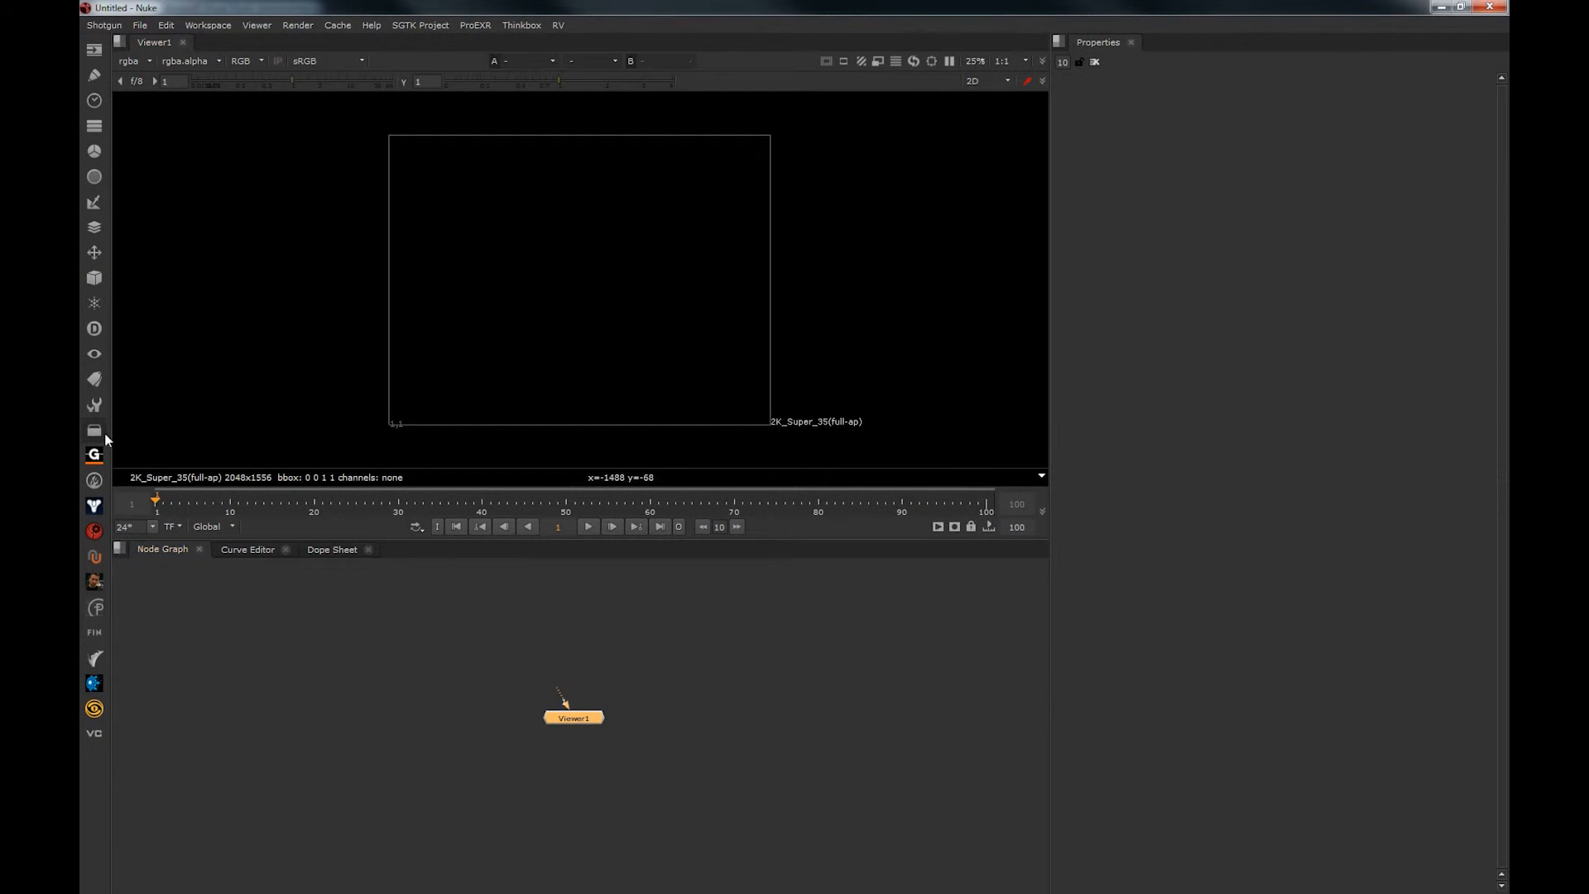
Search the Node Graph tab menu for 'example' and create an ExamplePlugin node
click(93, 431)
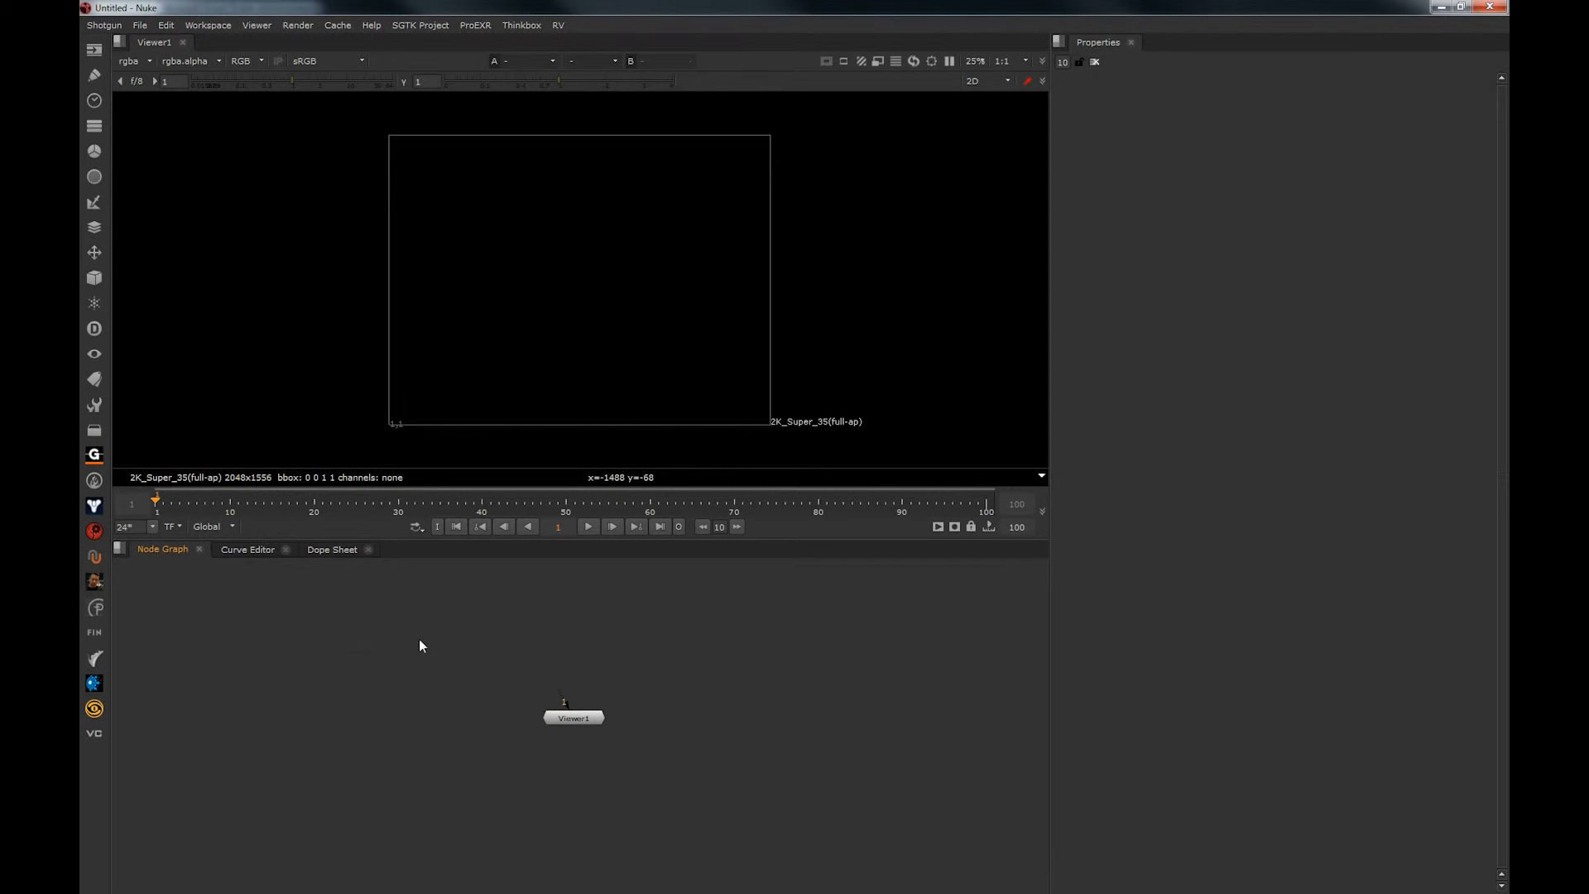
text(exam)
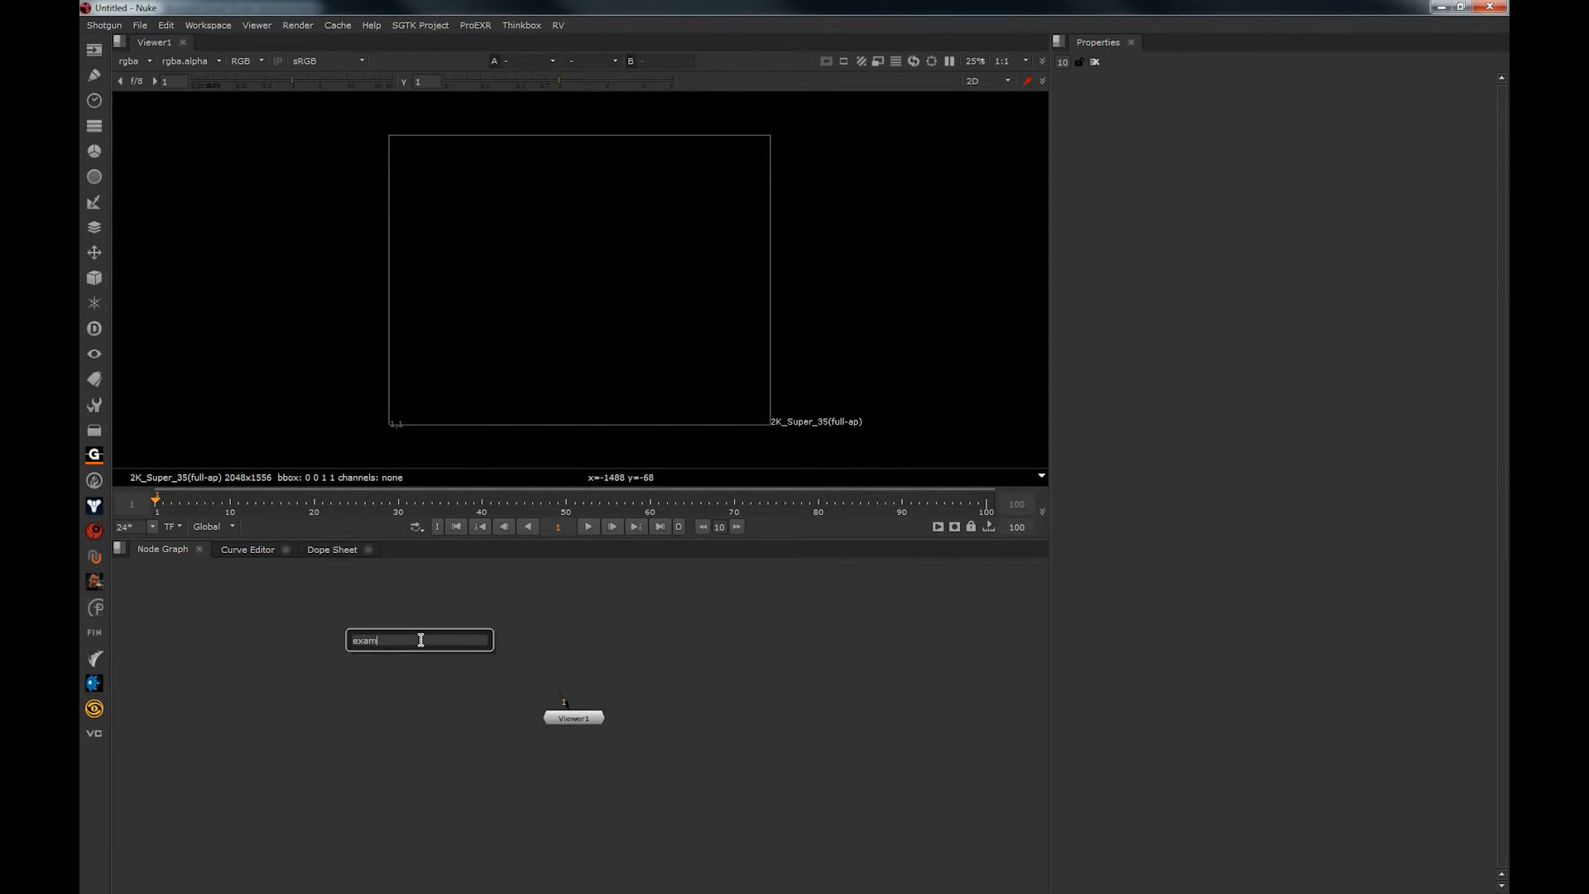
text(ple)
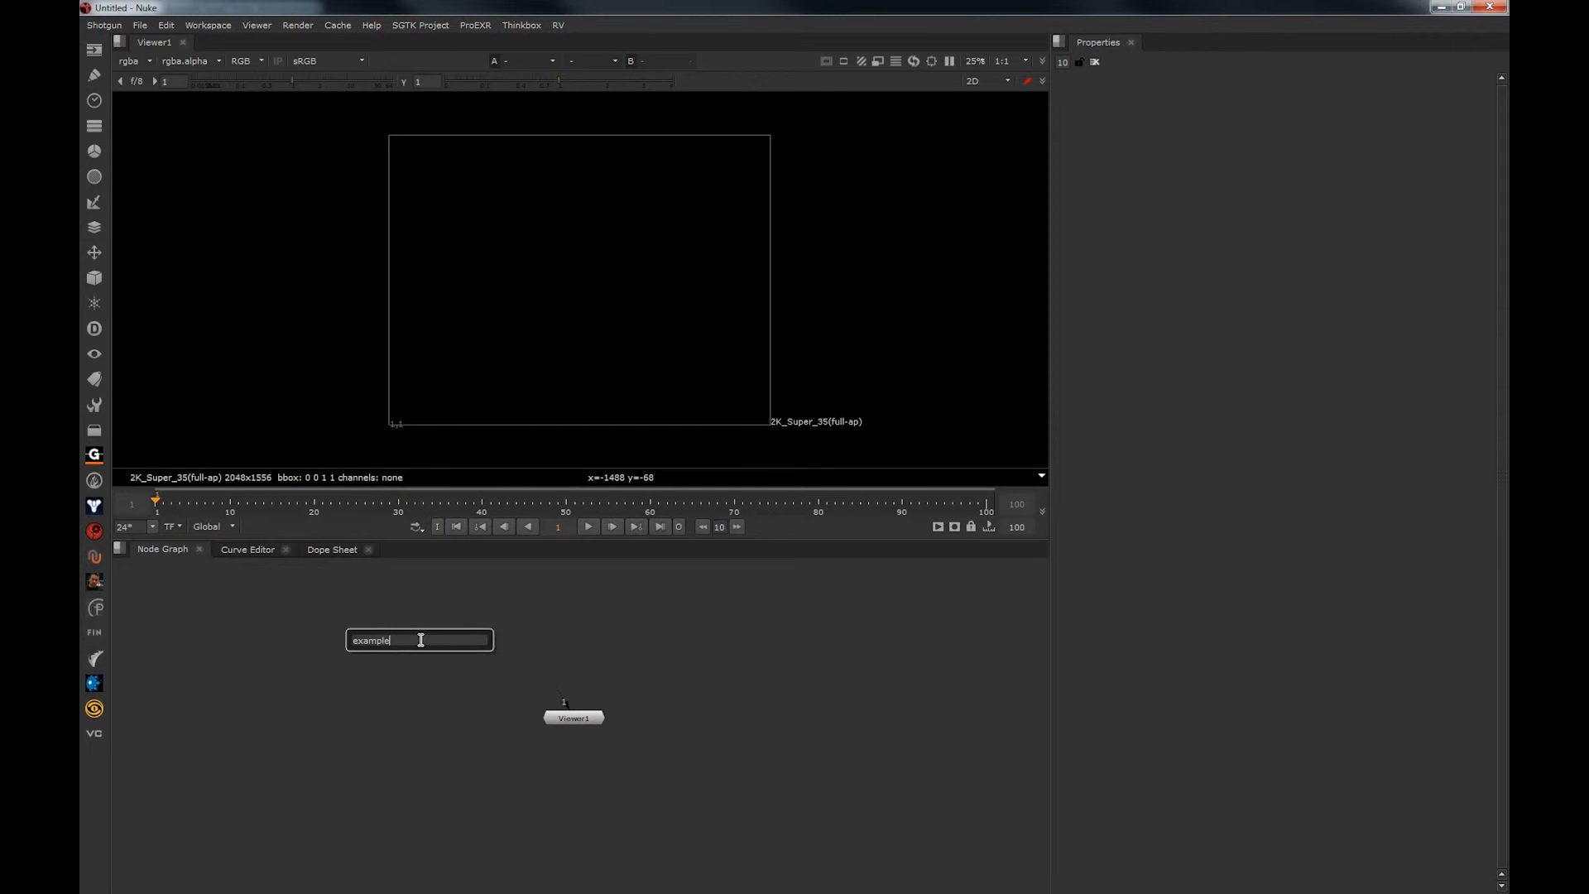
key(BackSpace)
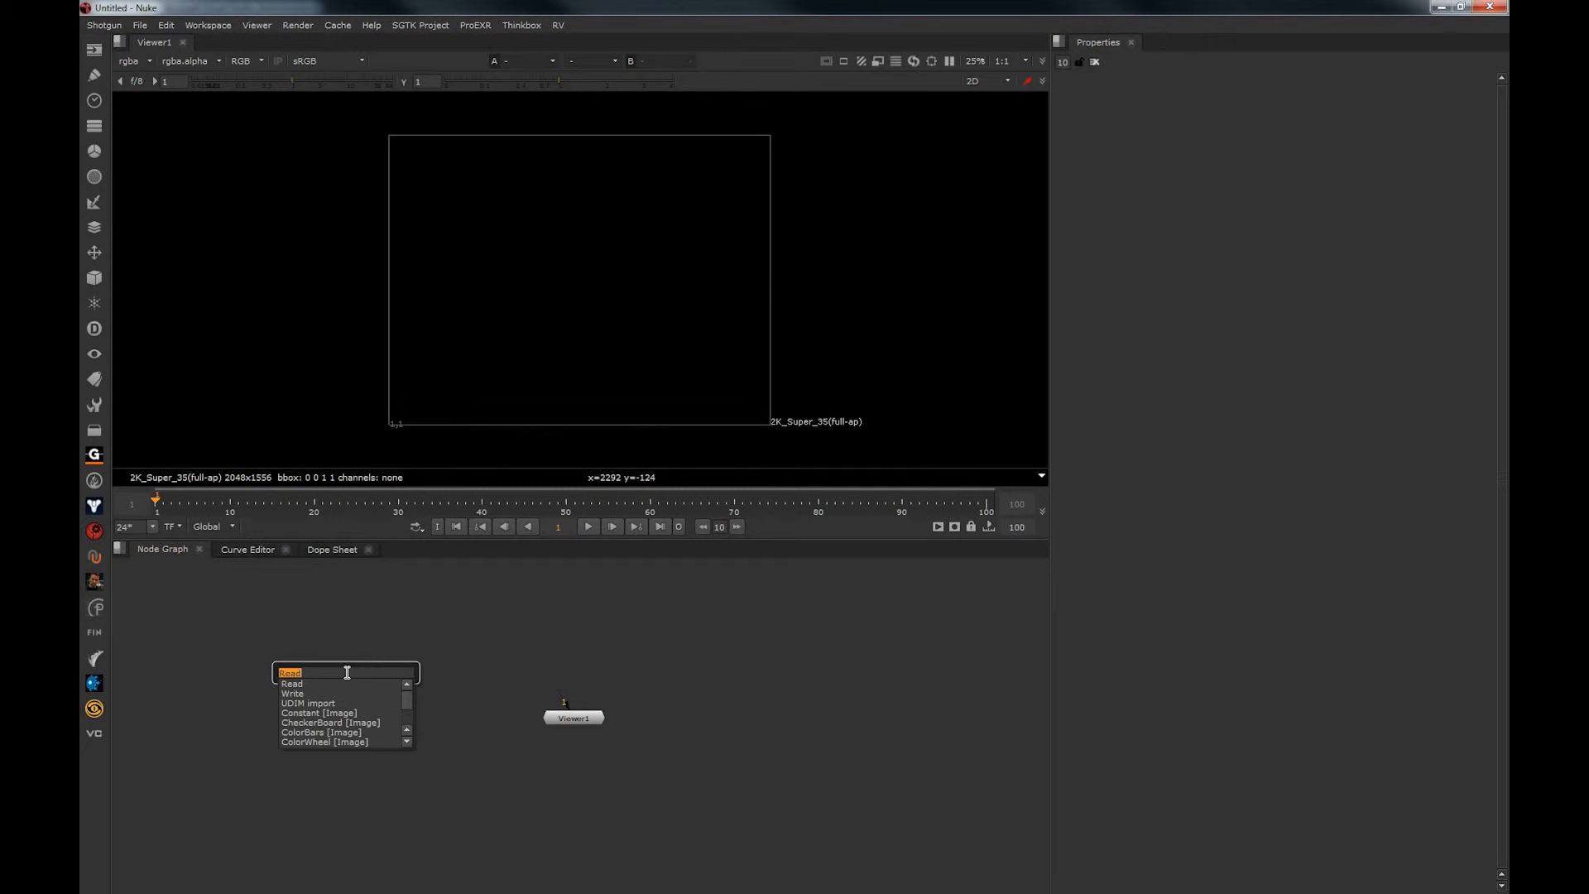
text(nuke)
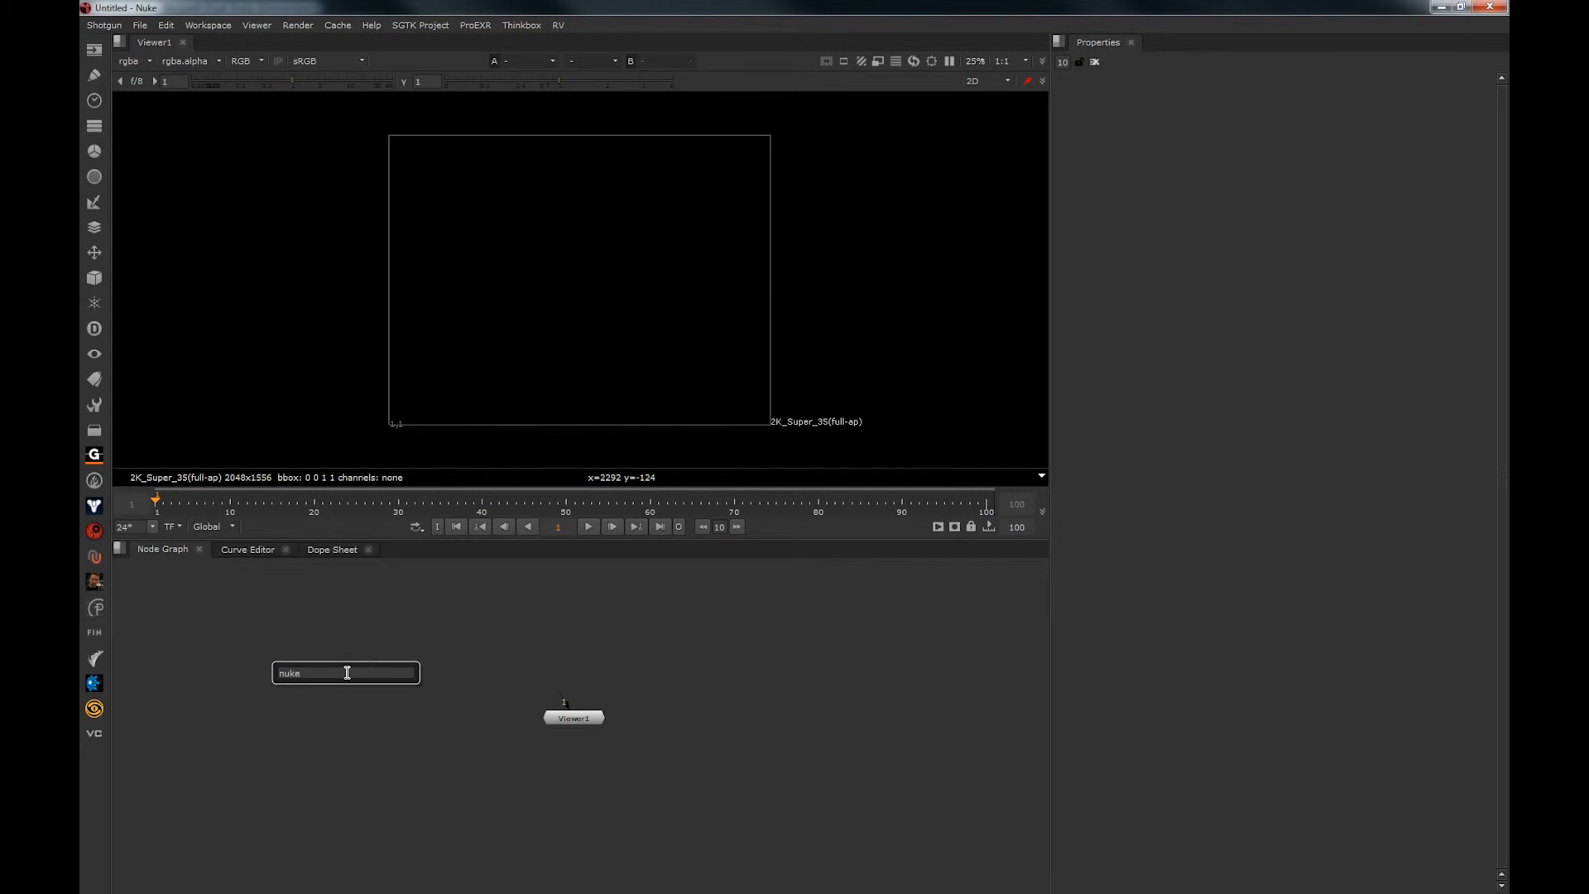
key(ctrl+a)
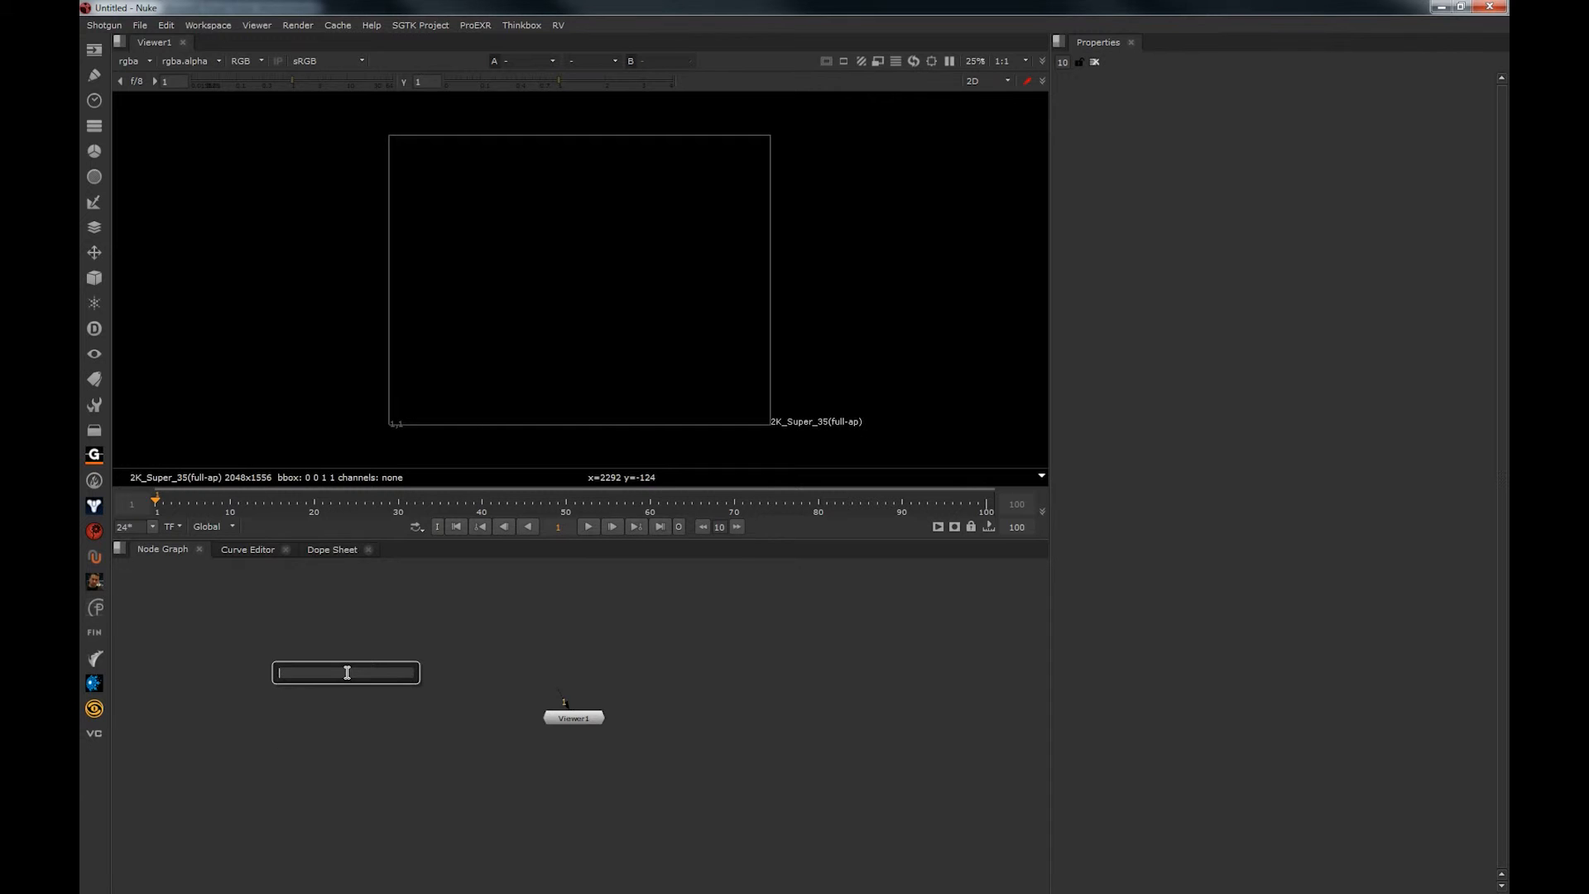
text(exa)
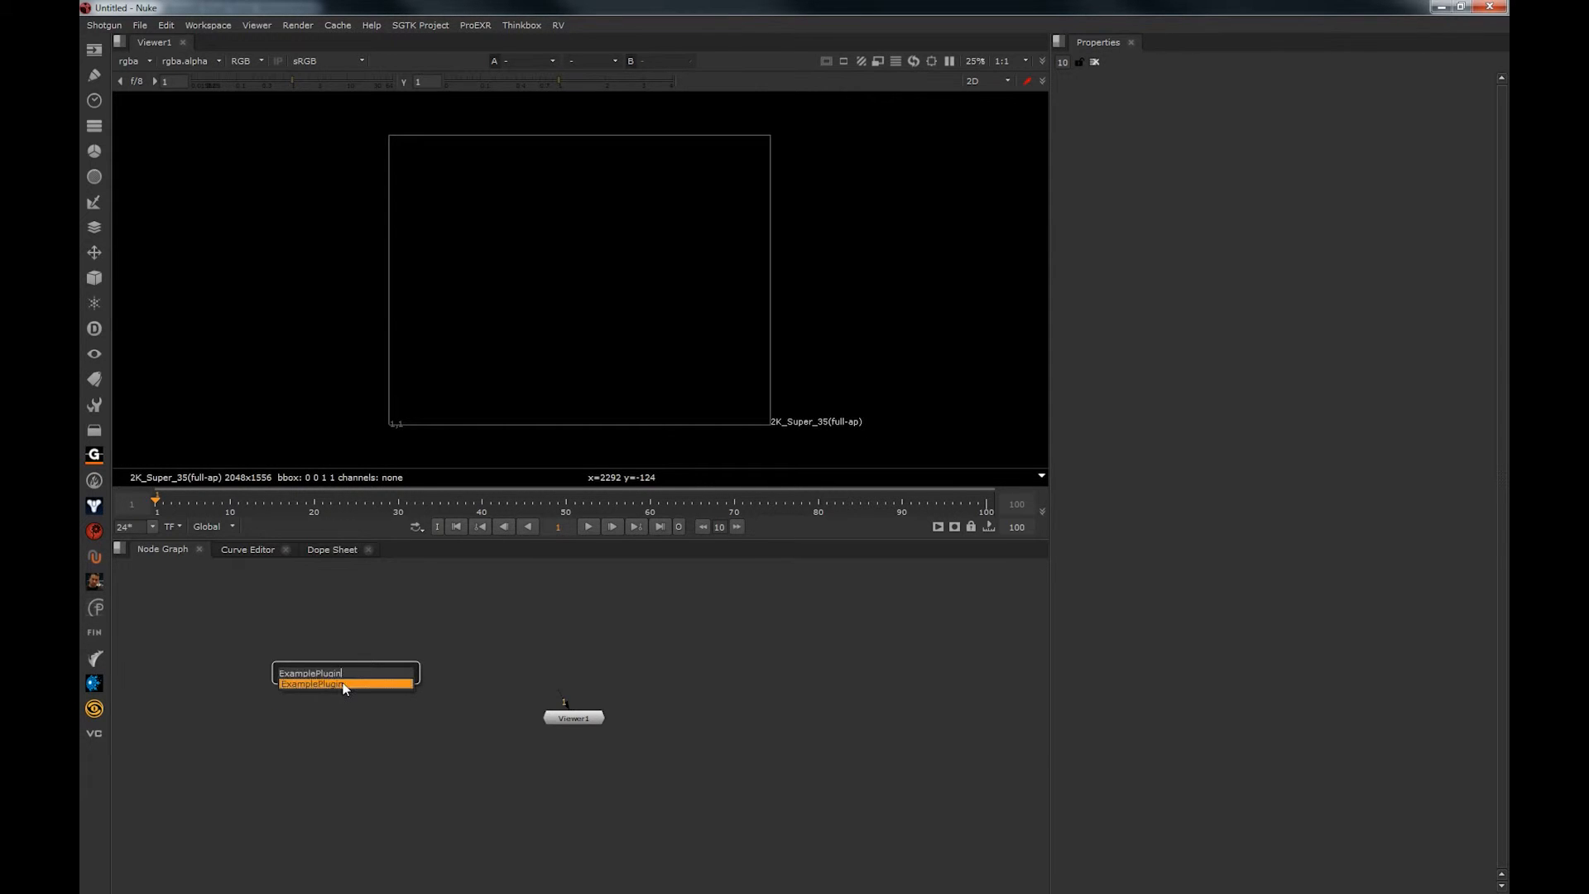
click(312, 683)
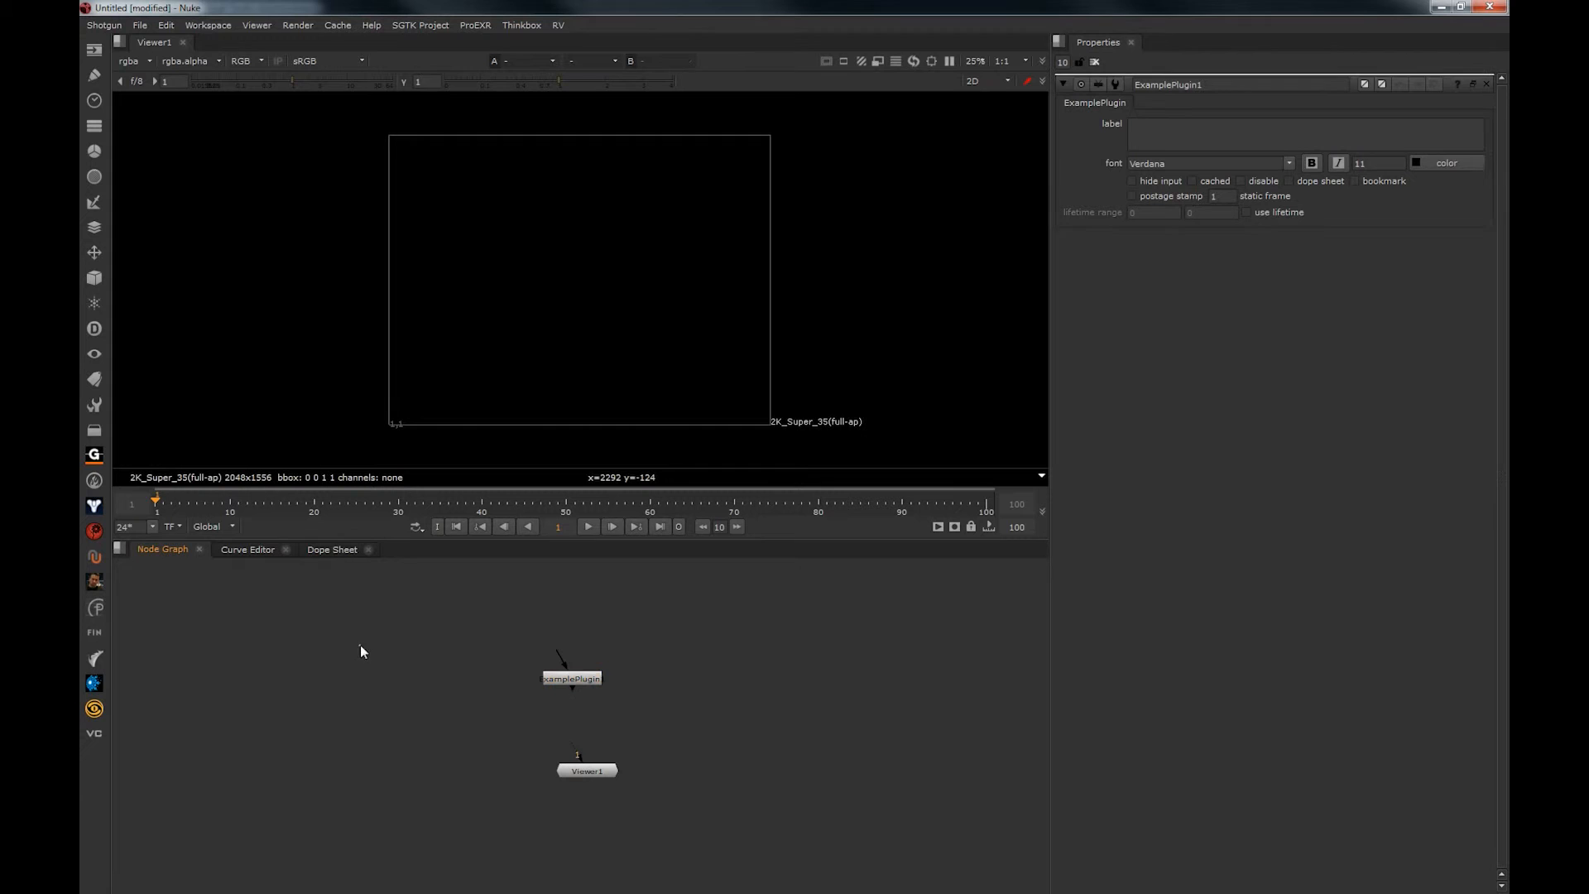
Add a ColorBars source feeding ExamplePlugin and toggle its disable to compare the grey output
click(92, 48)
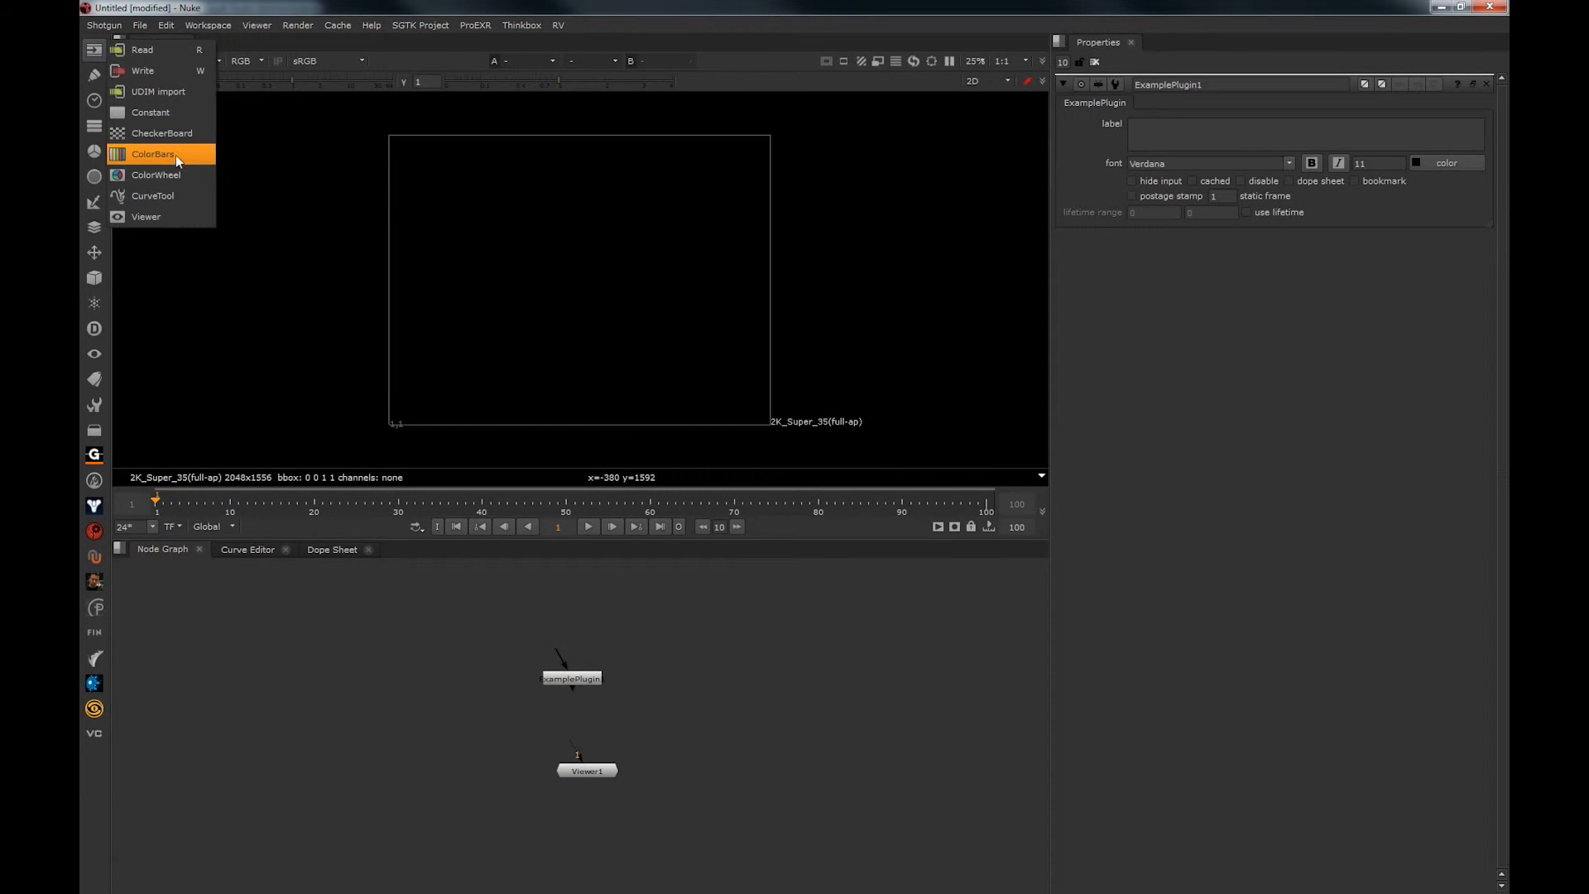
click(152, 154)
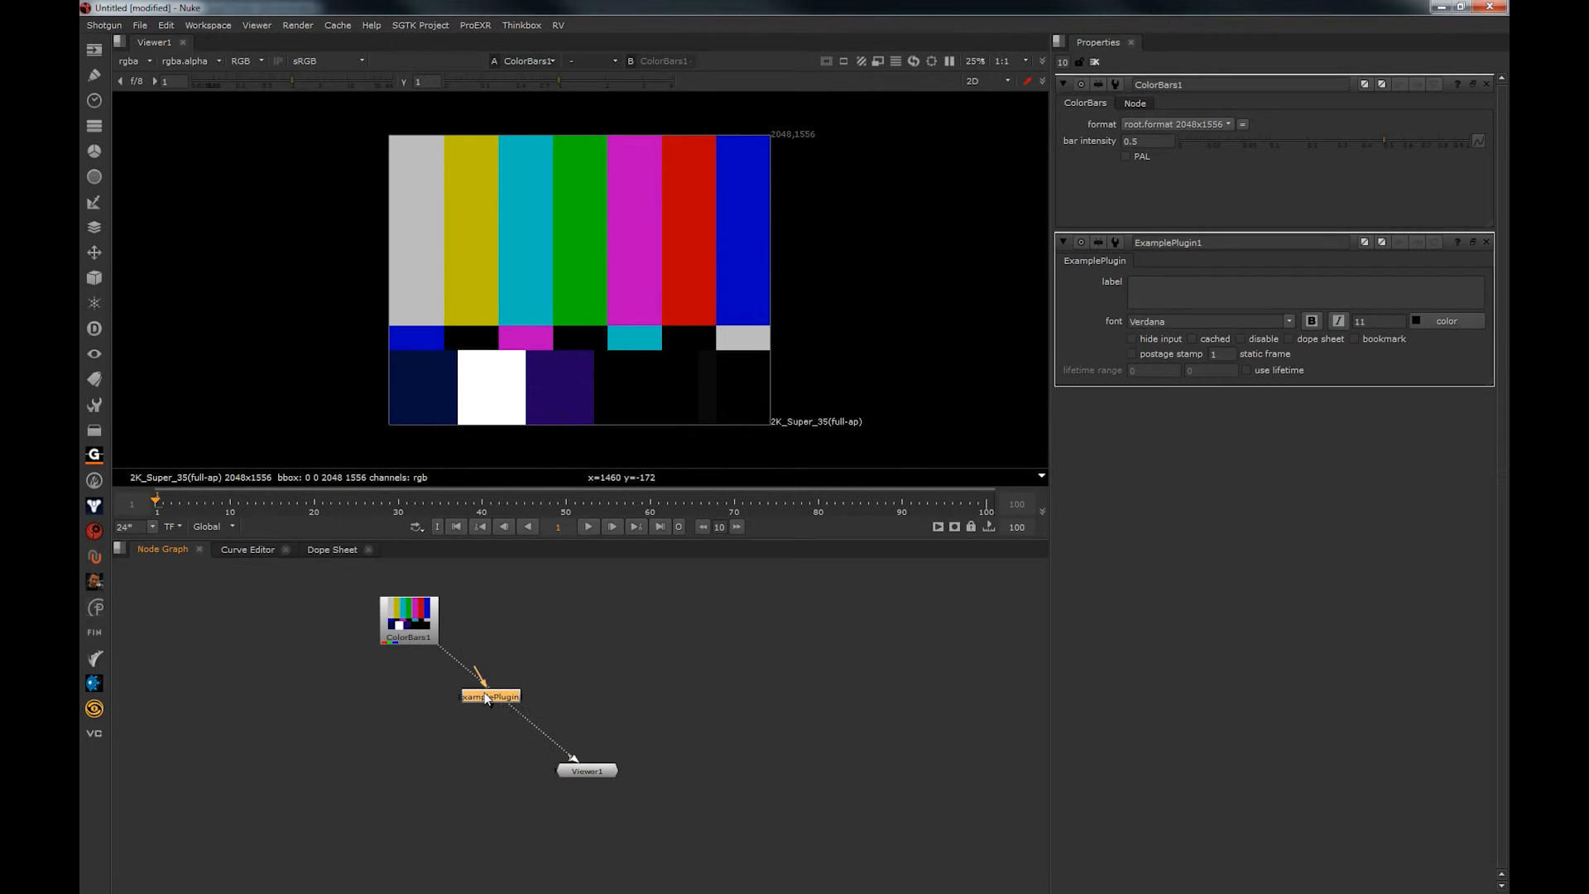
click(493, 695)
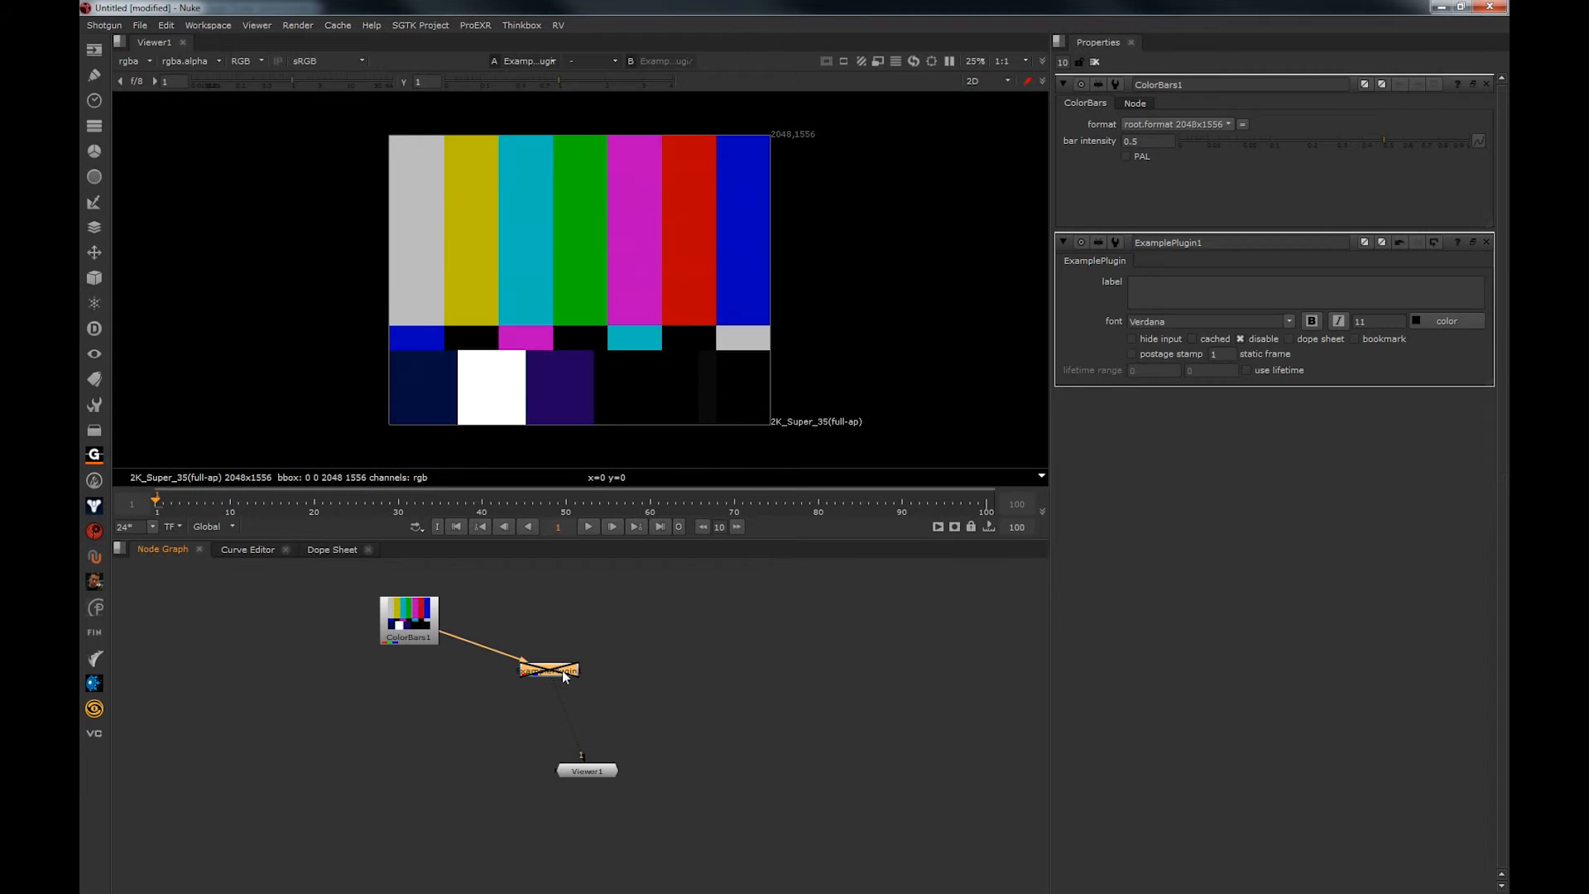
click(549, 671)
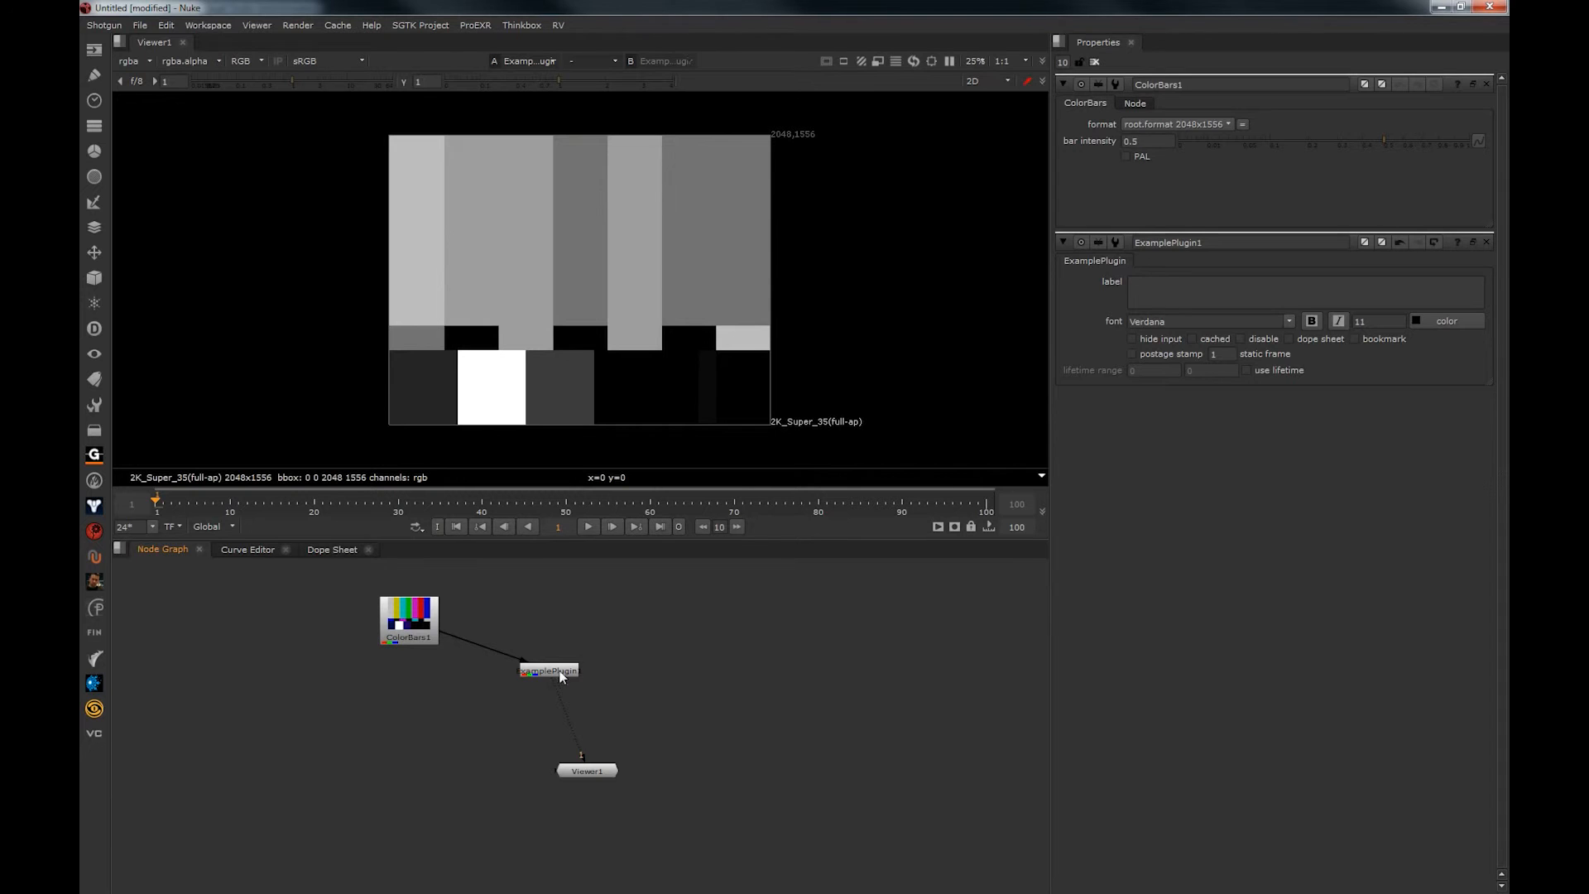
click(549, 671)
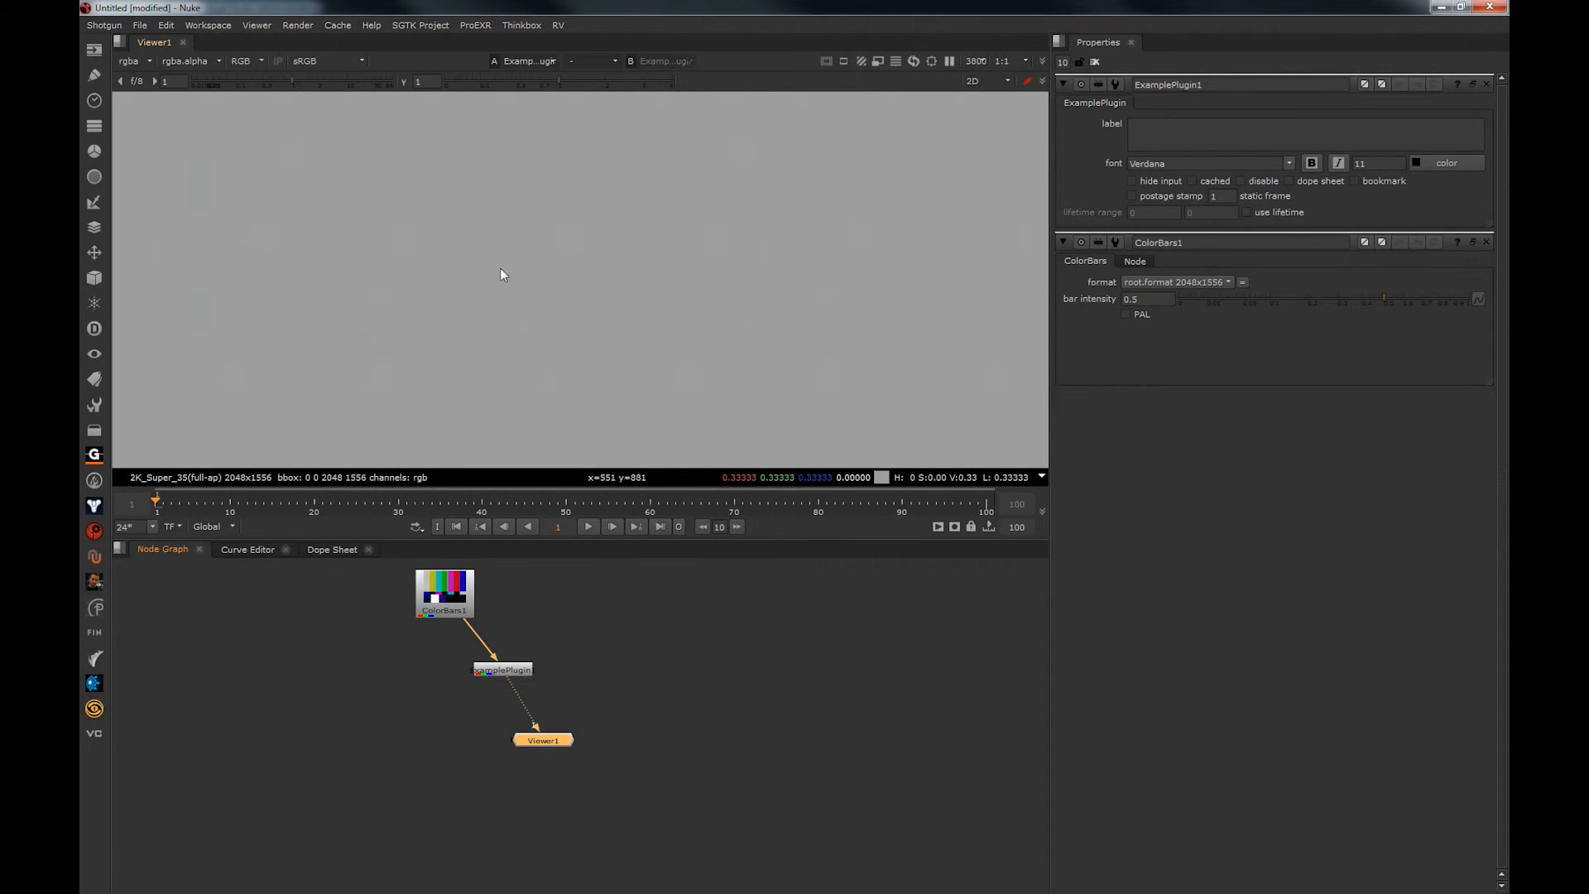
mouse_move(625, 467)
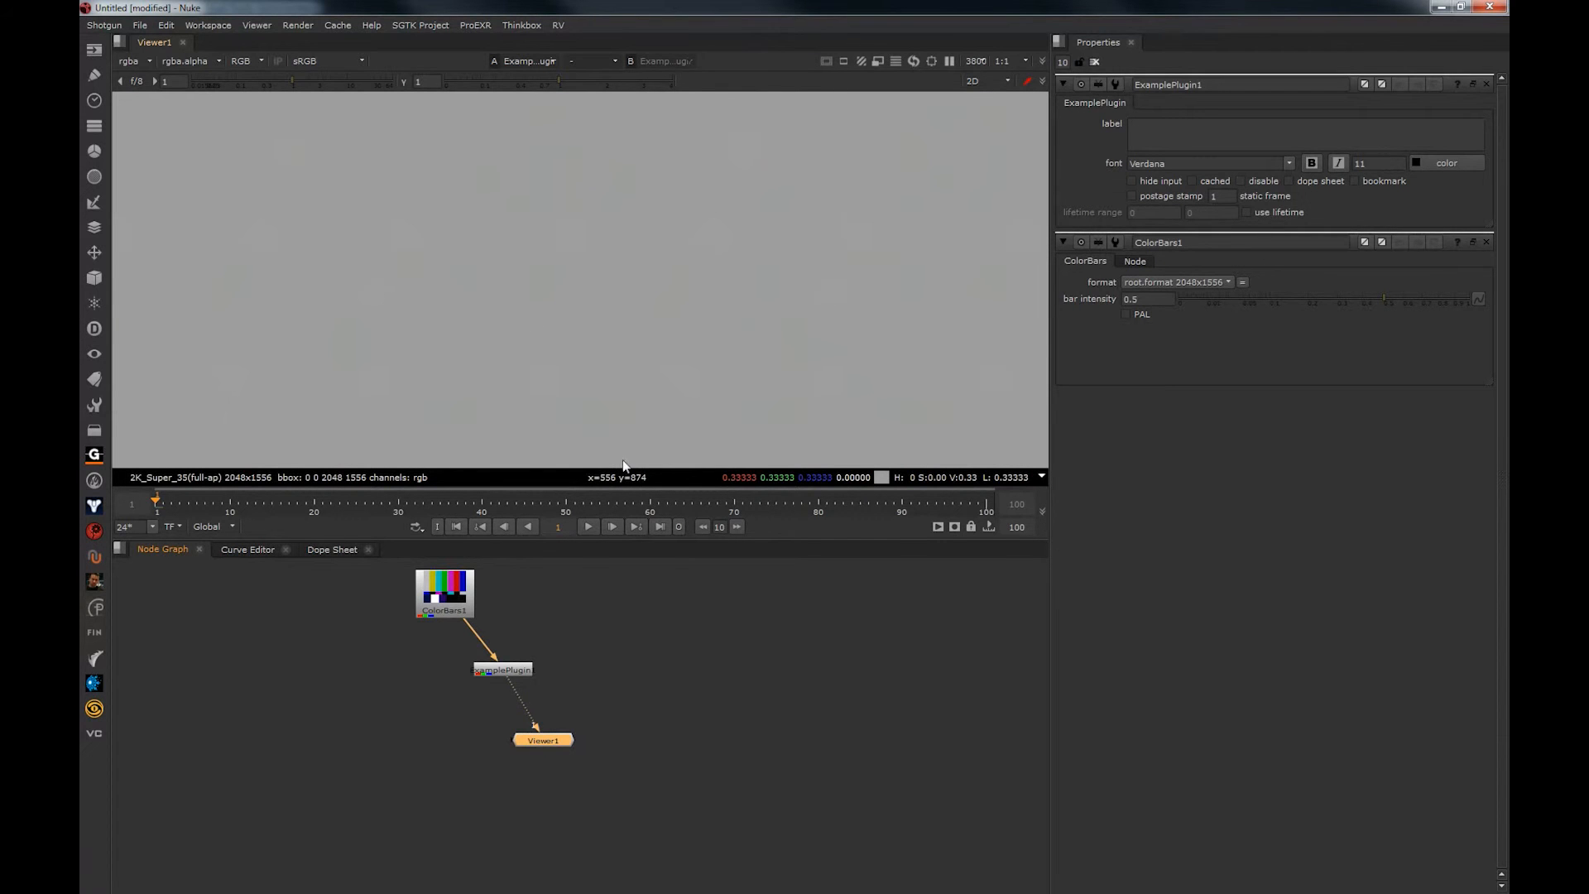
mouse_move(481, 244)
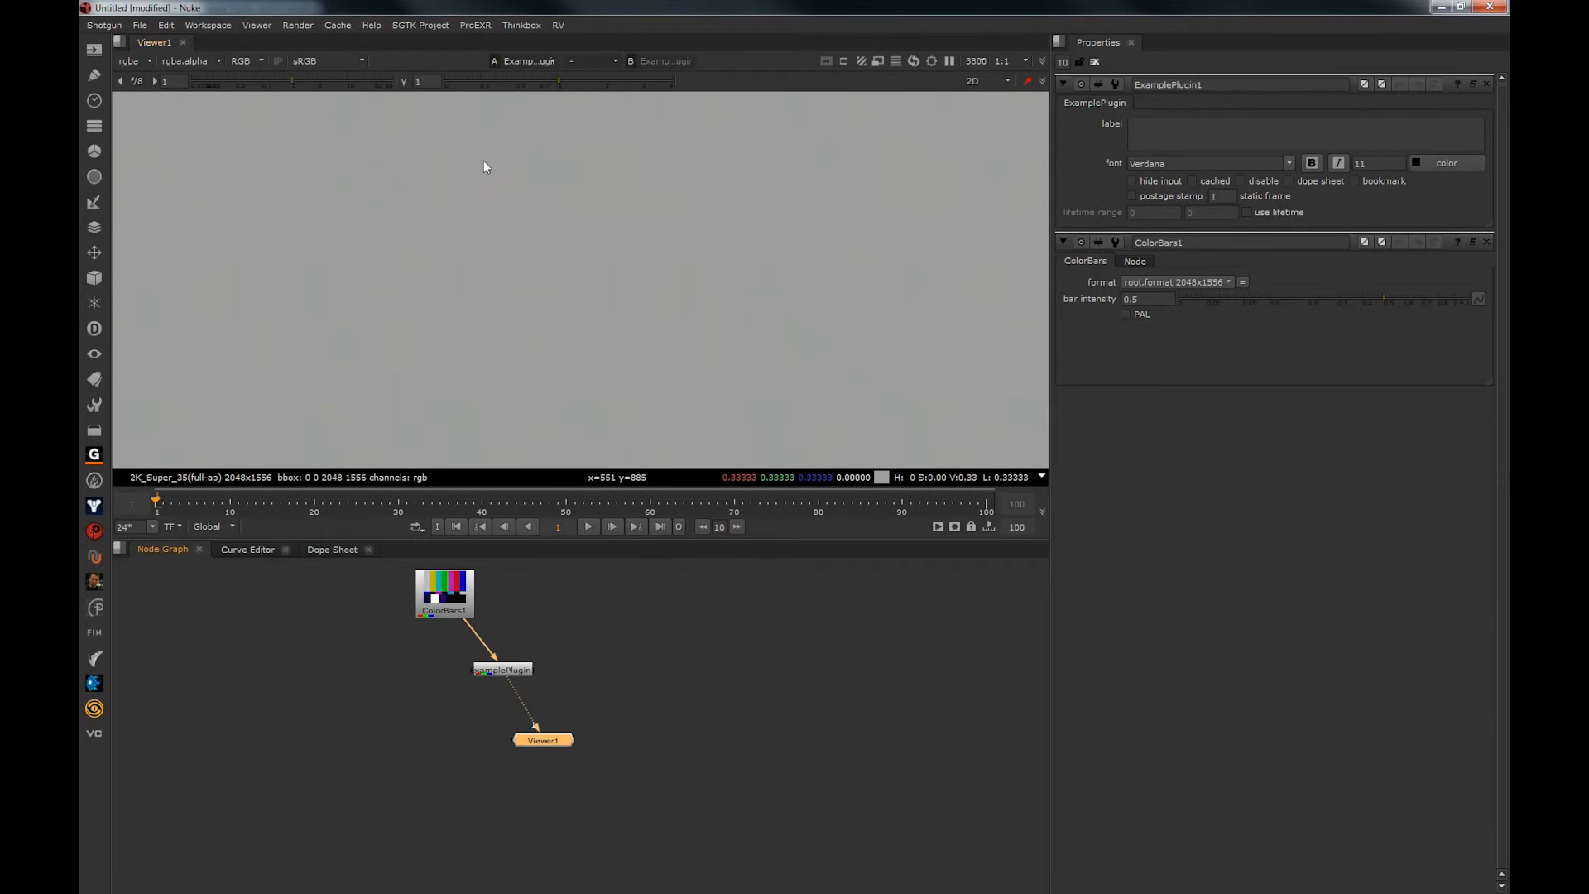
mouse_move(495, 252)
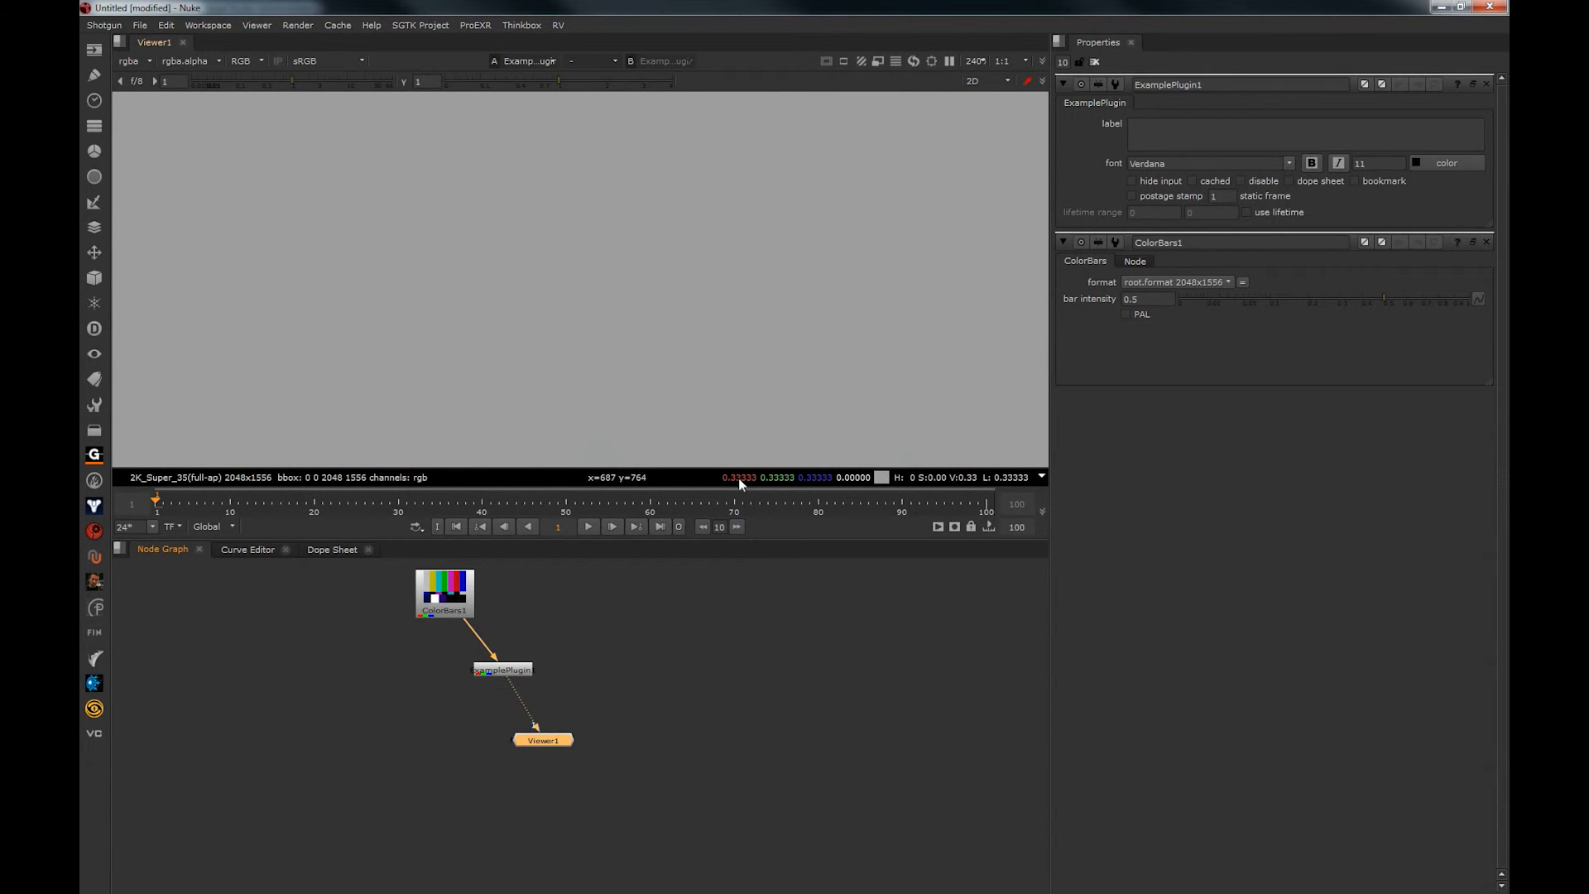
mouse_move(780, 477)
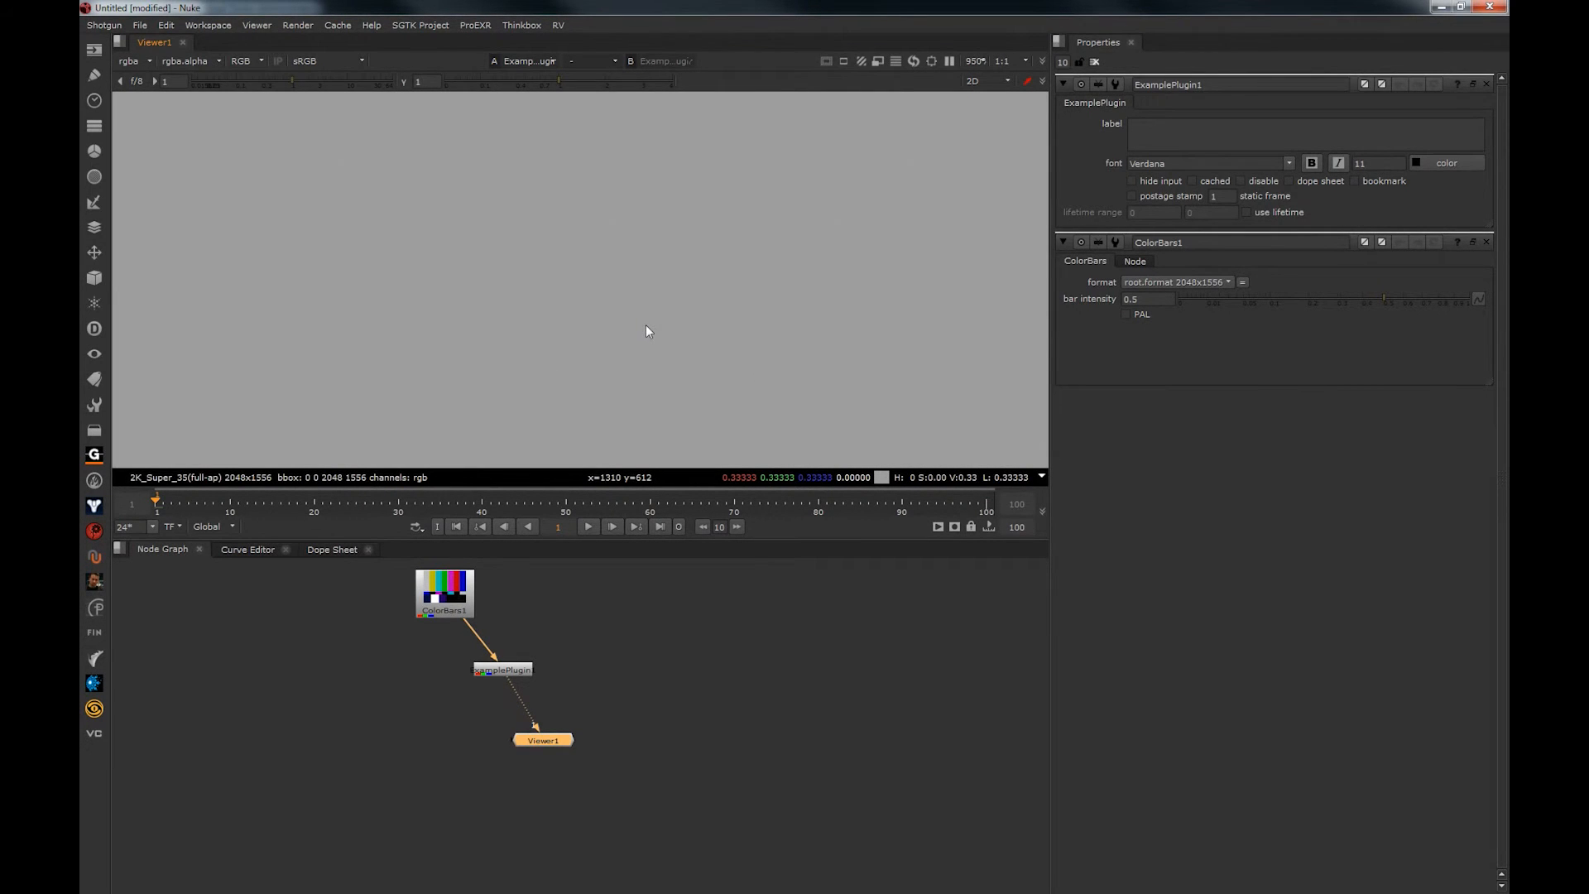
mouse_move(649, 368)
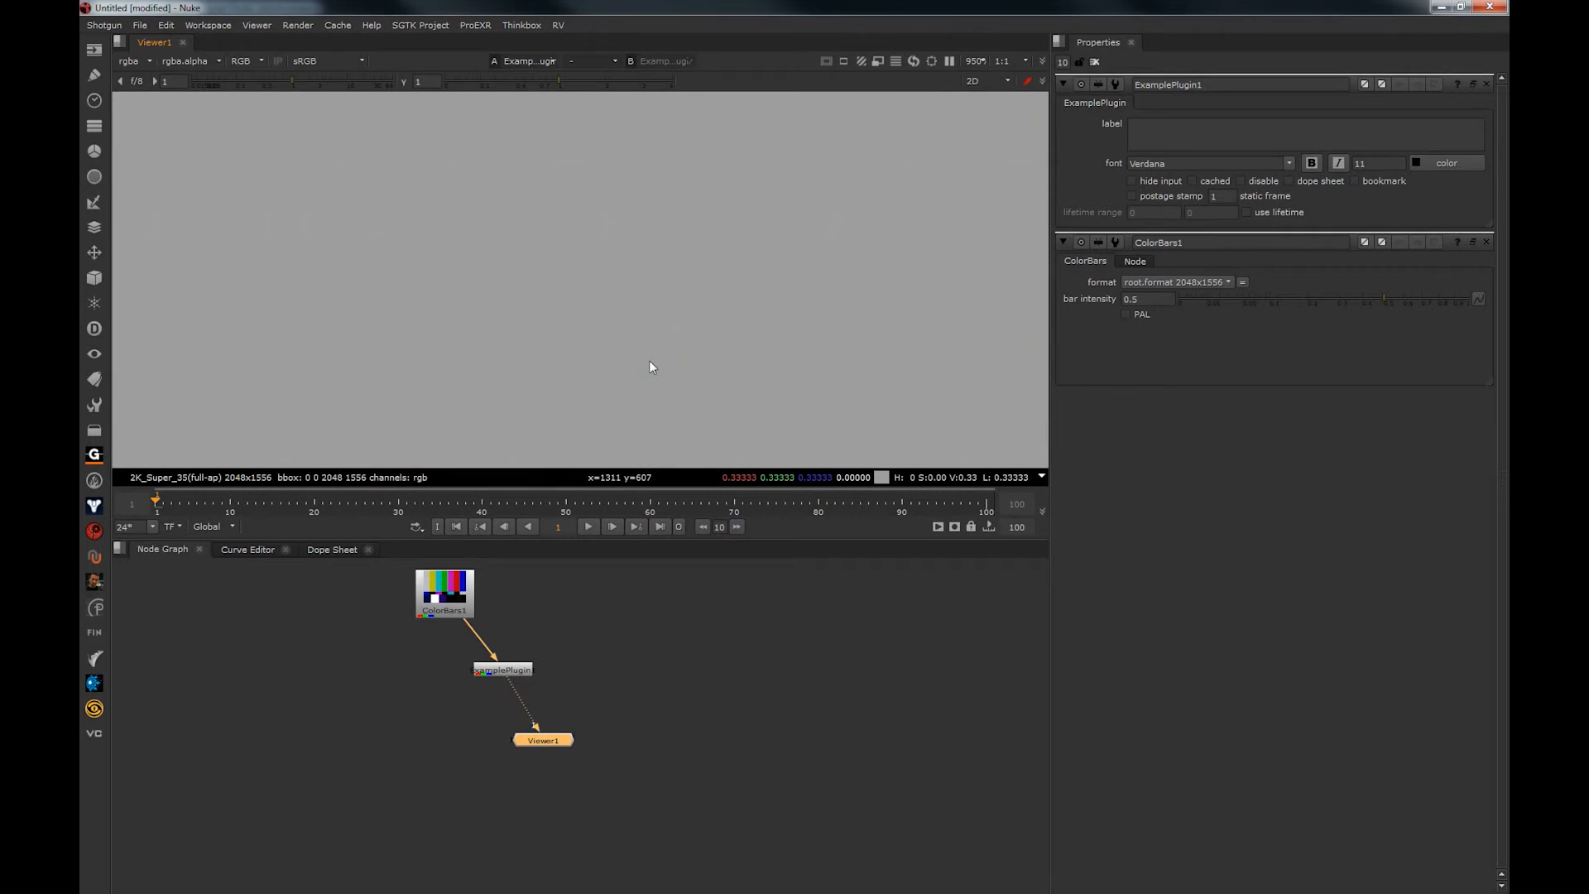
mouse_move(649, 349)
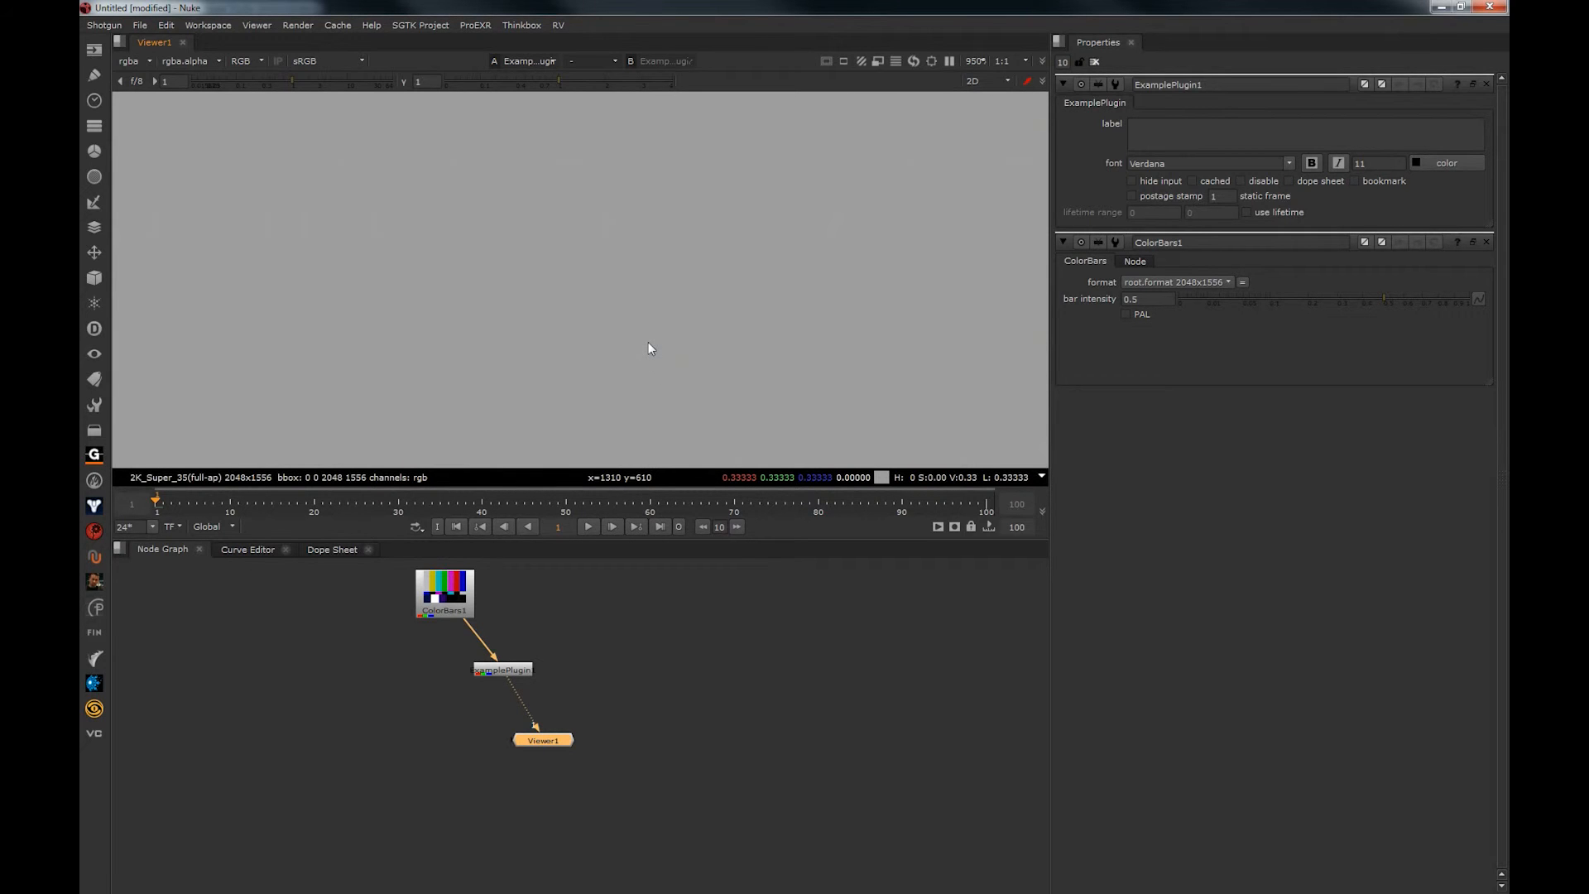
mouse_move(649, 379)
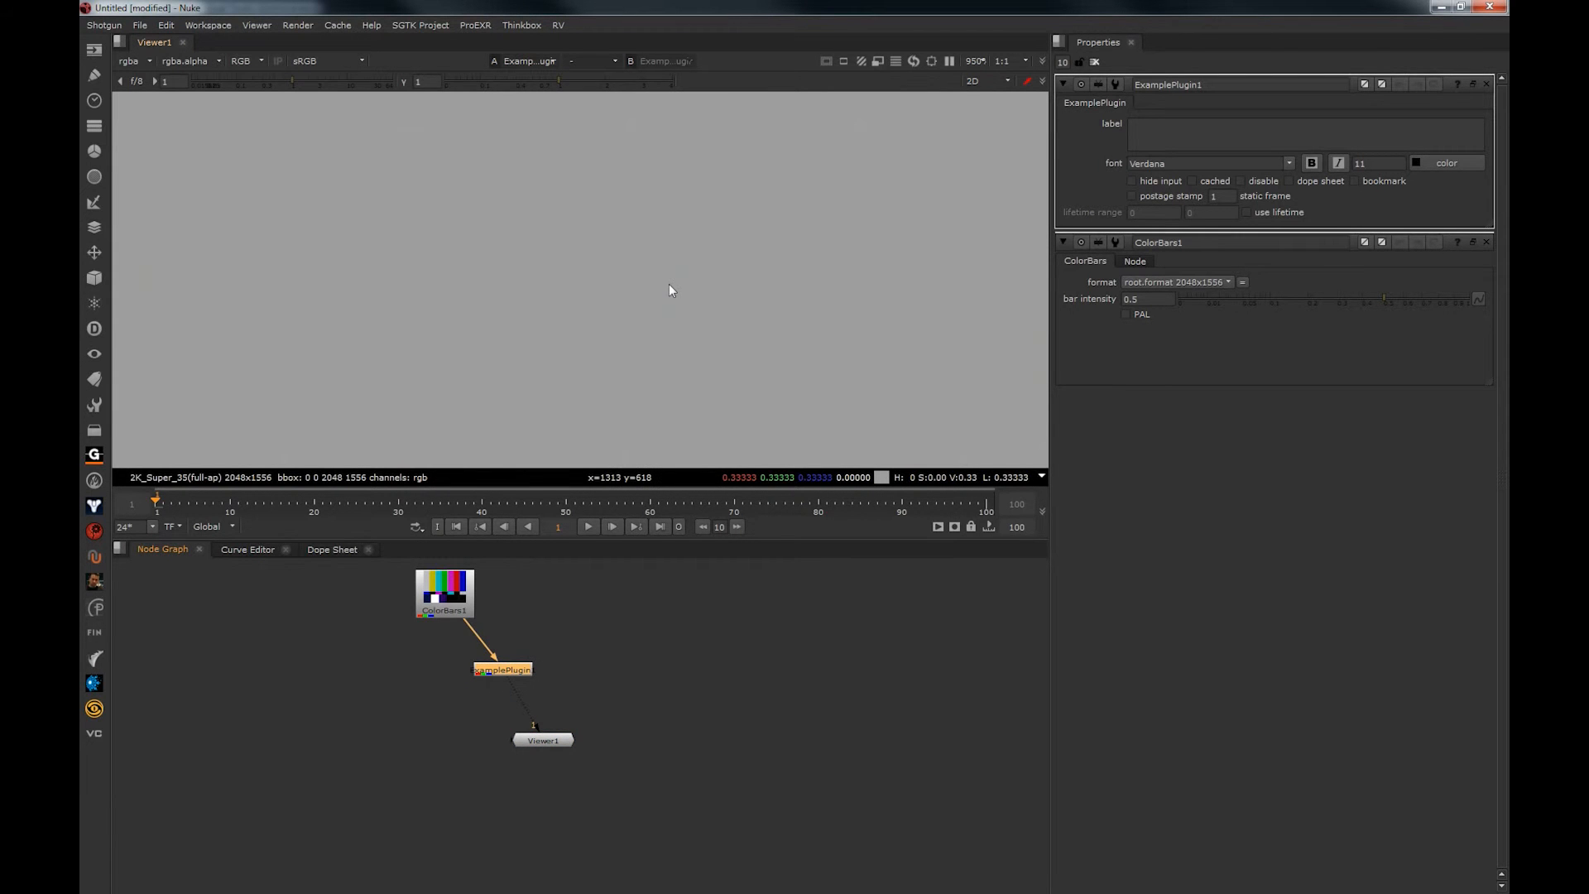
Bypass the ExamplePlugin node so the viewer shows the original ColorBars colours
click(1242, 180)
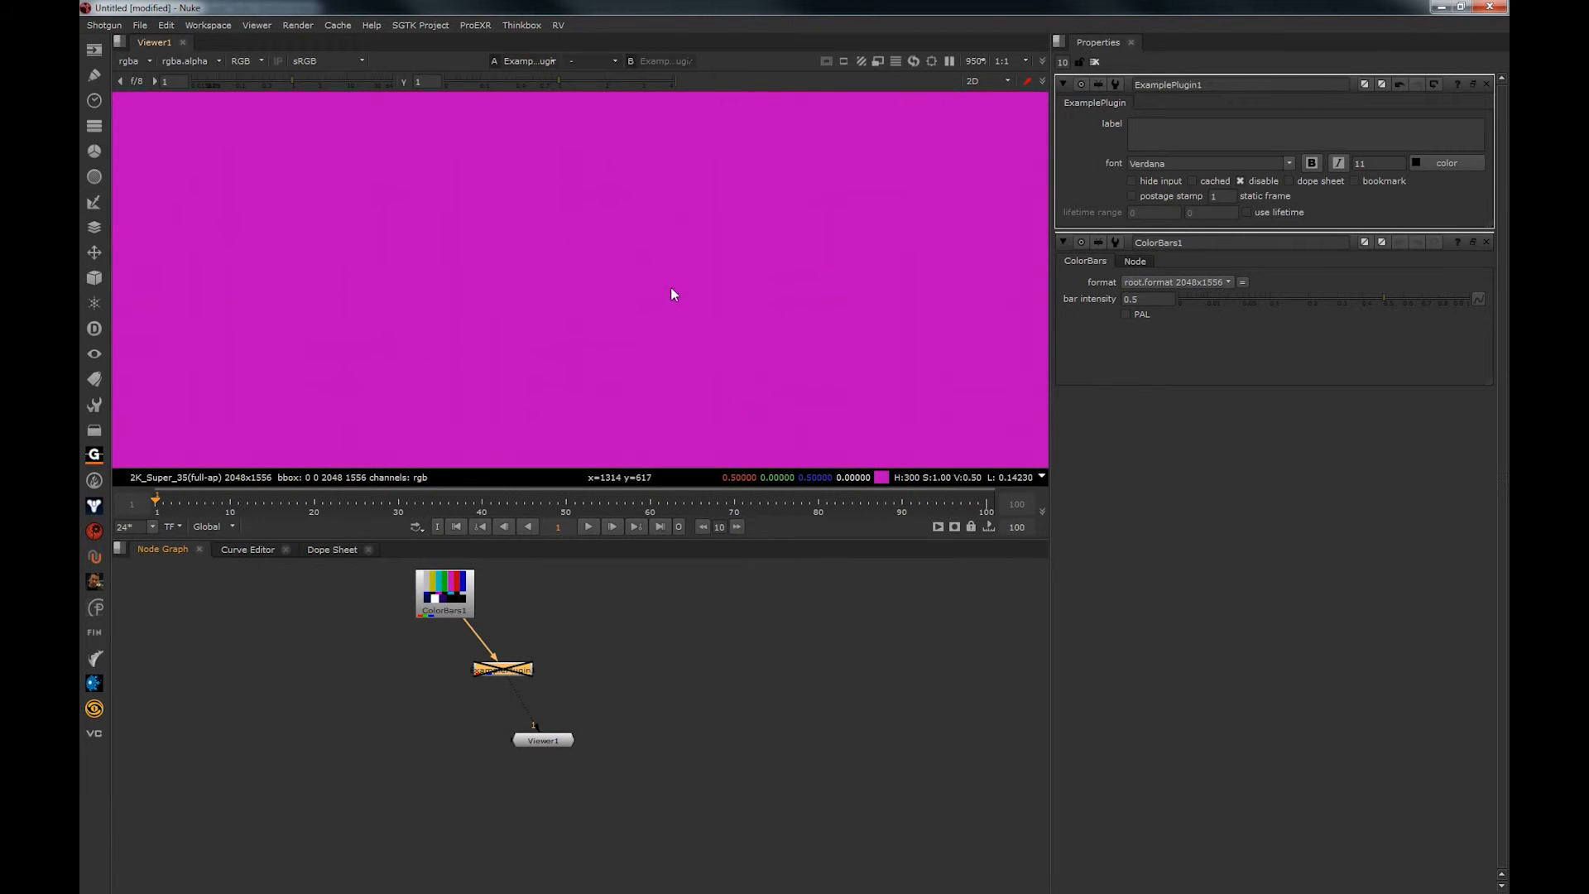
click(503, 669)
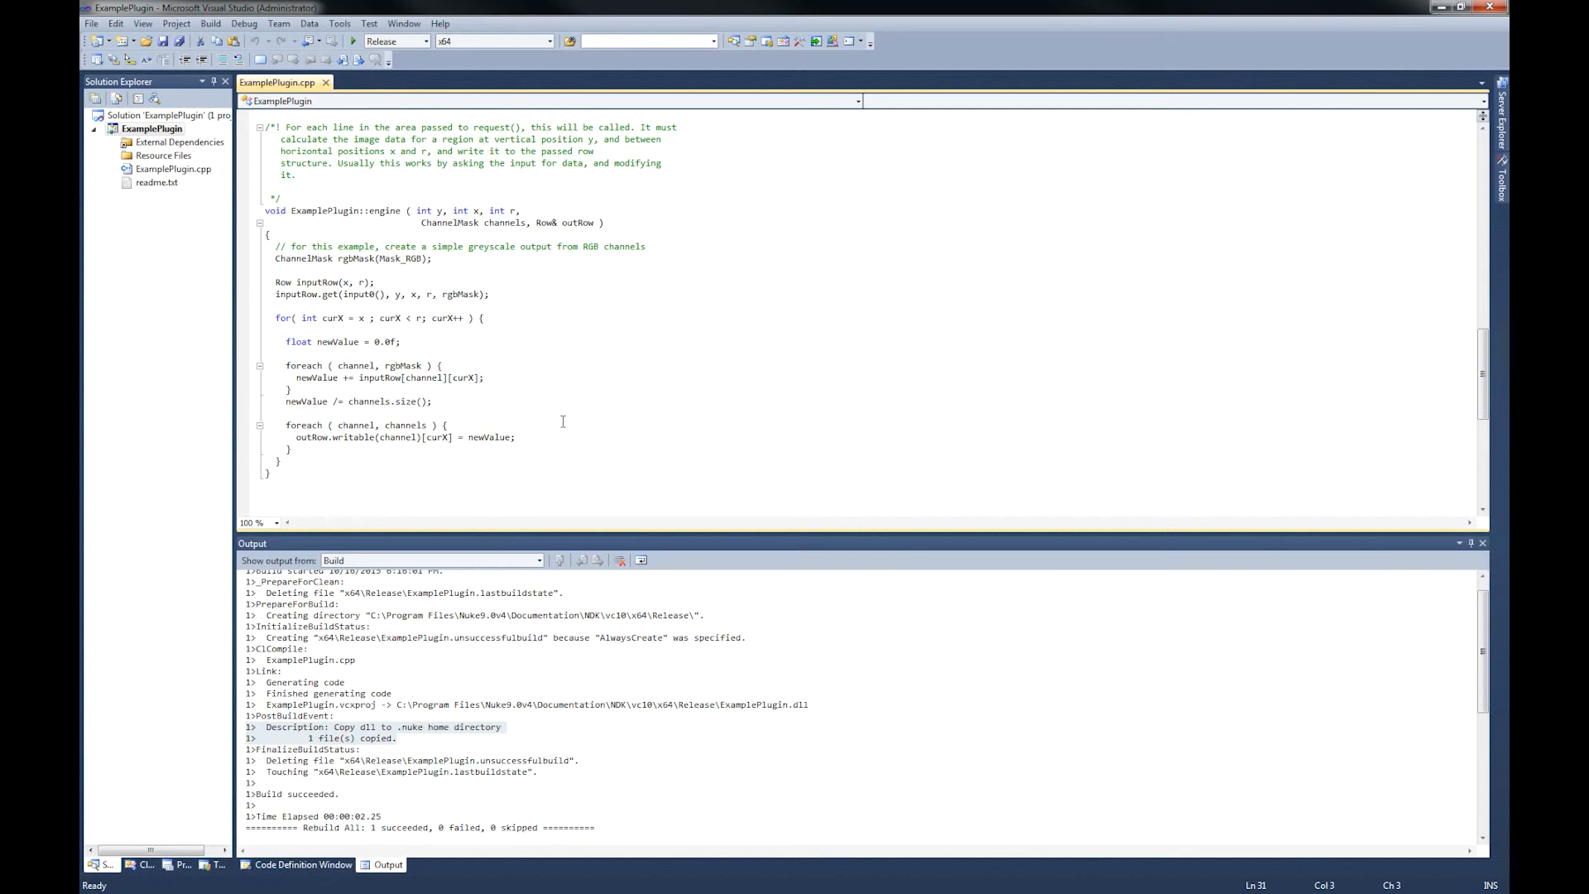
scroll(up, 3)
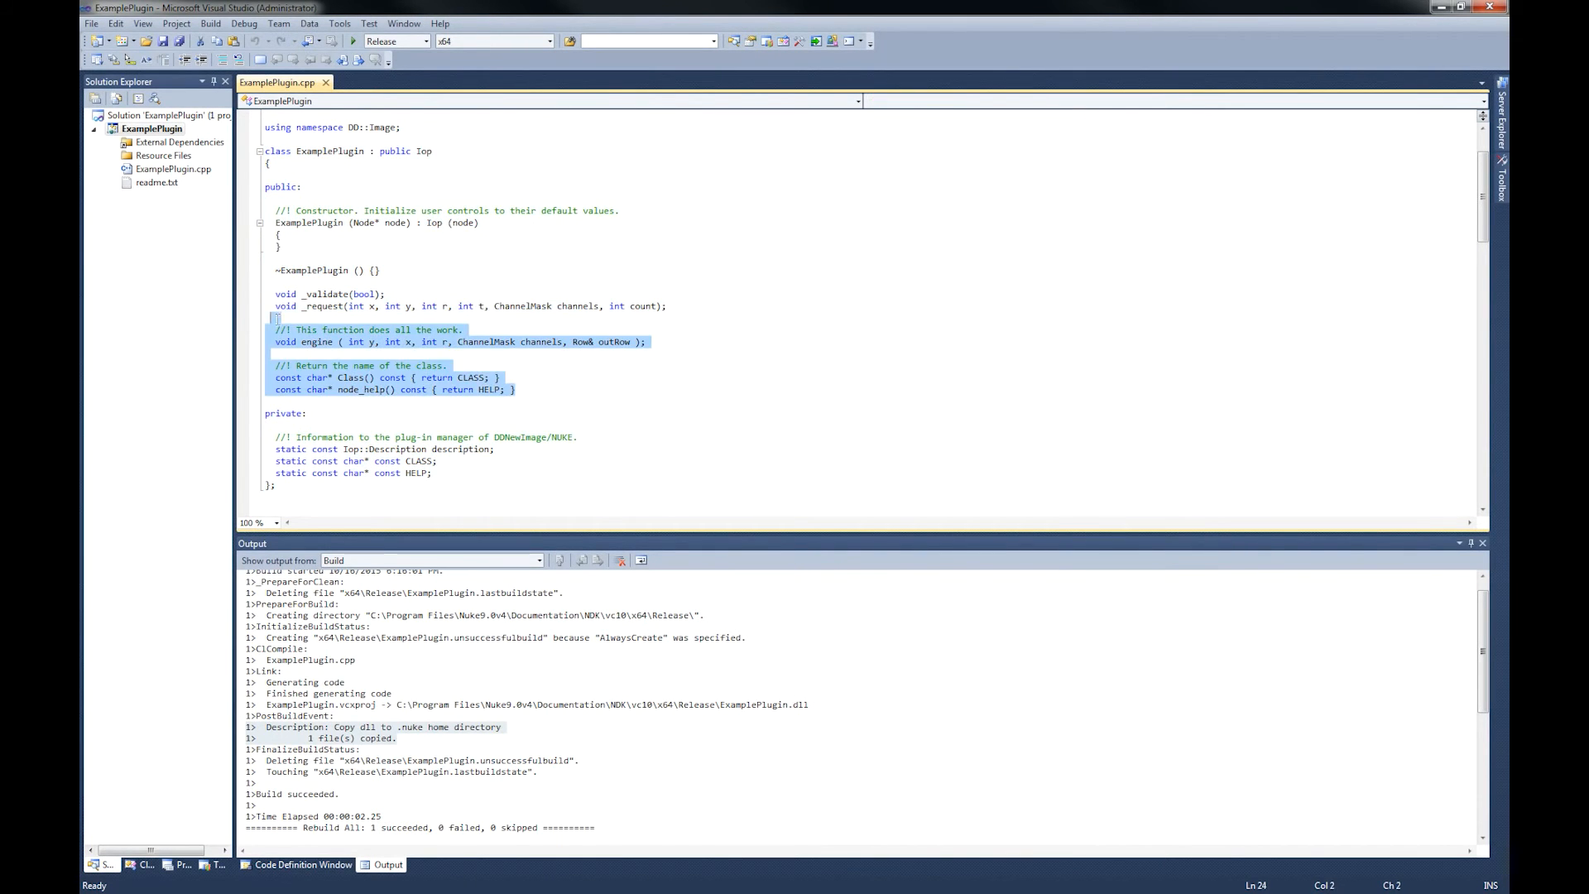
click(302, 224)
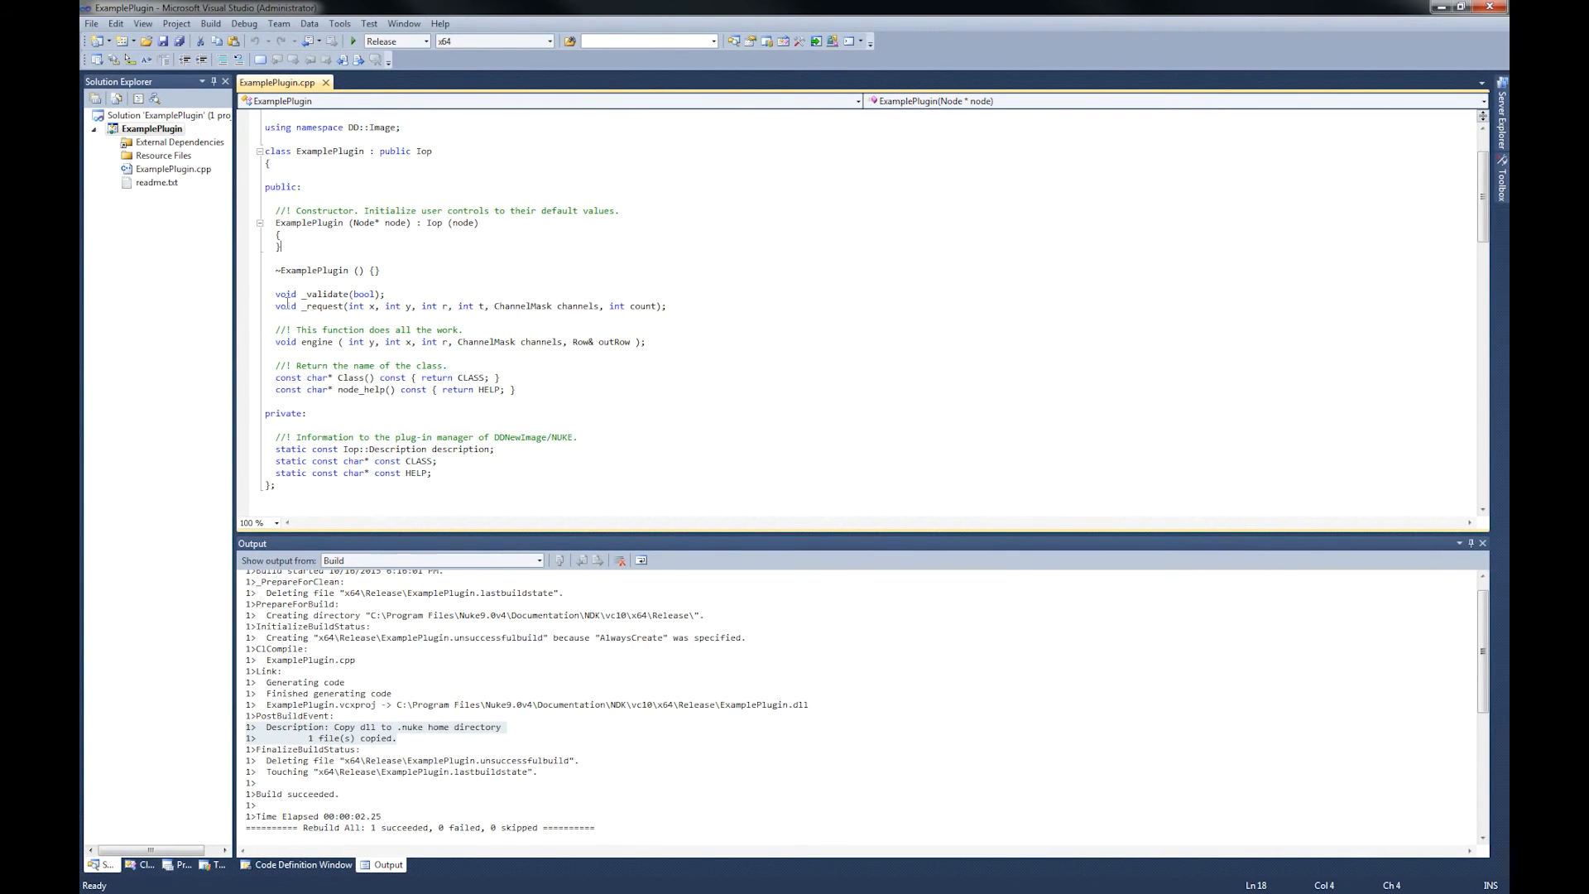
mouse_move(324, 305)
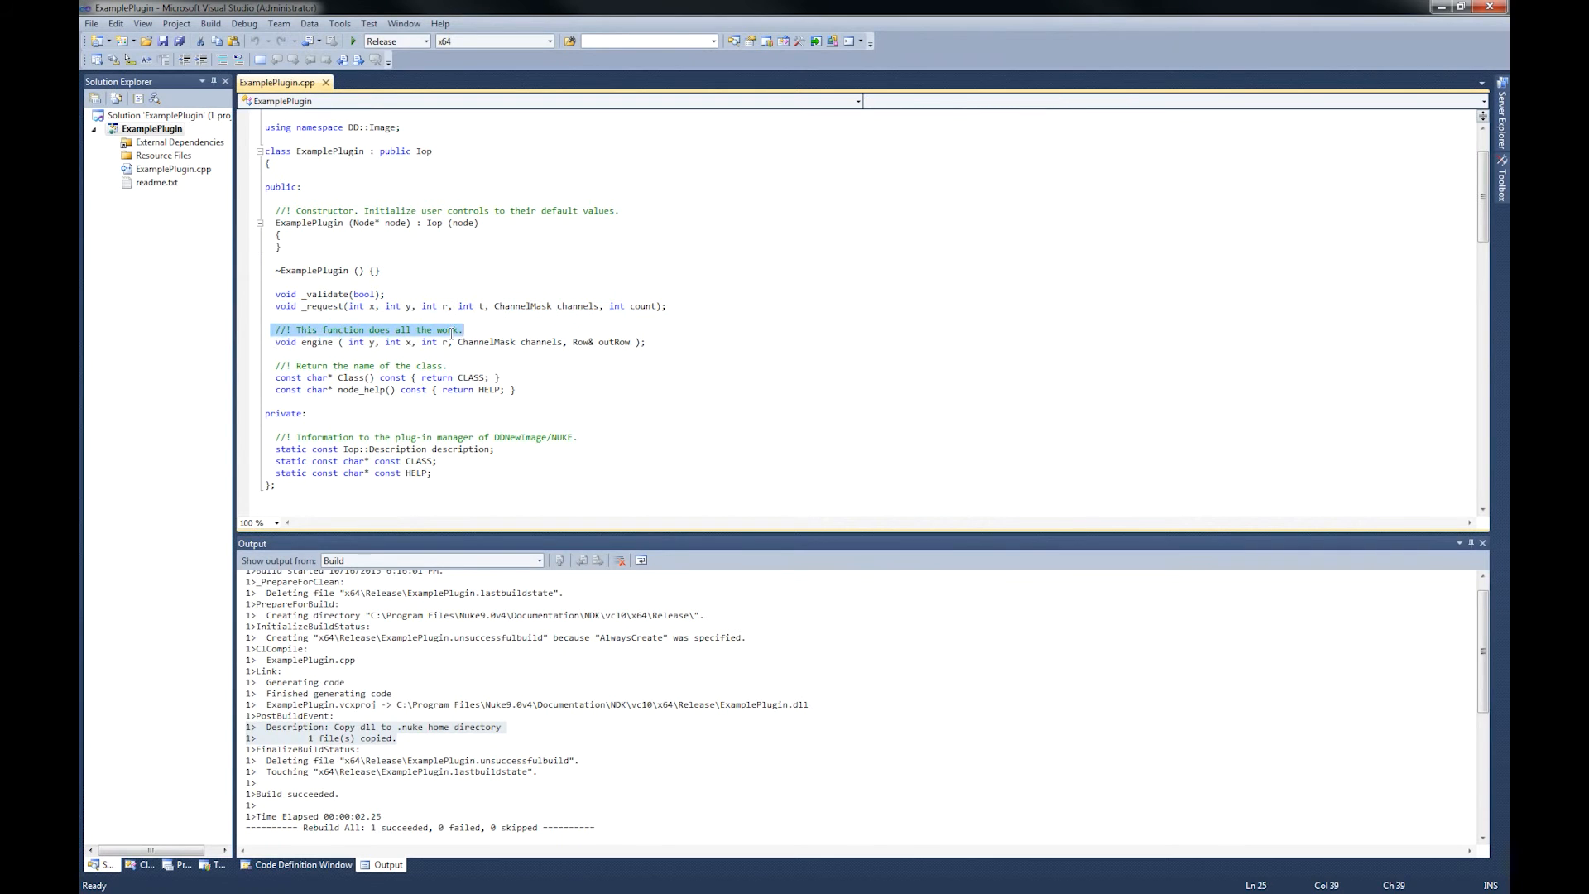
click(647, 341)
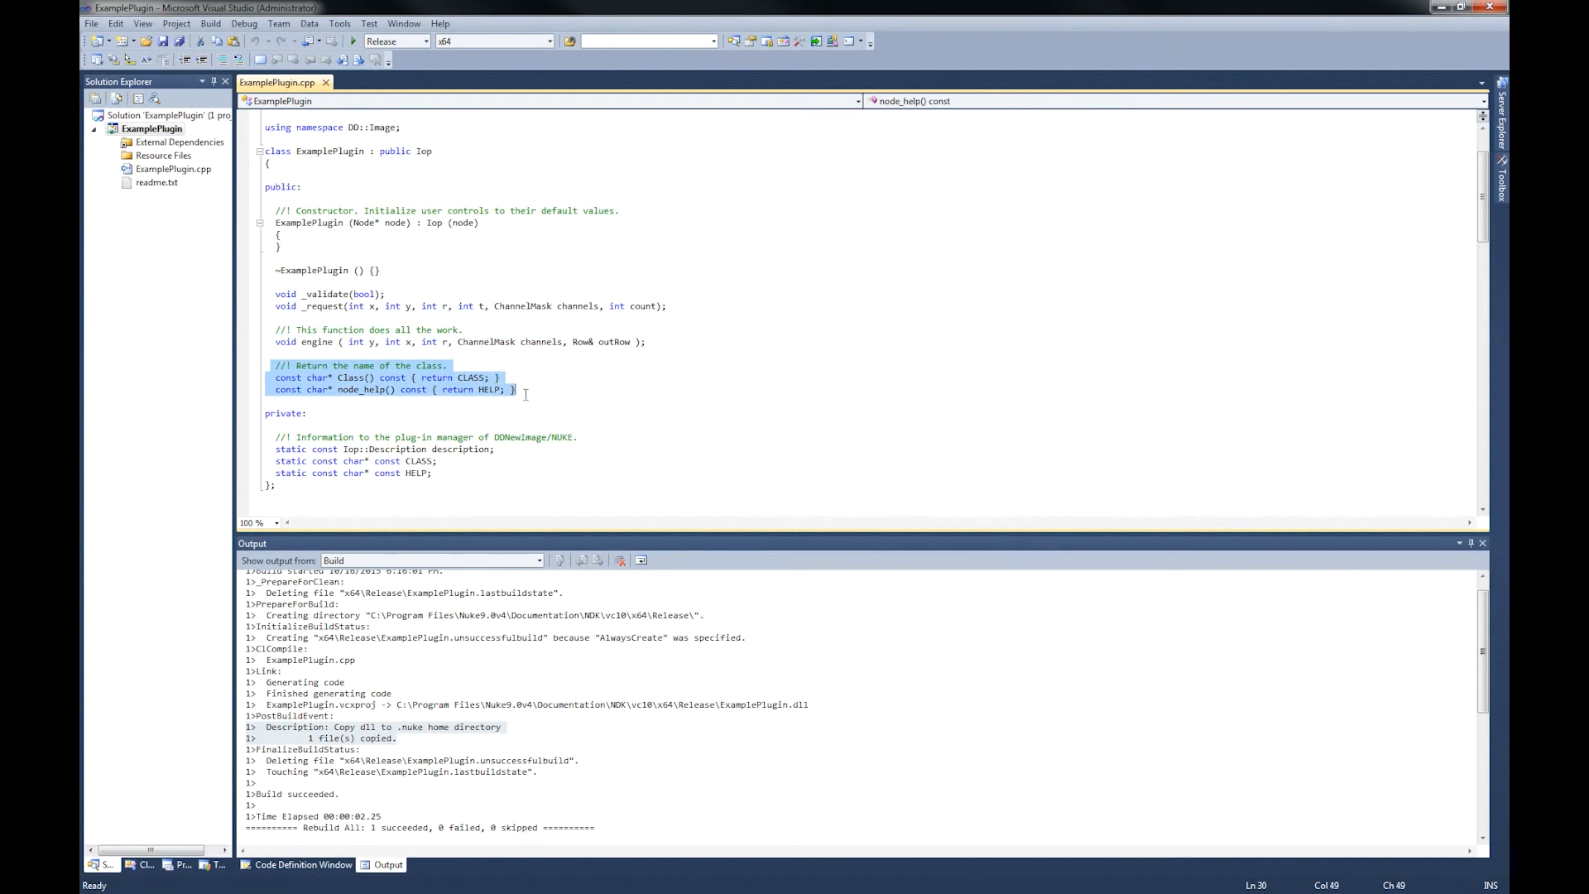
click(313, 439)
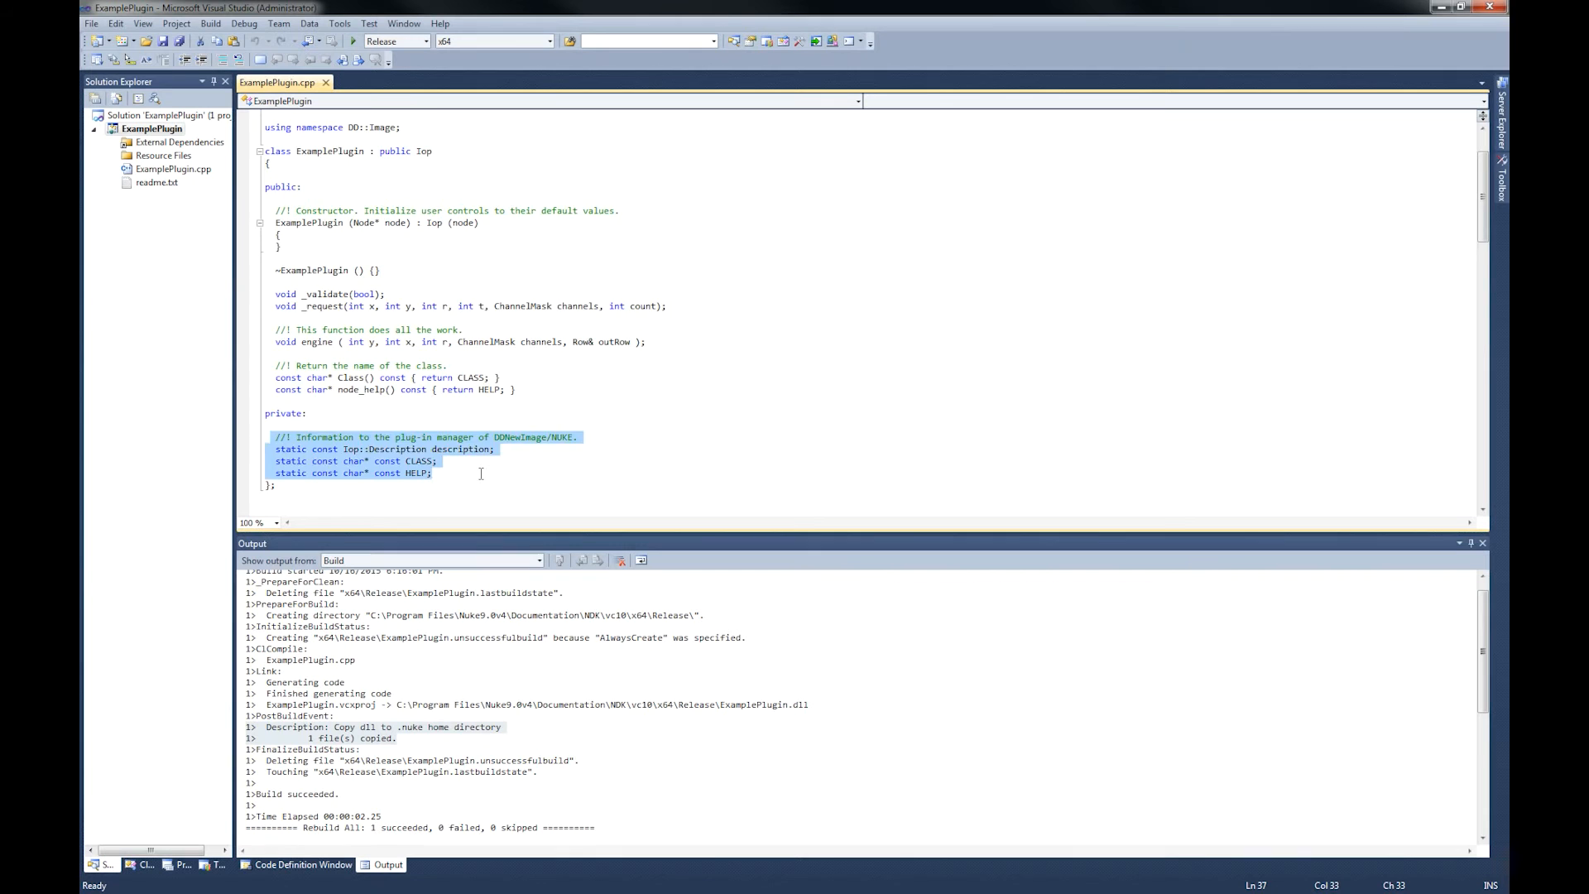
scroll(down, 3)
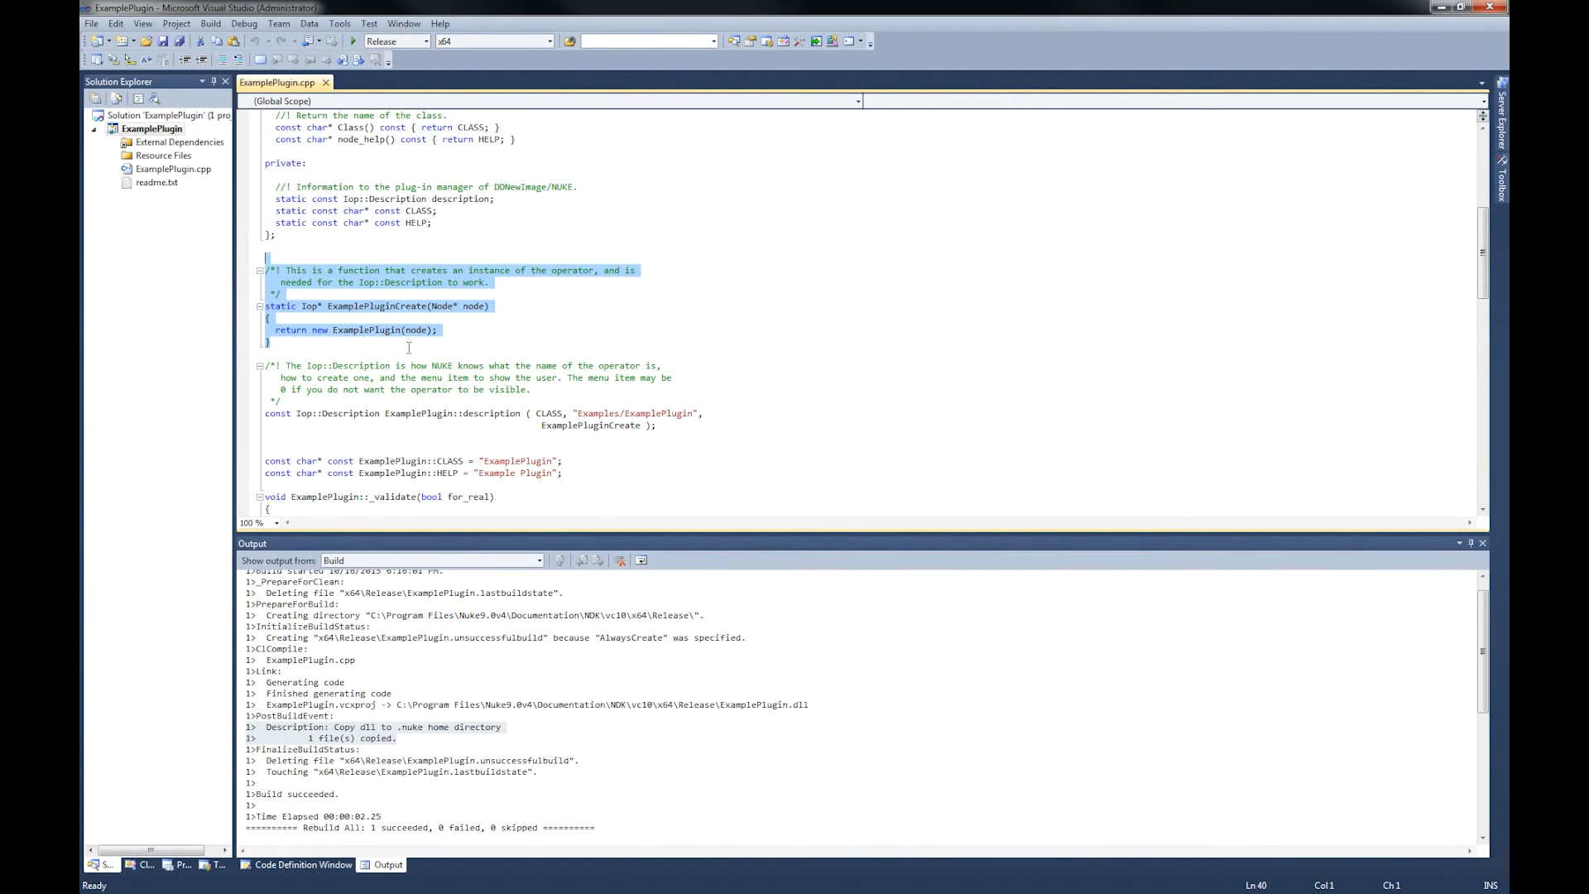
scroll(down, 3)
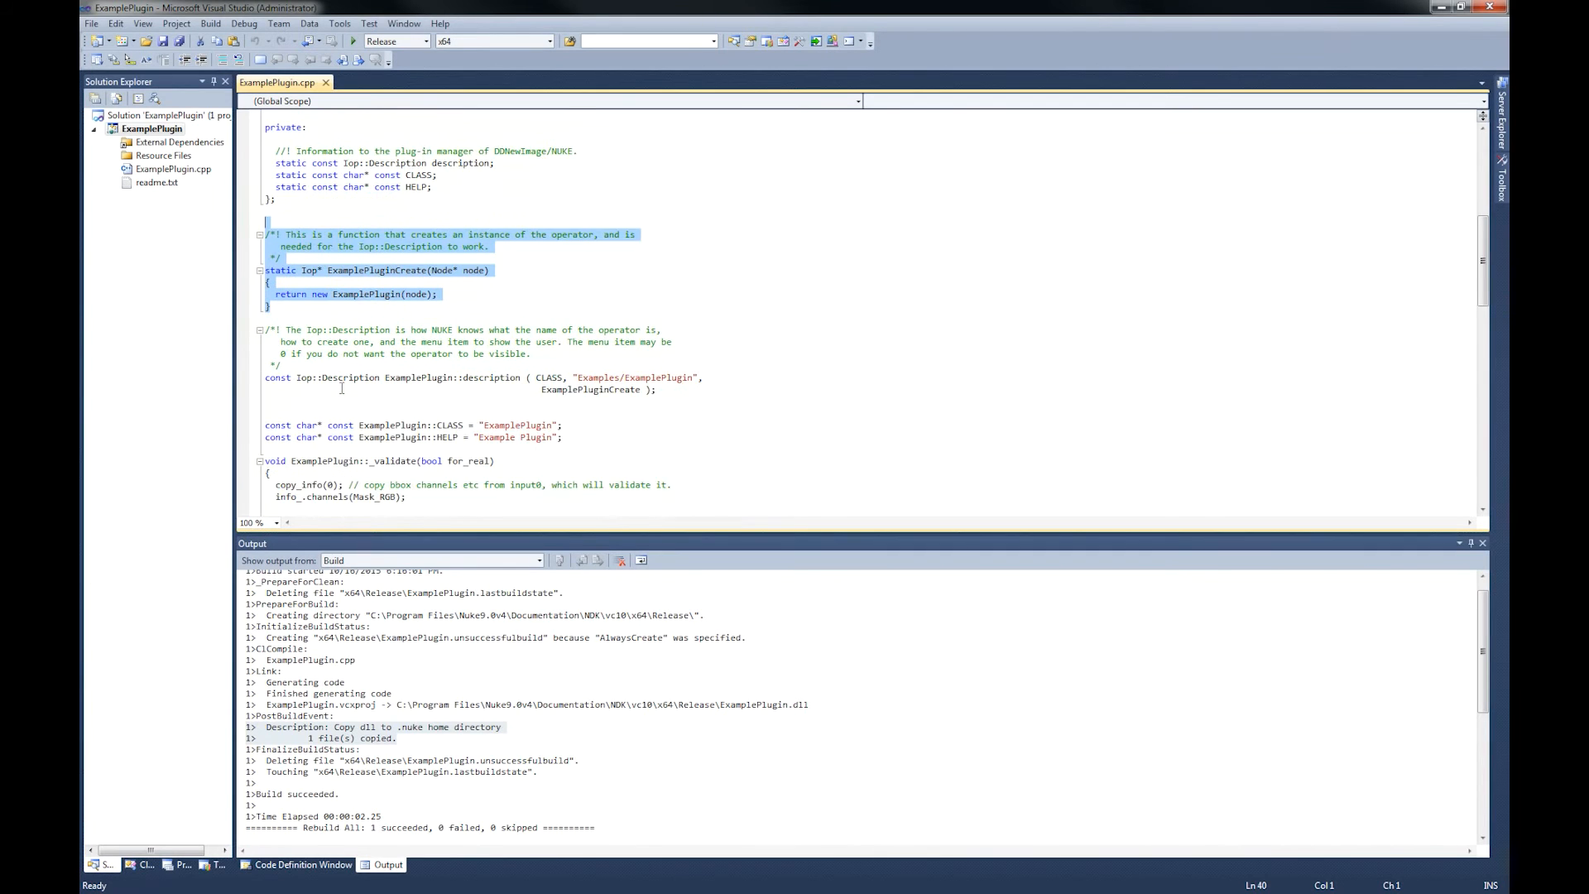
scroll(down, 3)
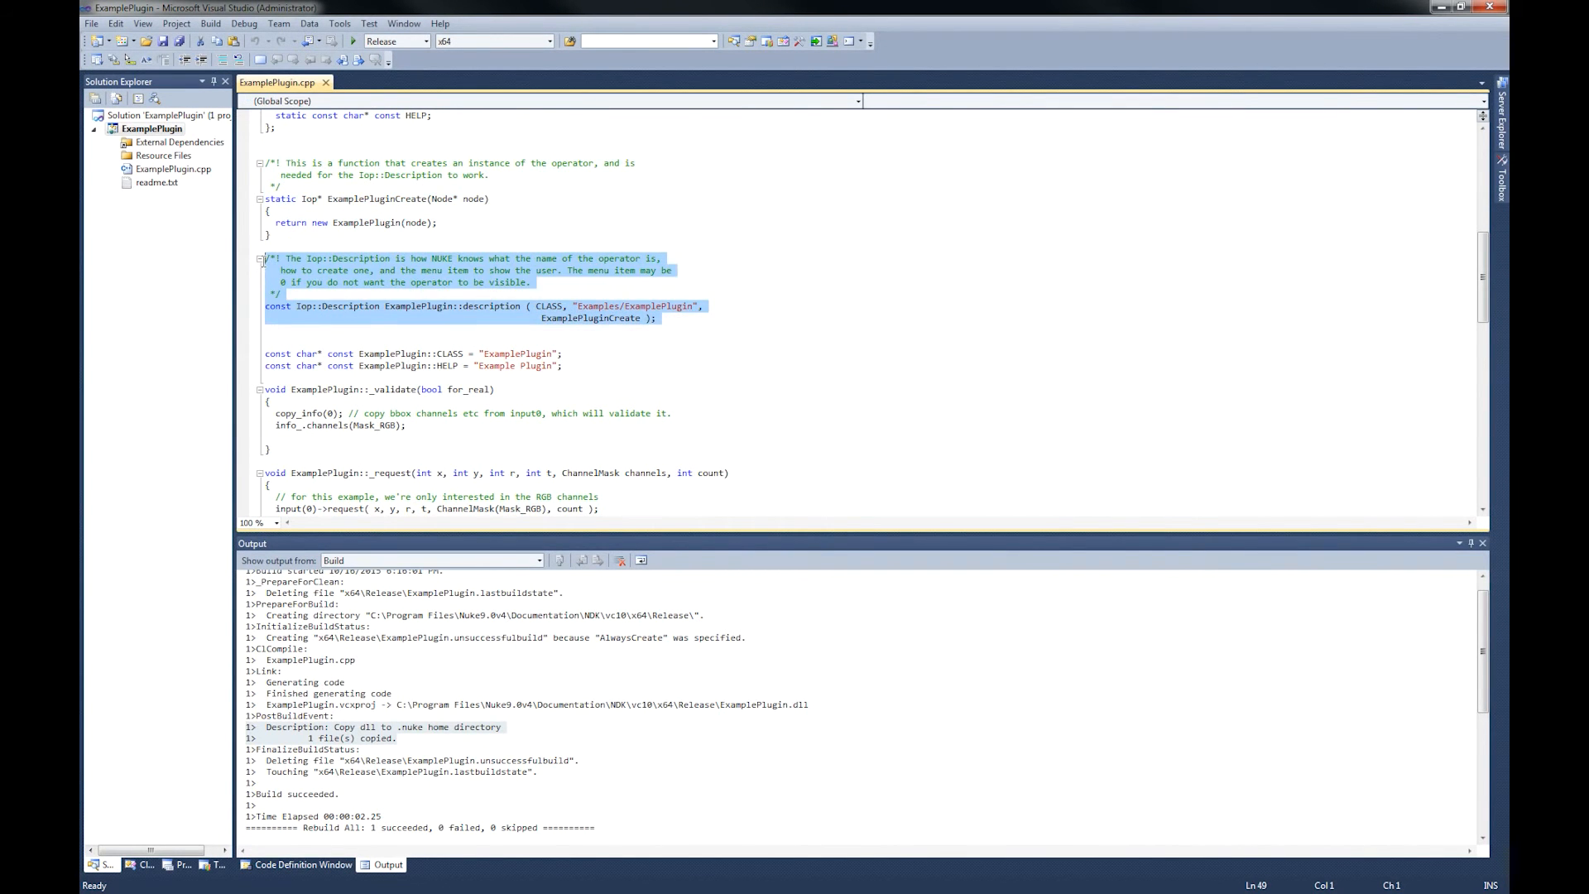
mouse_move(406, 354)
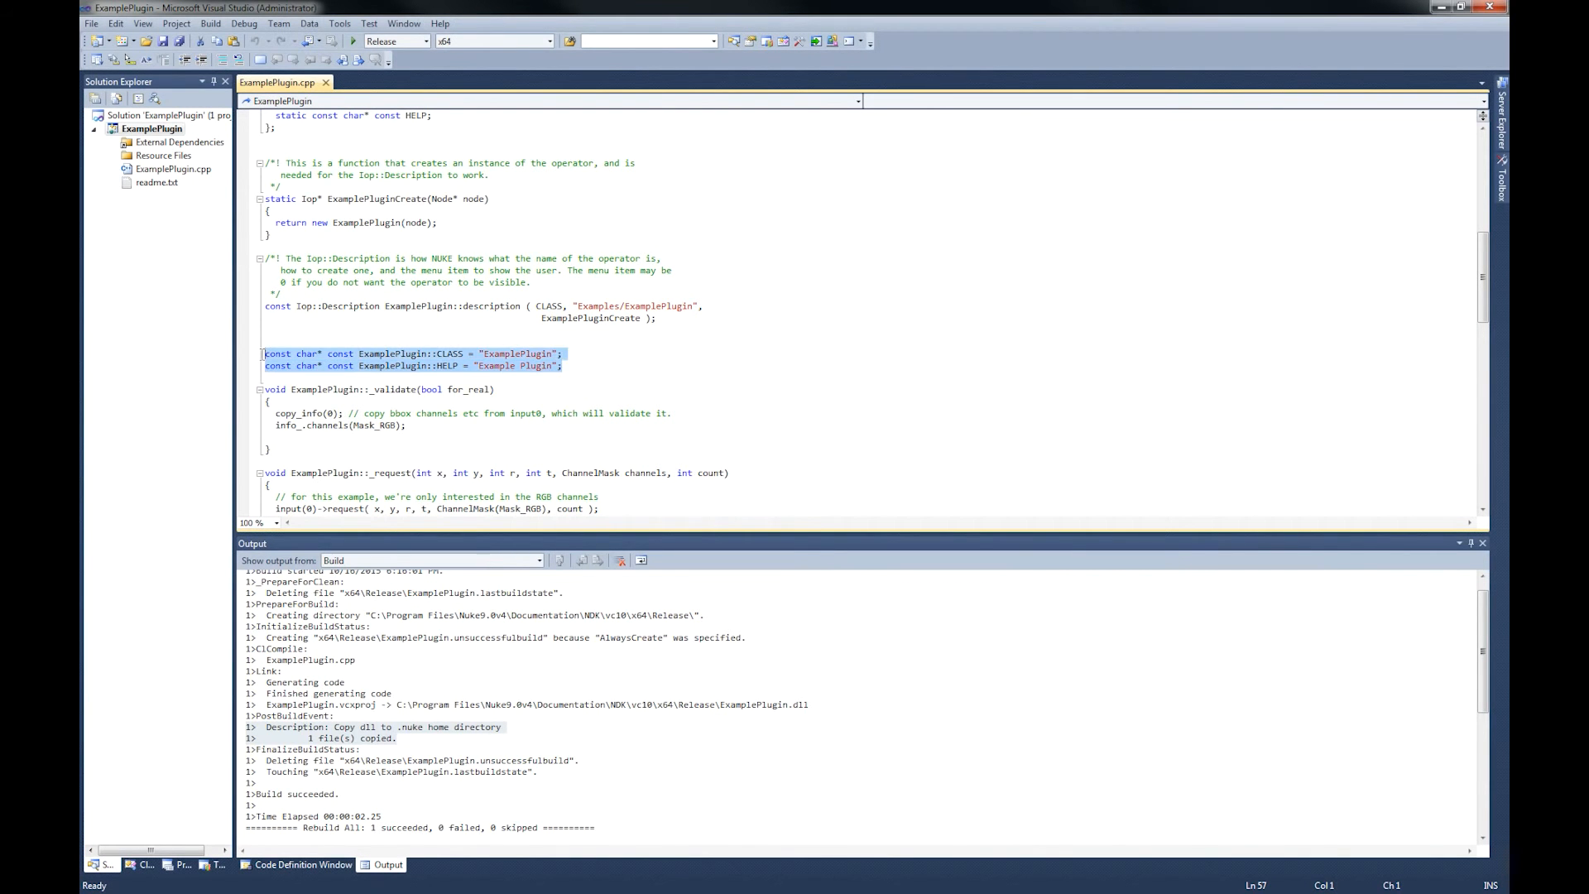
double_click(516, 352)
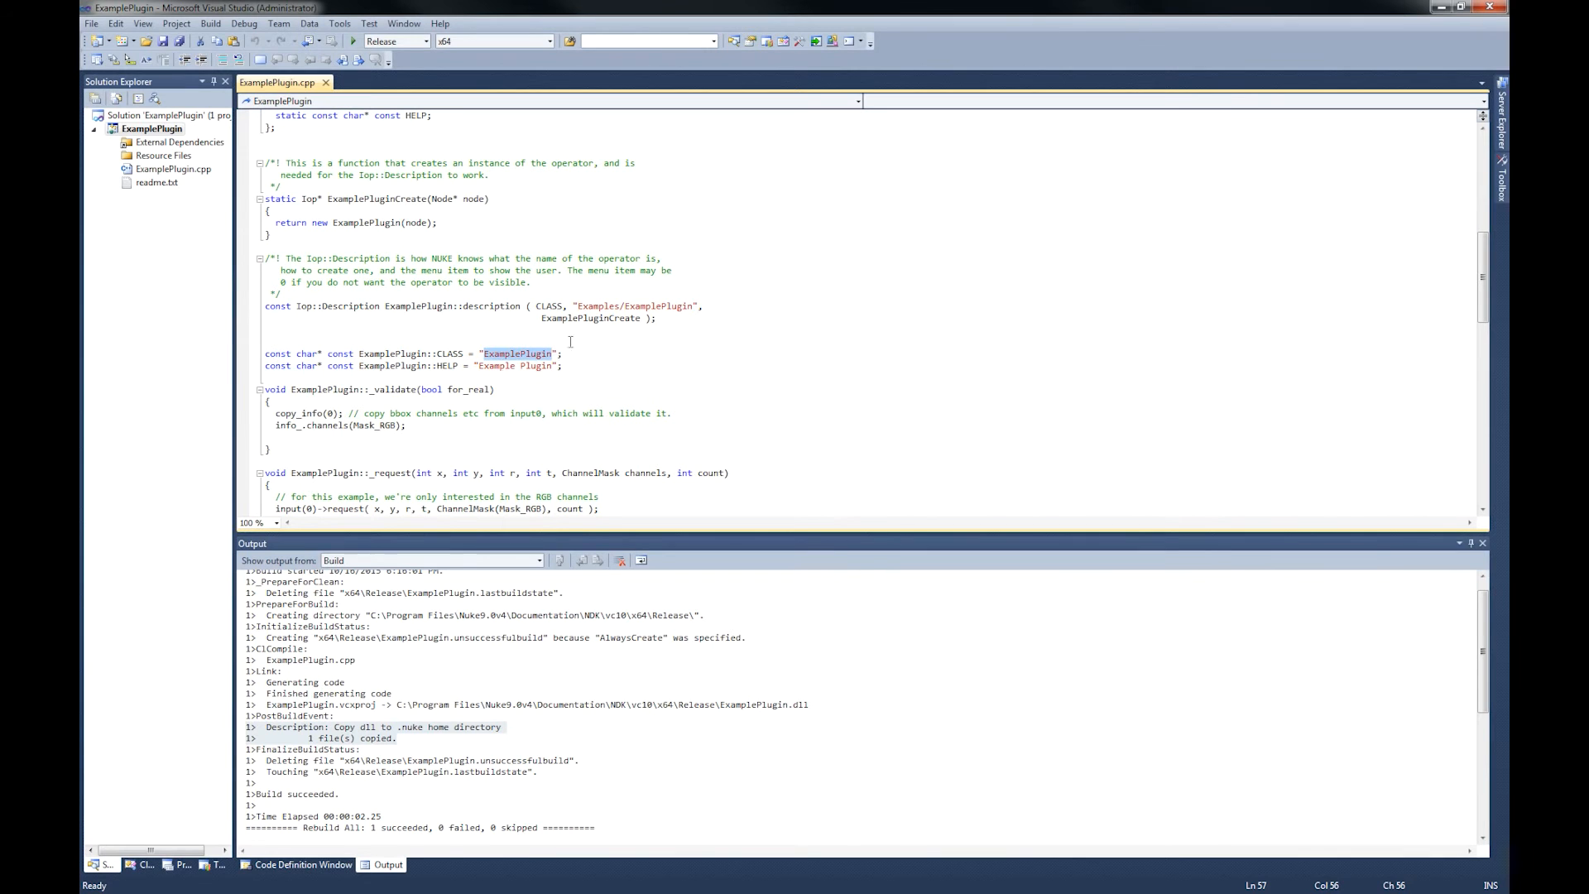
click(441, 389)
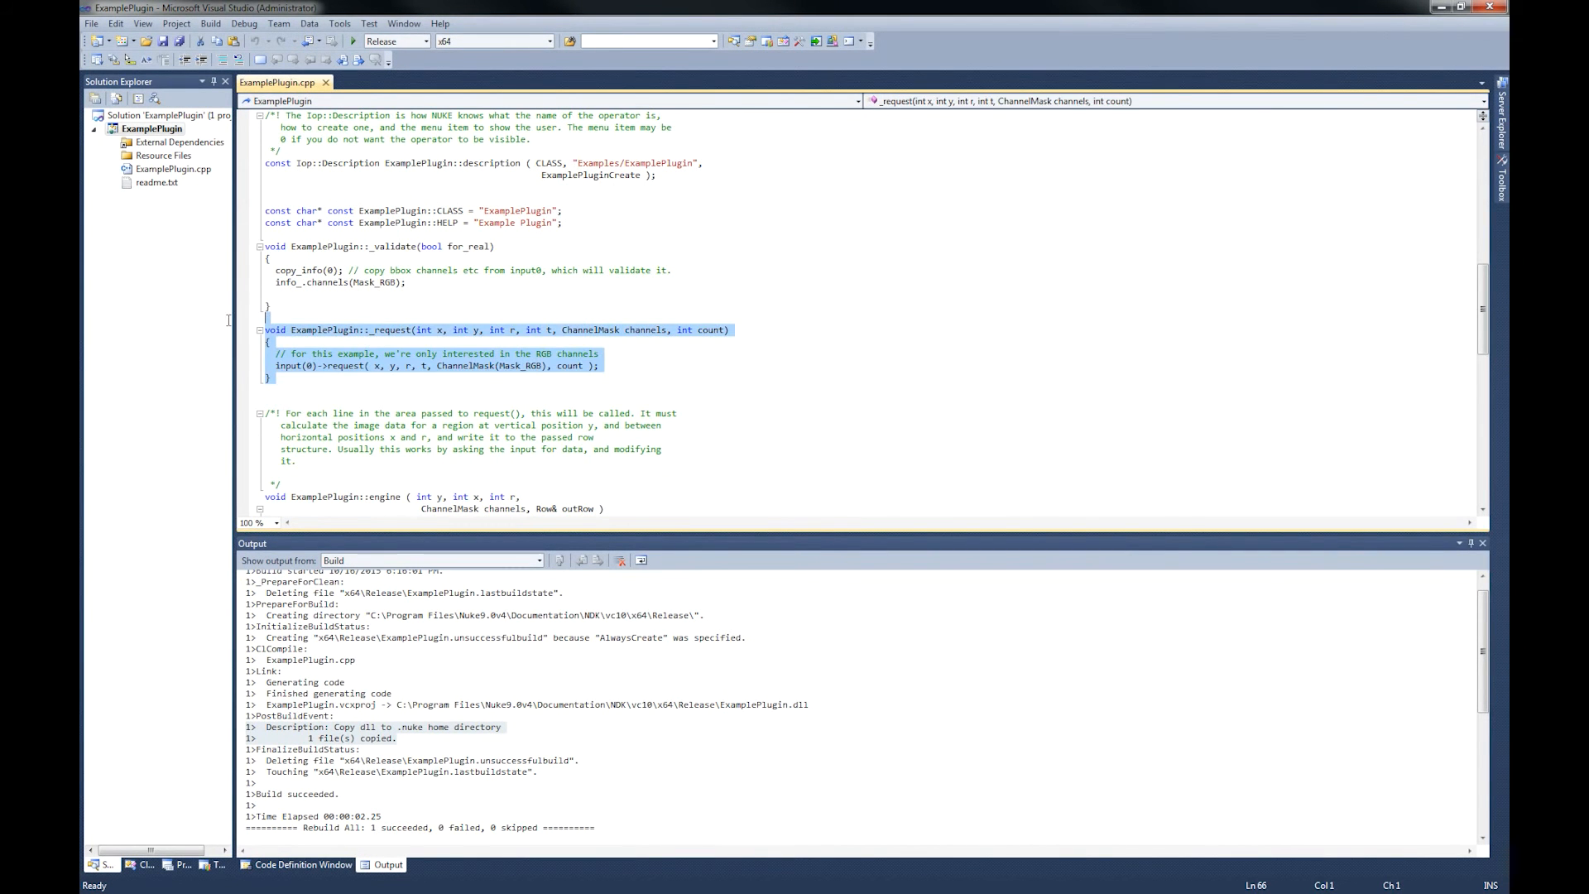
Step through the engine() loop lines: input row creation, RGB channel loop and channel sum
scroll(down, 3)
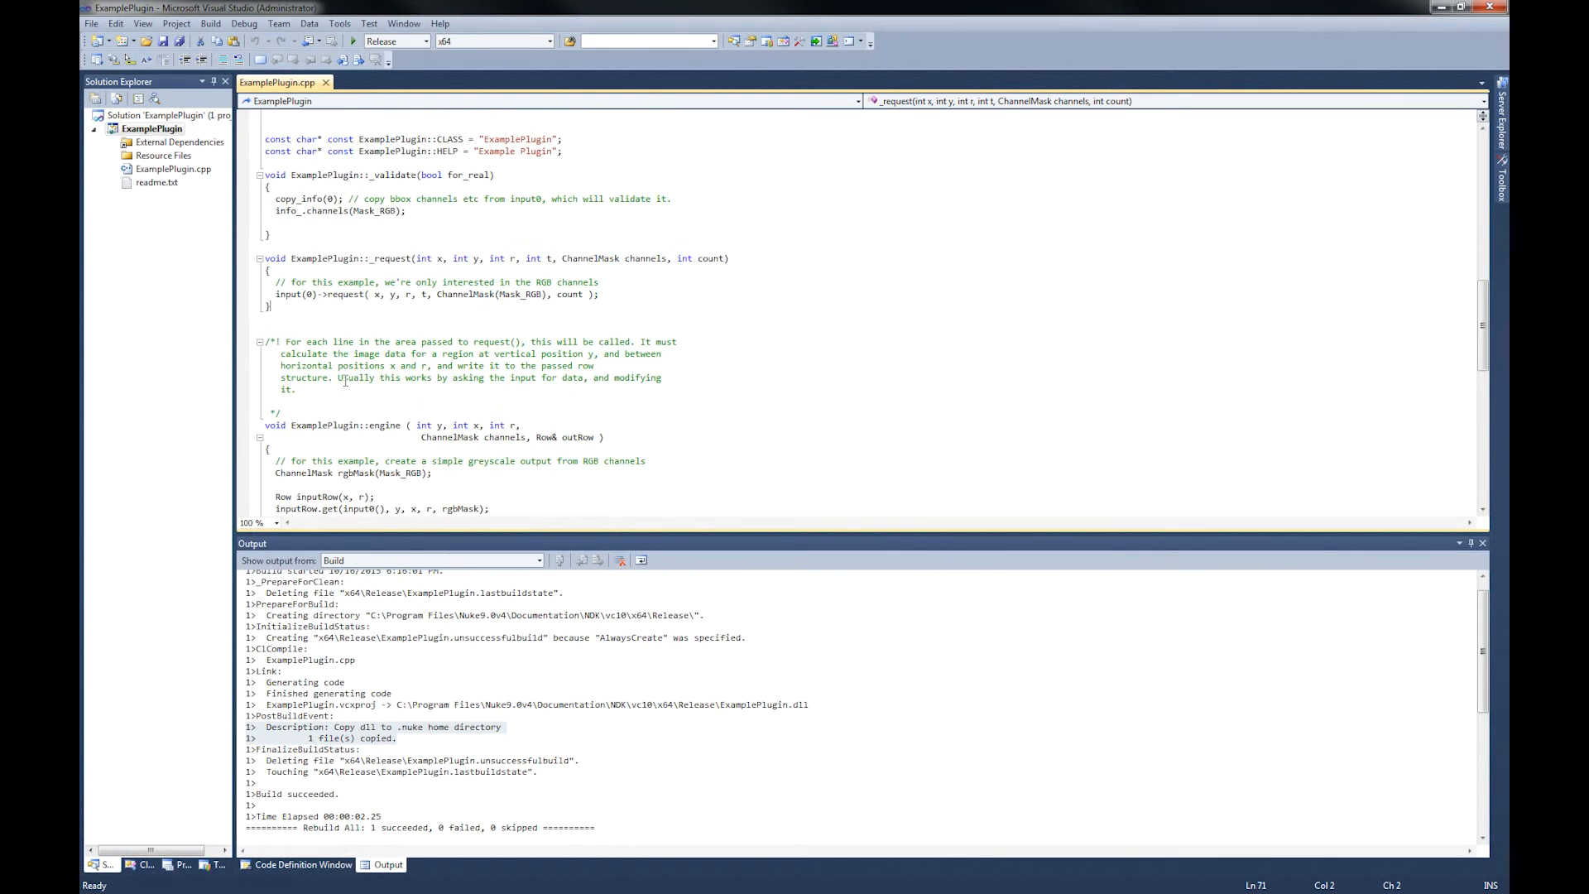
scroll(down, 3)
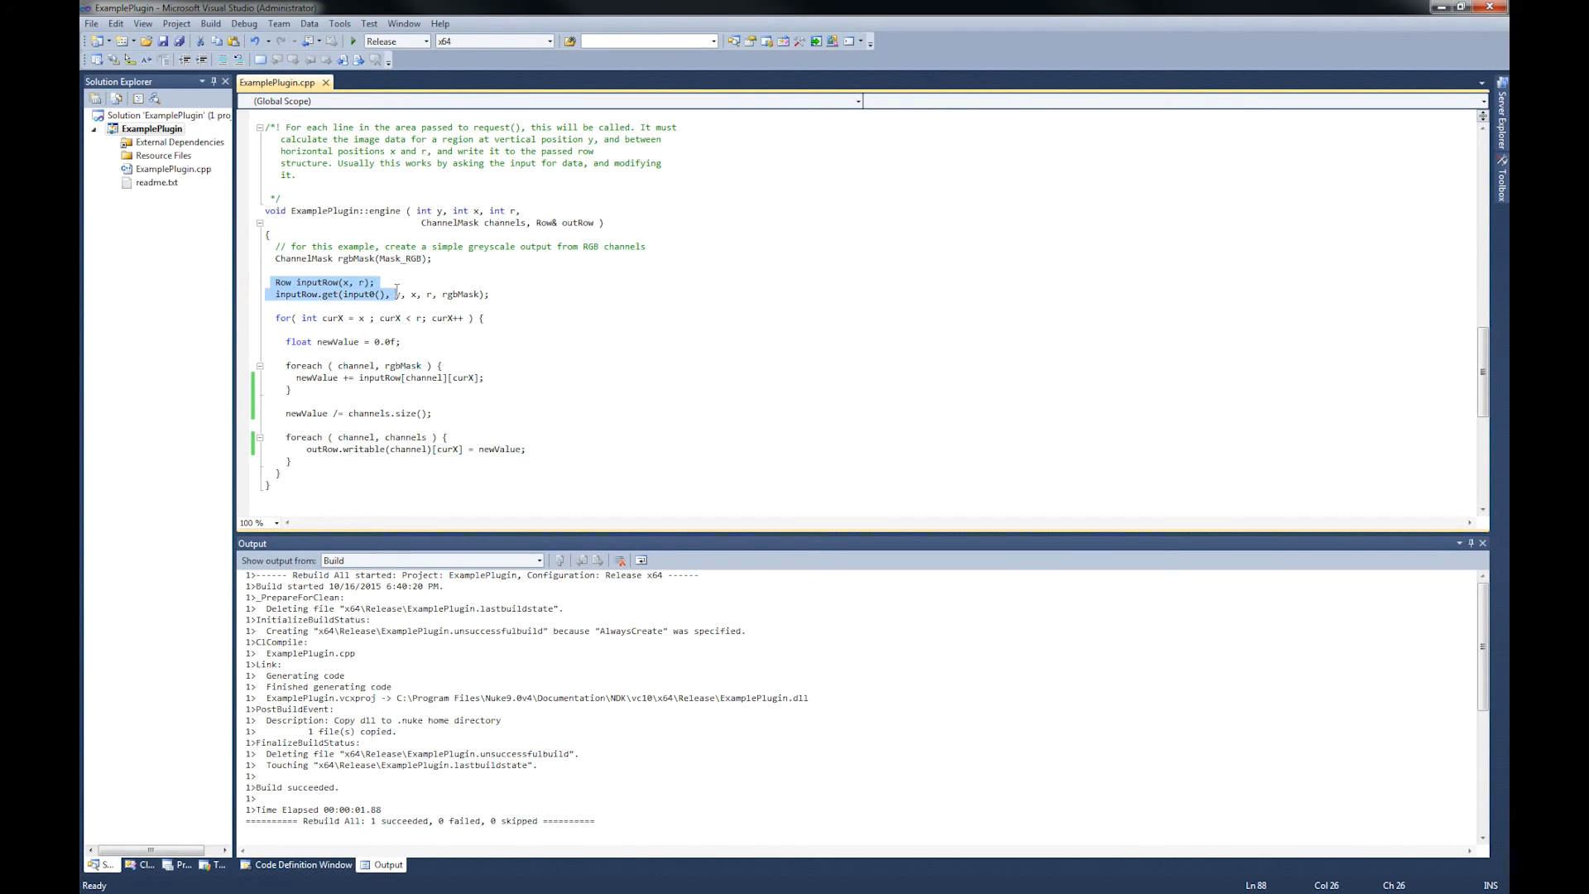
click(354, 281)
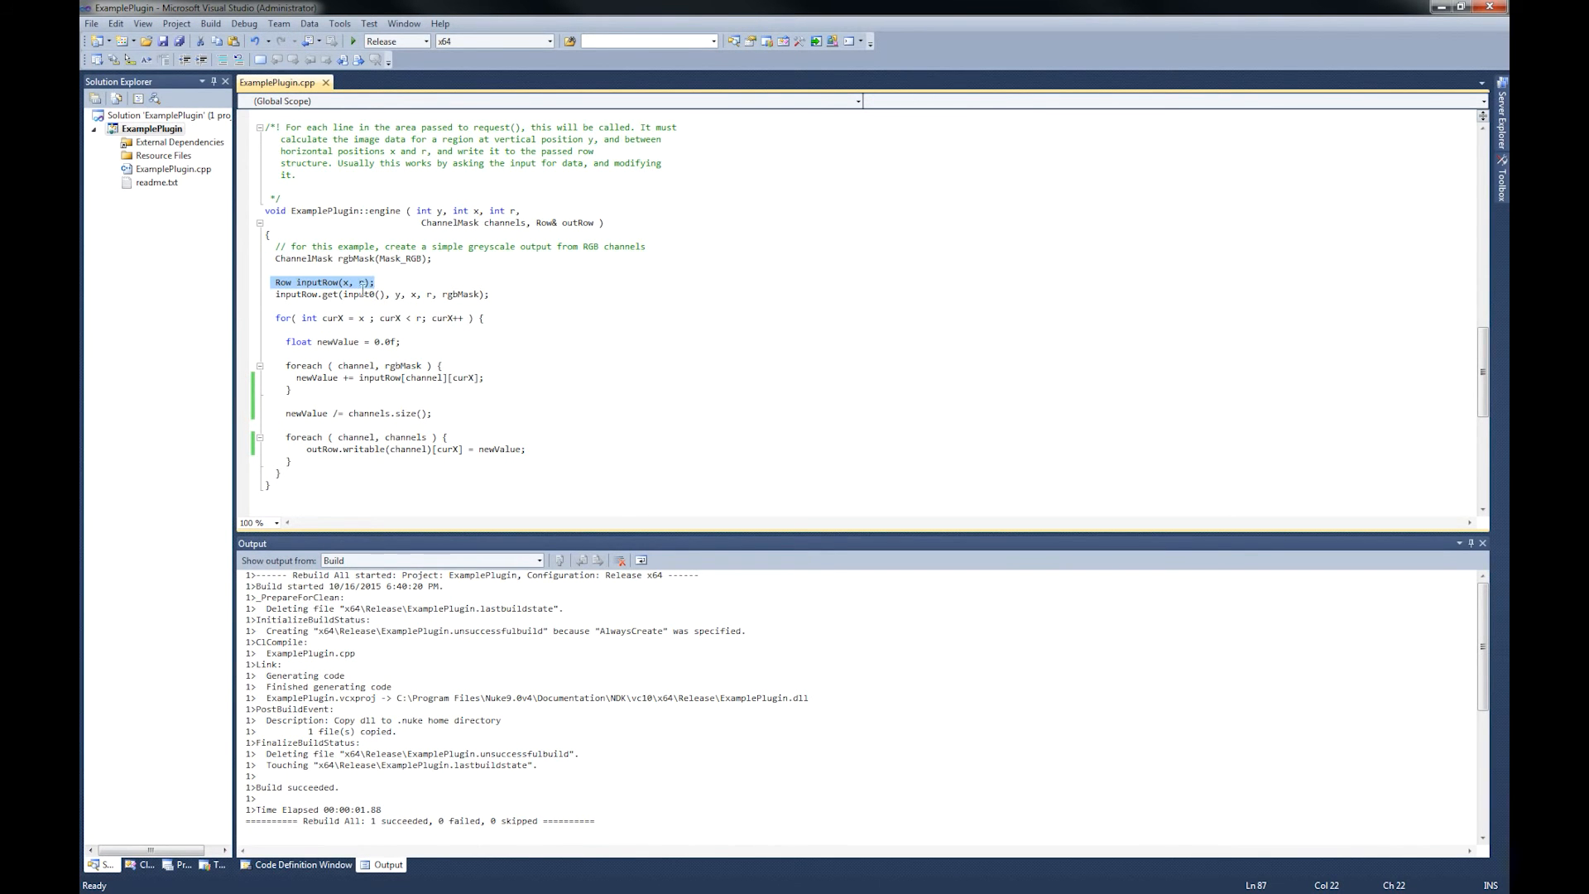
click(354, 294)
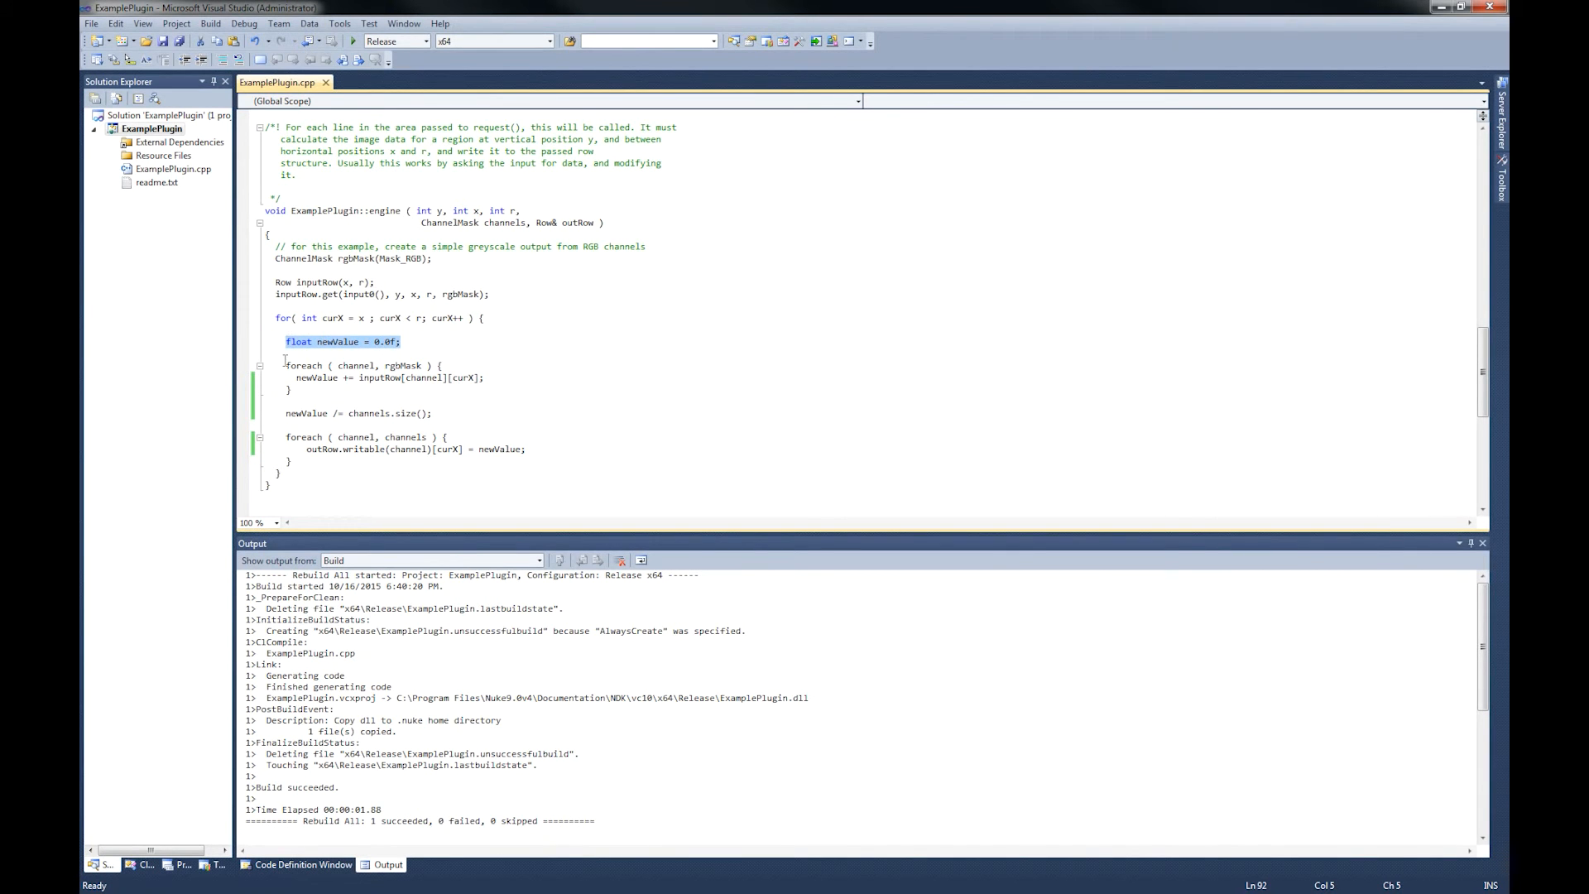
click(340, 364)
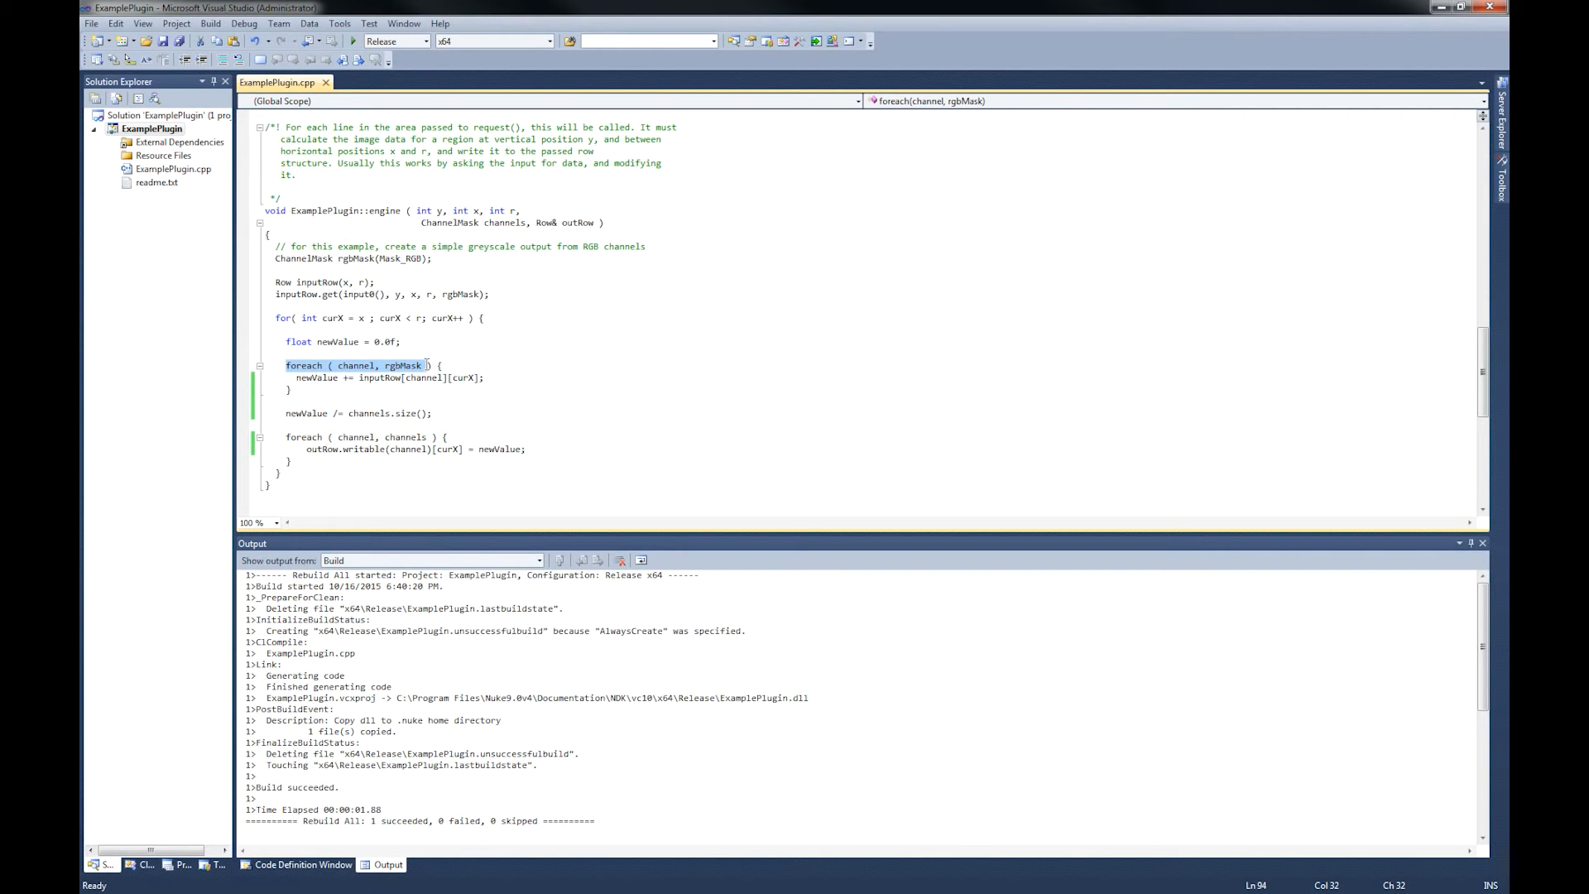
click(495, 390)
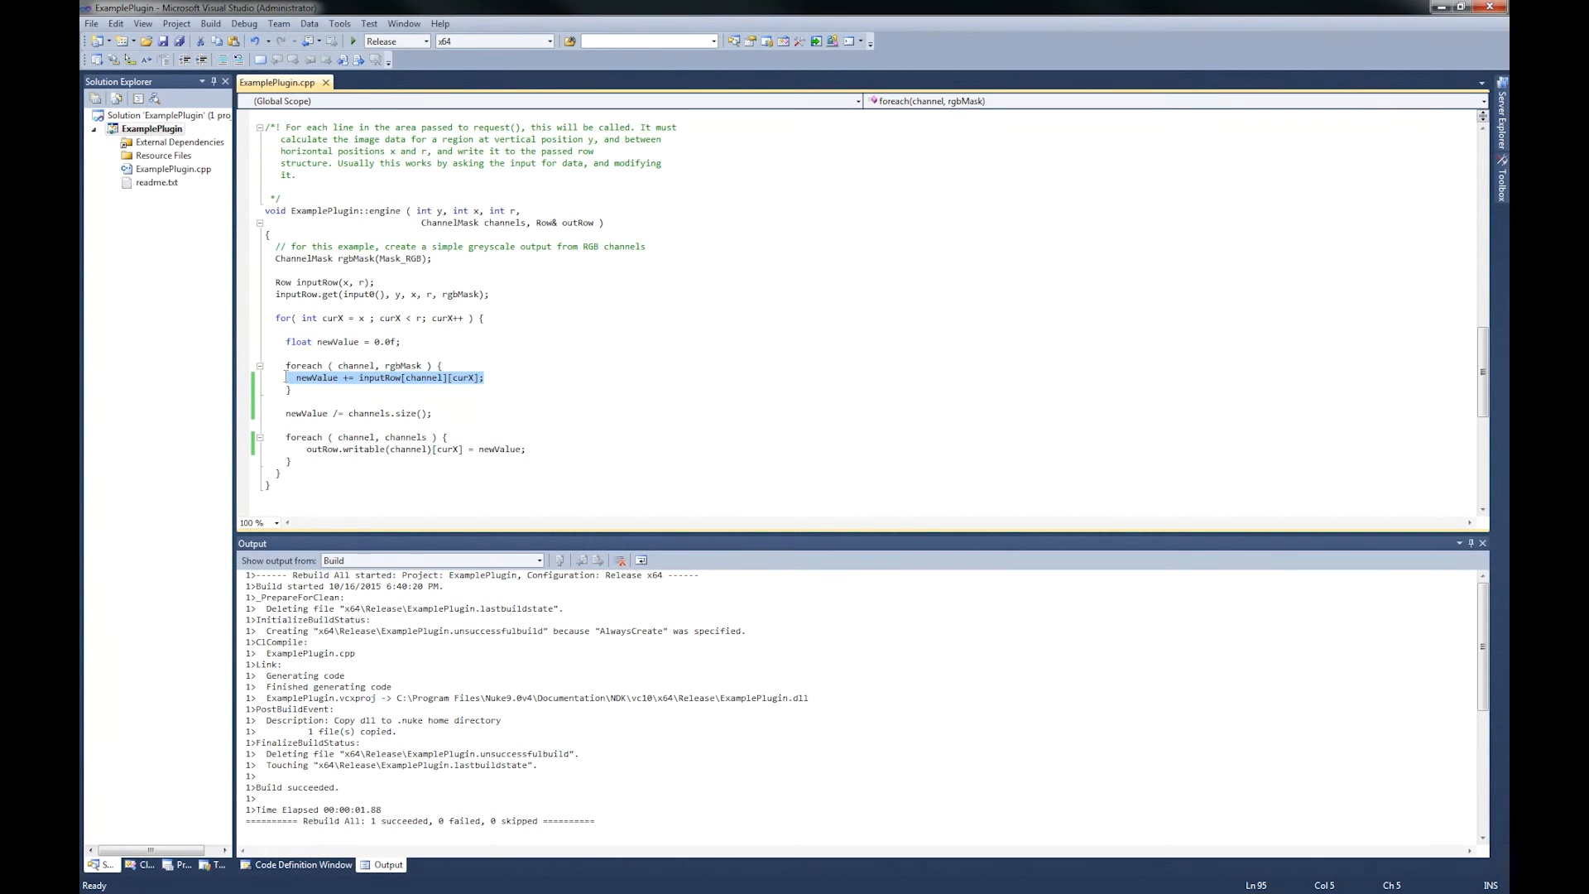
mouse_move(318, 377)
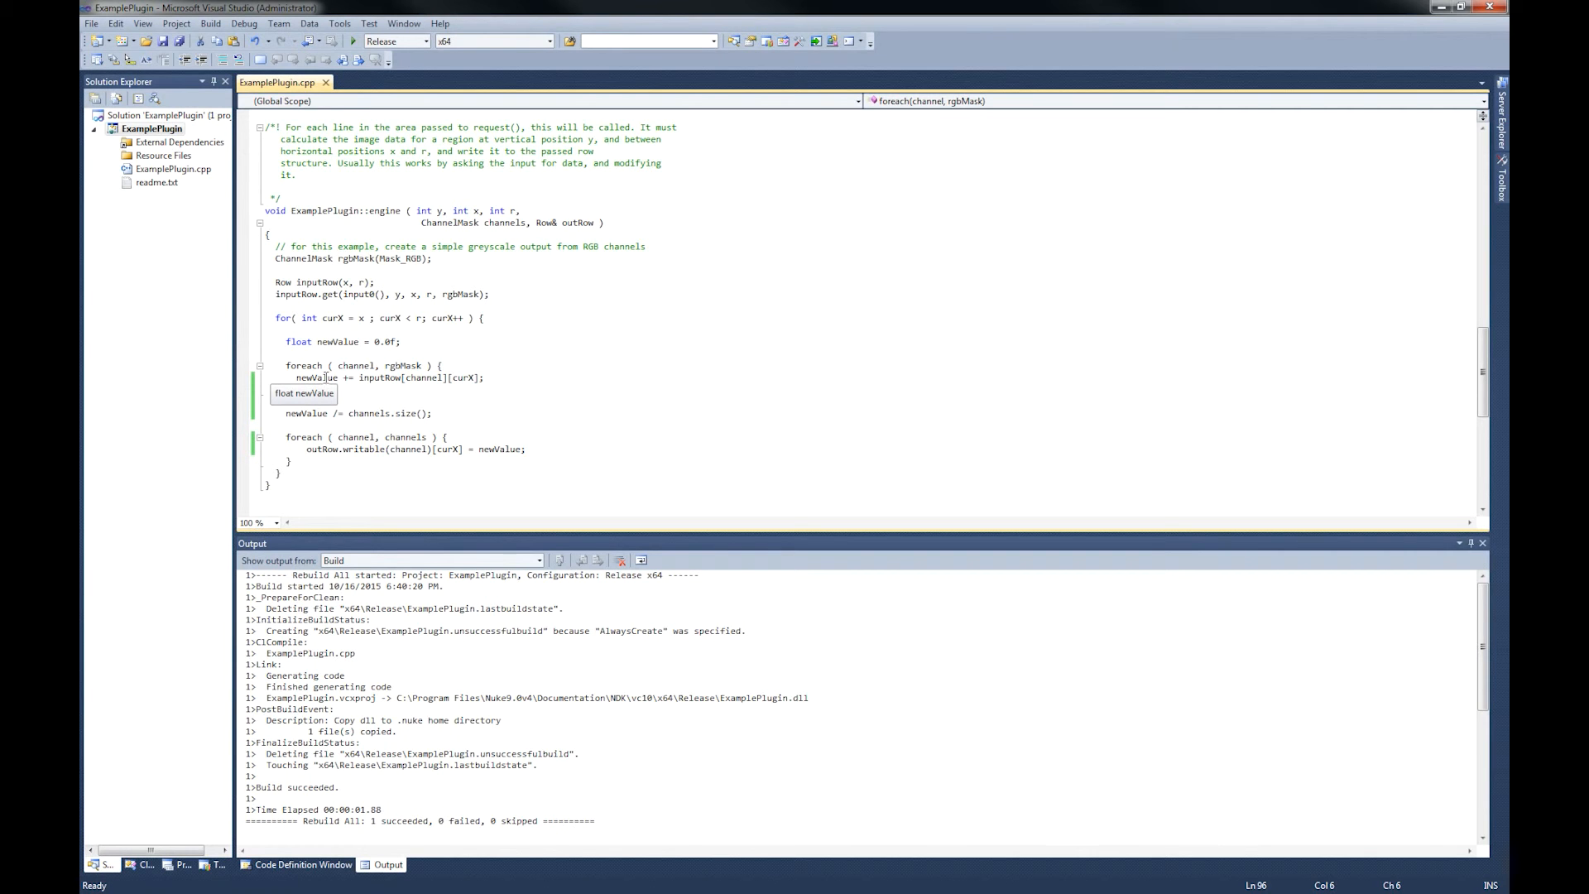
mouse_move(416, 417)
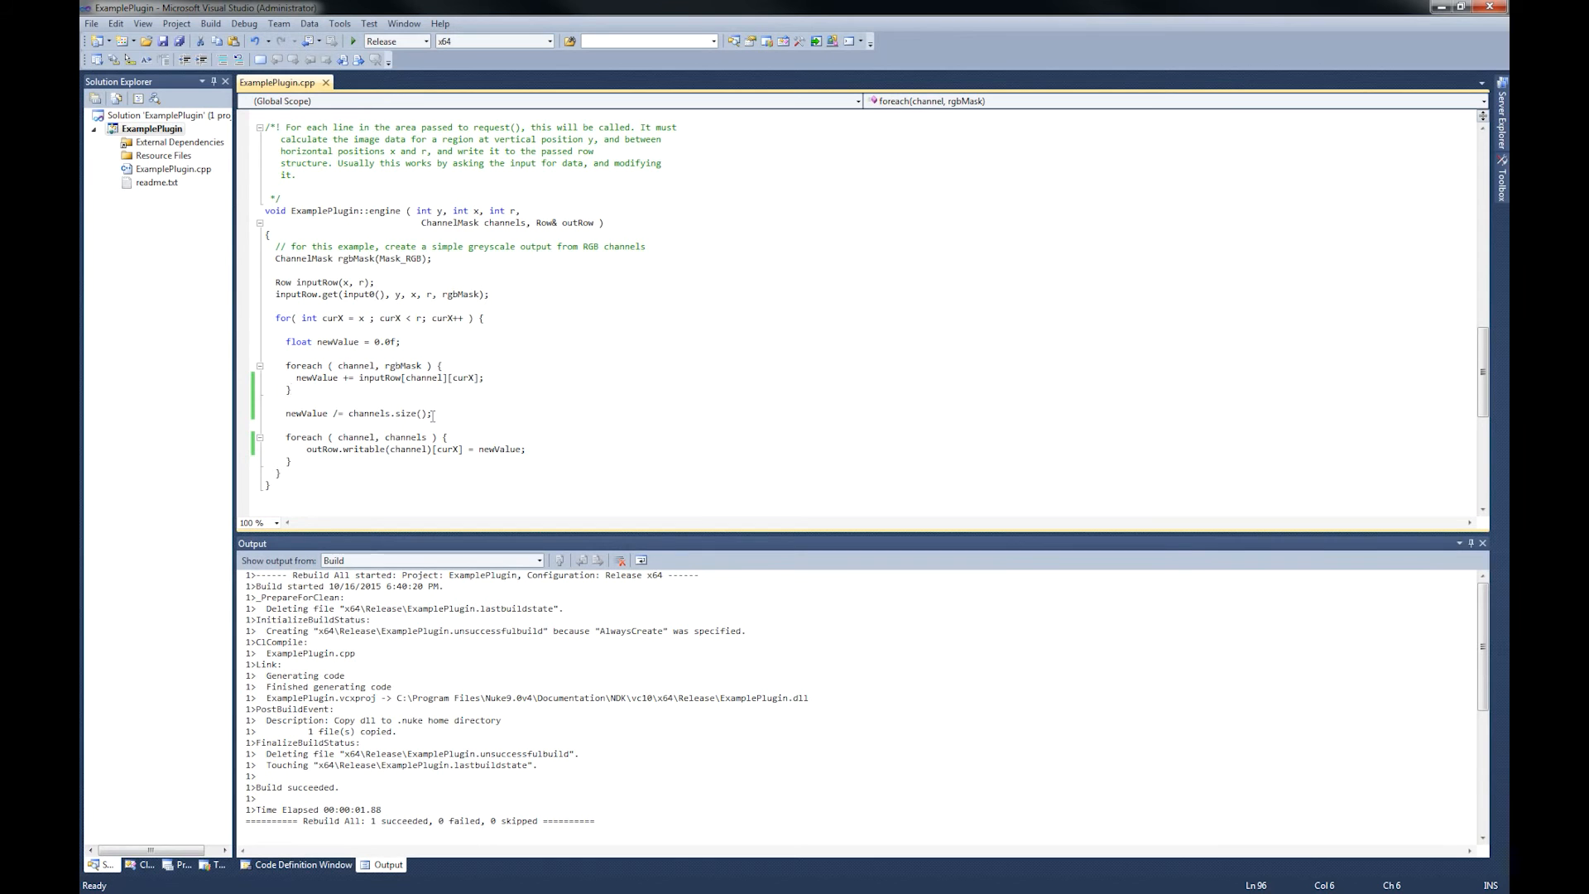
mouse_move(410, 412)
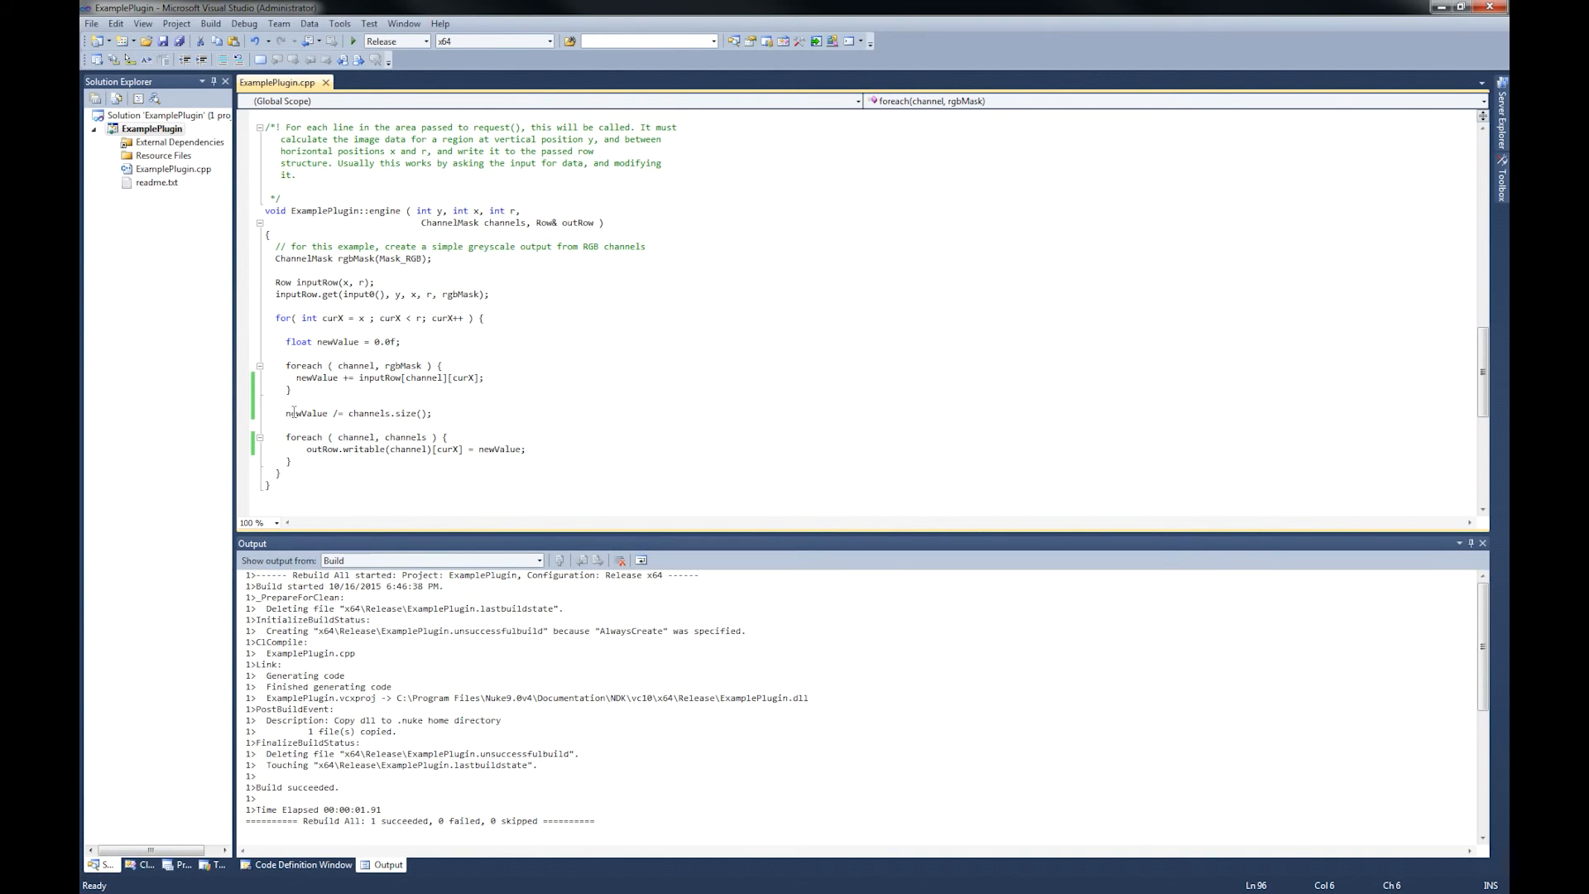
mouse_move(333, 443)
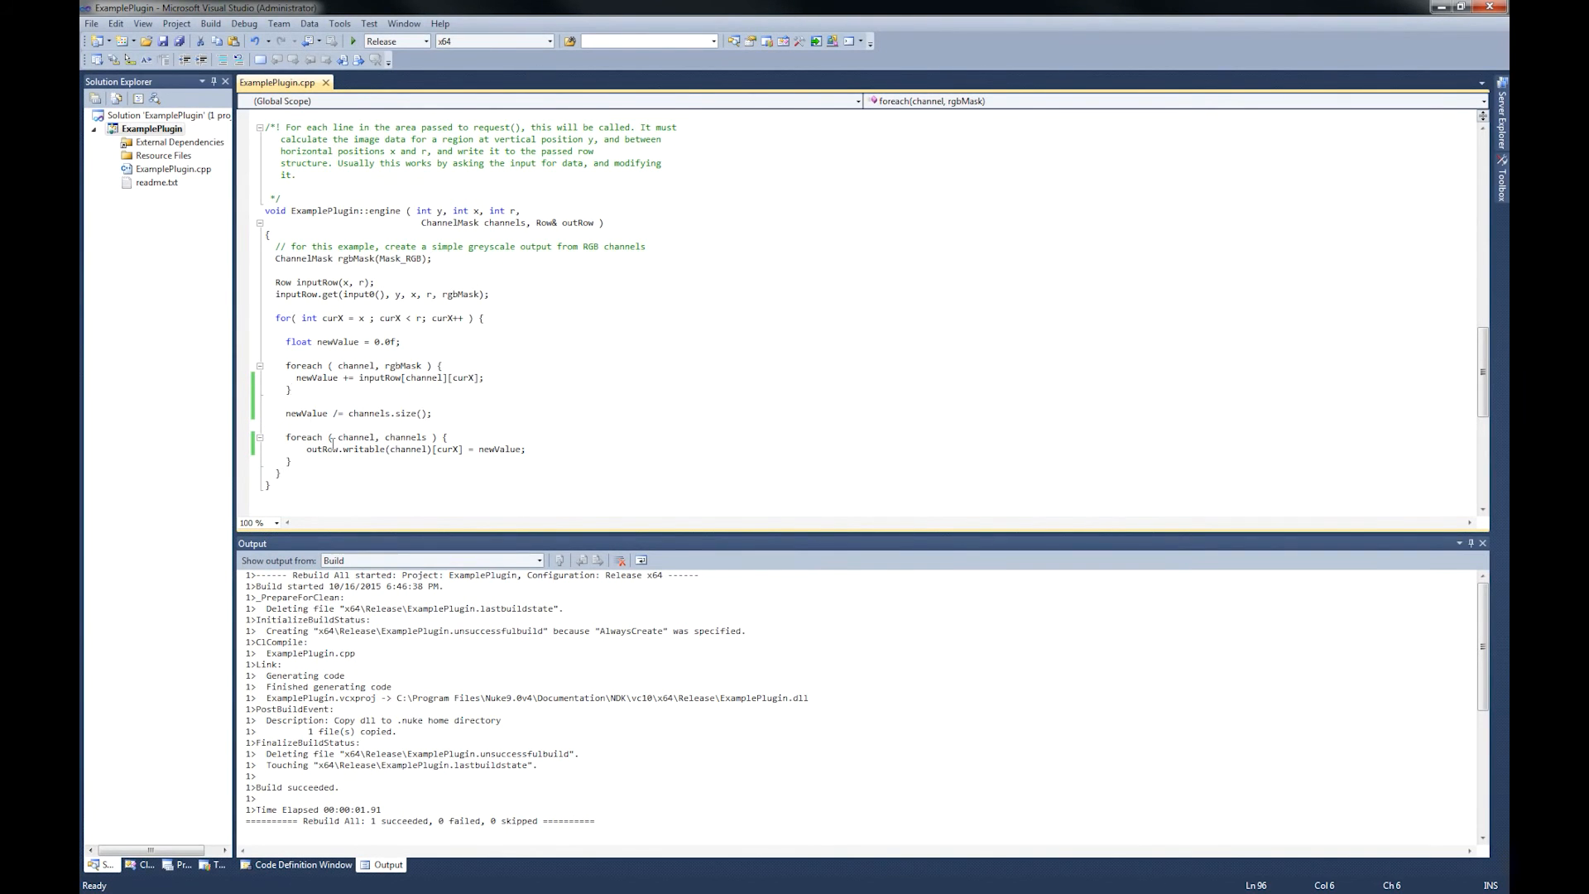
mouse_move(404, 437)
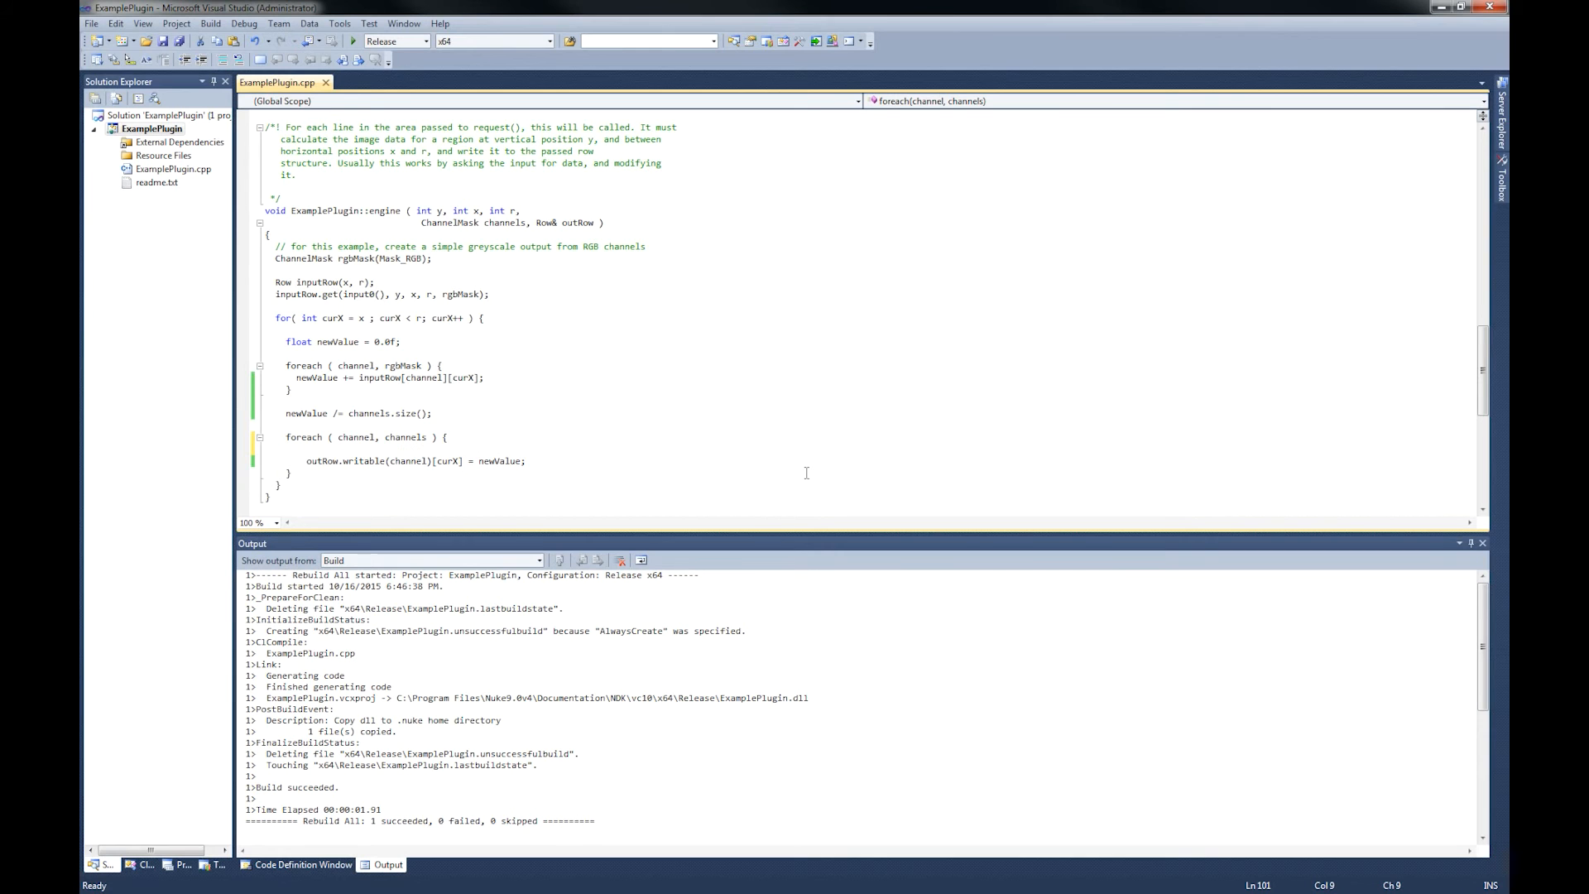
Wrap the greyscale write in an if (y%2 == 0) condition and start an else branch
text(if ()
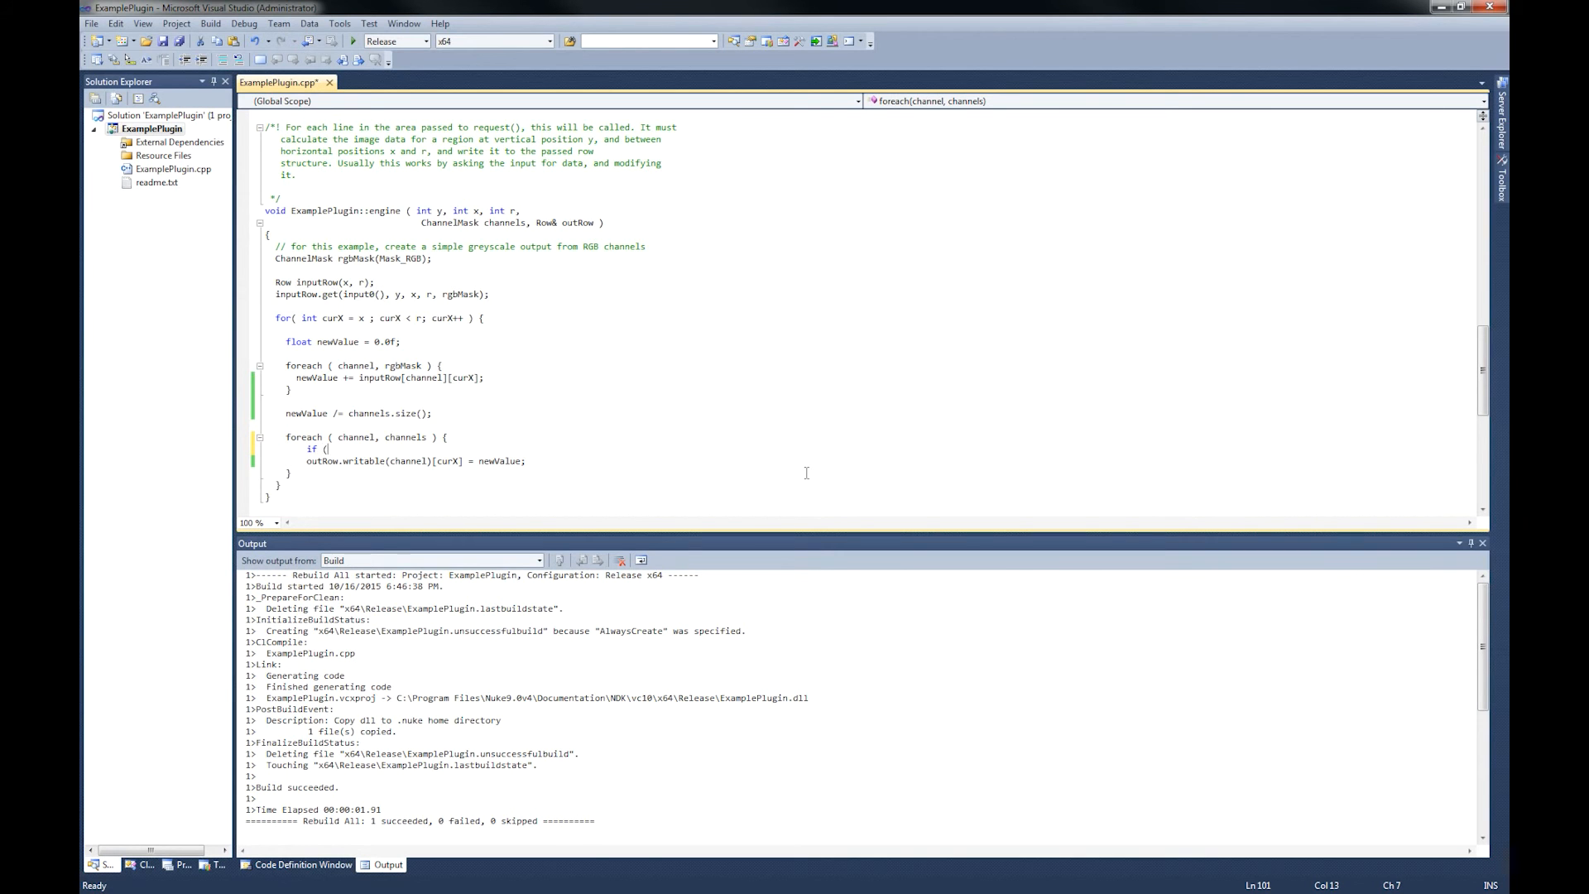
text(y%2 ==)
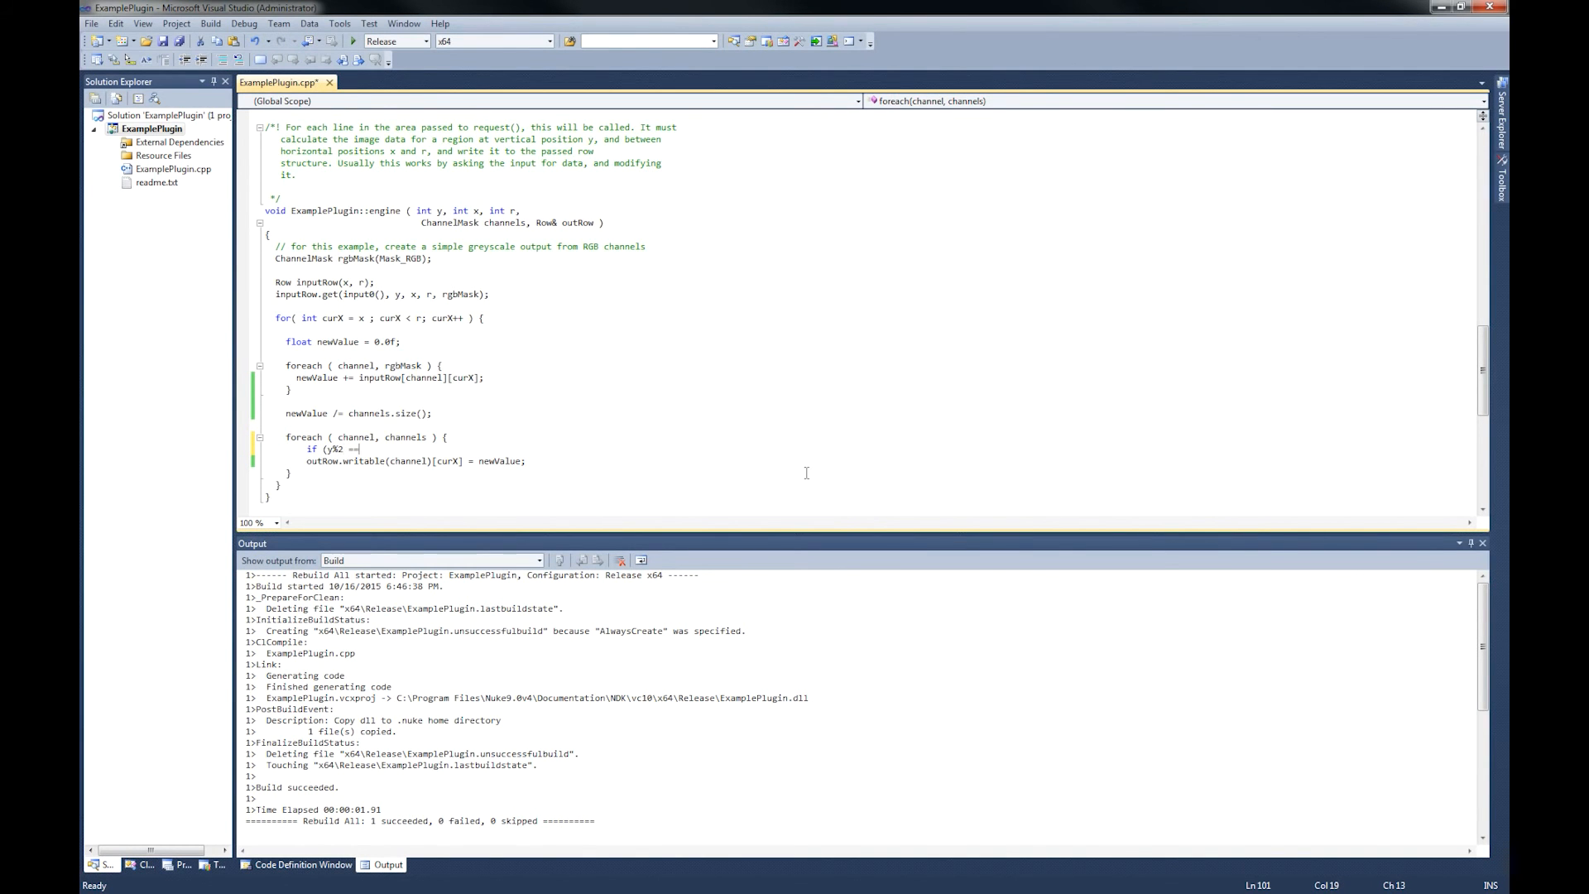
text(0))
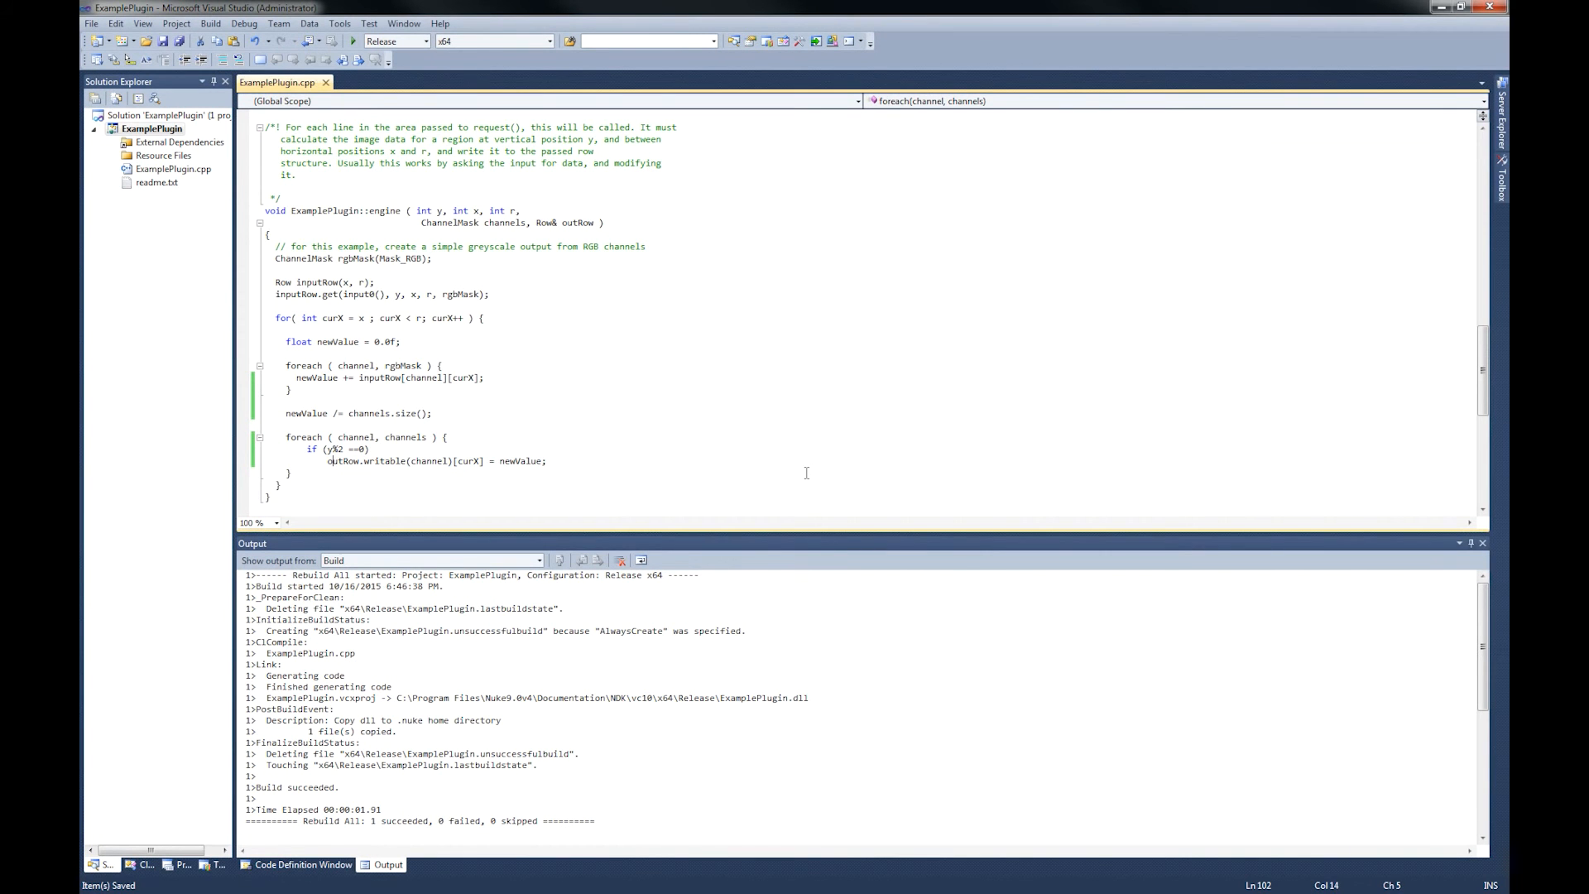
click(548, 460)
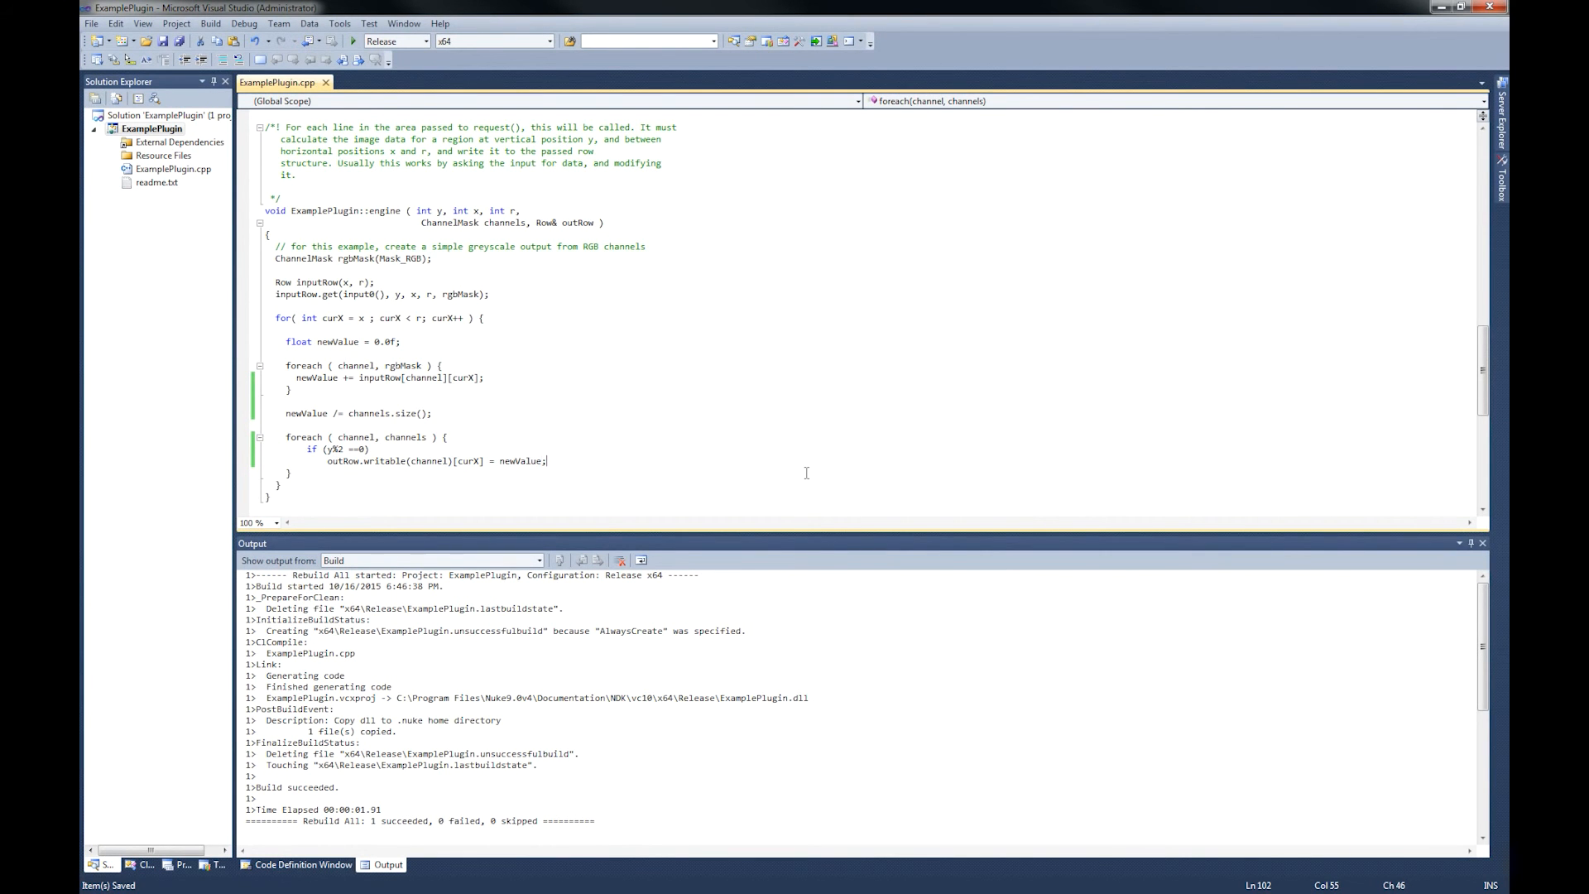
text(else)
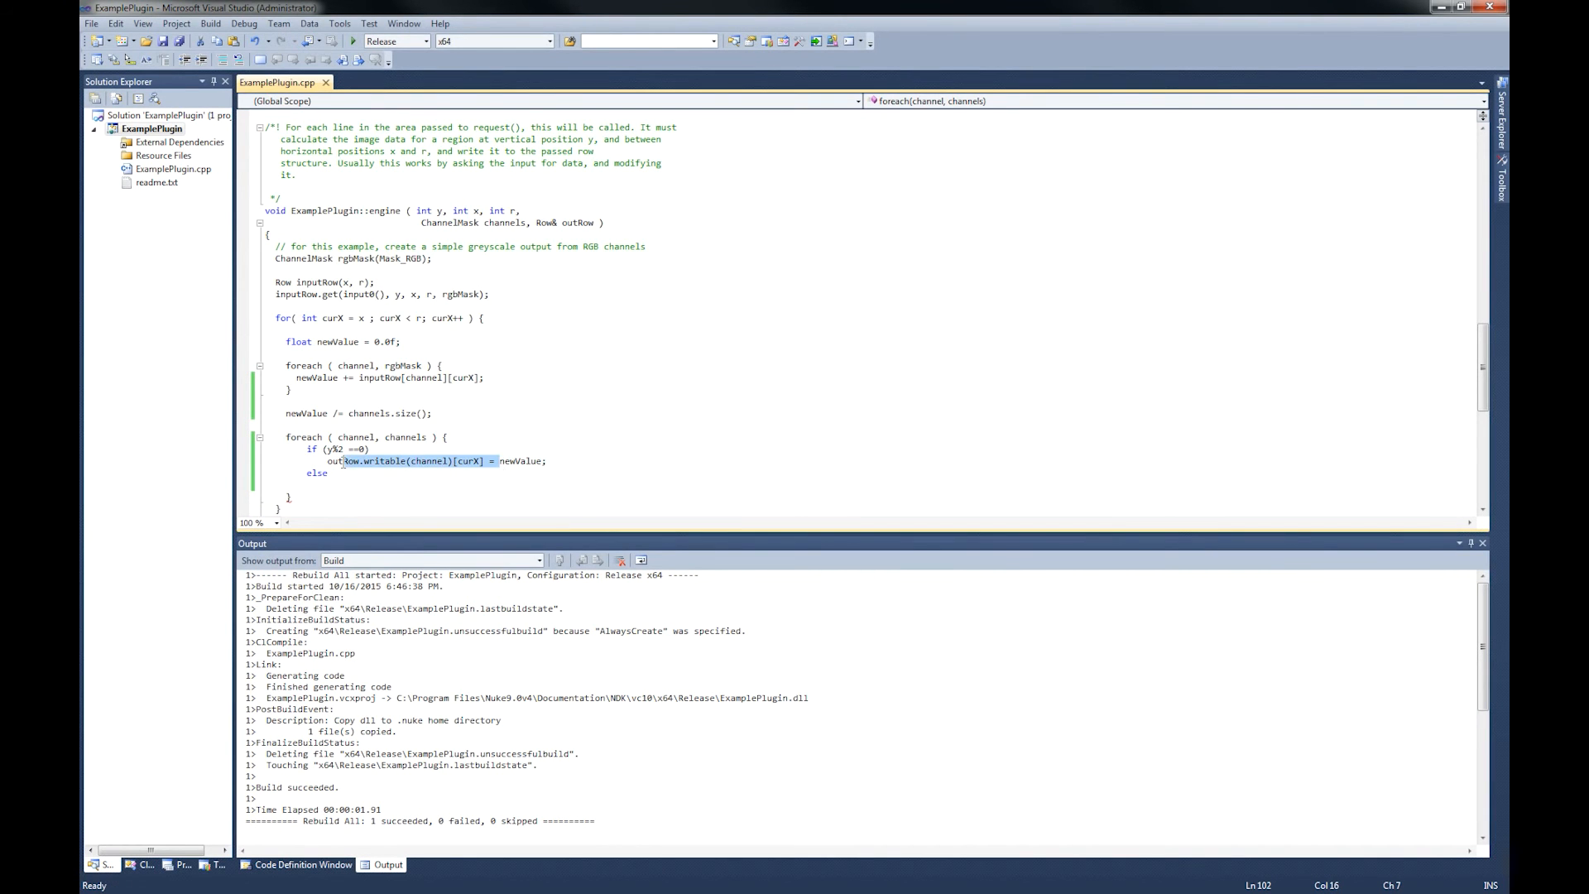
In the else branch write outRow.writable(channel)[curX] = inputRow[channel][curX];
click(329, 462)
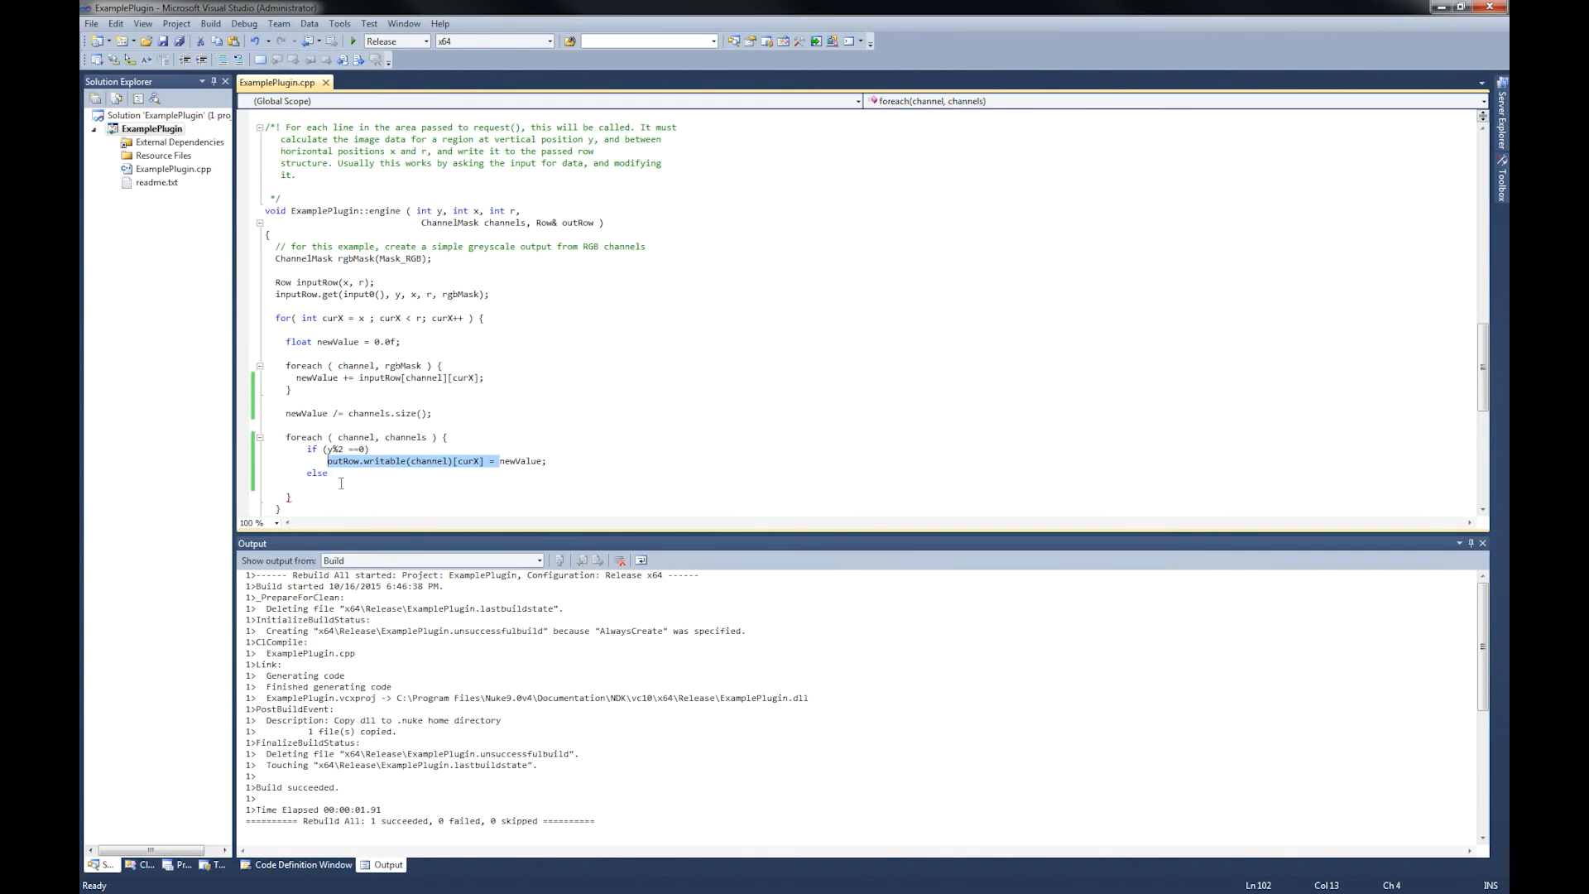
click(334, 482)
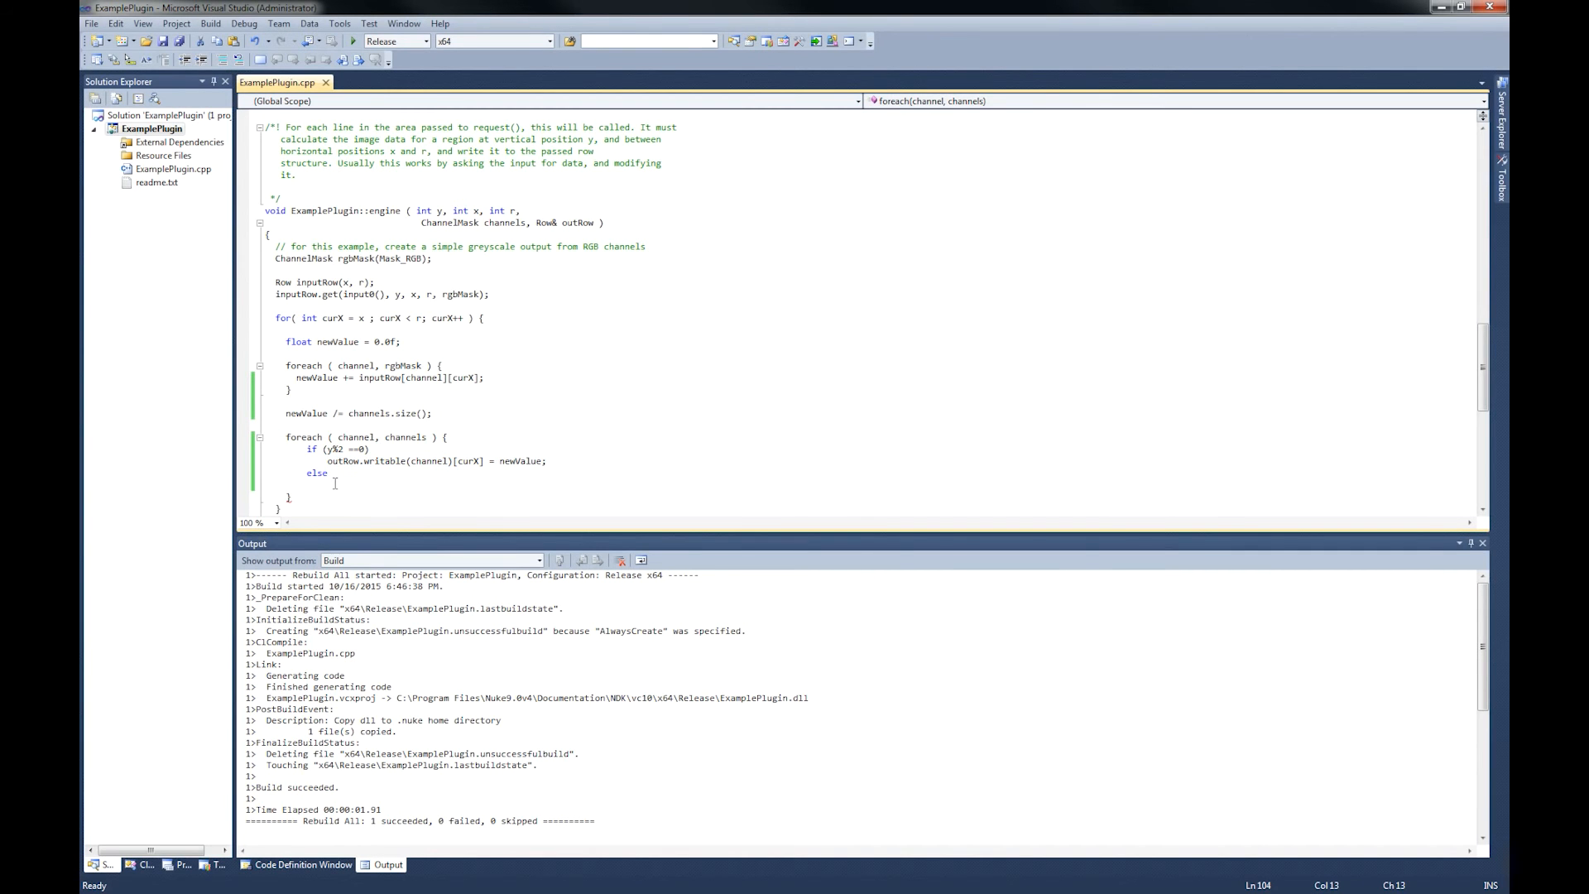
text(outRow.writable(channel)[curX] =)
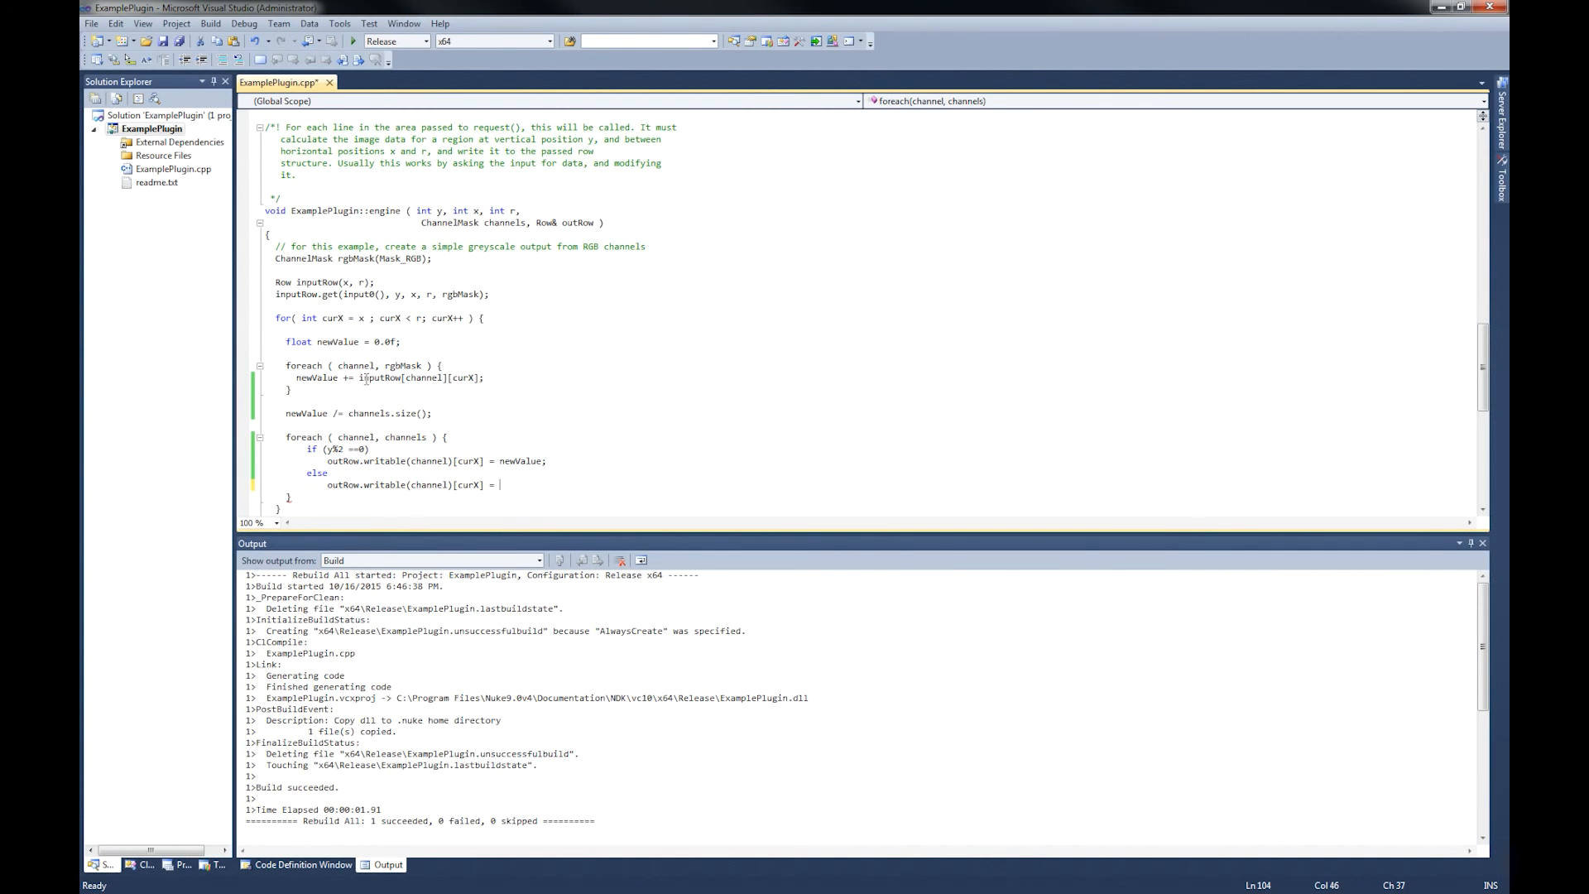
double_click(421, 378)
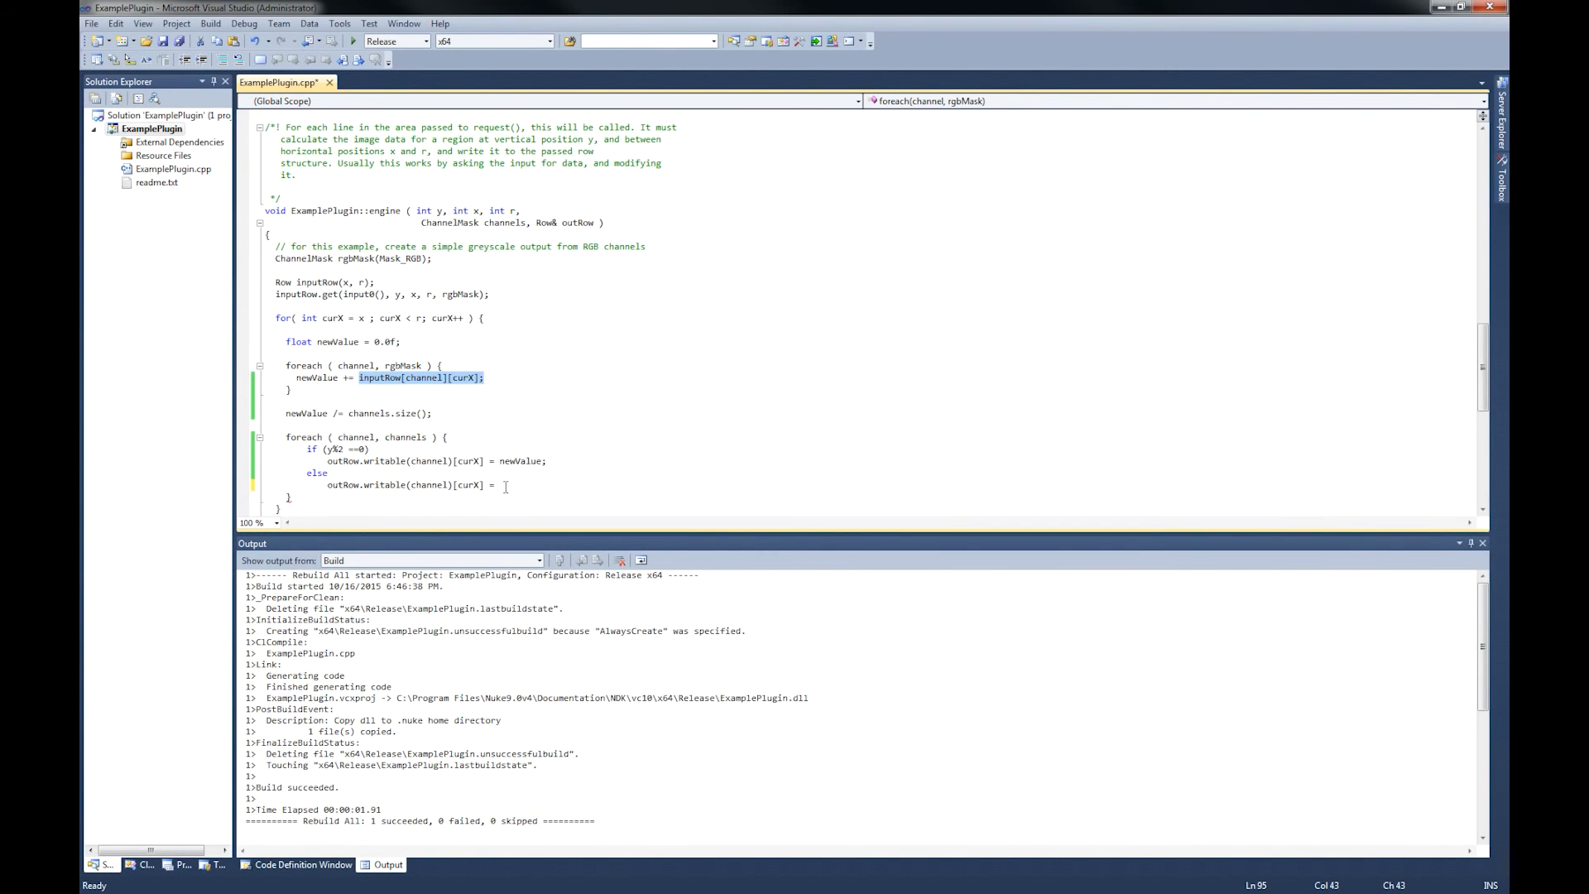
text(inputRow[channel][curX];)
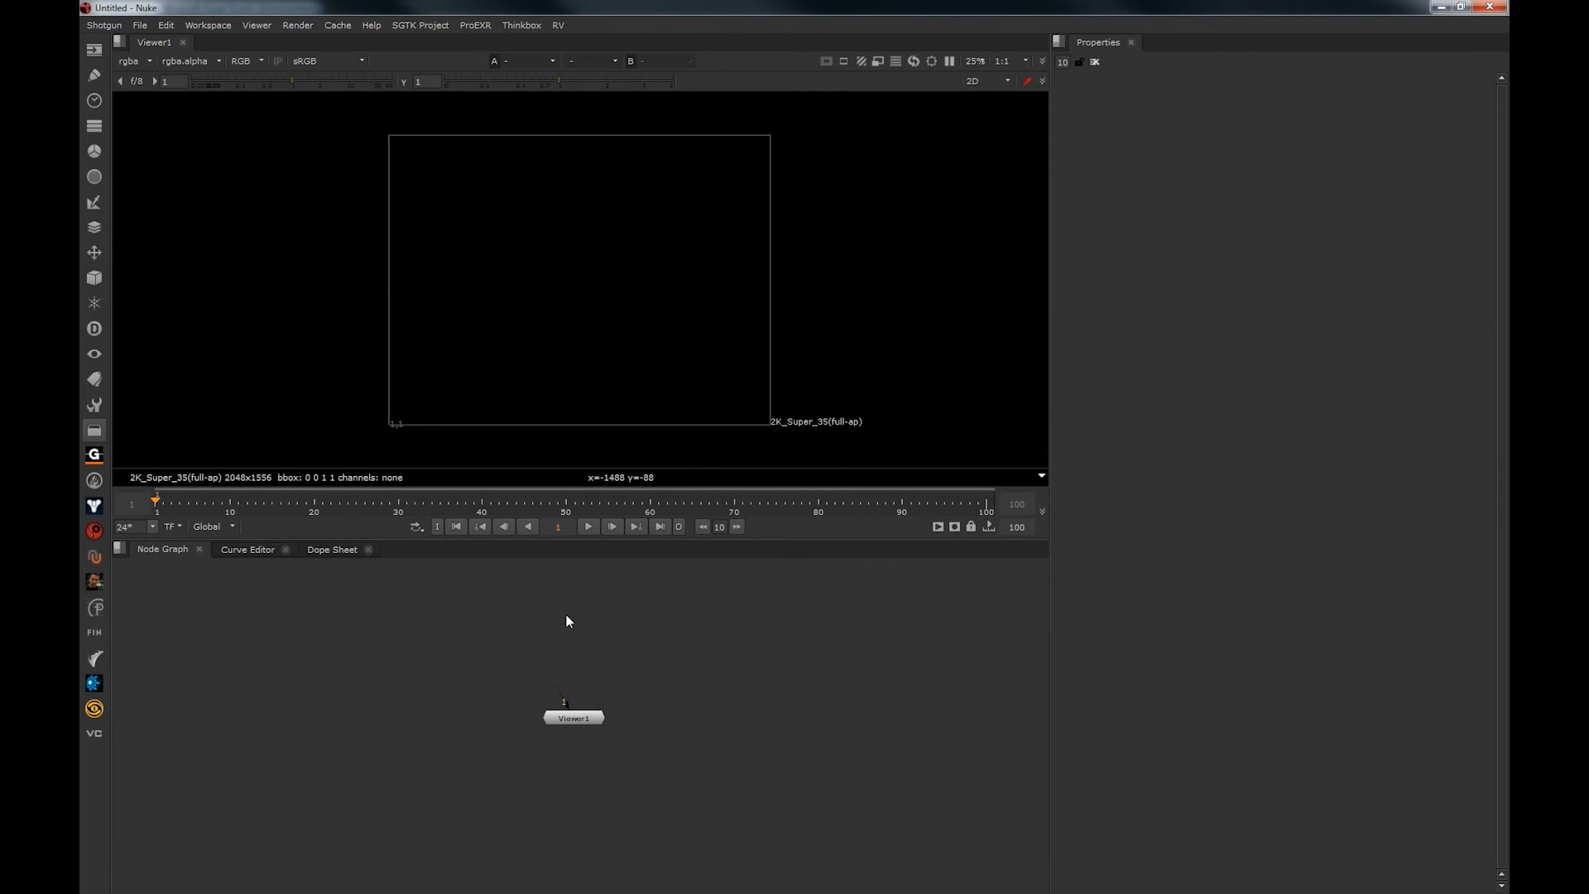
mouse_move(429, 625)
text(ExamplePlugin)
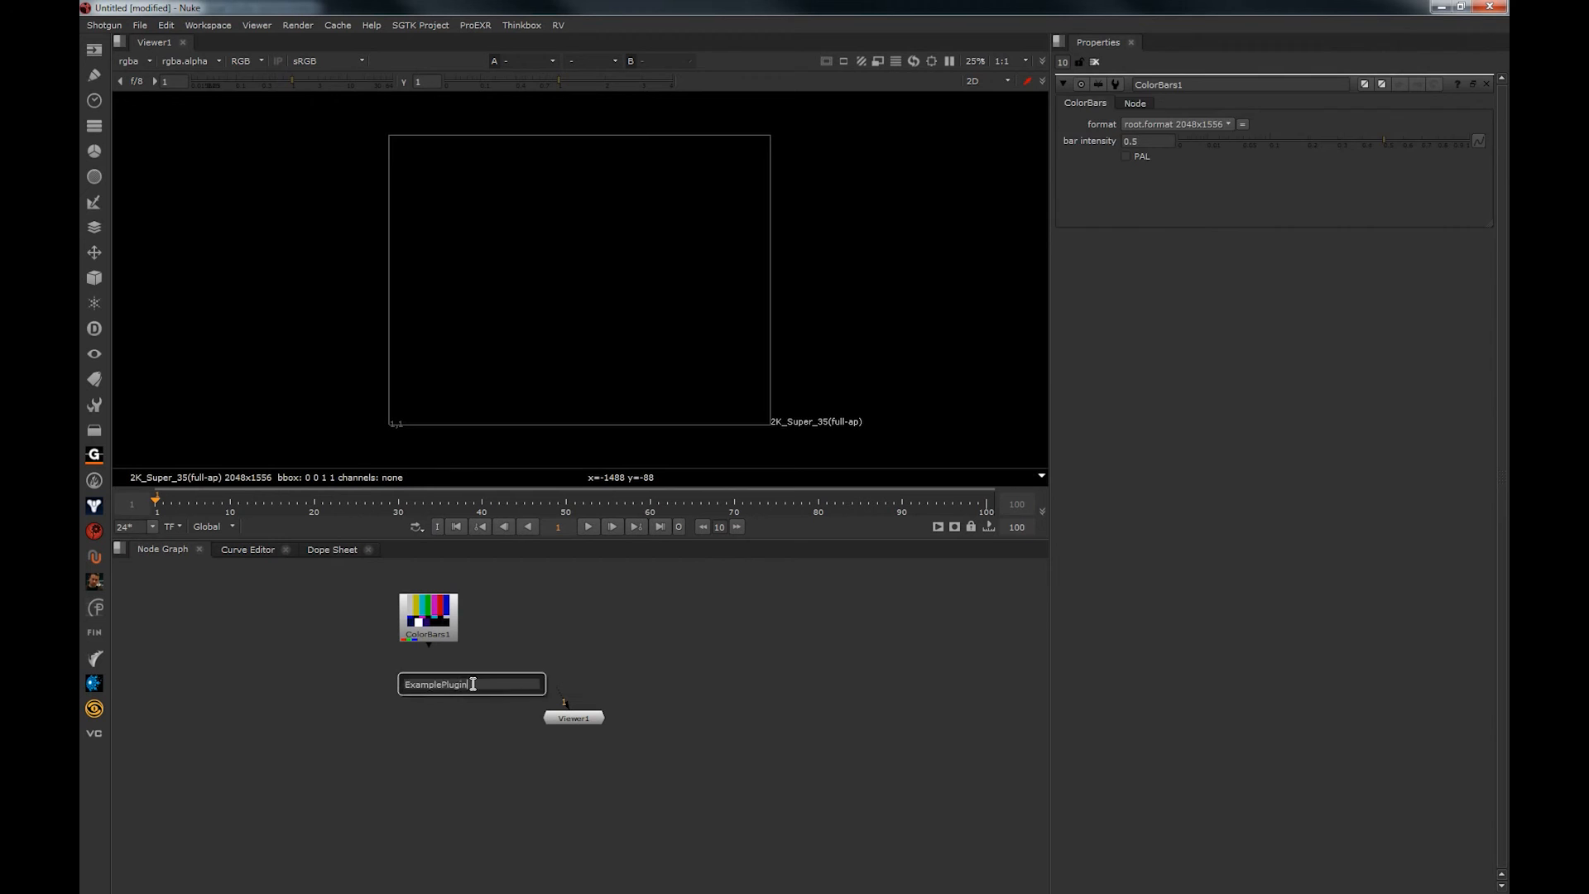
Confirm creating the ExamplePlugin node beneath ColorBars
key(Return)
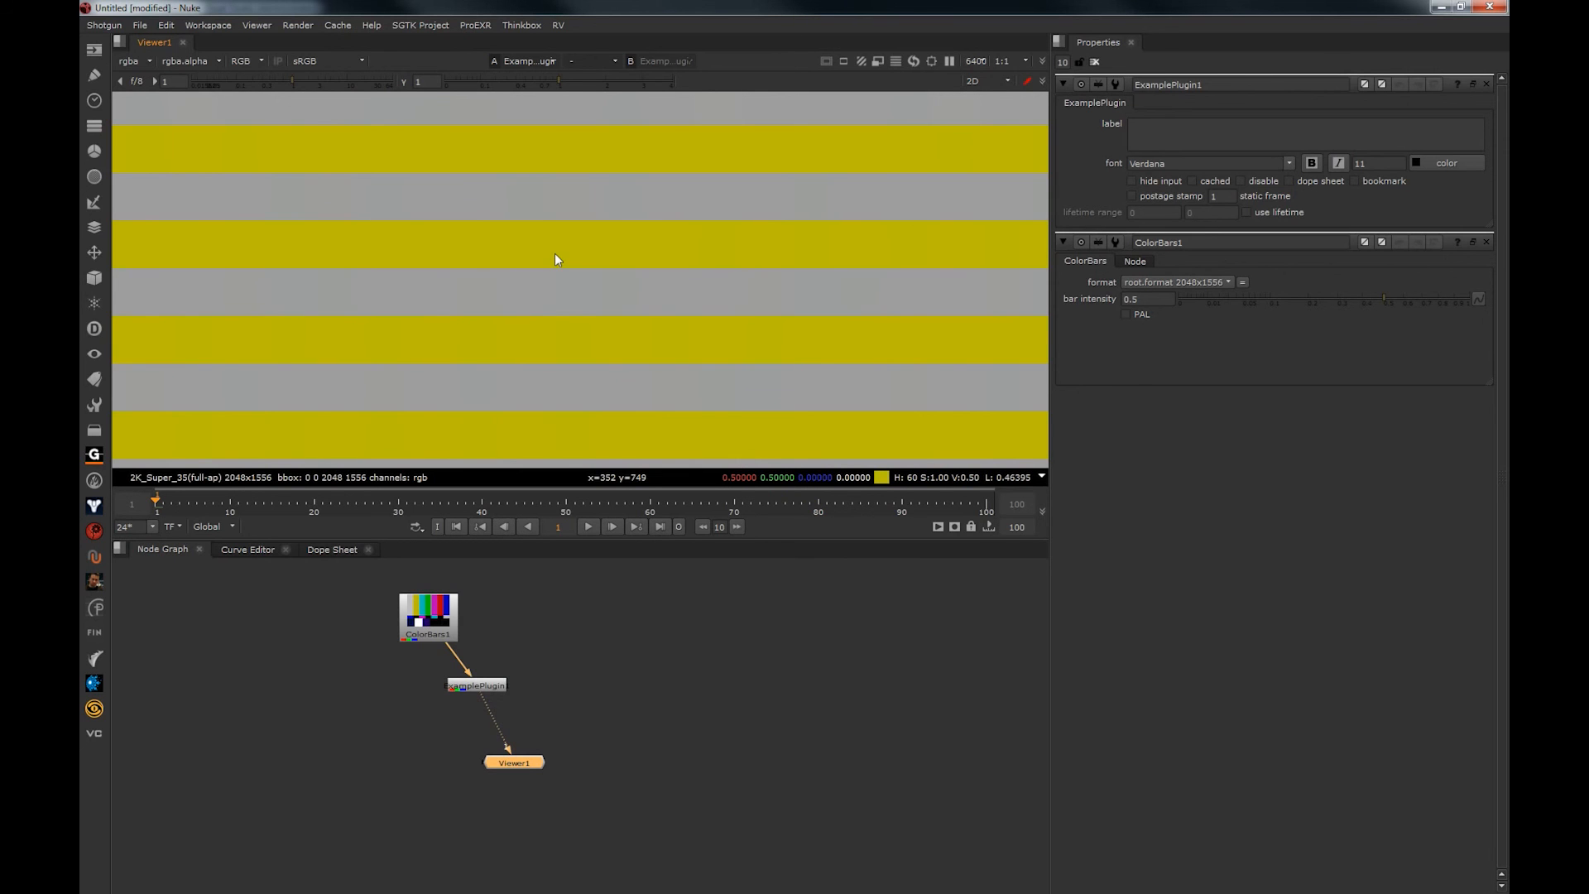
mouse_move(567, 247)
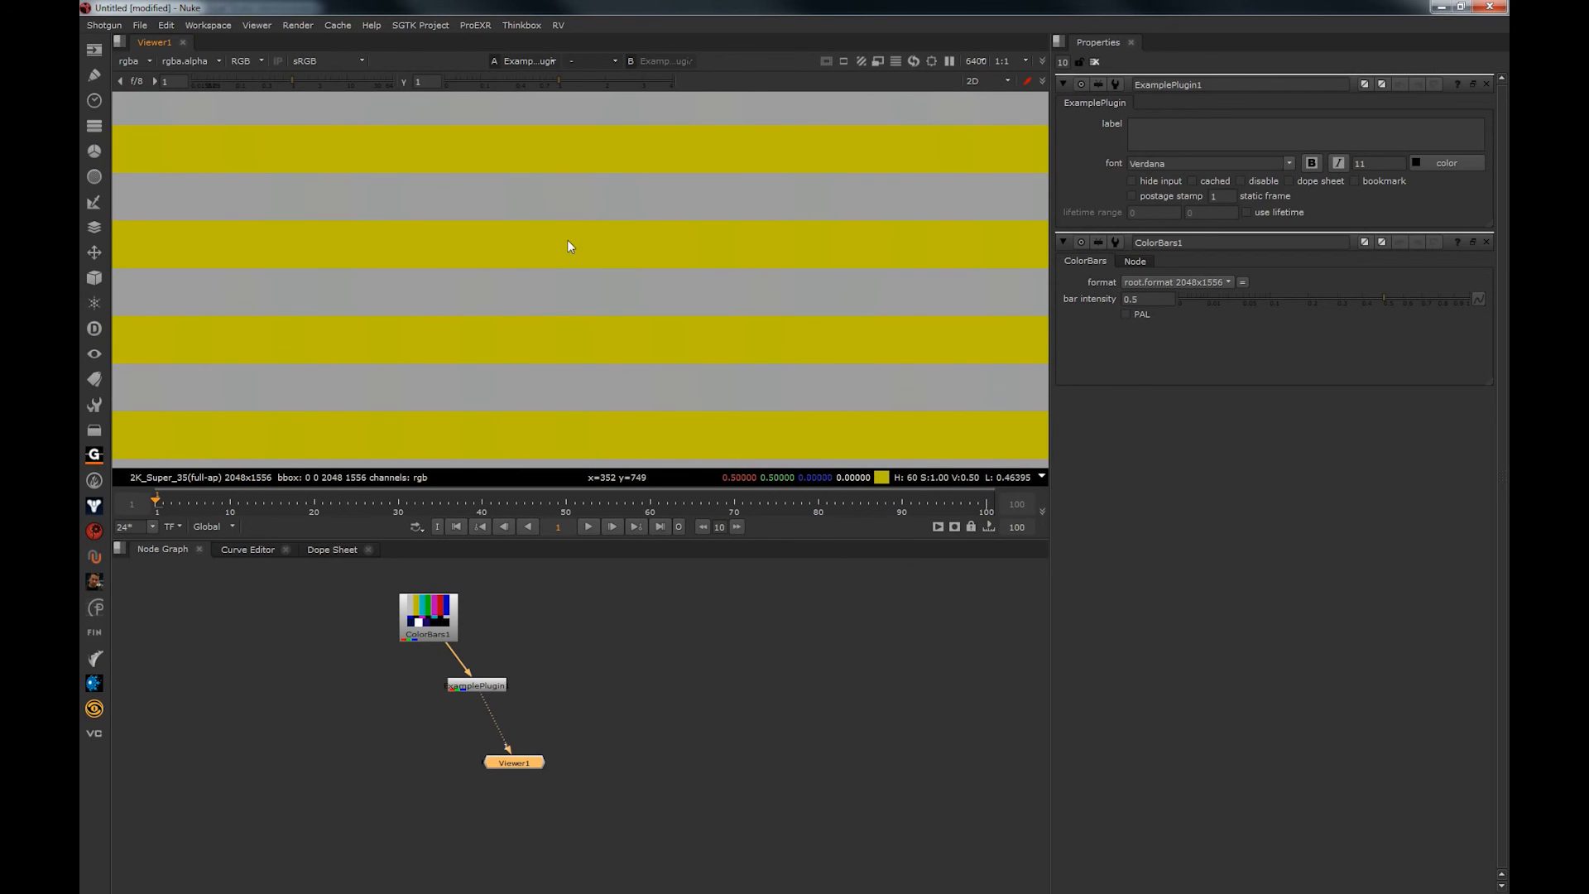
mouse_move(570, 296)
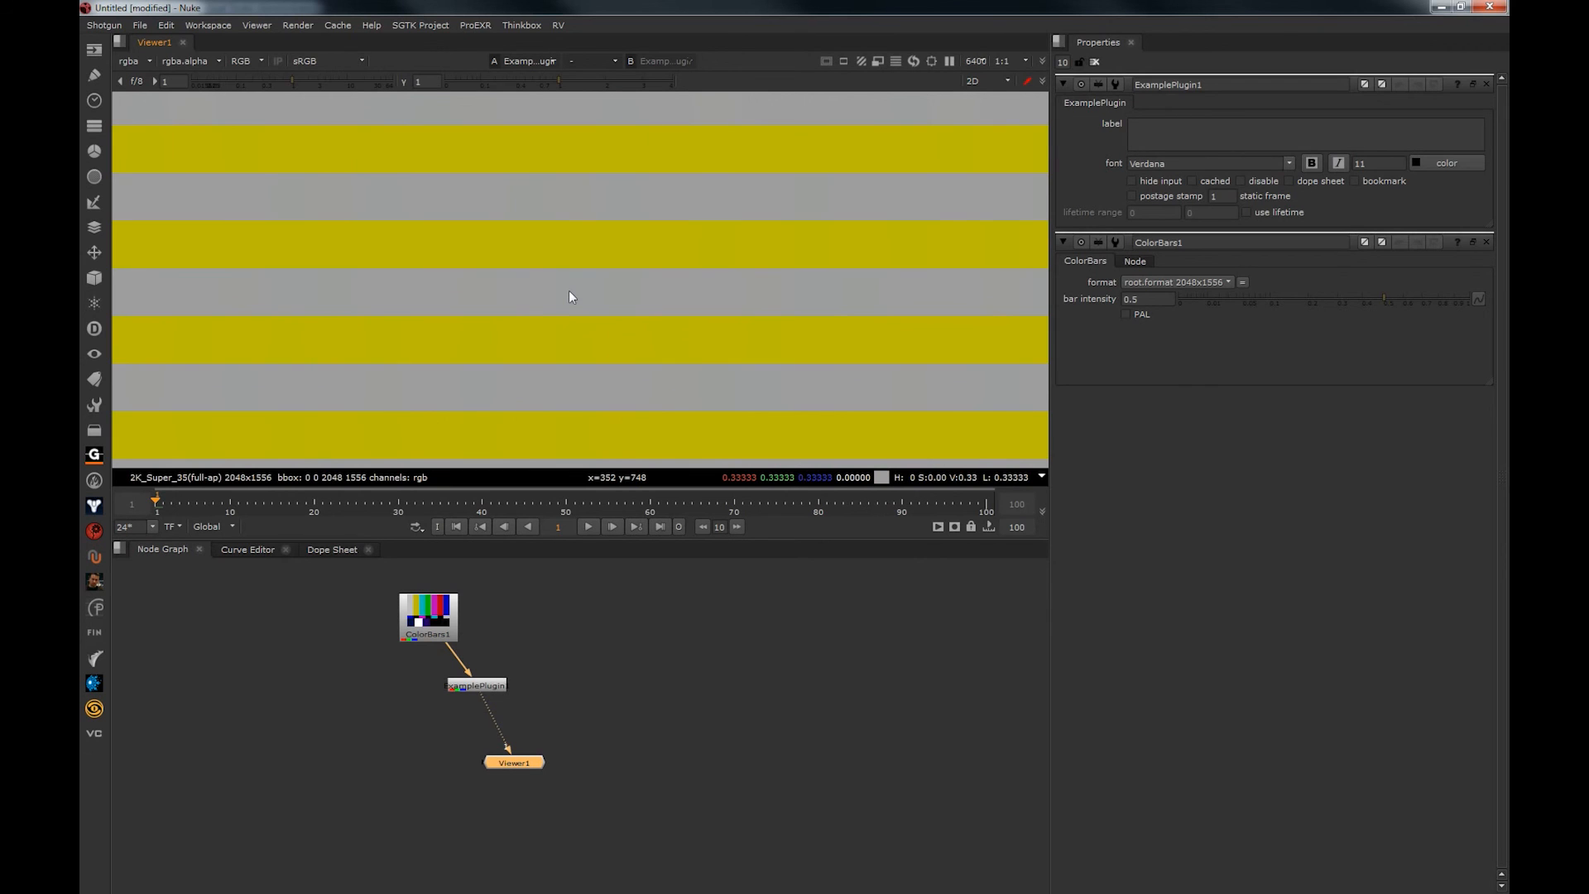
mouse_move(583, 404)
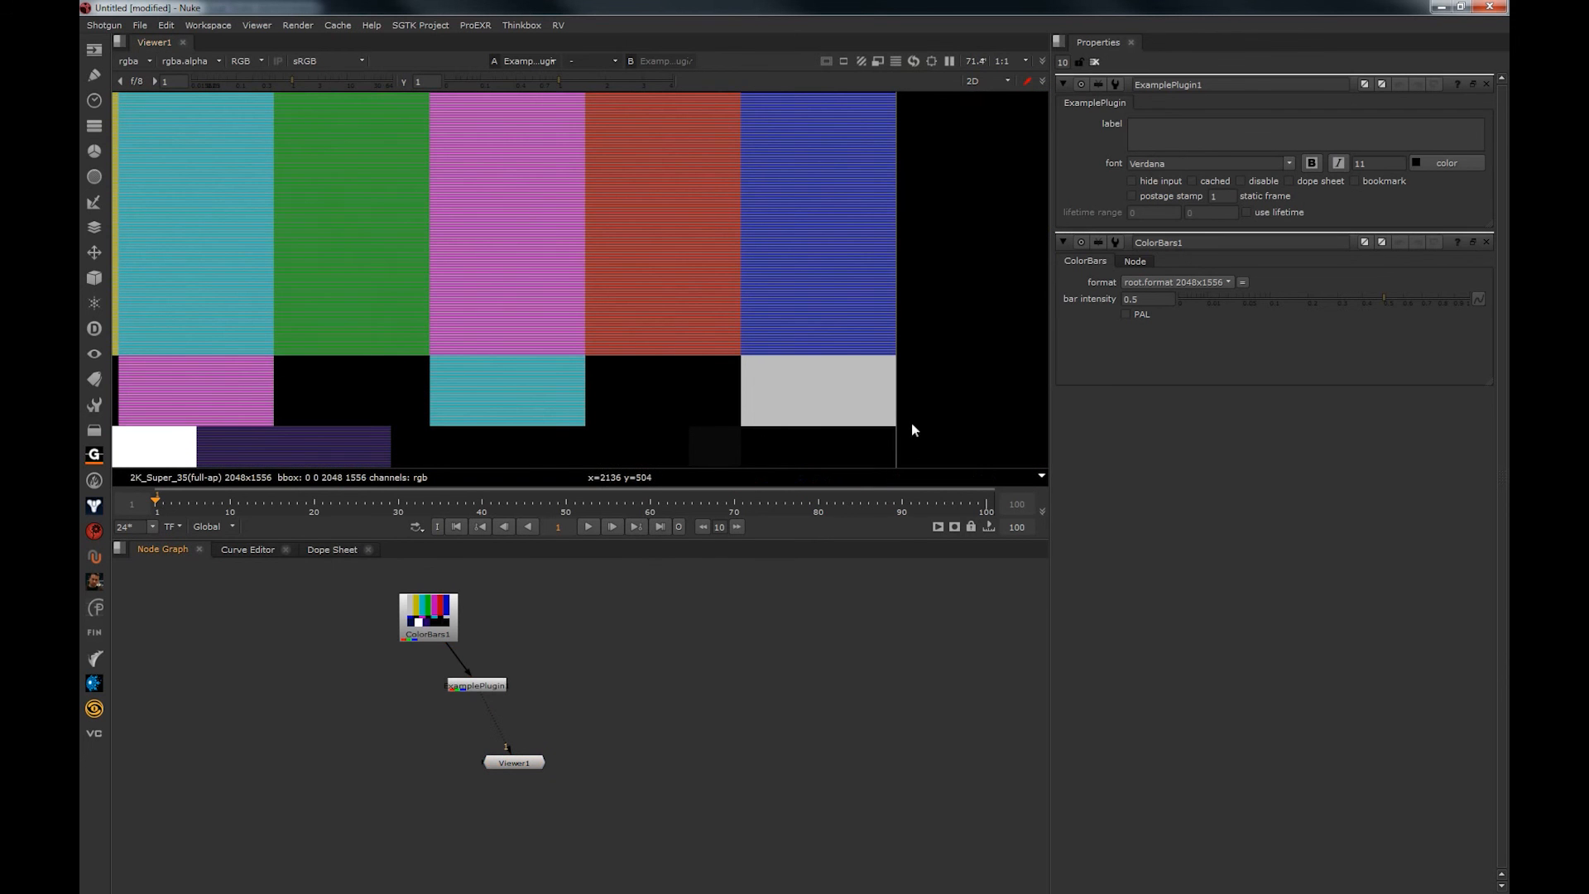
mouse_move(1408, 8)
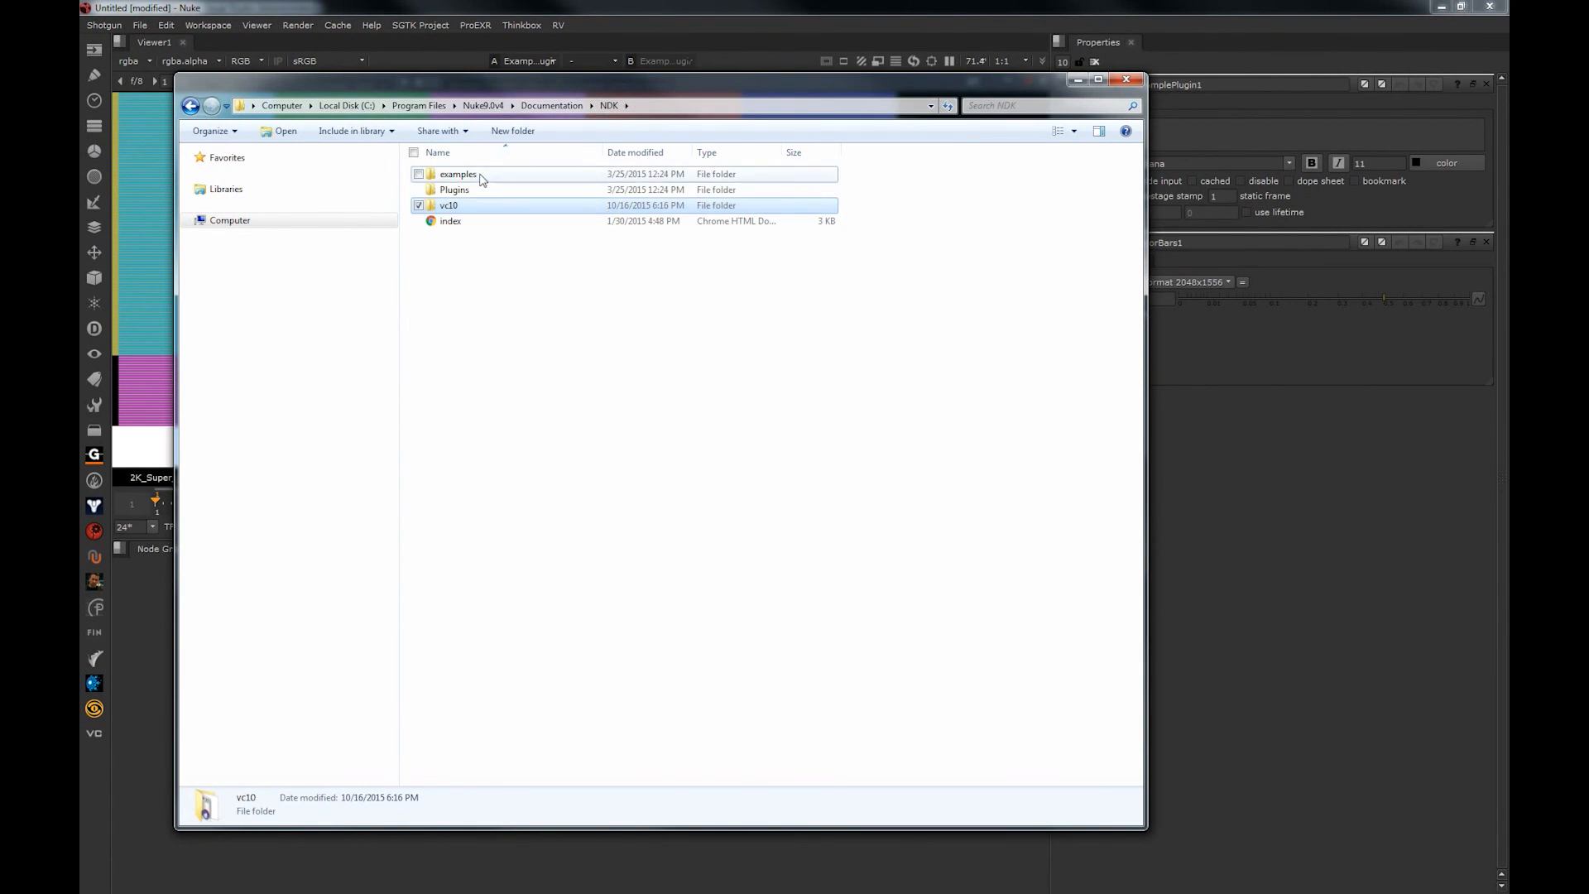
Browse the NDK examples folder, selecting Convolve, pngWriter, Remove, yuvWriter and Phong sources
double_click(459, 174)
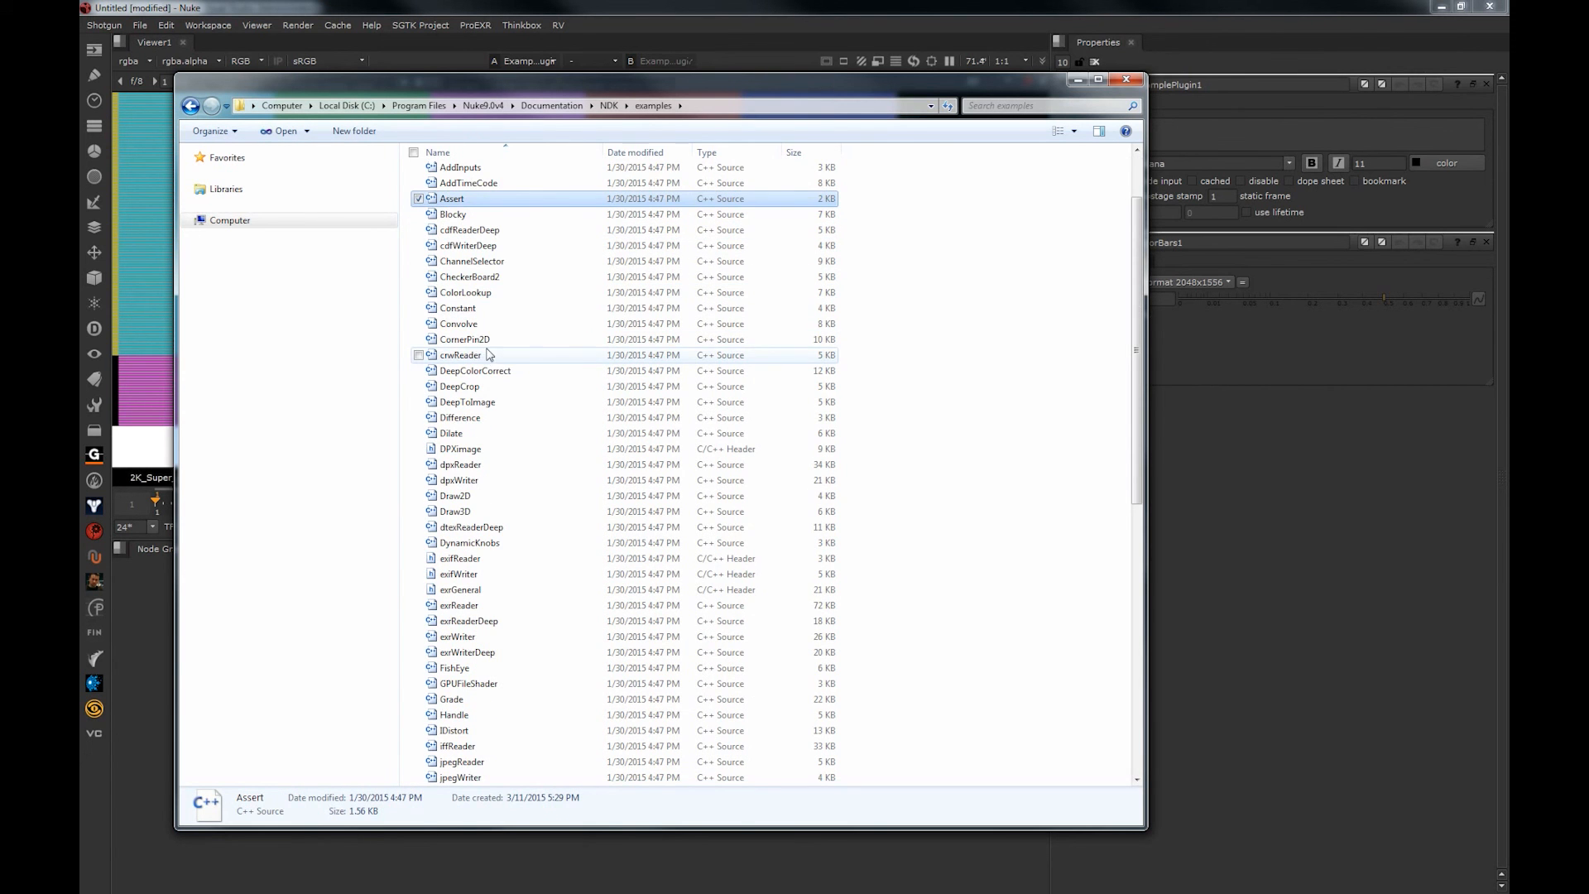
click(459, 323)
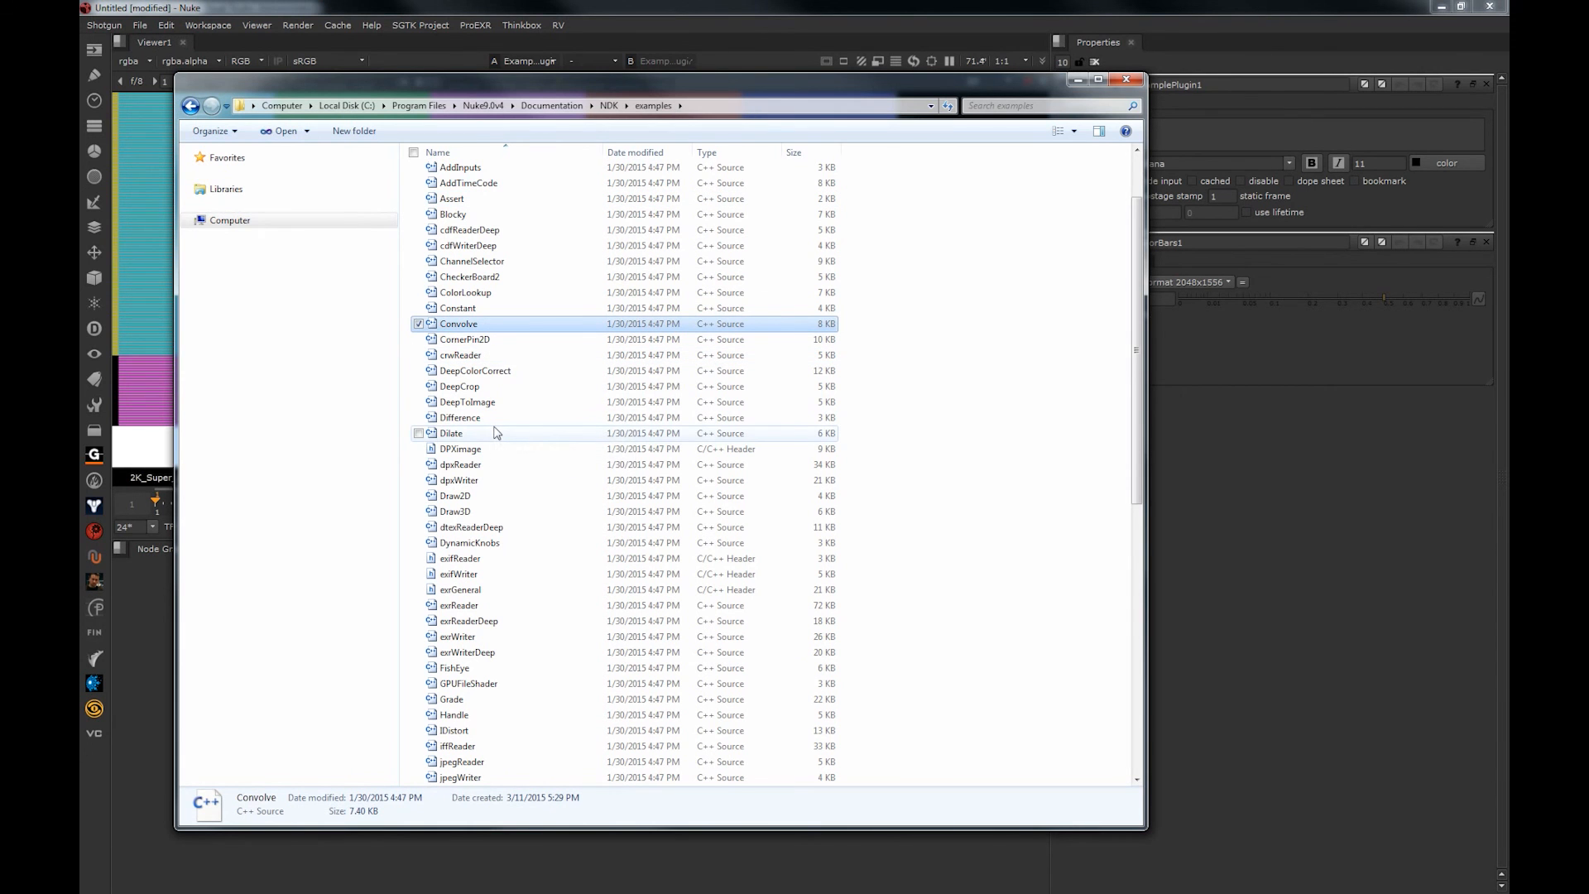
scroll(down, 3)
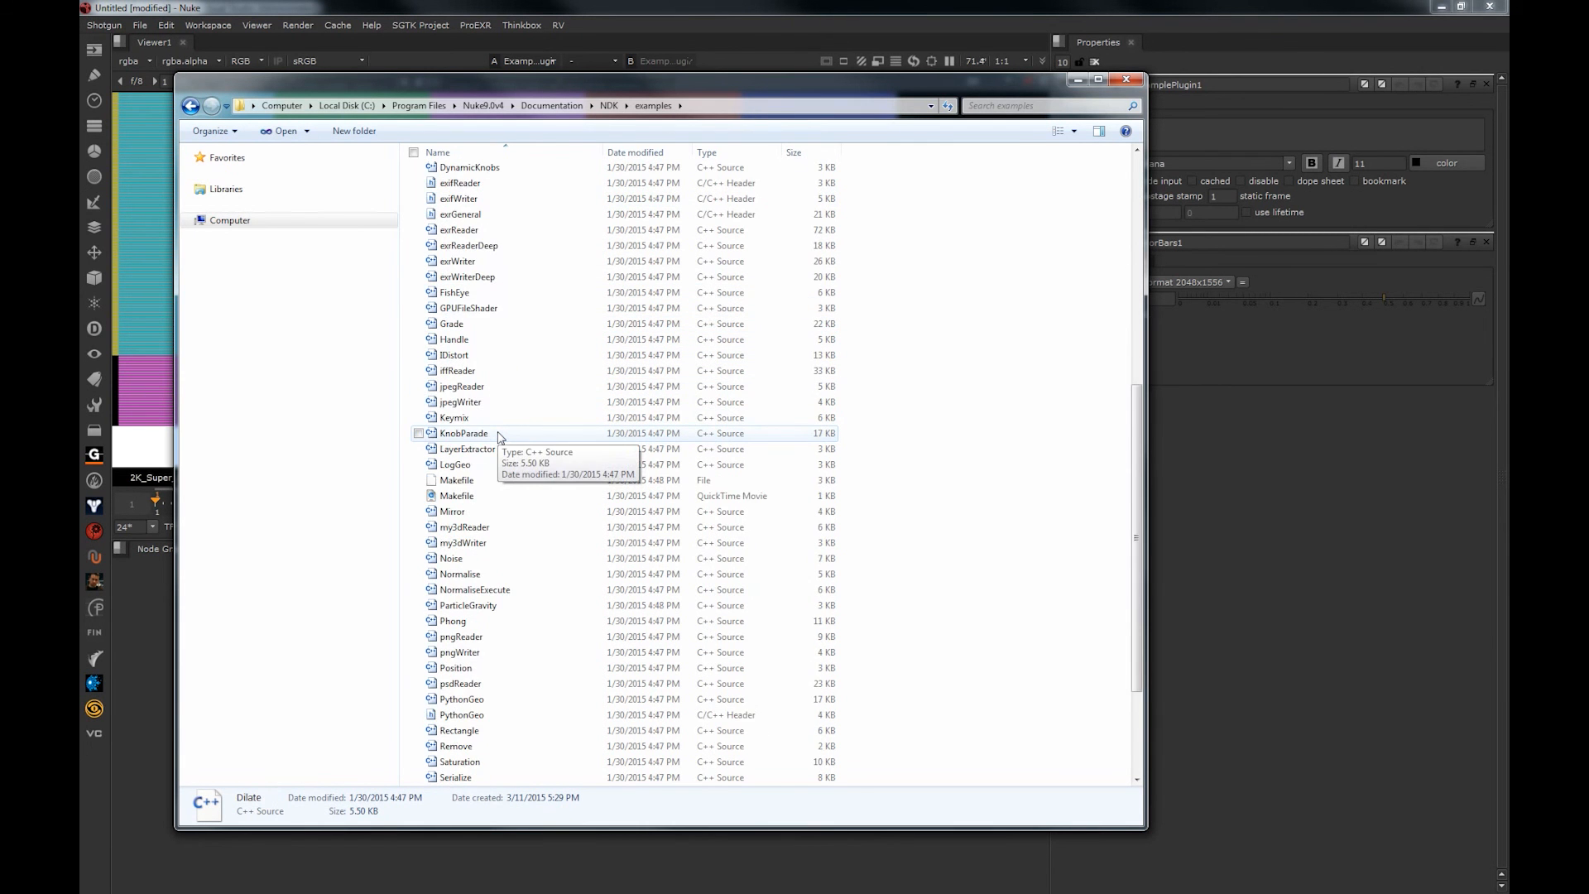
scroll(down, 3)
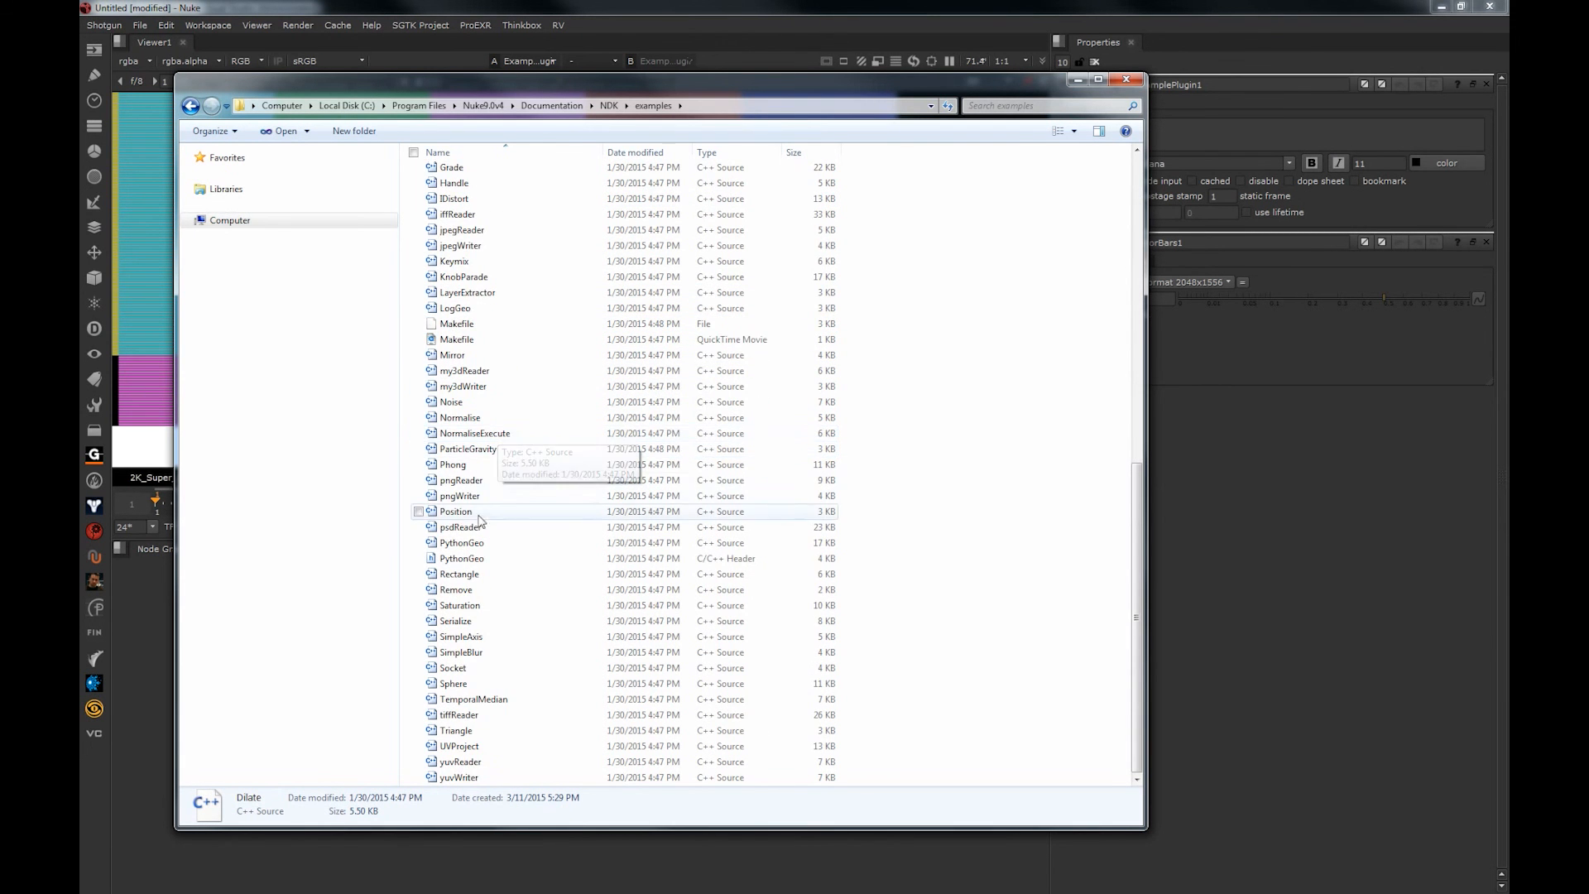
click(460, 495)
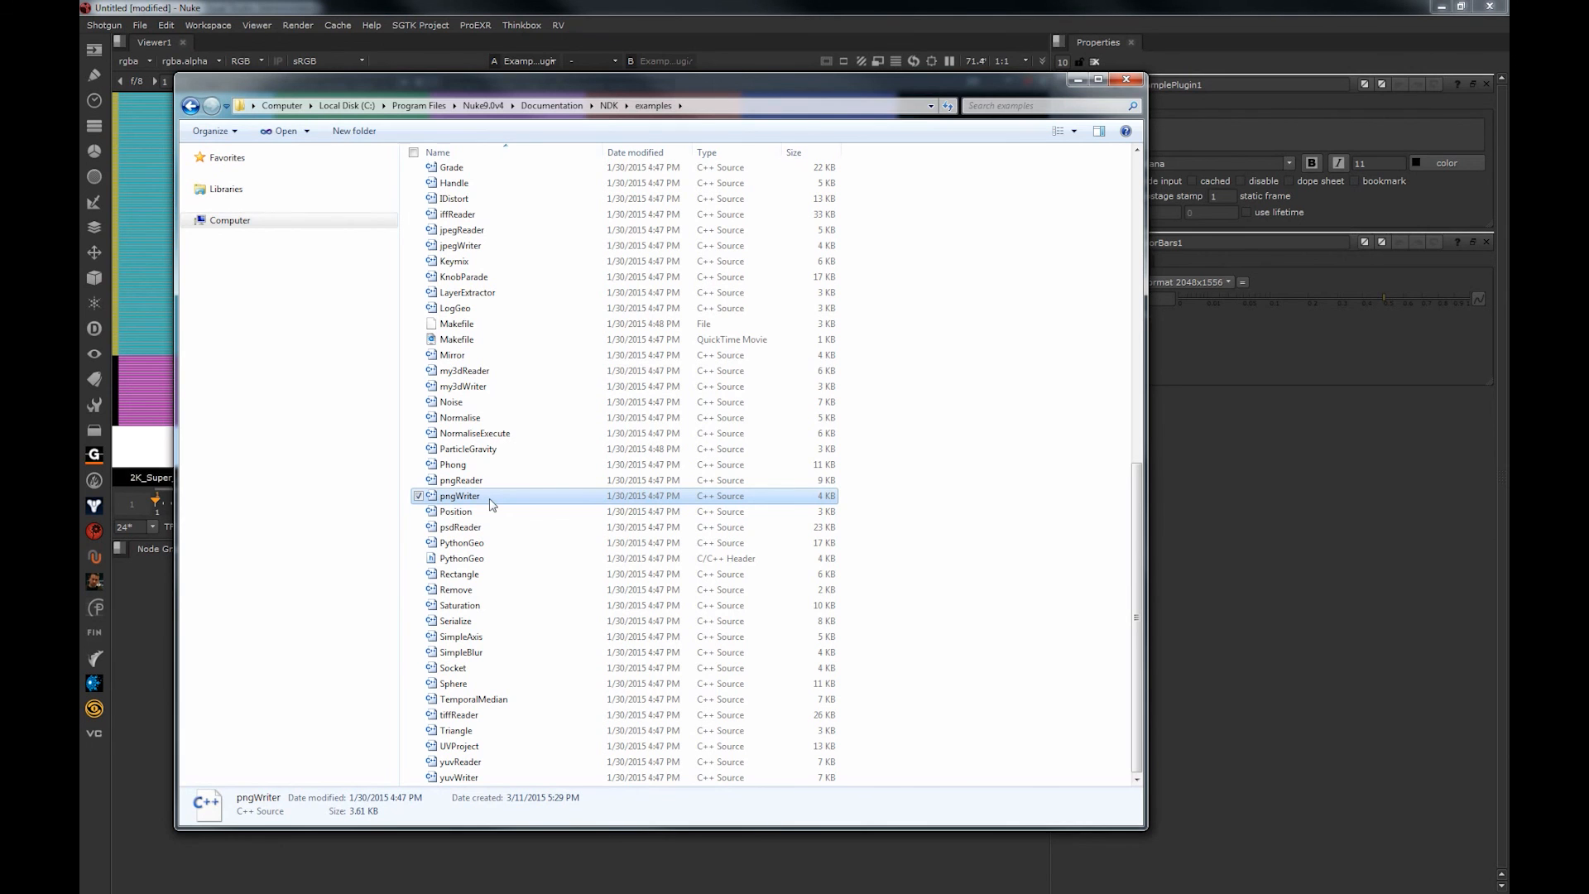
click(456, 589)
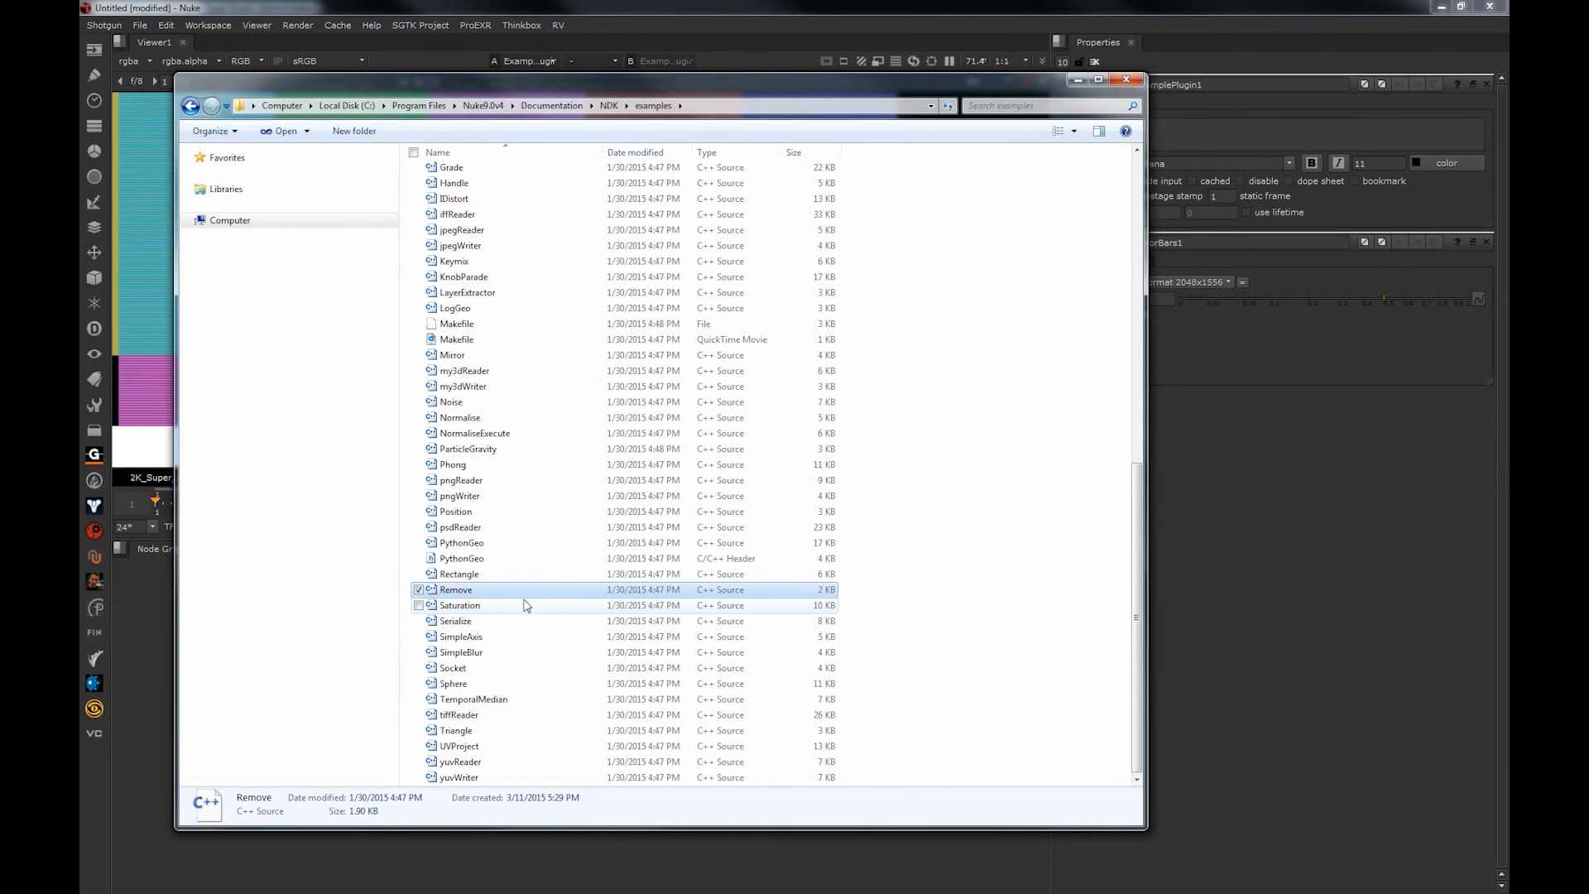
mouse_move(498, 762)
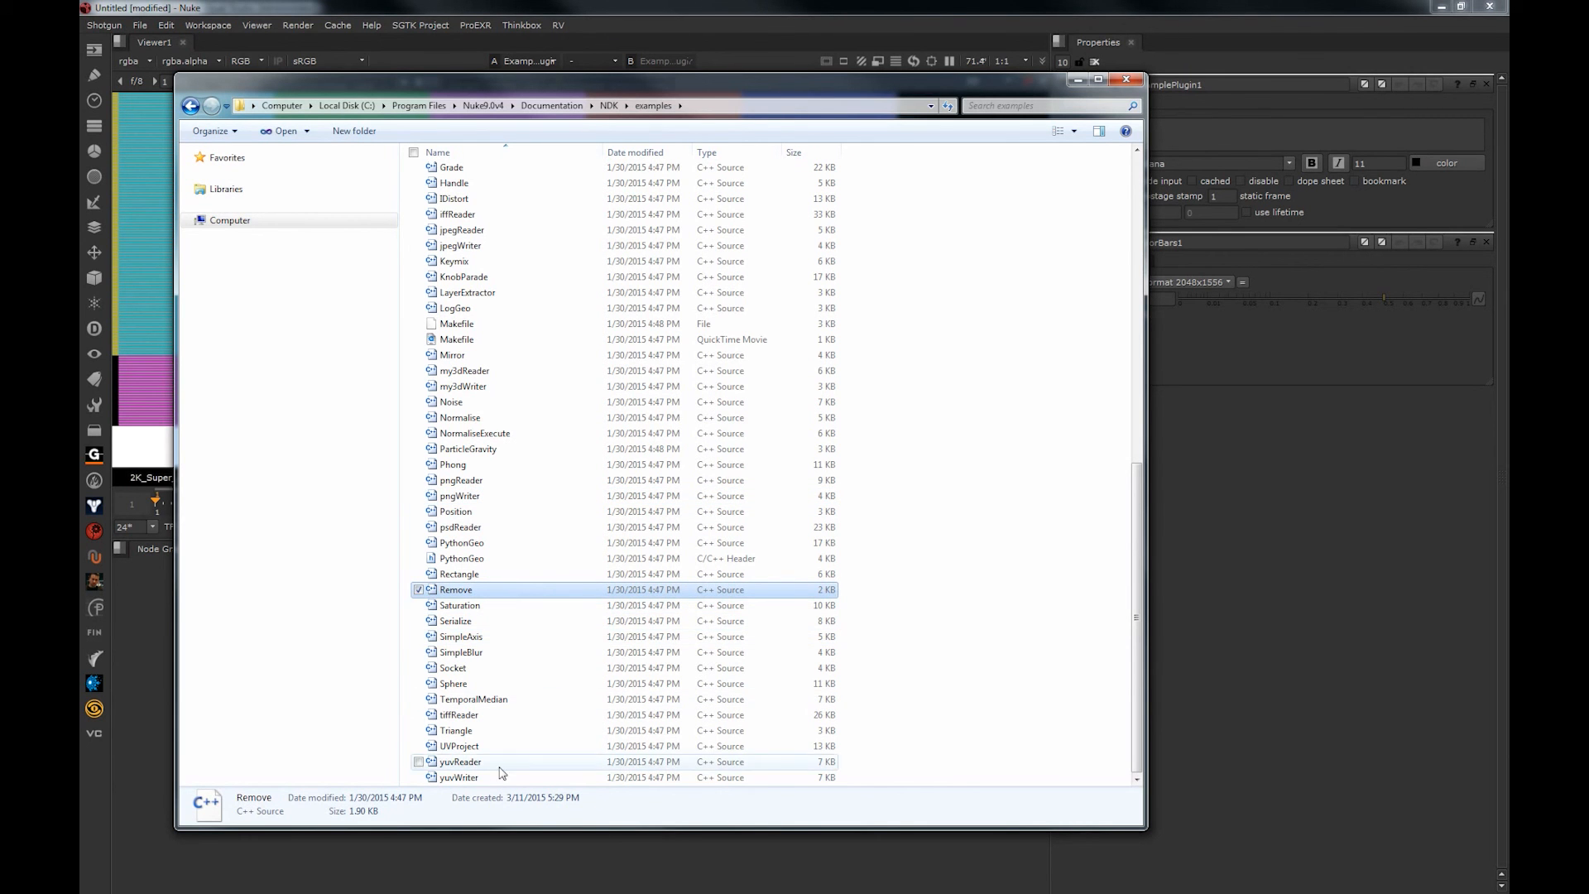
click(459, 778)
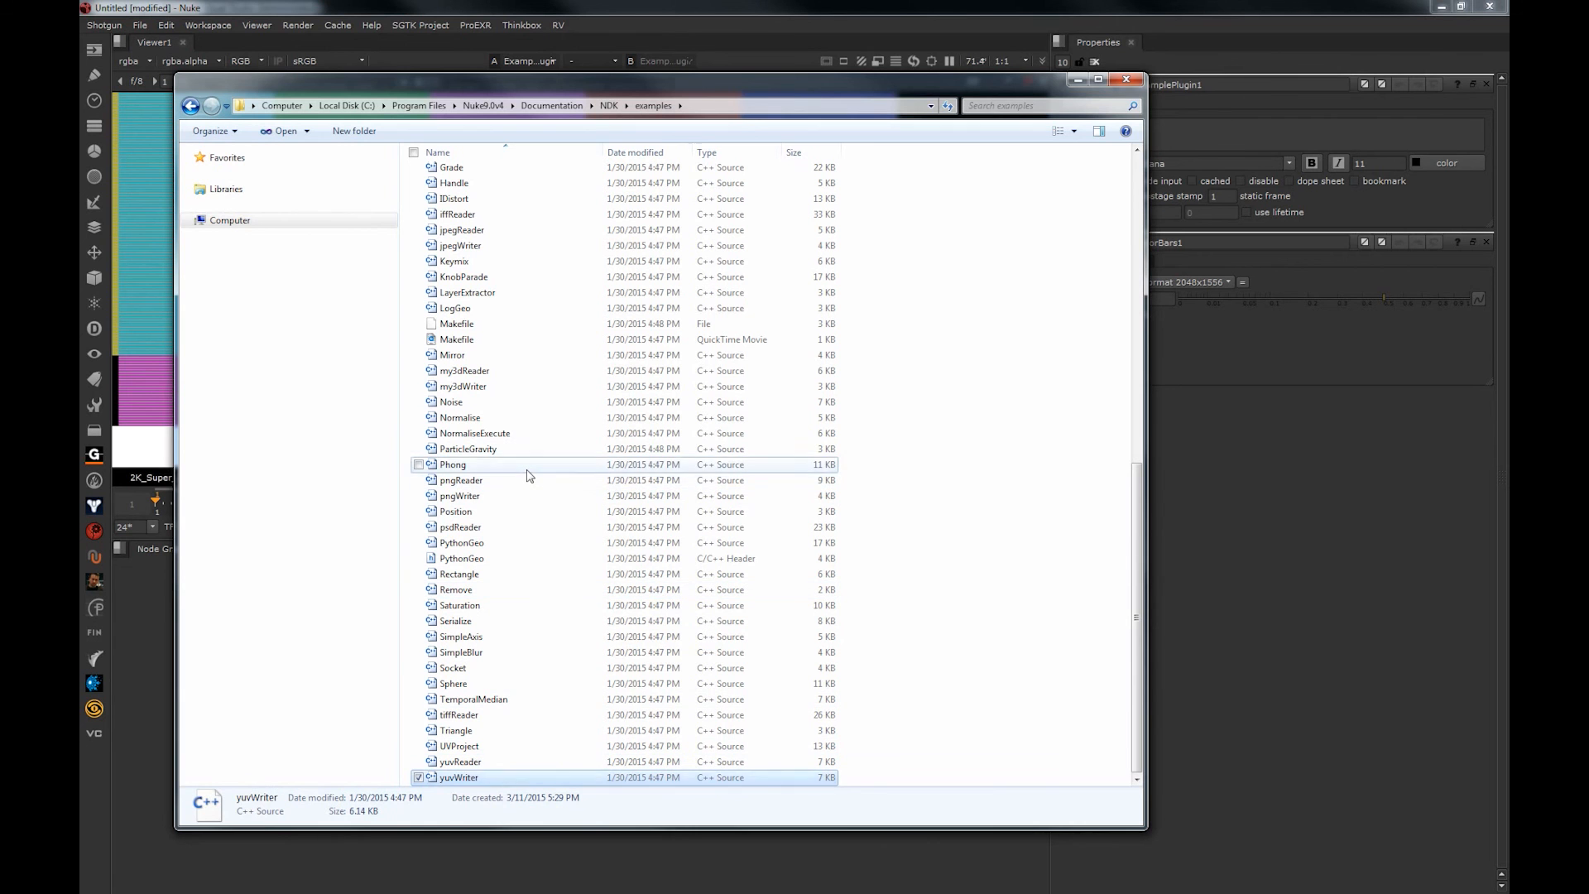
click(454, 464)
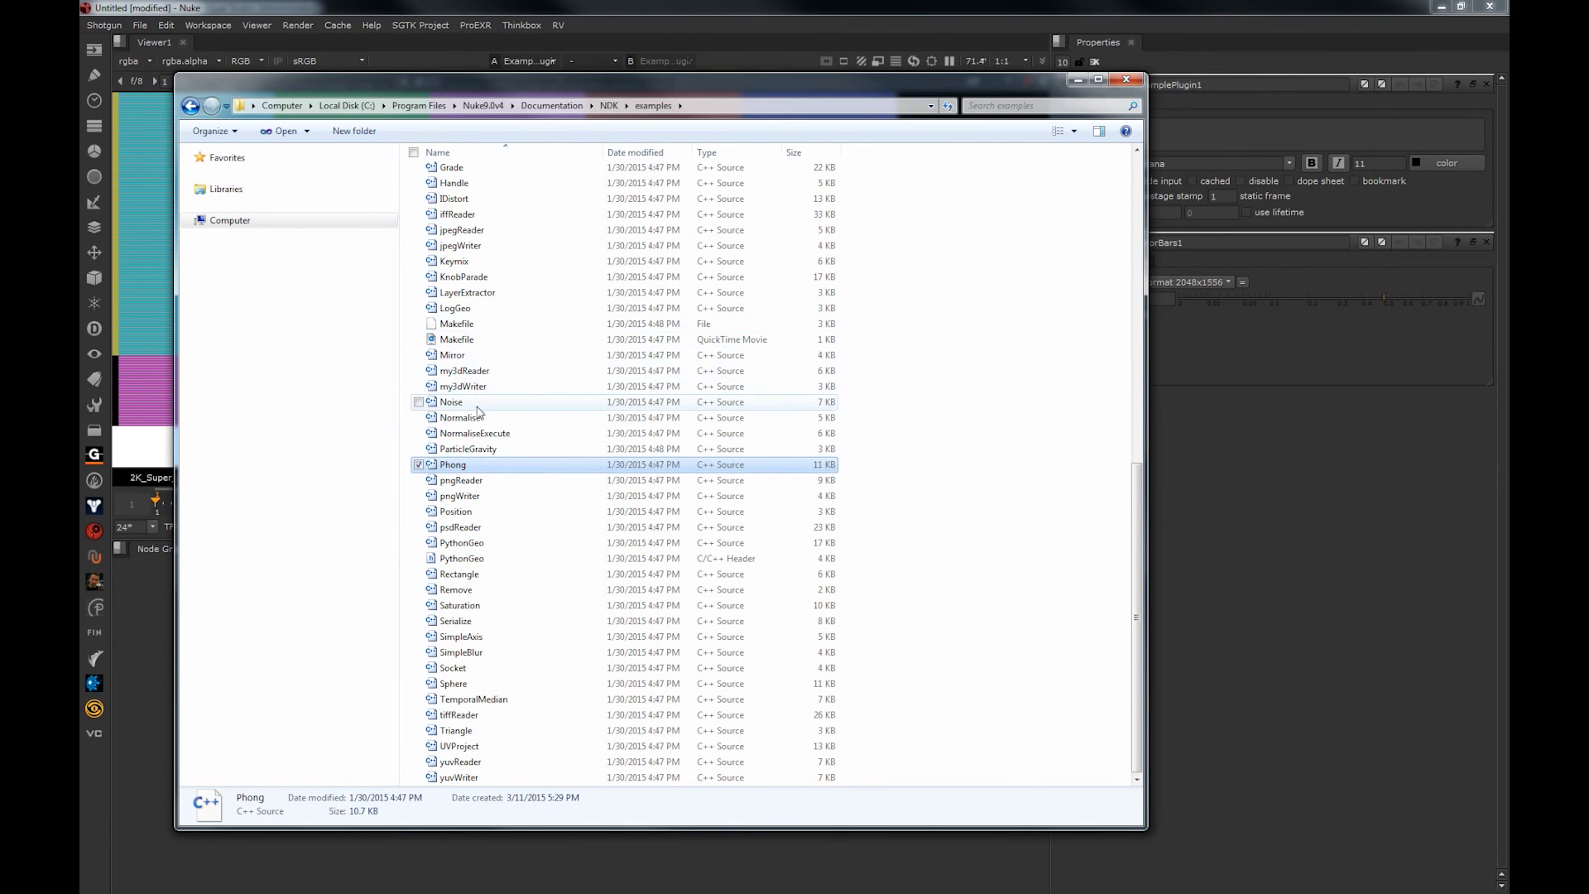
scroll(up, 3)
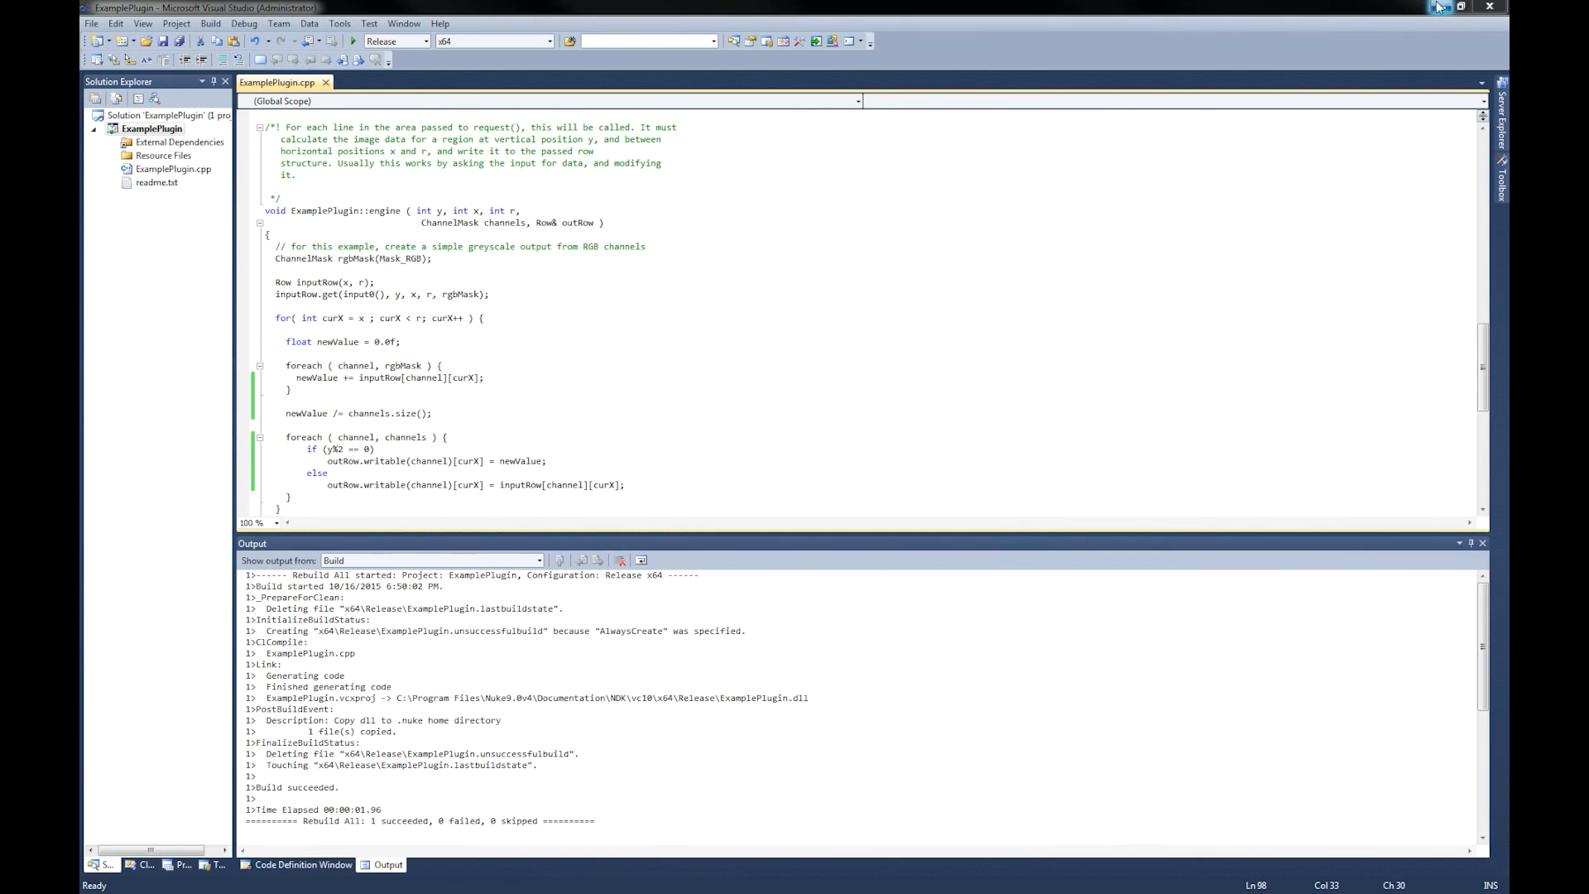
scroll(down, 3)
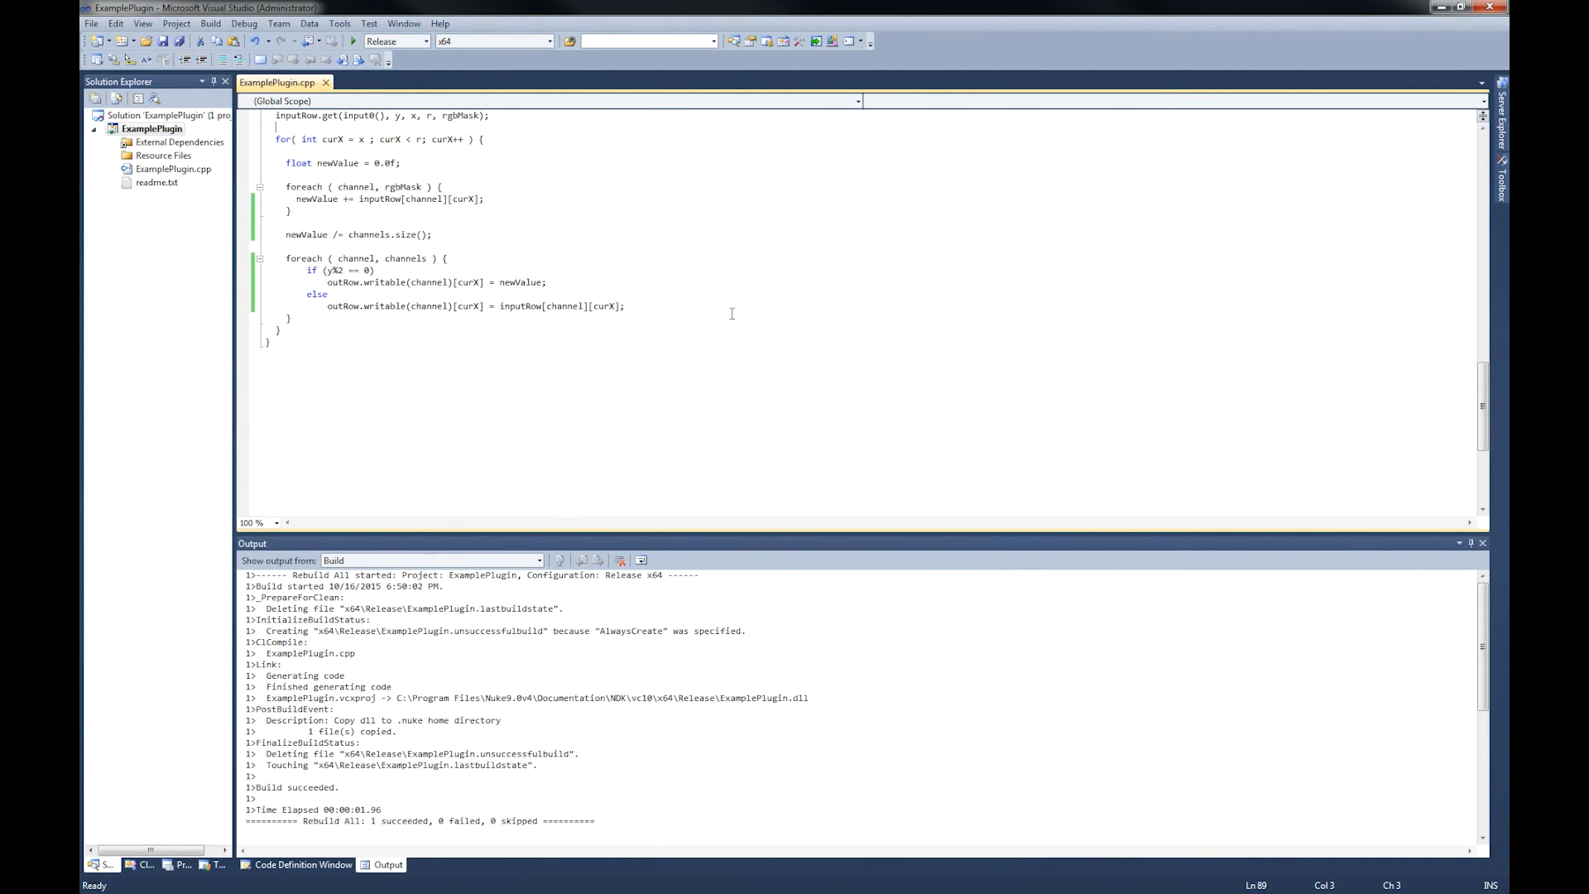